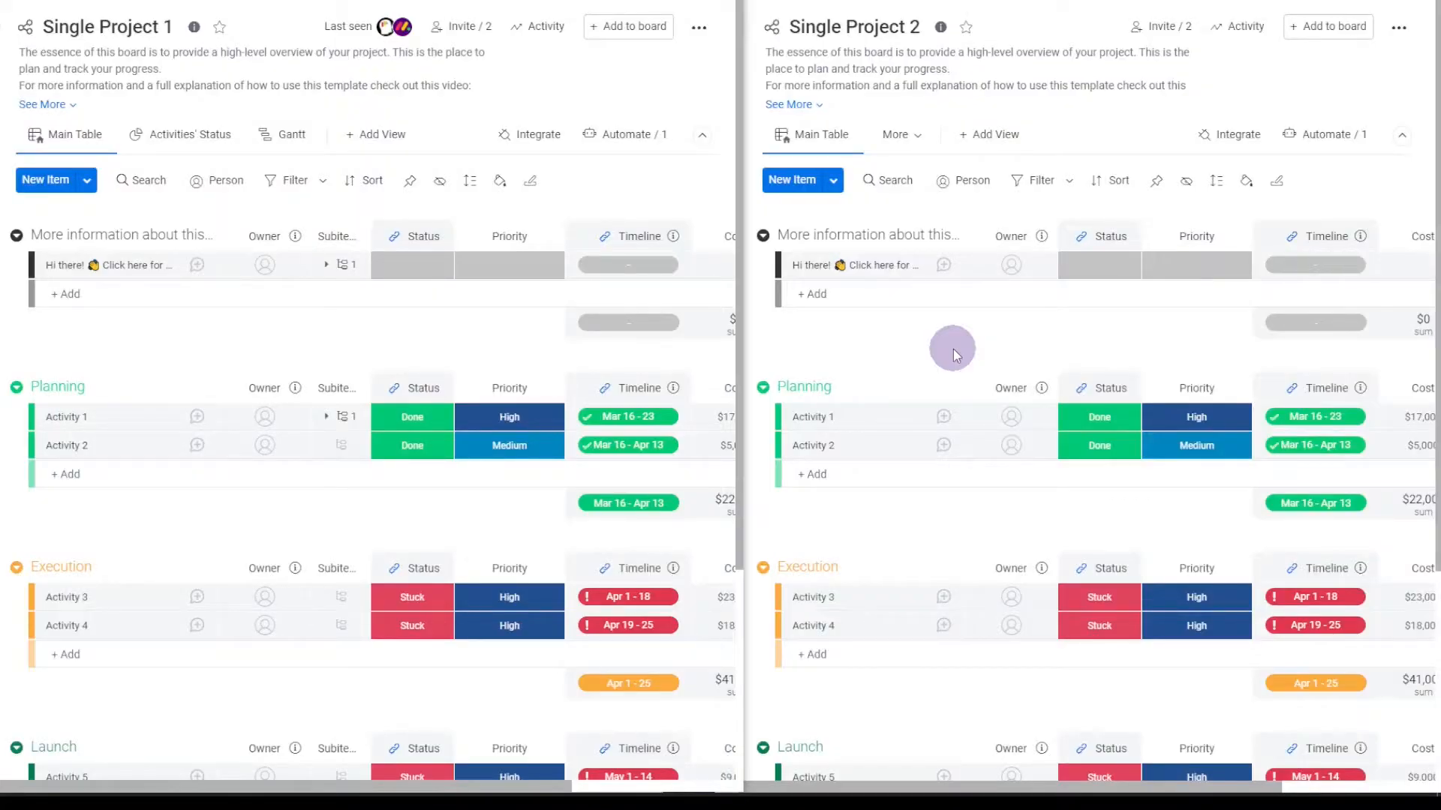
mouse_move(462, 352)
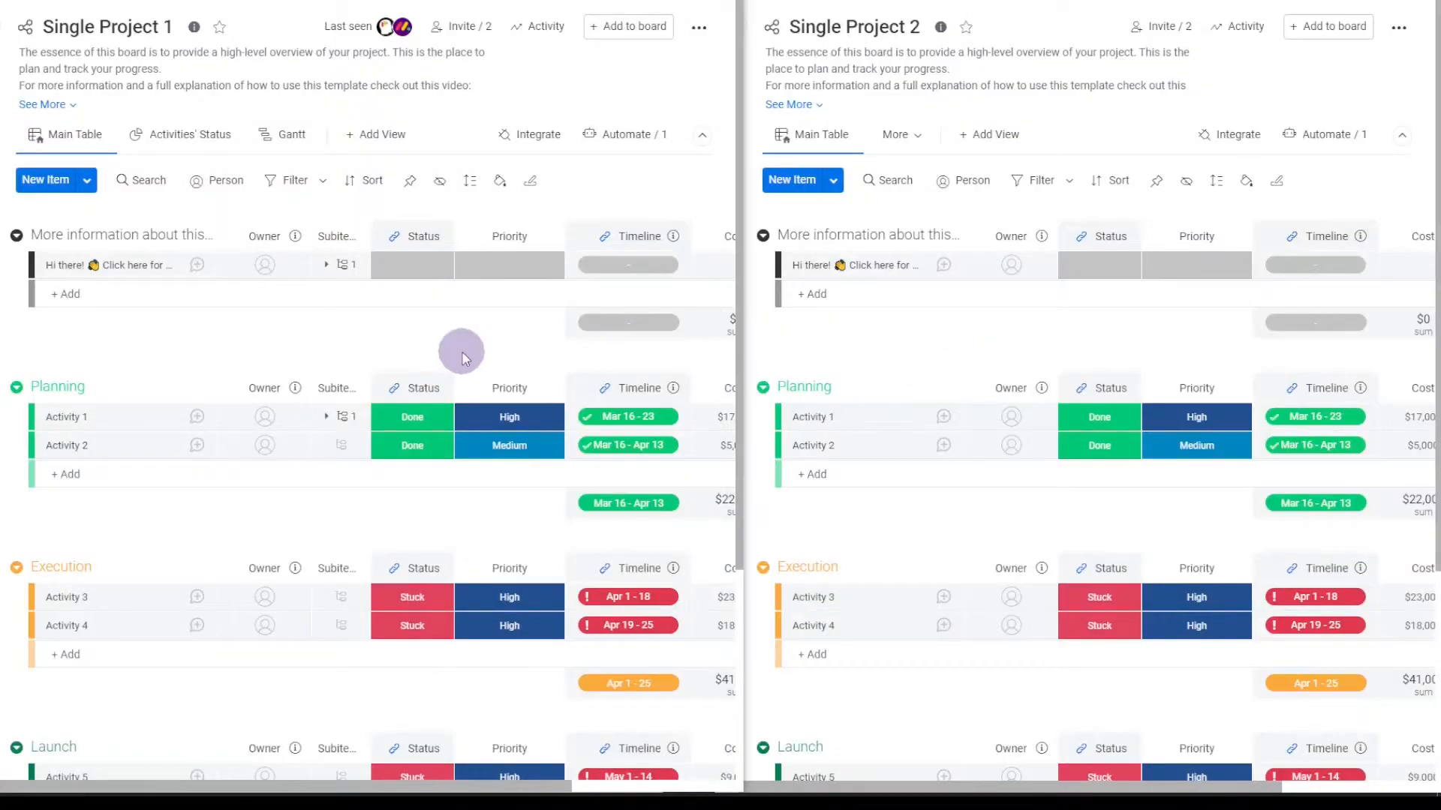
mouse_move(846, 335)
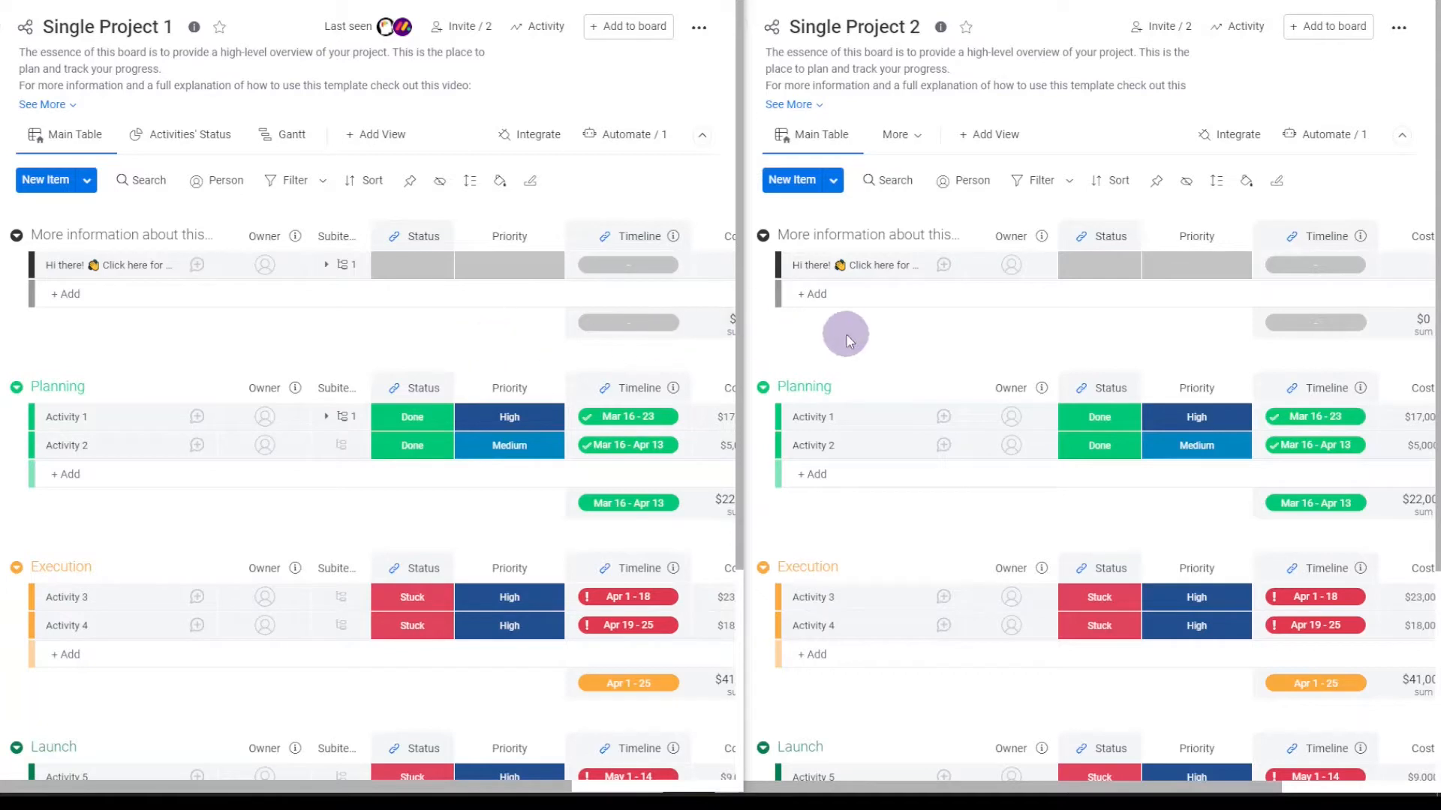
mouse_move(879, 342)
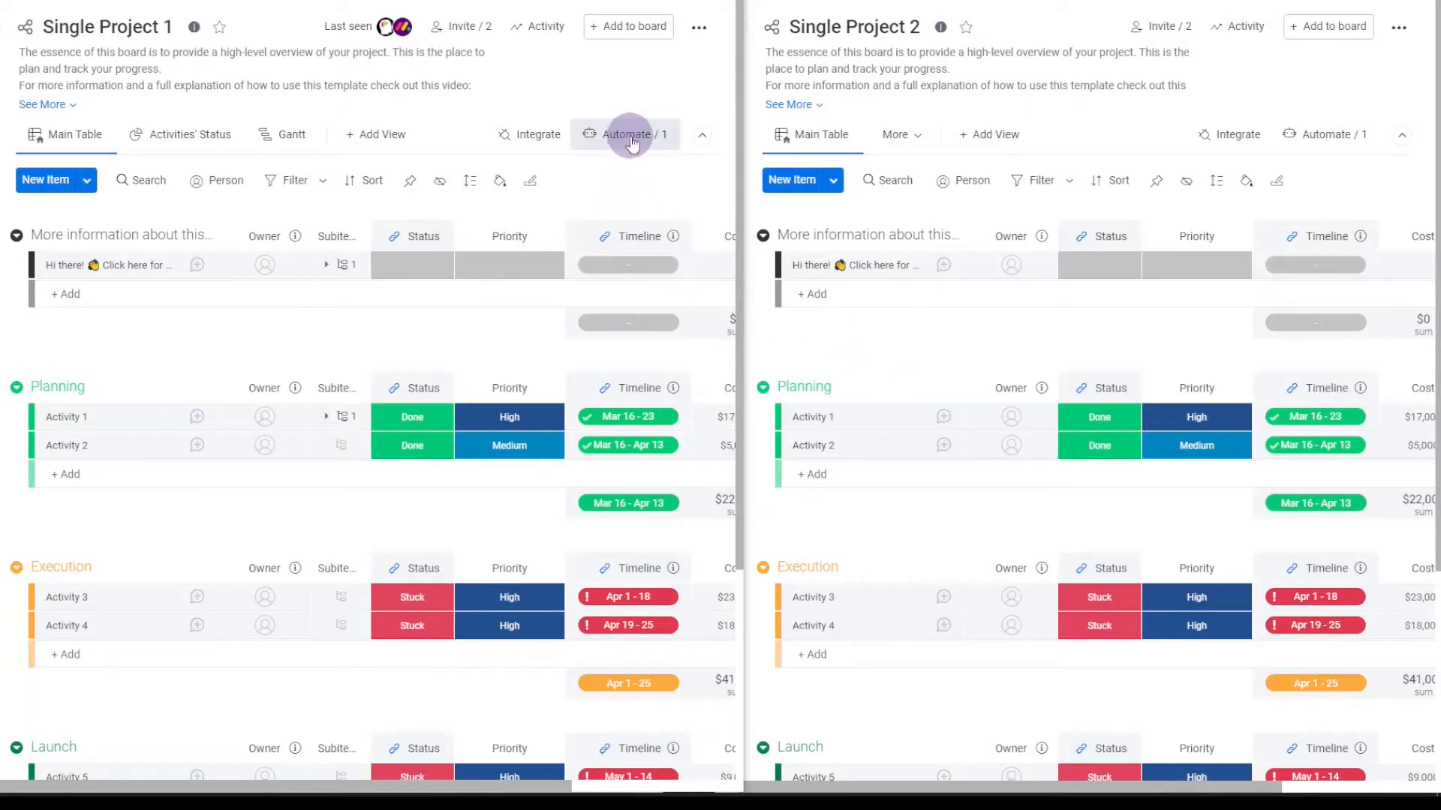
Open Single Project 1's automations, showing the rule creating connected items in Single Project 2.
click(628, 134)
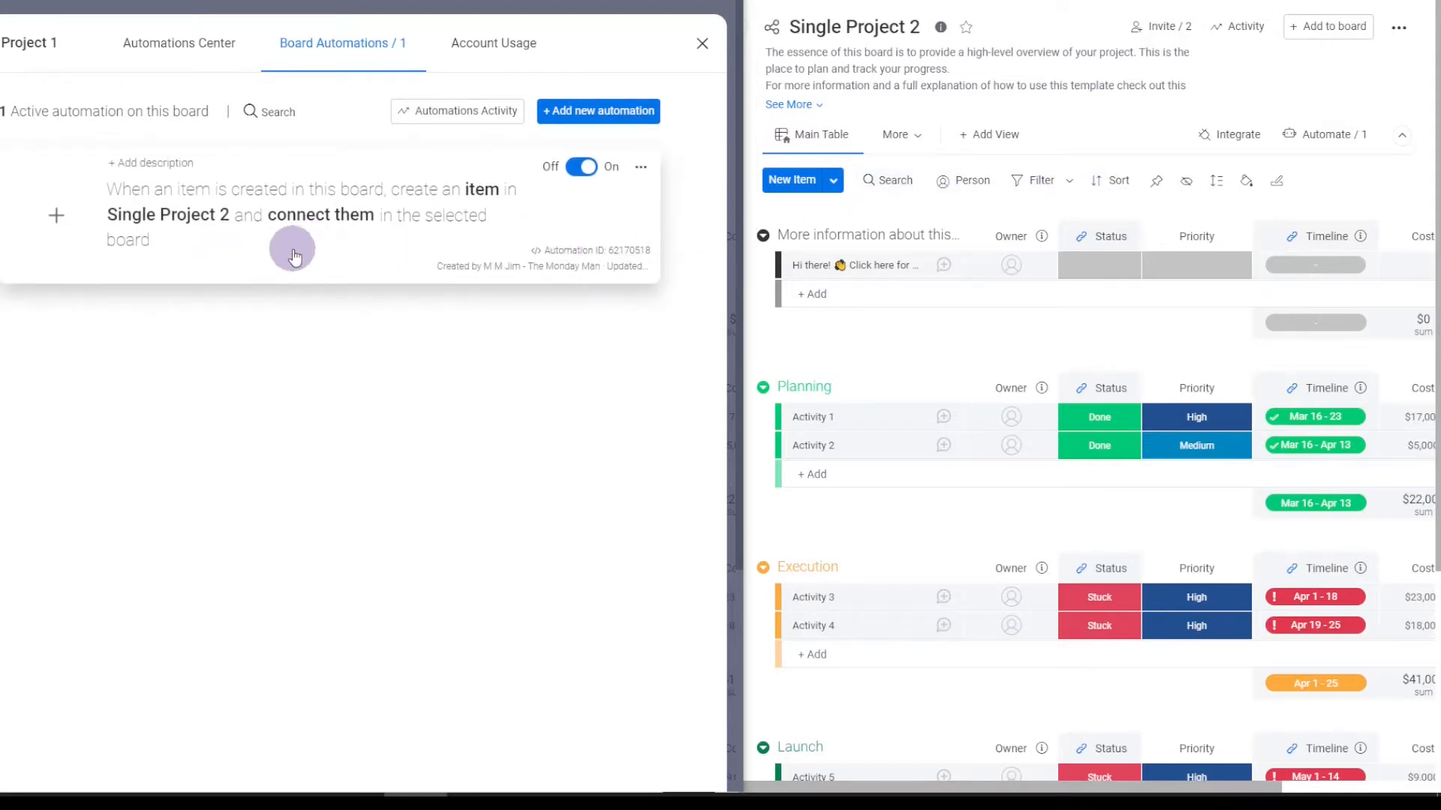
mouse_move(386, 230)
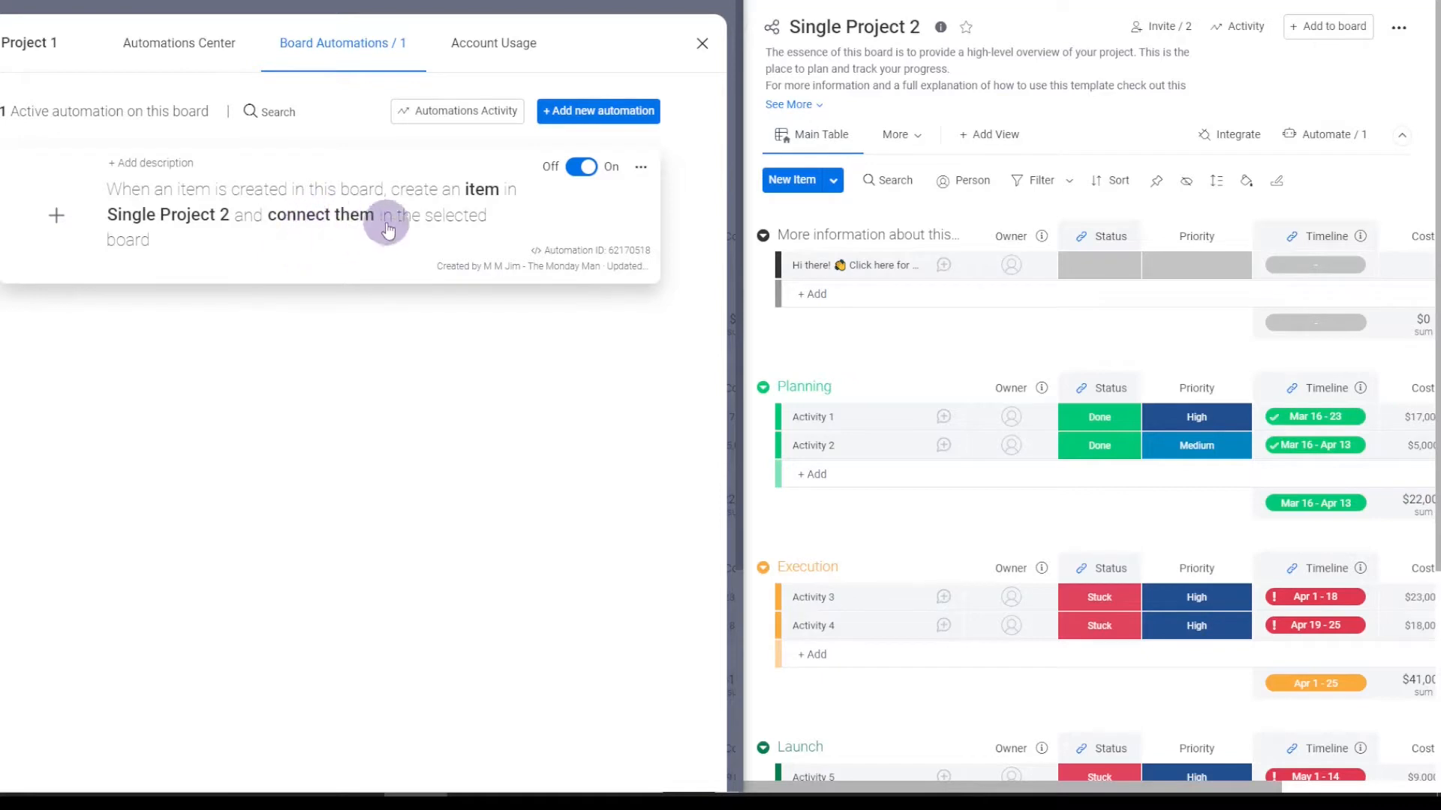
mouse_move(314, 225)
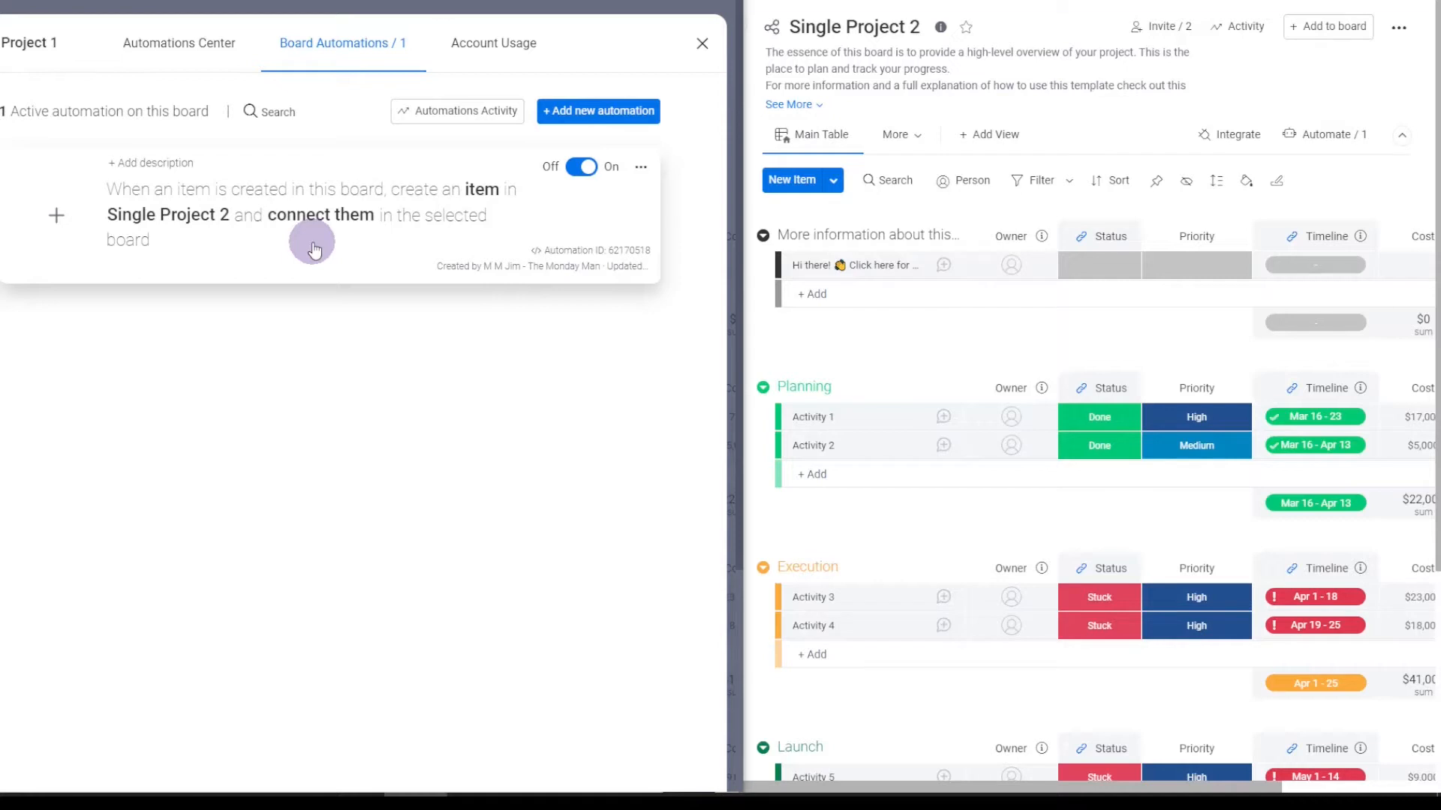
mouse_move(339, 256)
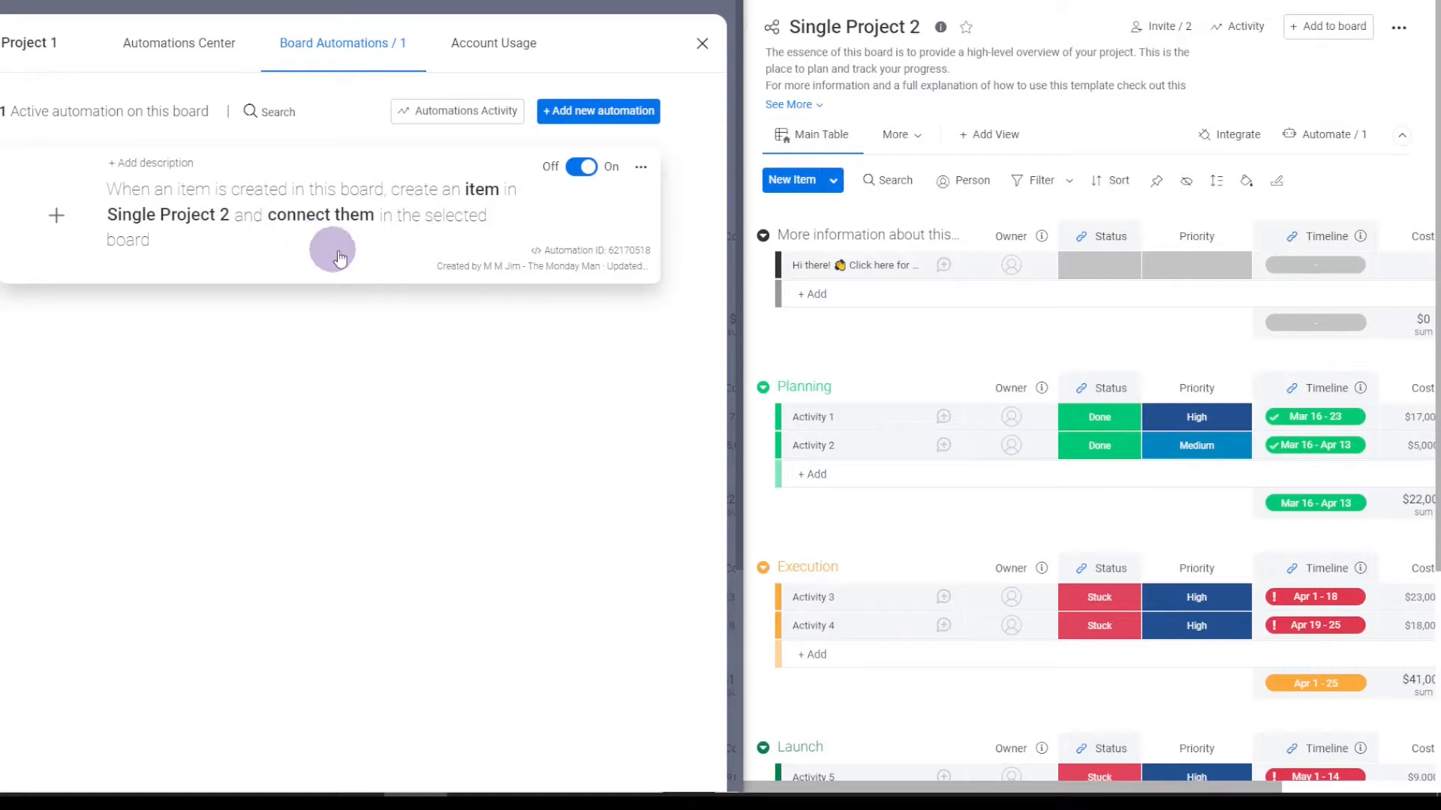
mouse_move(445, 216)
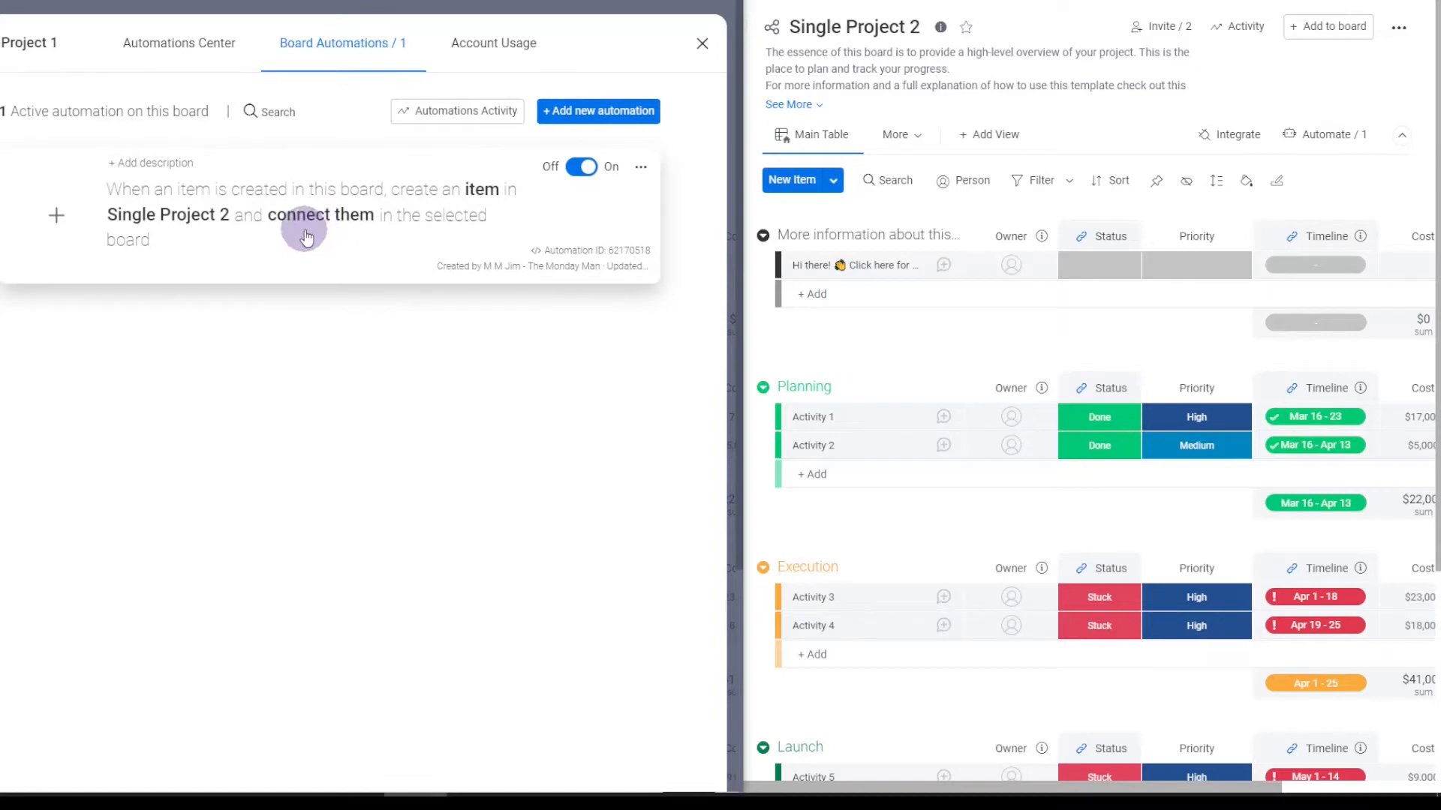
mouse_move(444, 226)
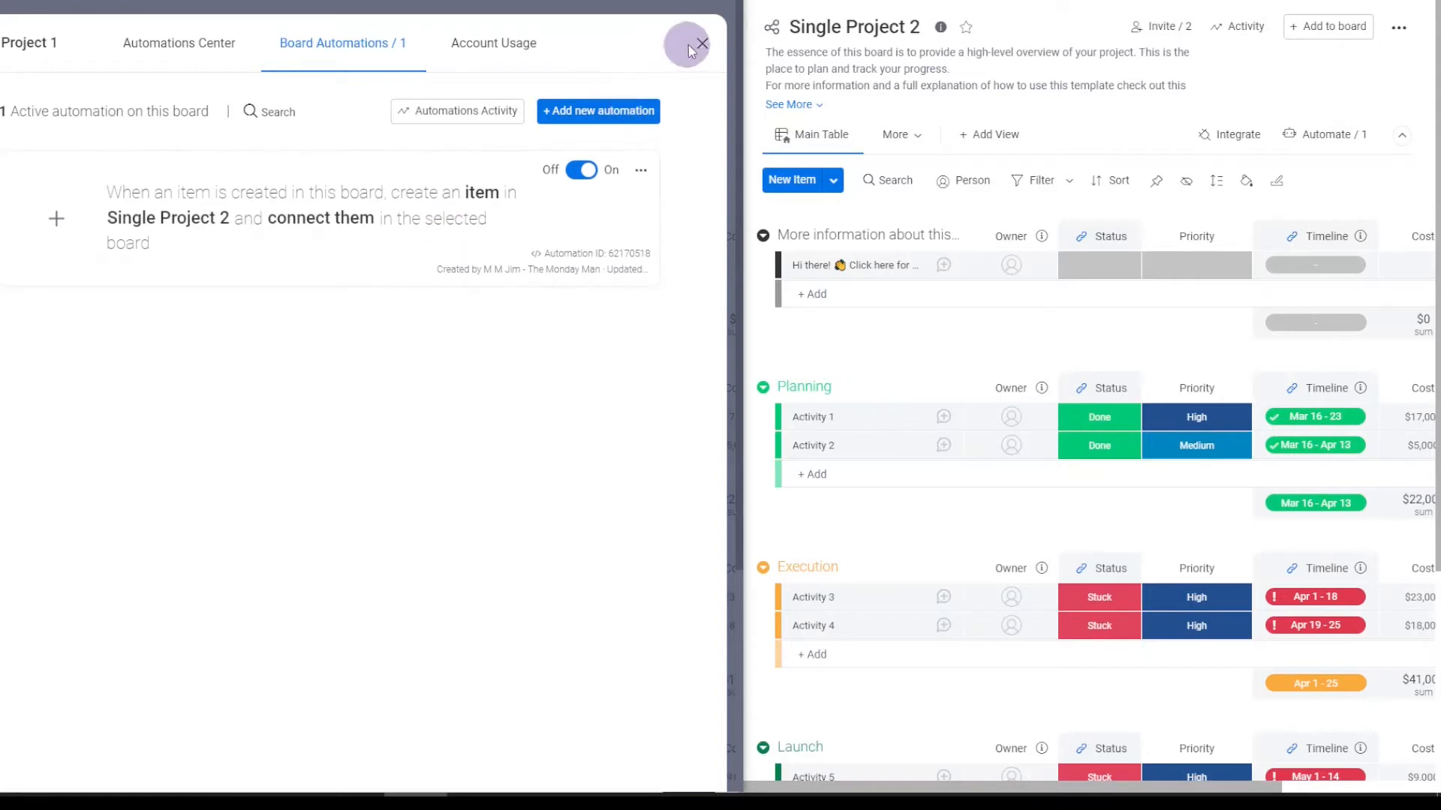
Add a test item named x to two groups of Single Project 1.
click(701, 43)
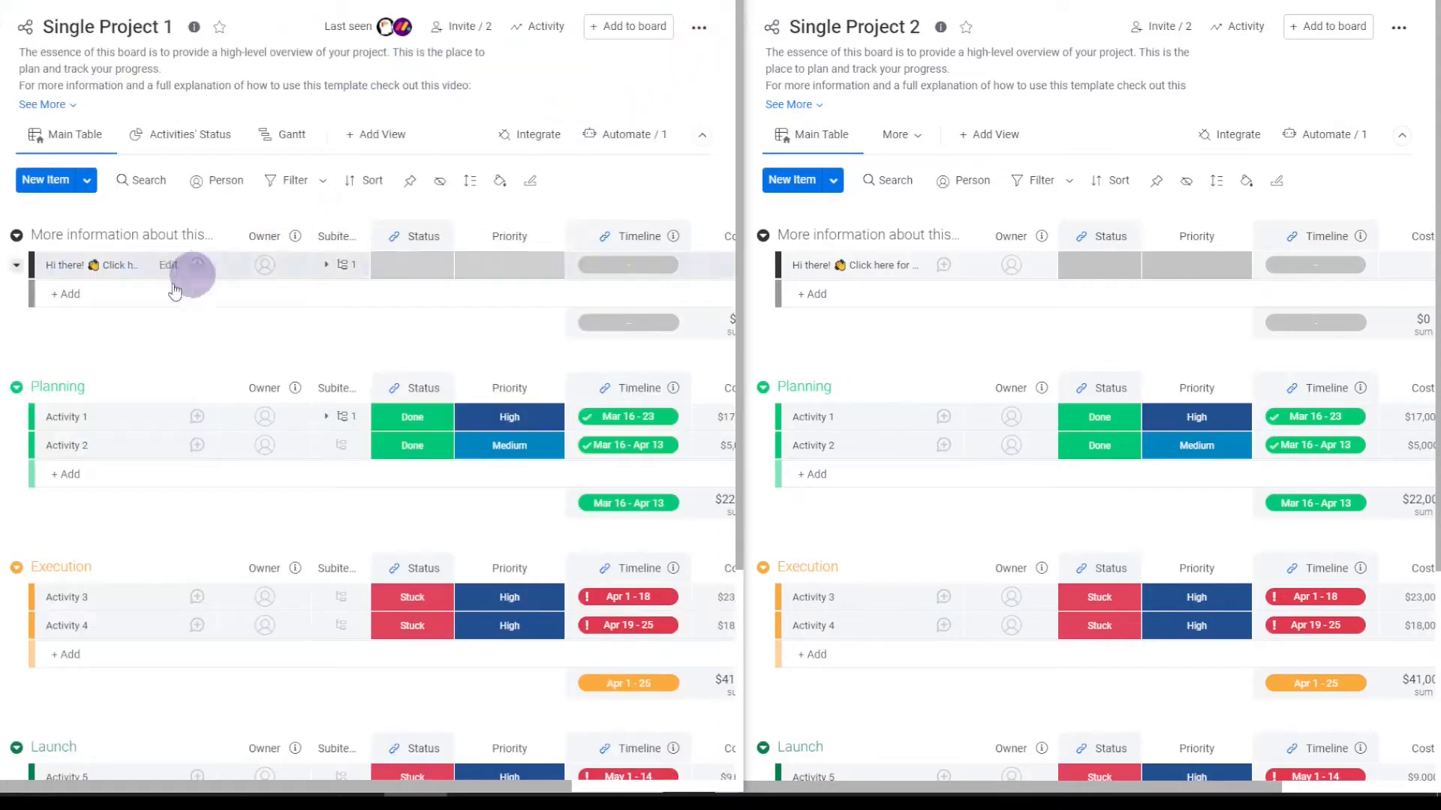
click(65, 294)
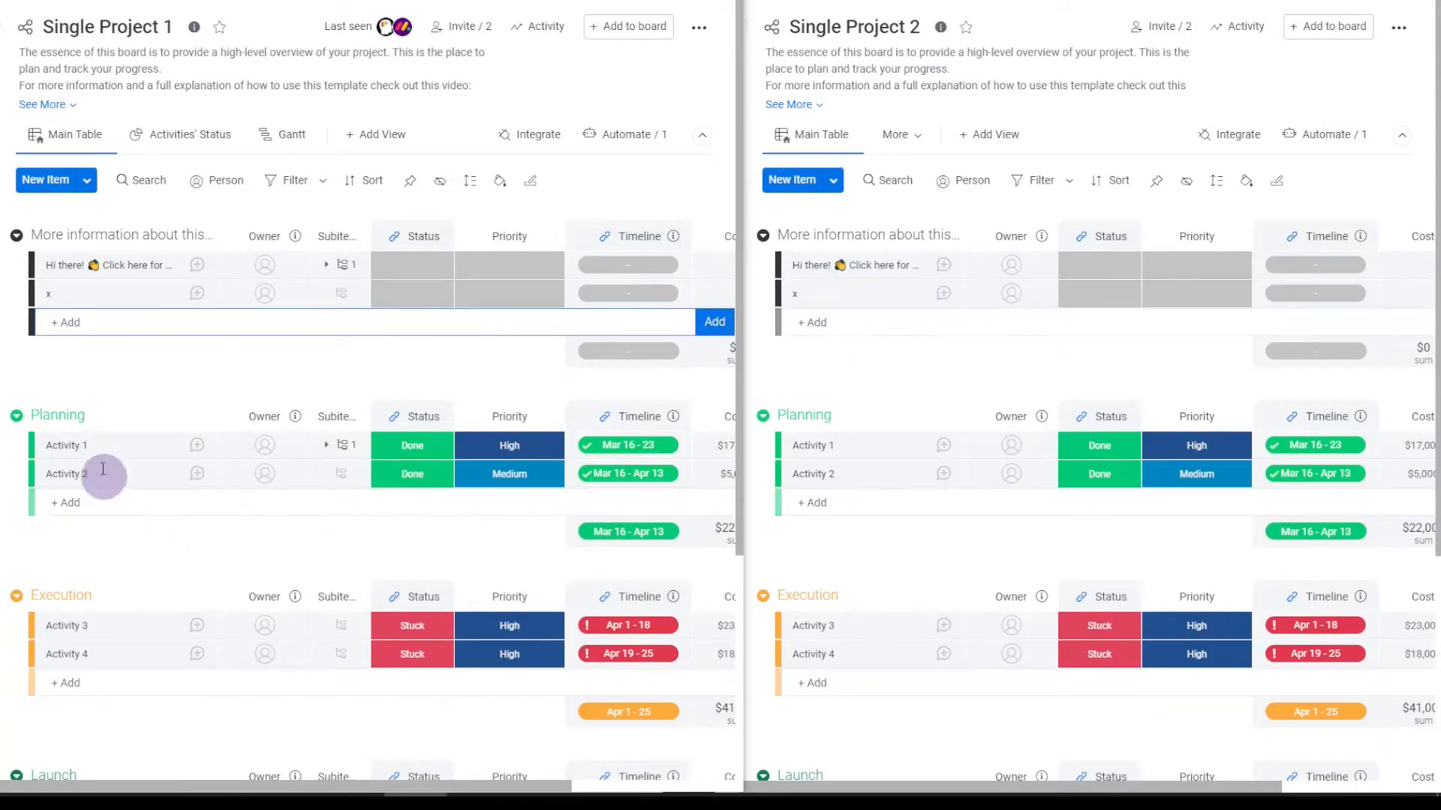
mouse_move(120, 515)
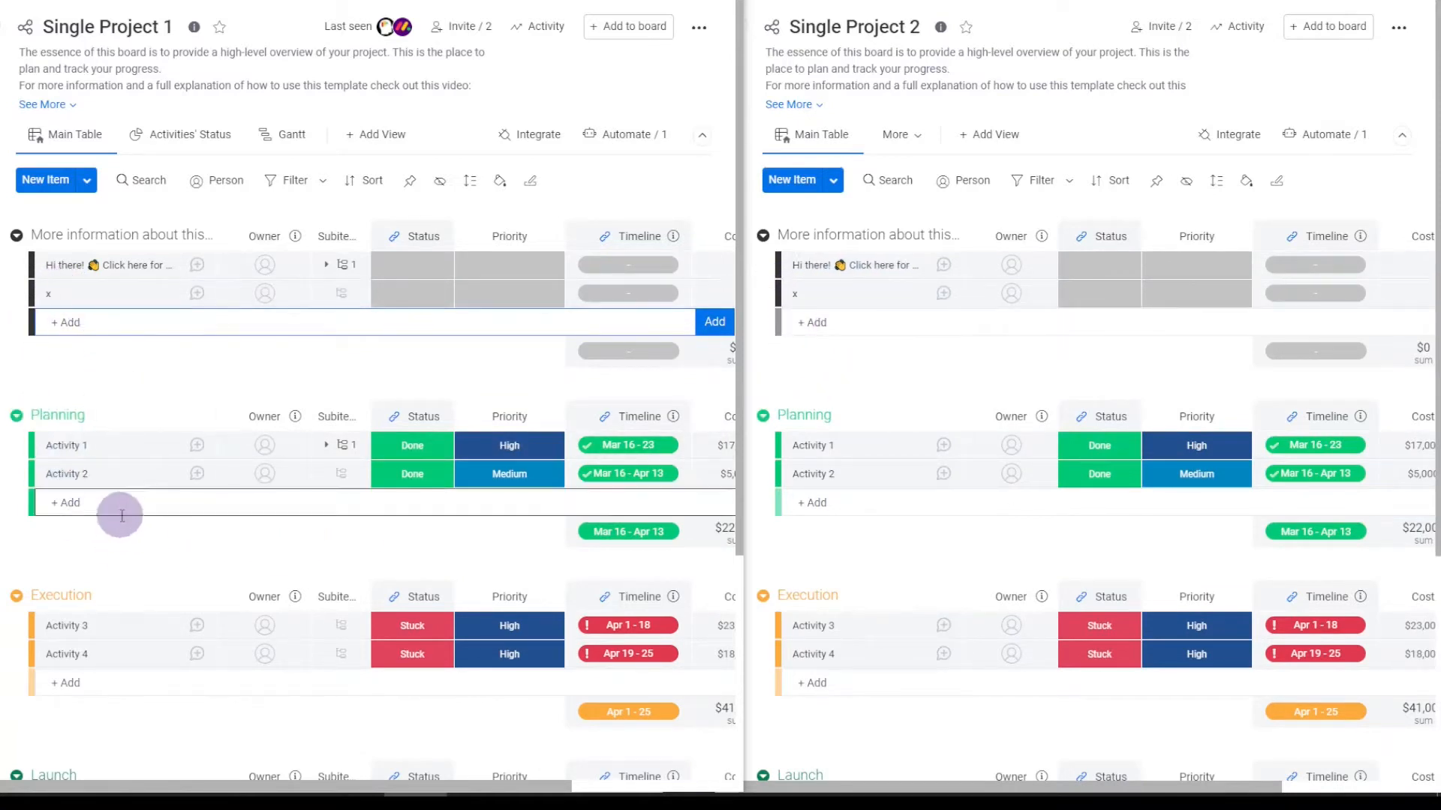
click(69, 503)
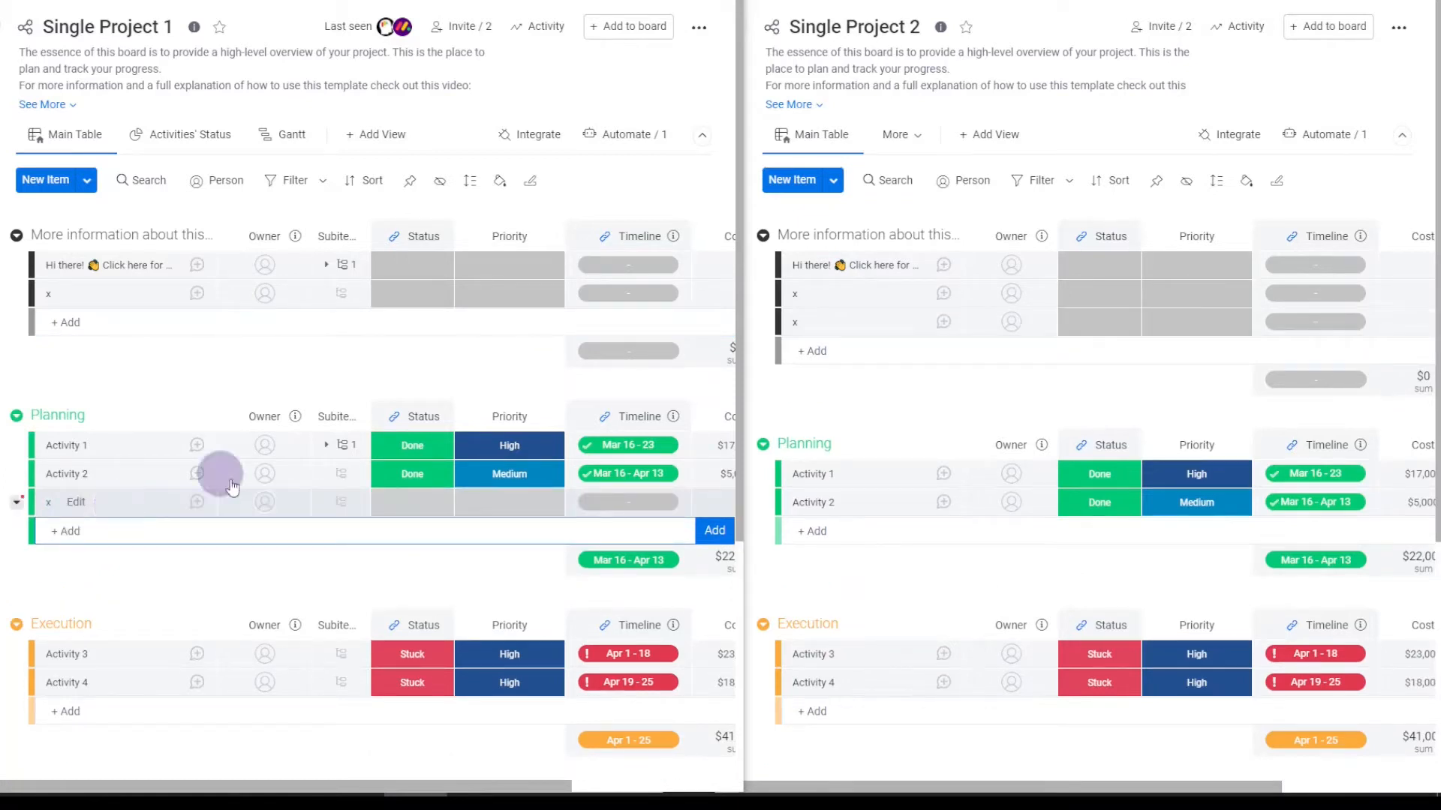
mouse_move(943, 322)
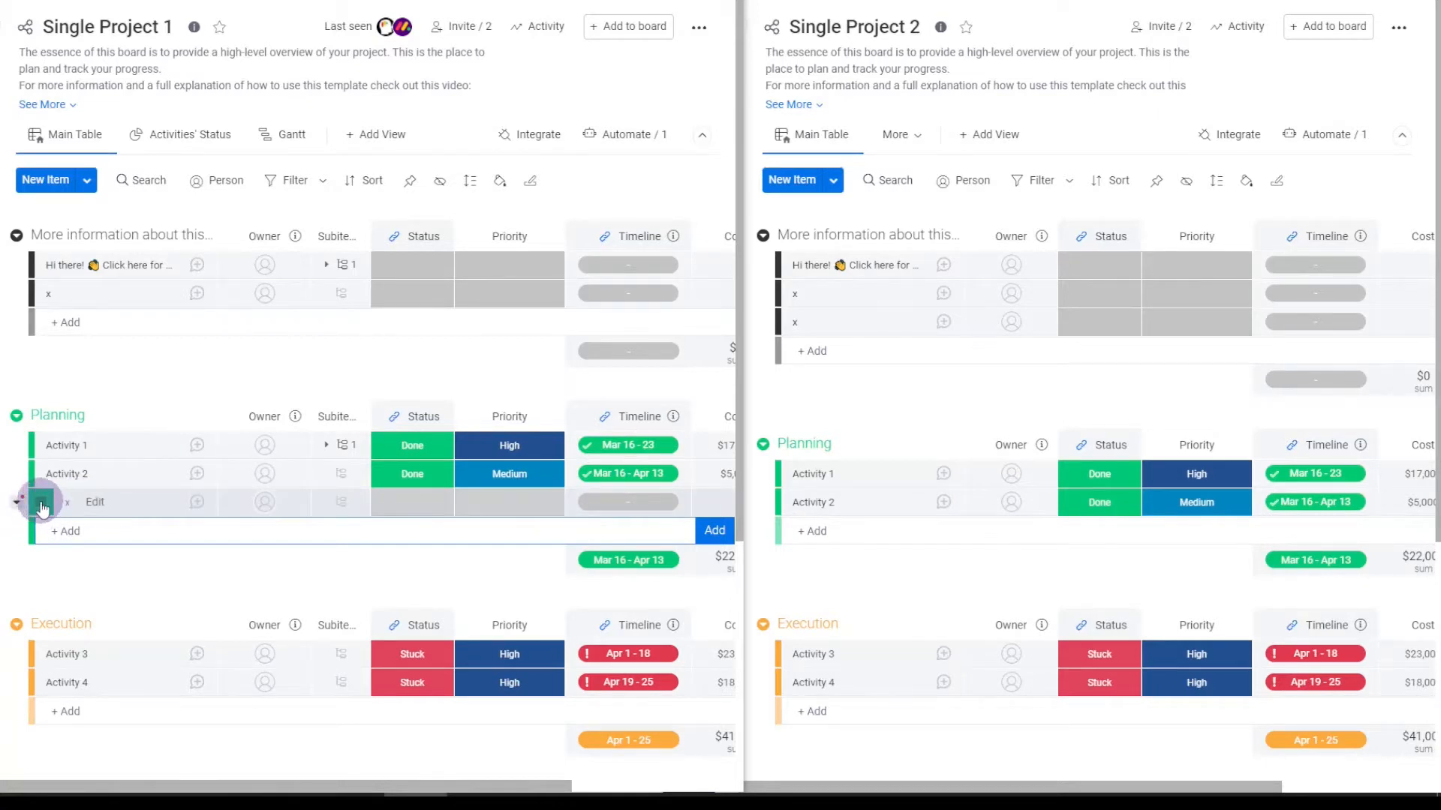
Delete both x test items from Single Project 1.
click(42, 502)
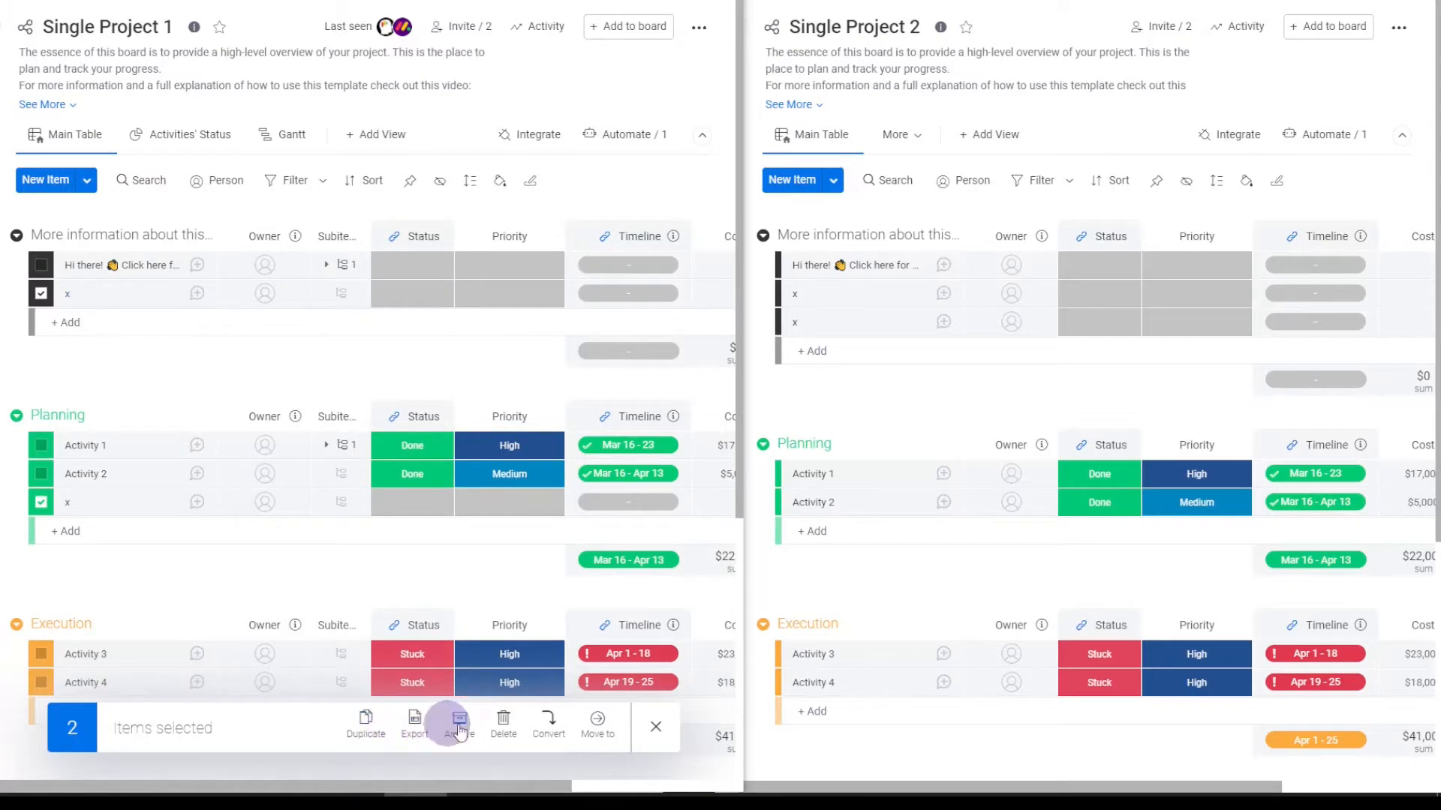
click(503, 724)
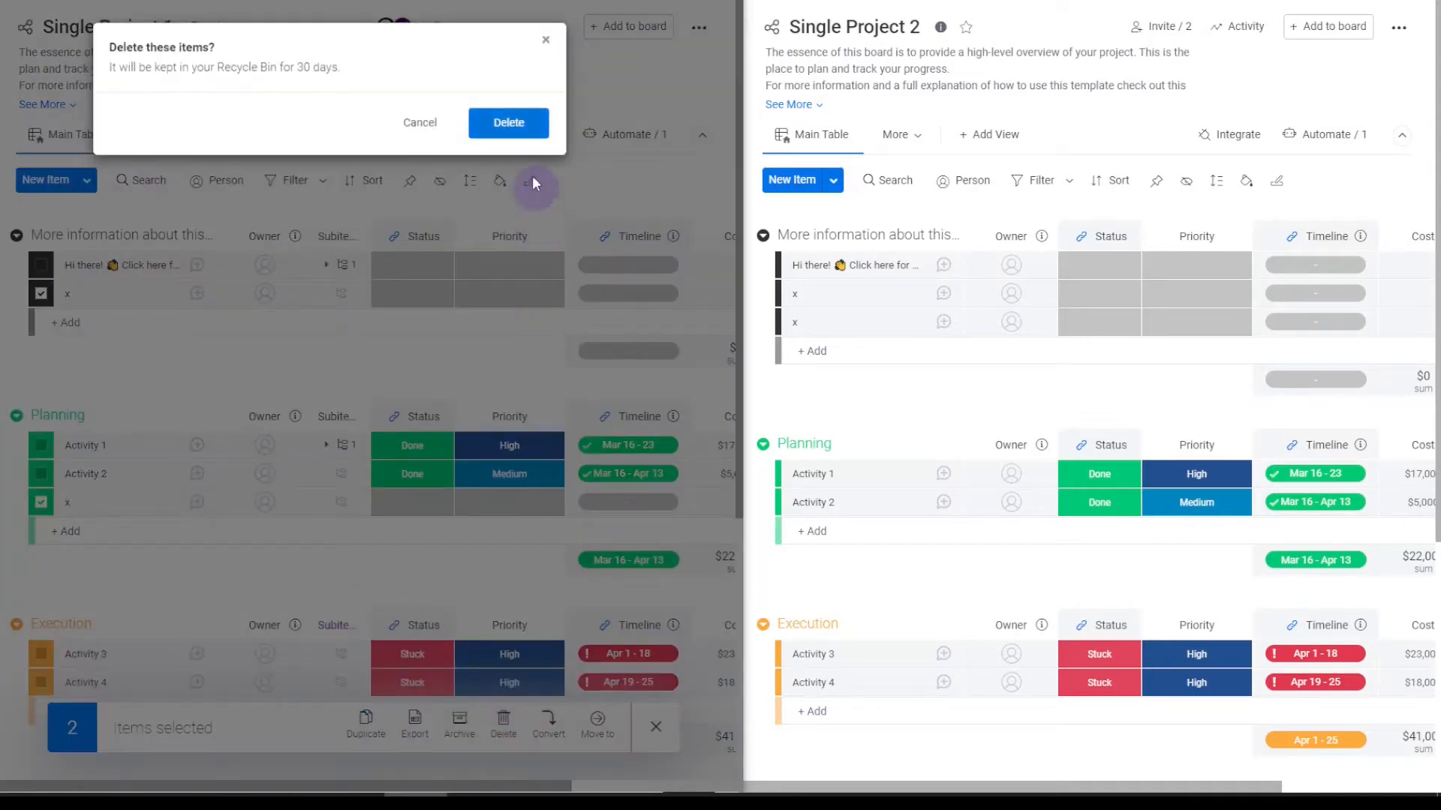
click(507, 122)
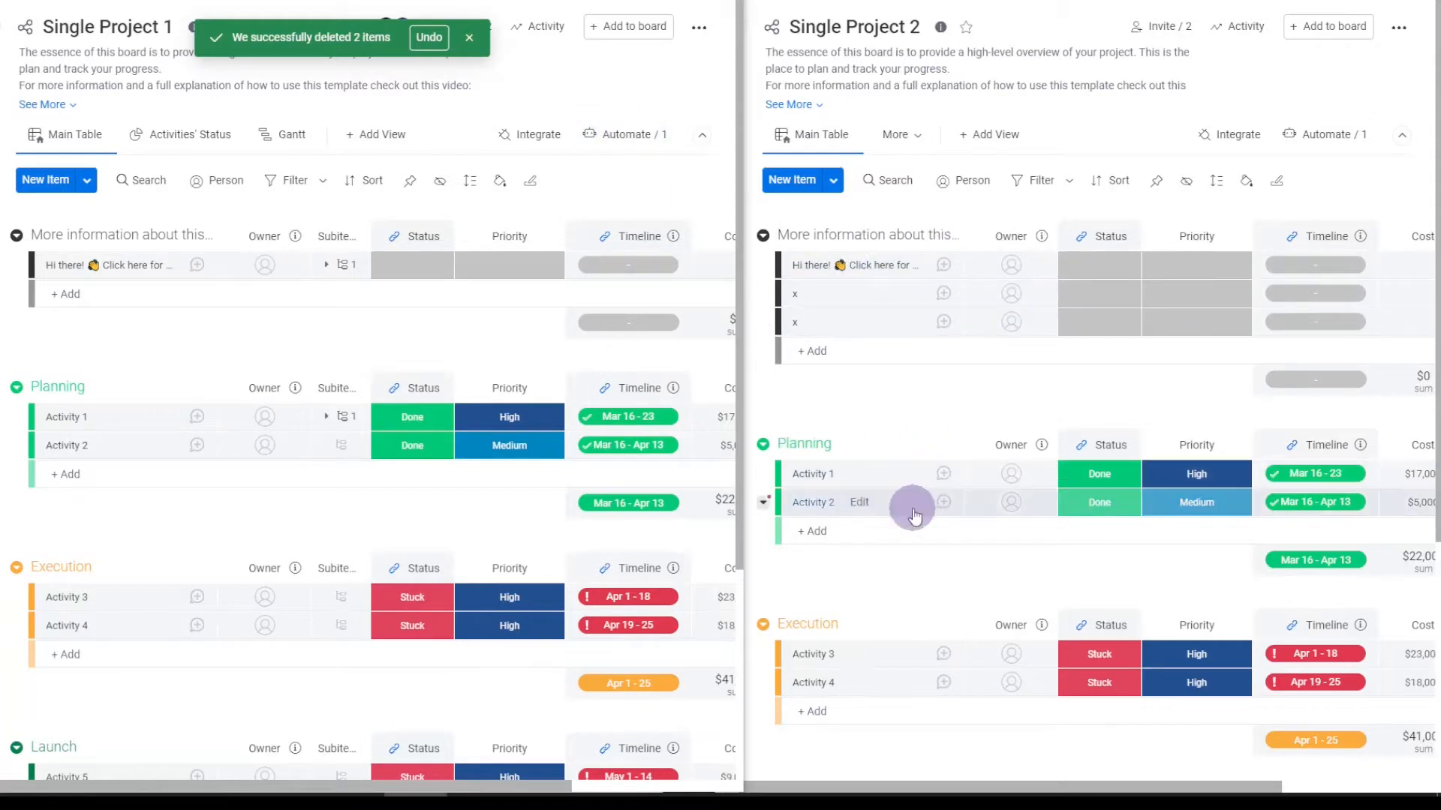
mouse_move(908, 423)
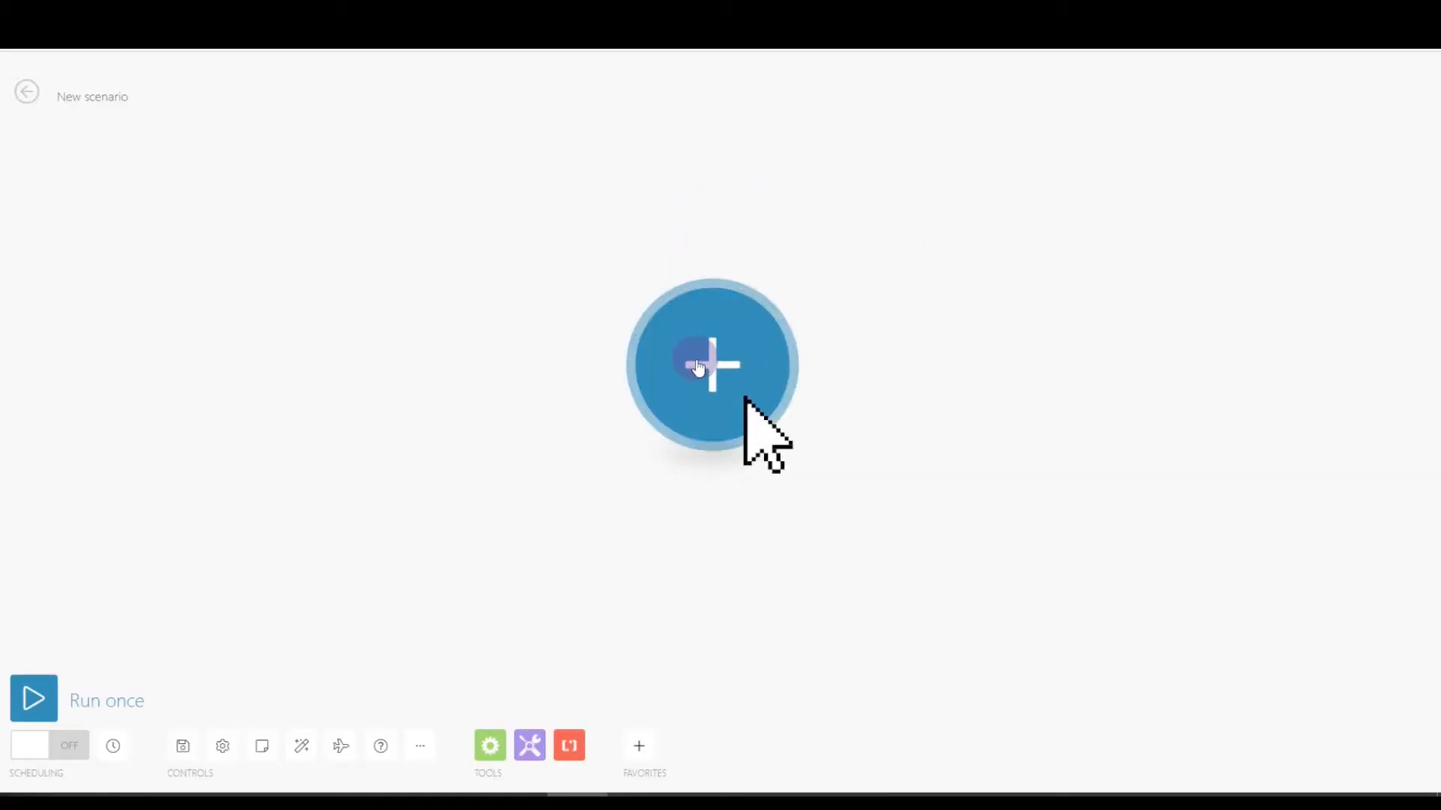
Place a Webhooks Custom webhook trigger as the scenario's first module.
click(711, 364)
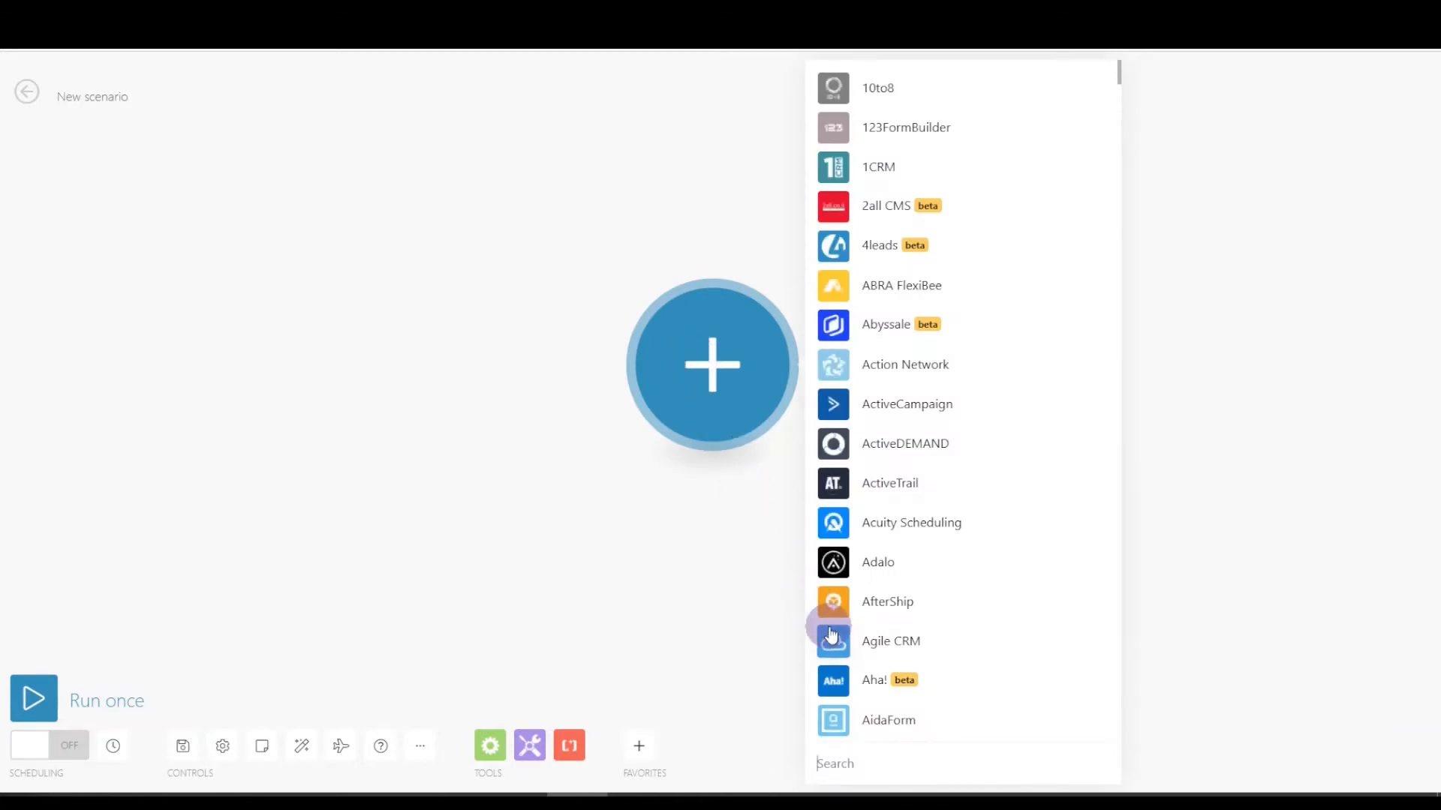
text(webhooks)
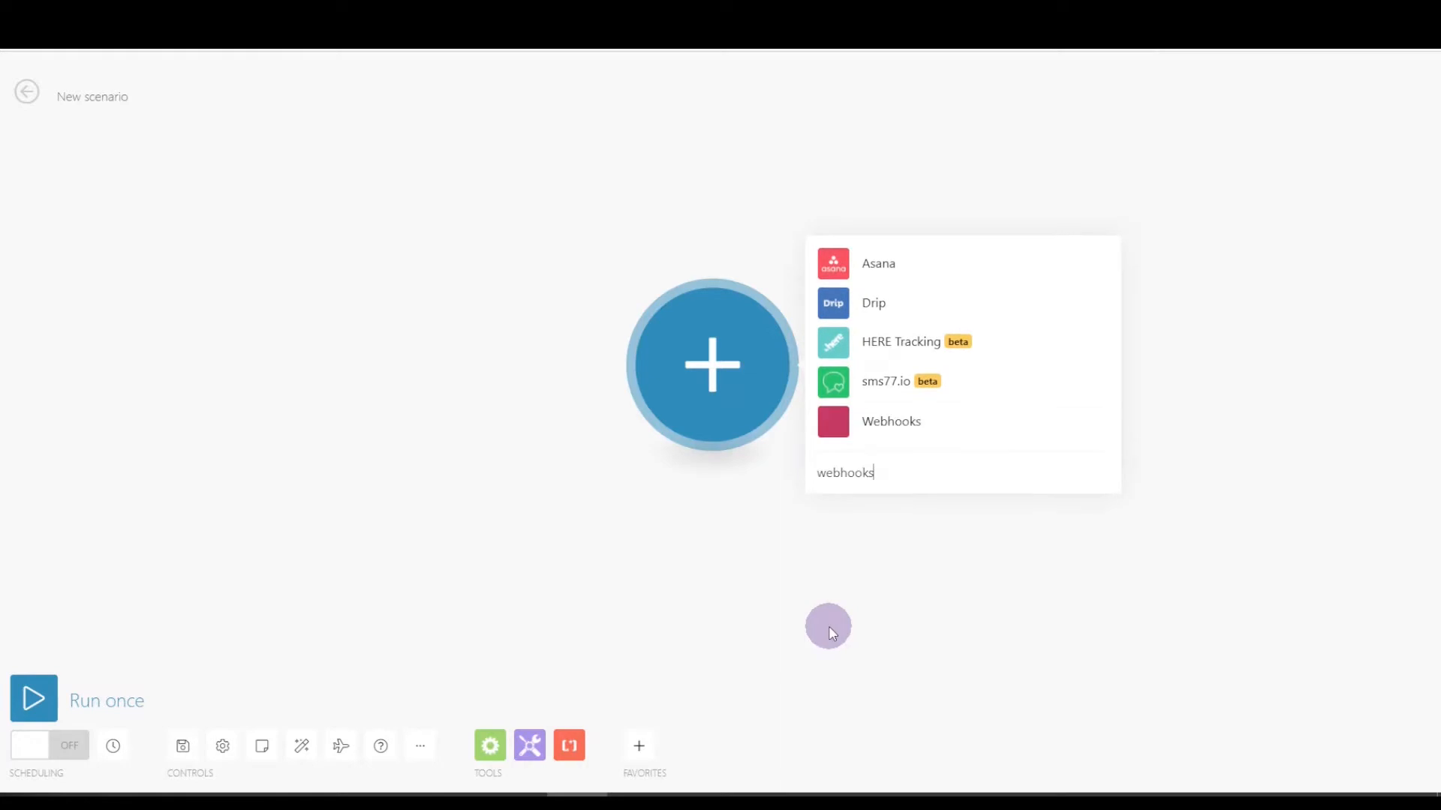
click(889, 421)
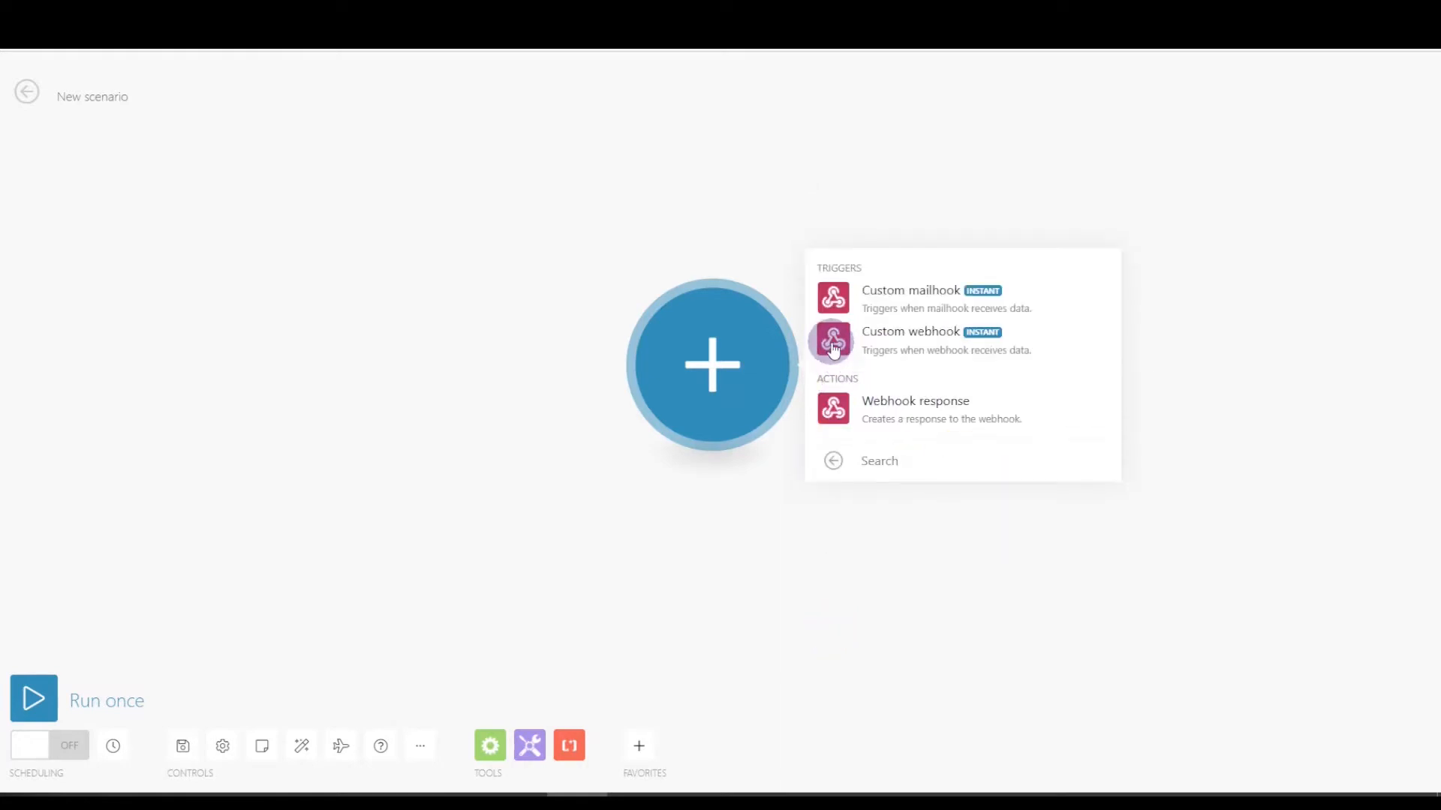
click(909, 331)
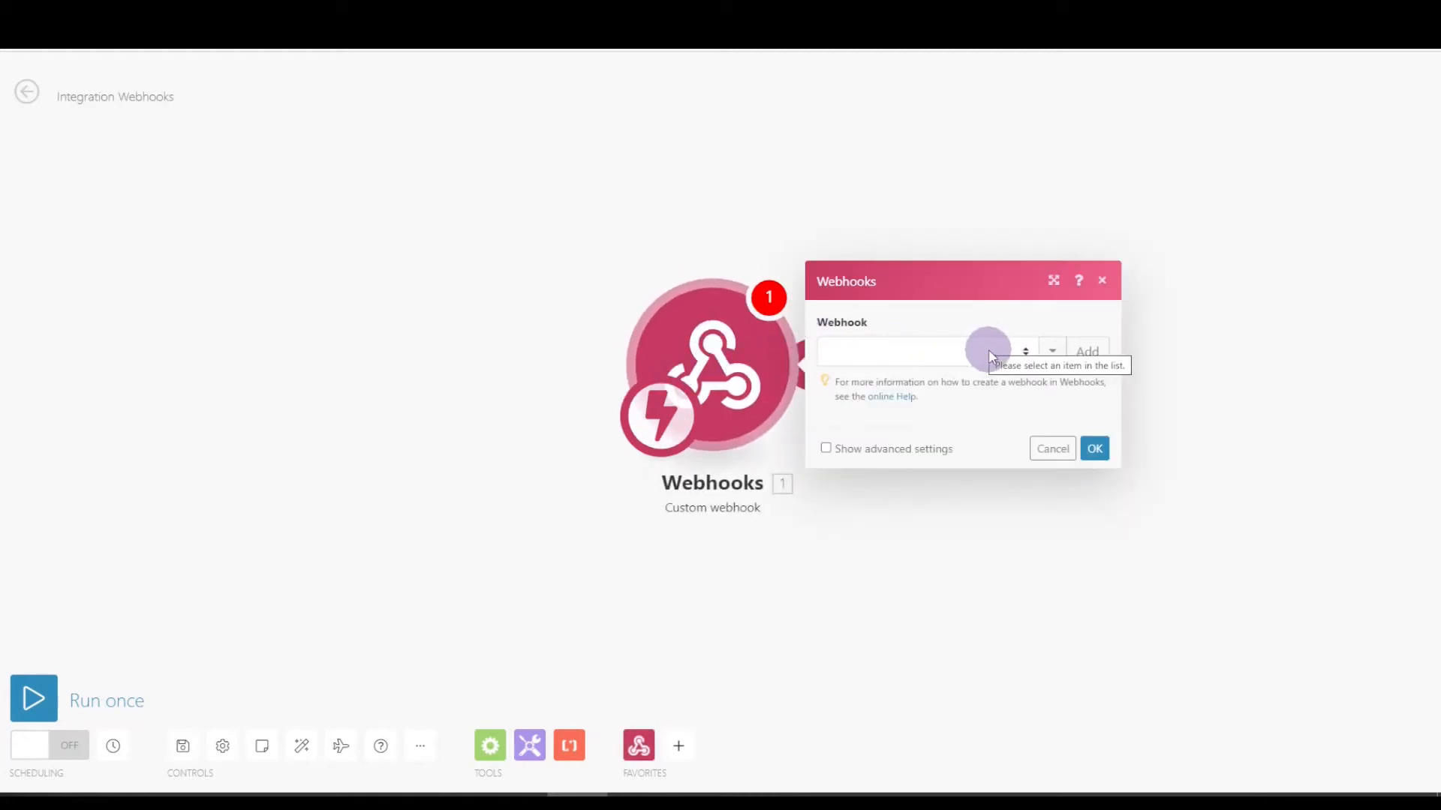
click(1093, 449)
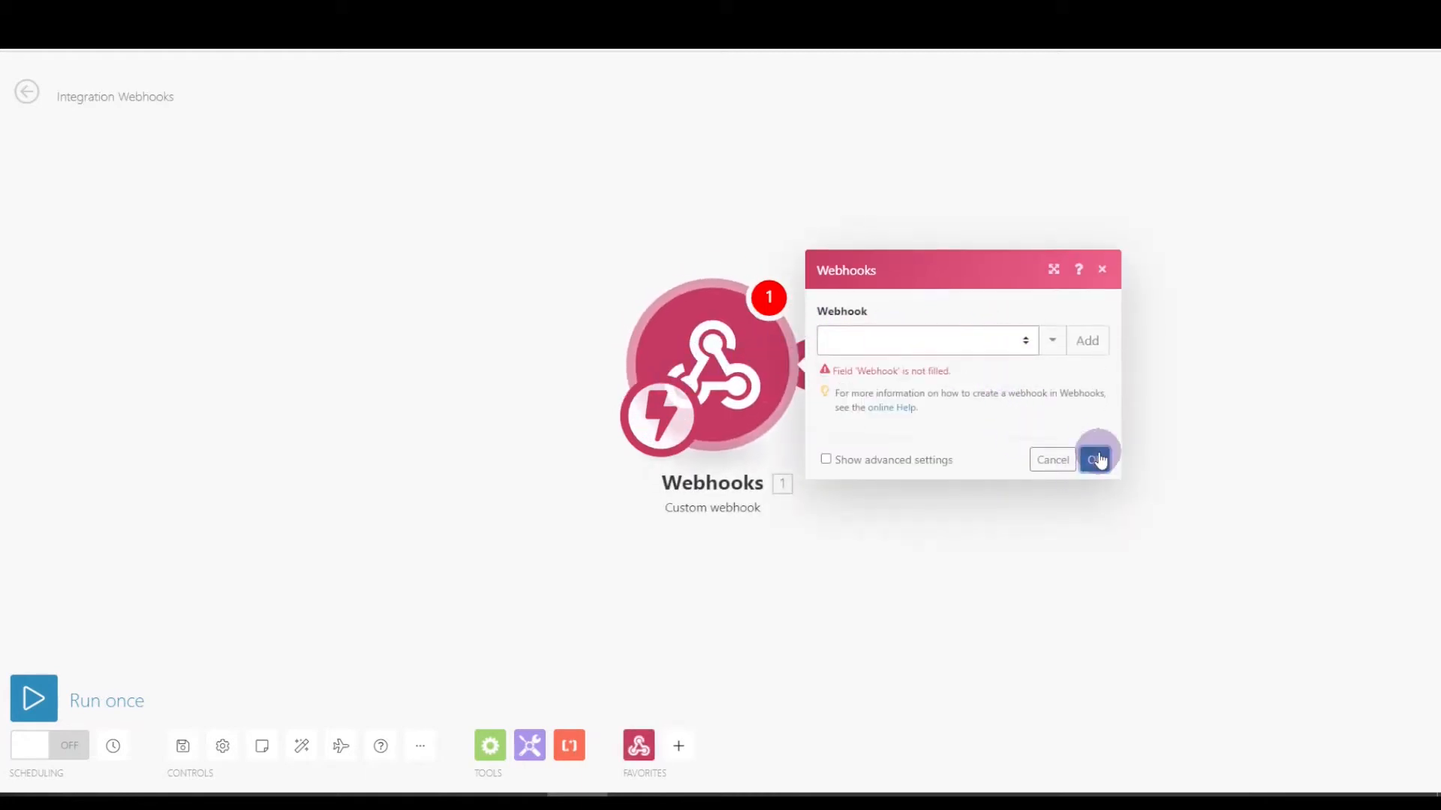
click(1095, 459)
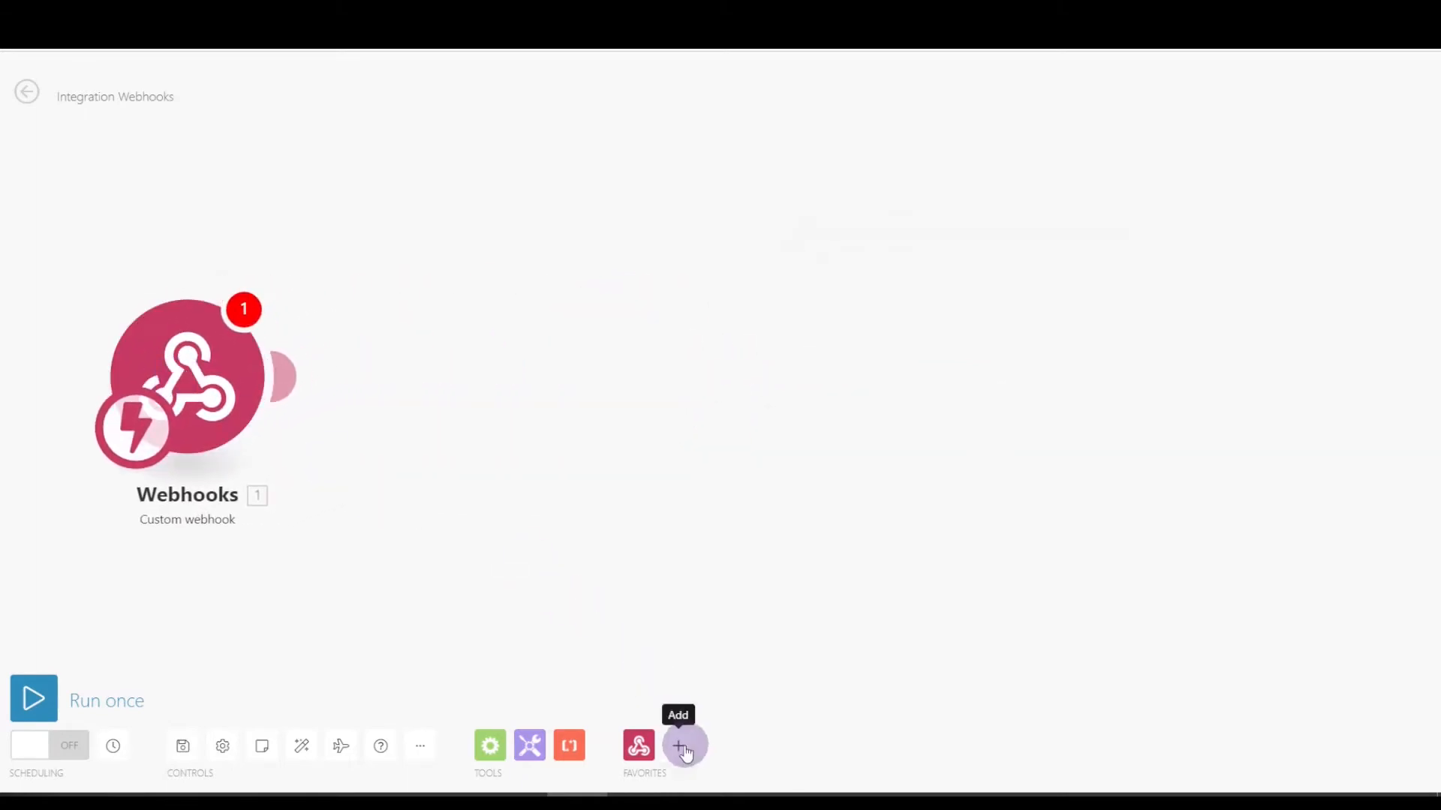
Add a monday.com Get an Item module after the webhook.
click(684, 746)
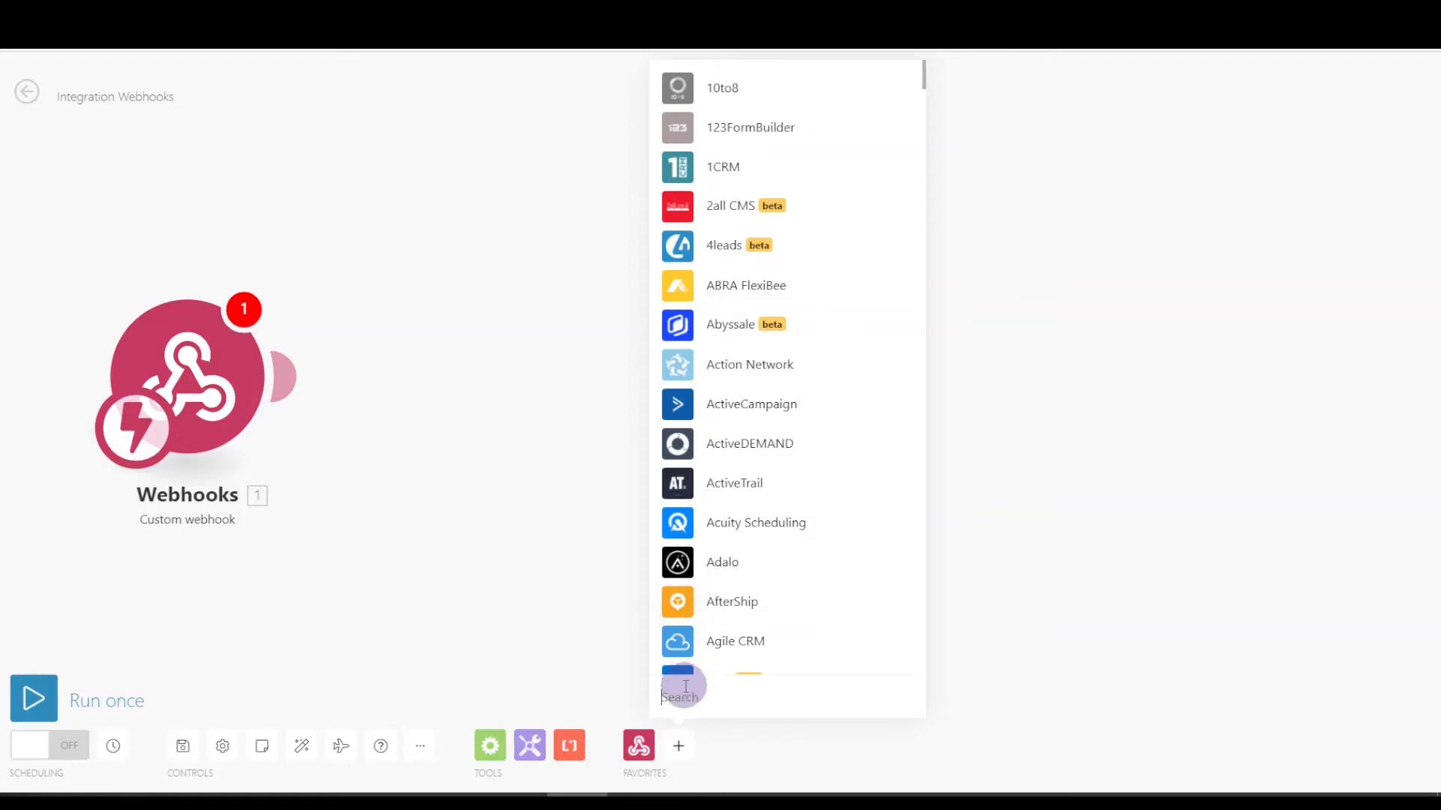
text(monday)
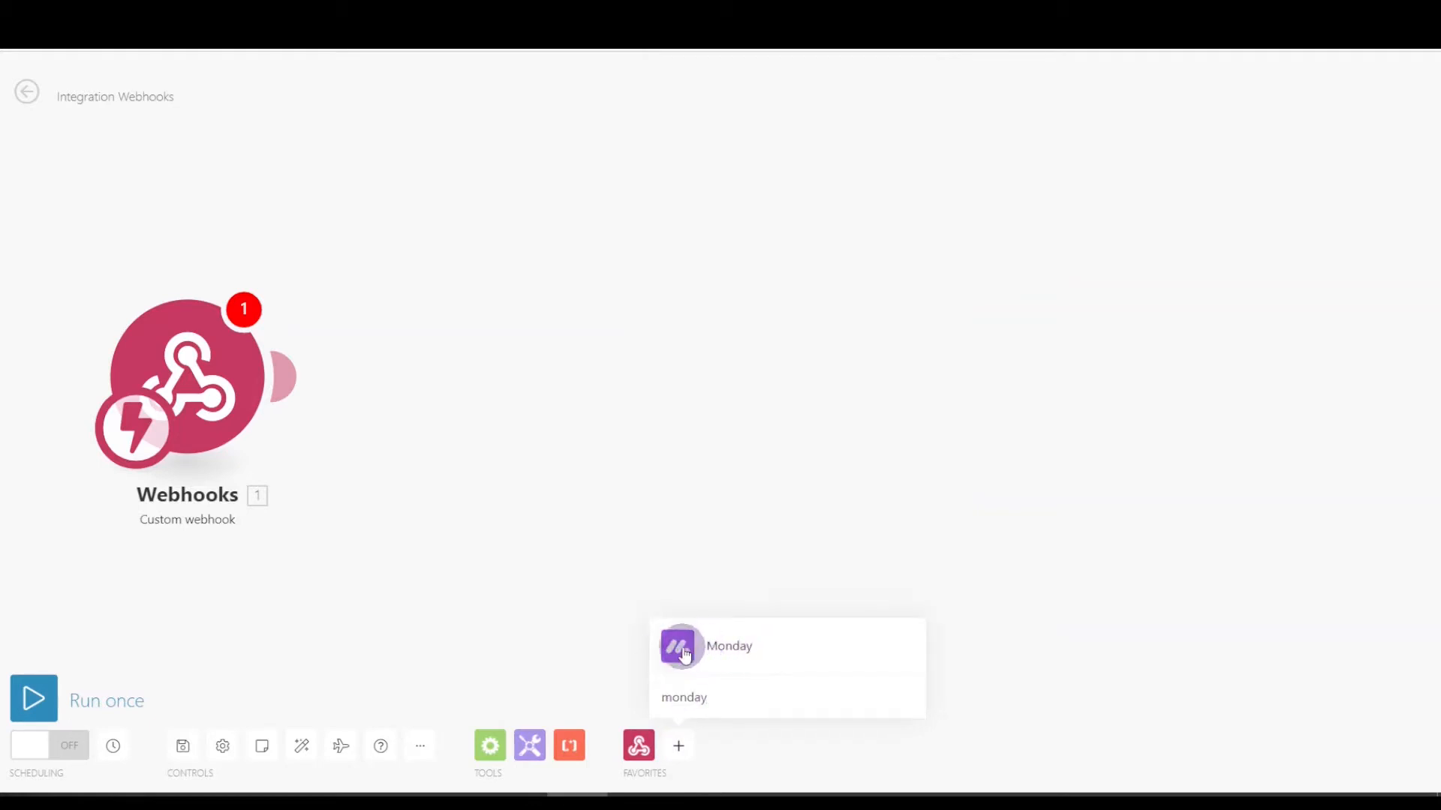
click(680, 646)
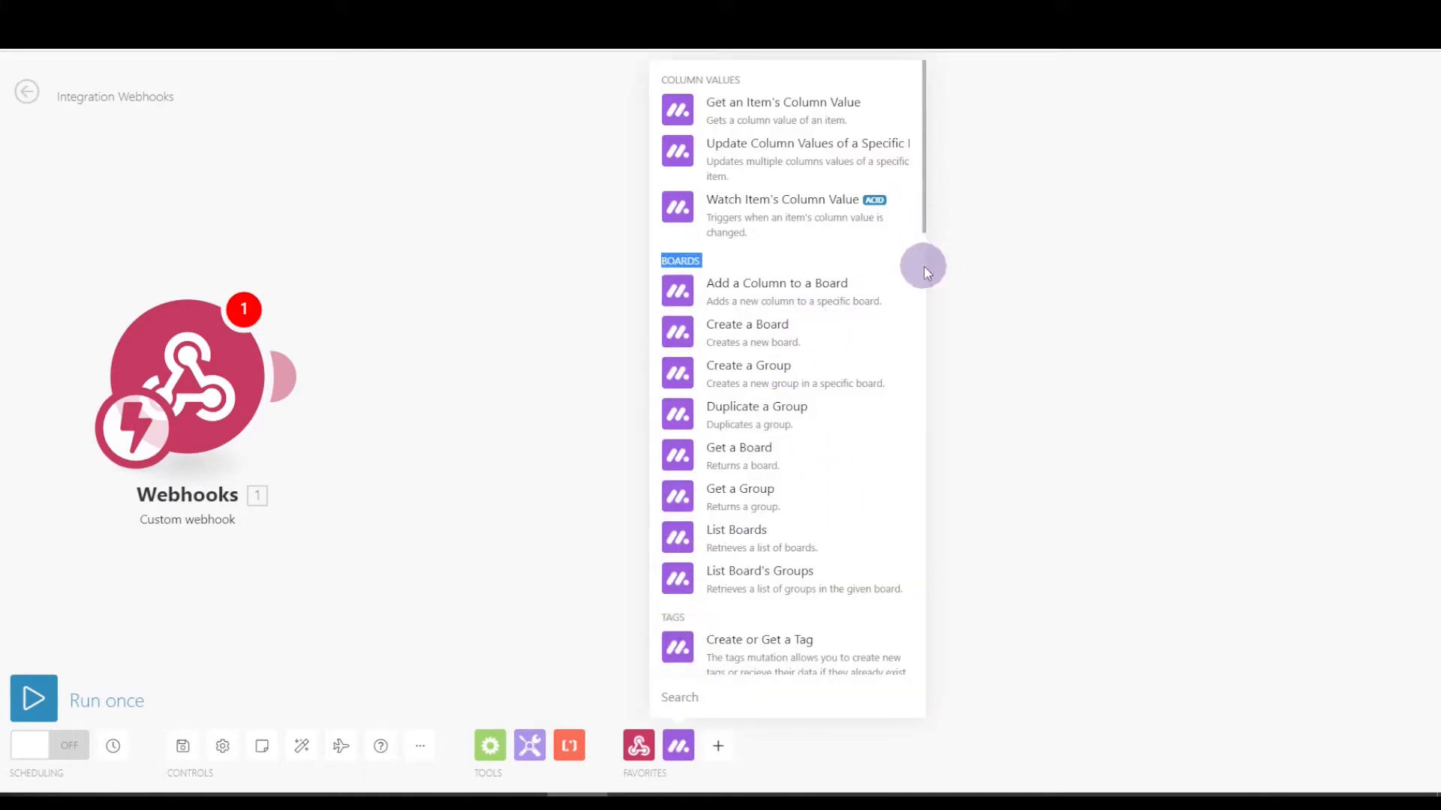
scroll(down, 3)
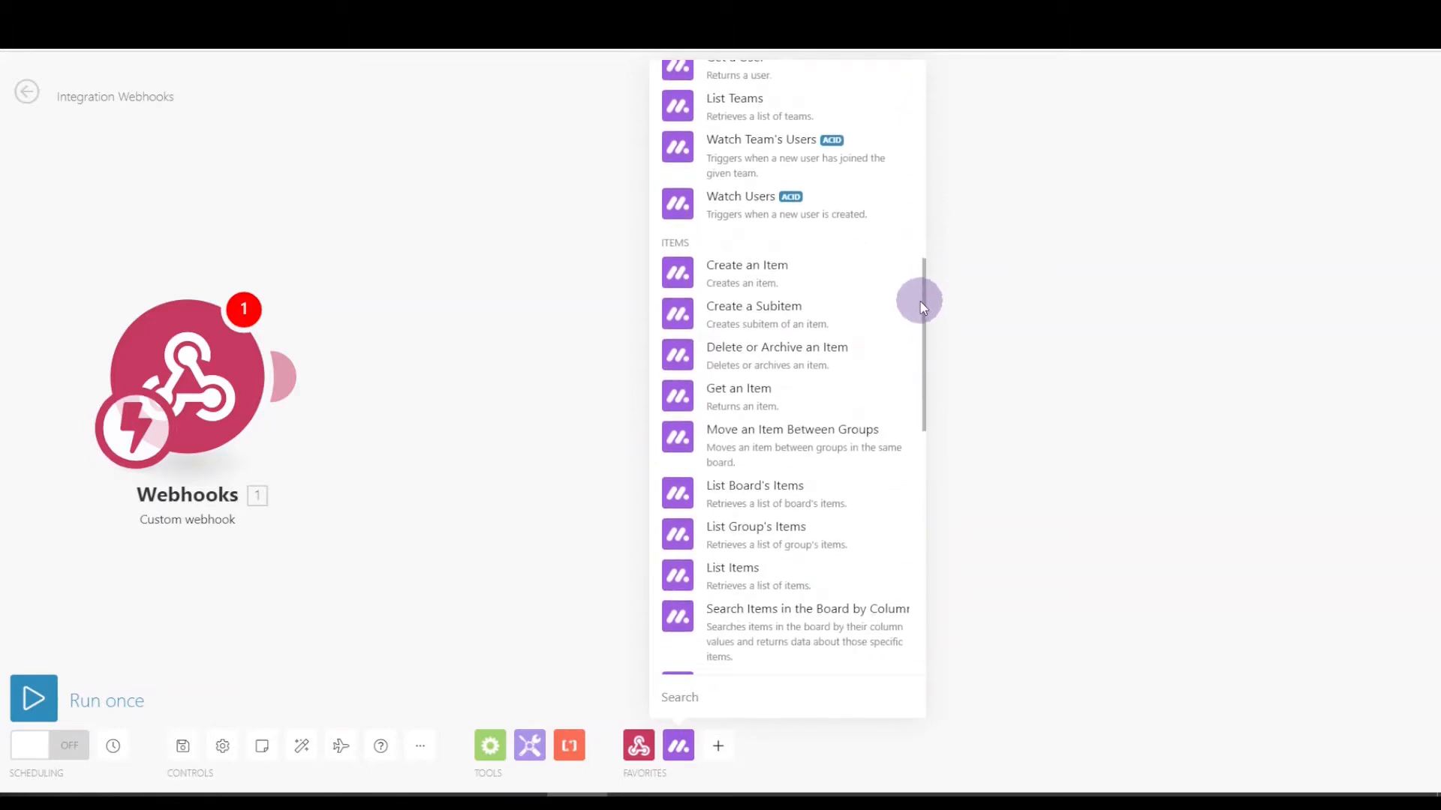
click(738, 388)
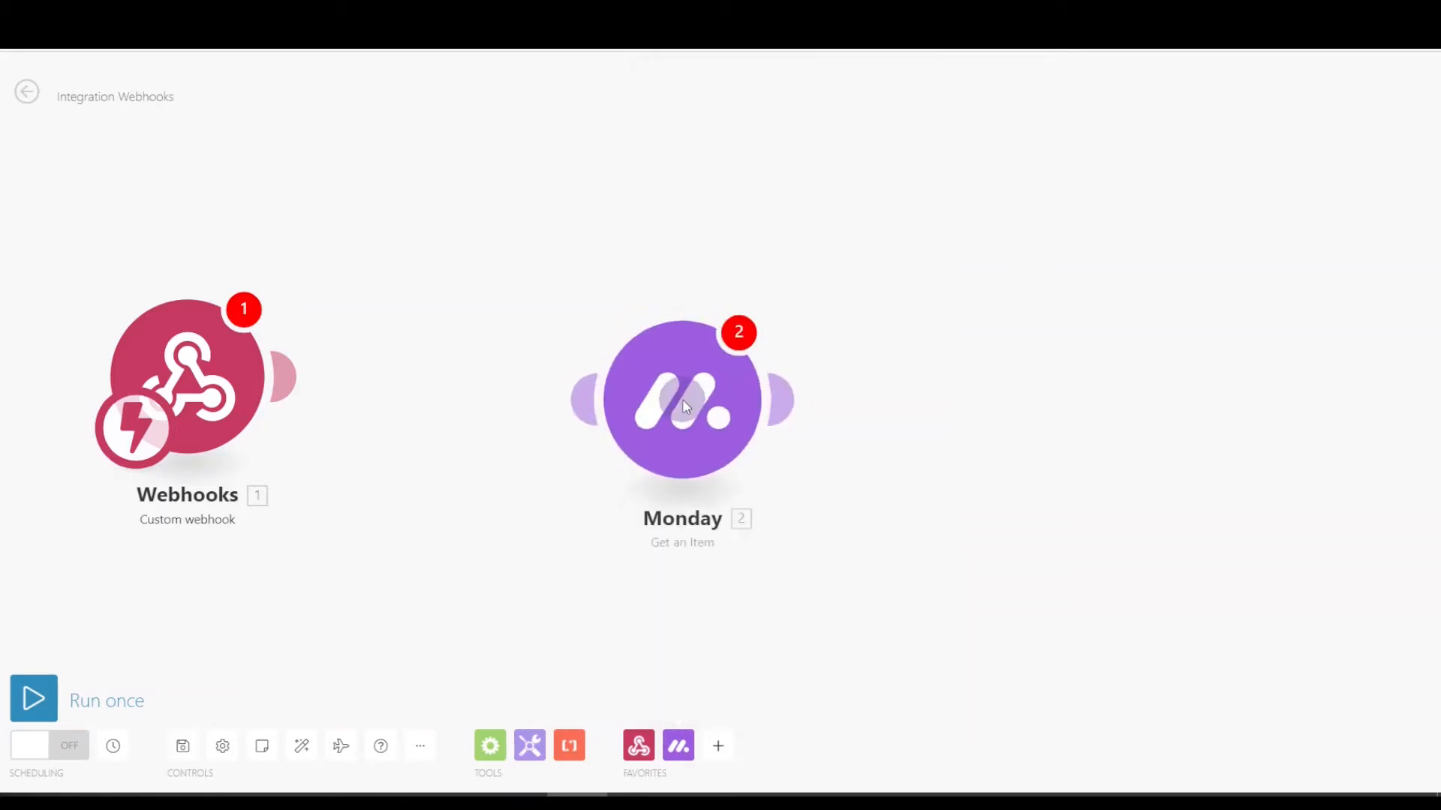
Rename the new Monday module to 'Get B2 Item'.
click(682, 401)
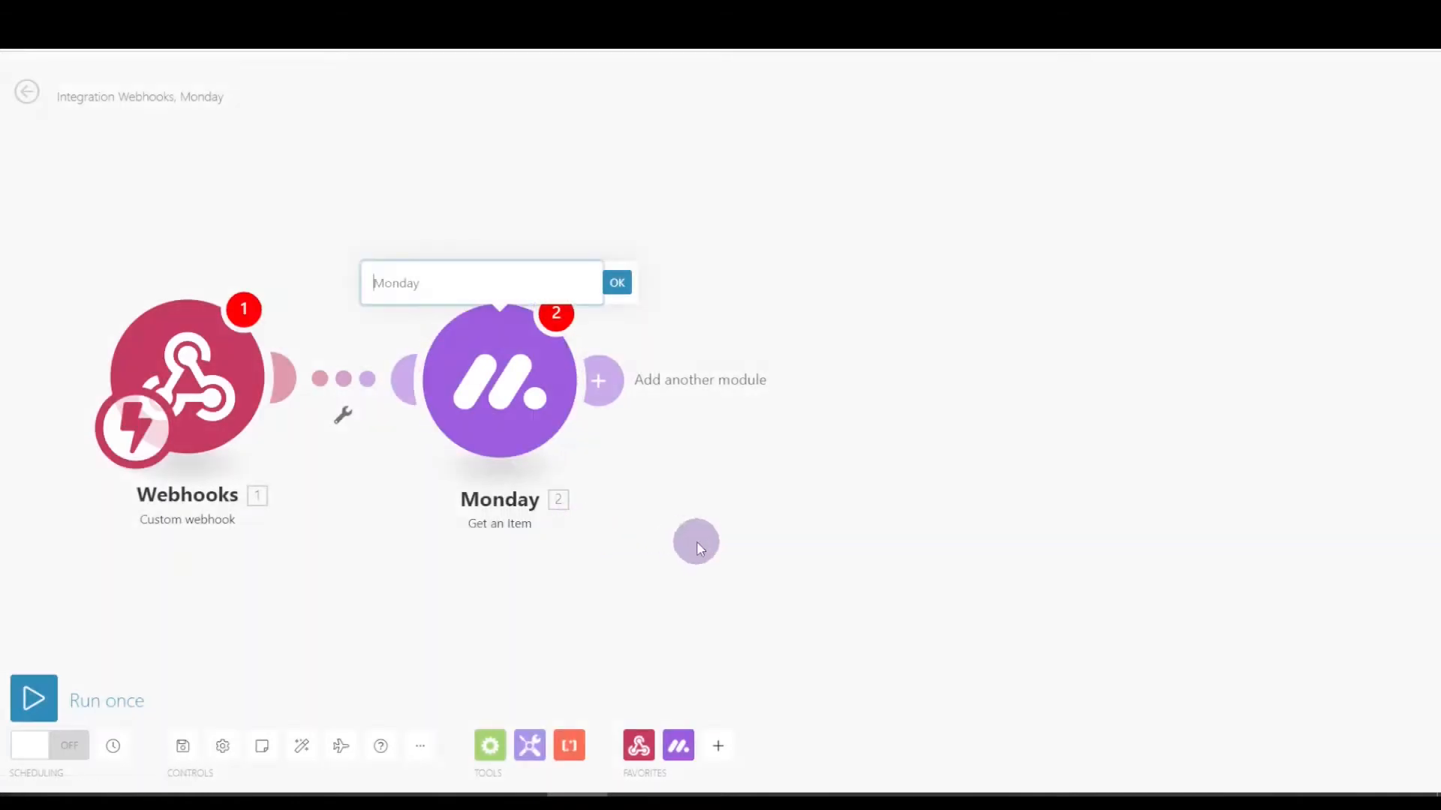
text(Get B2 It)
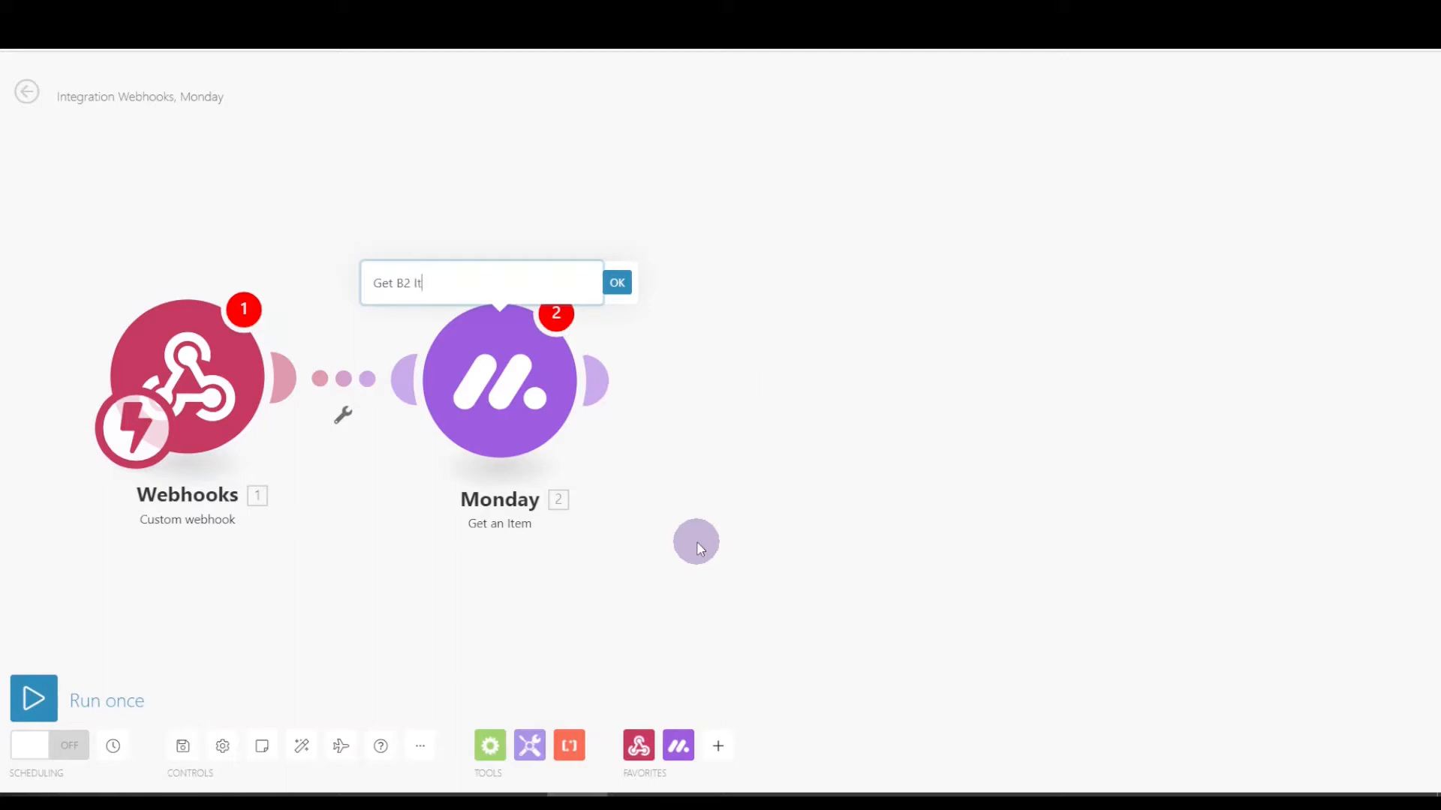
click(617, 282)
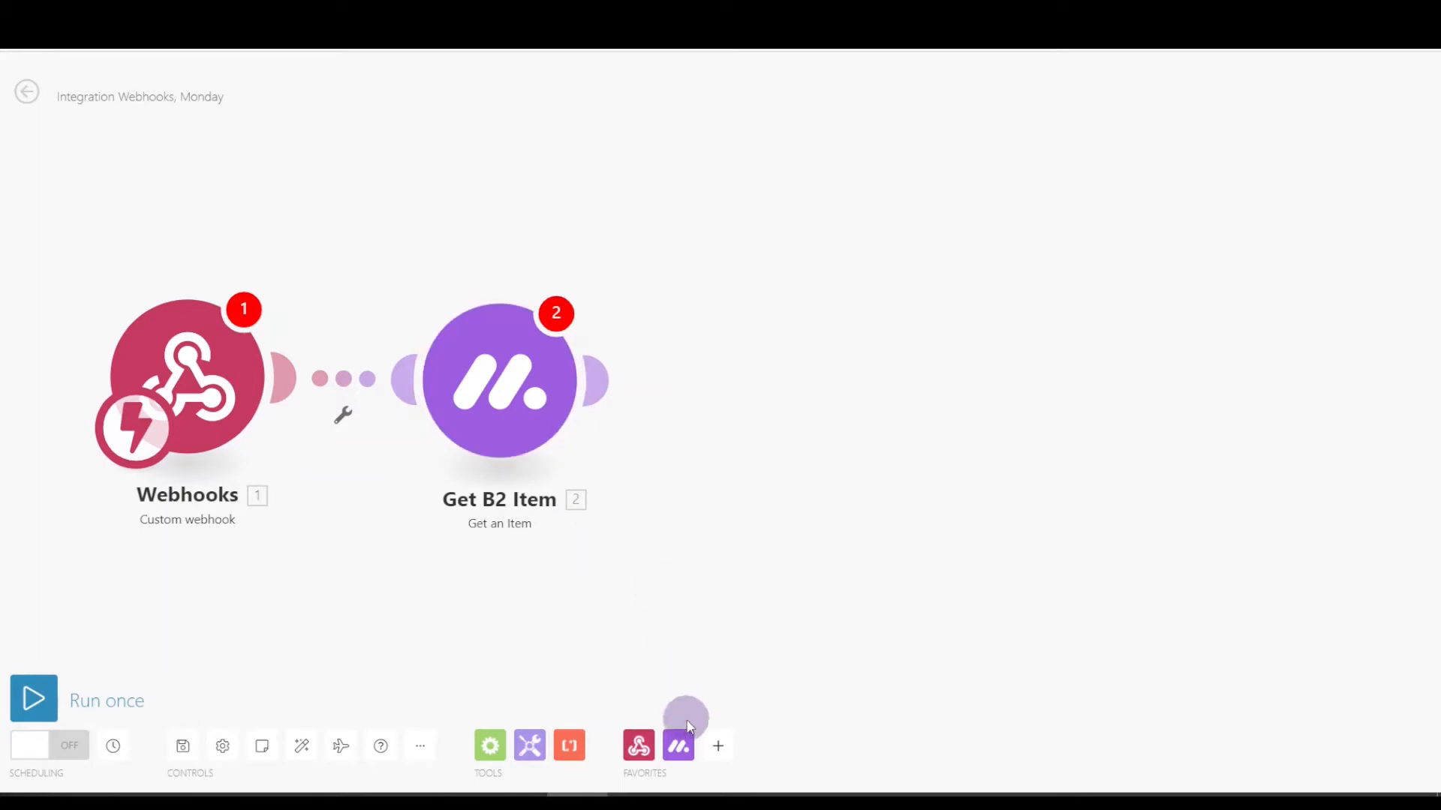
click(679, 745)
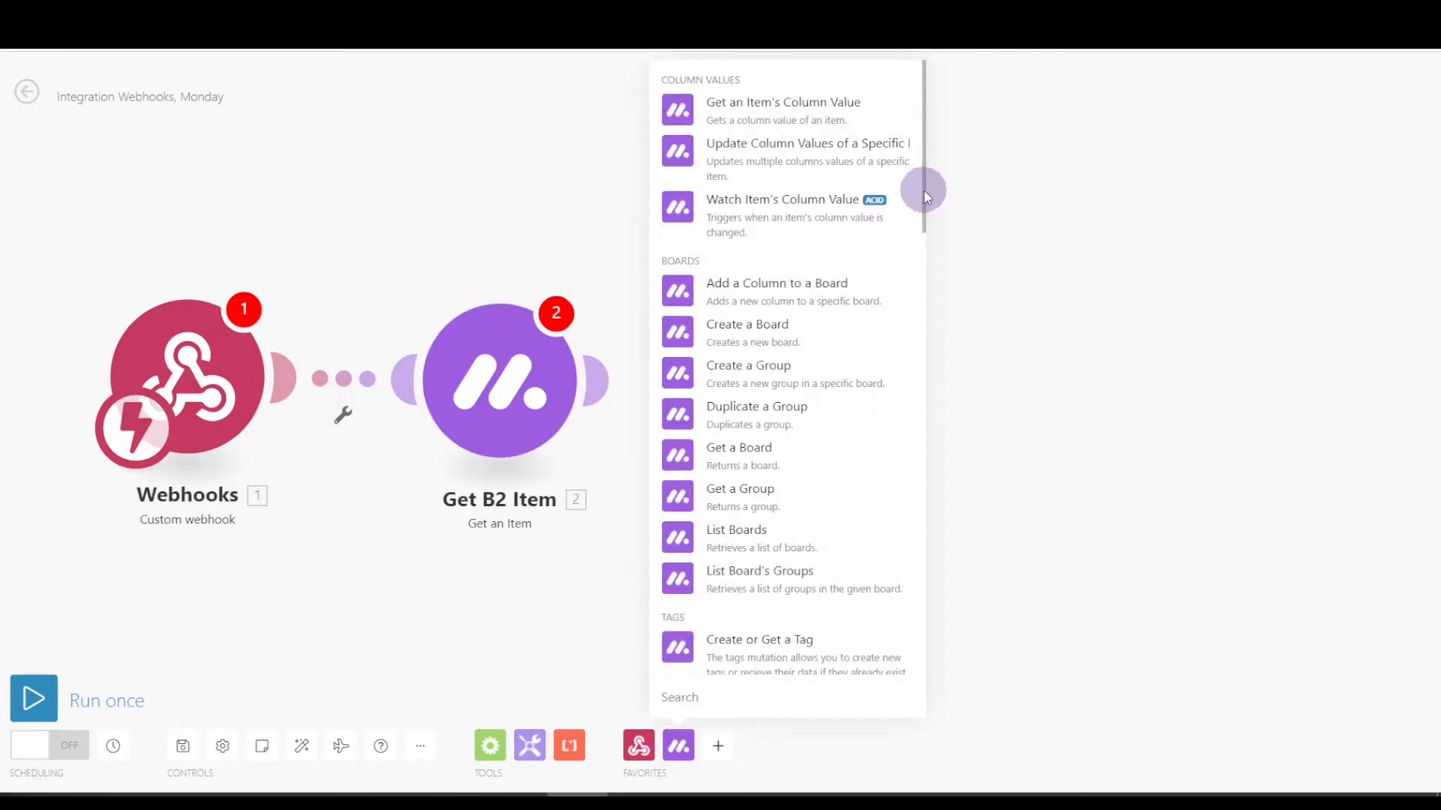
scroll(down, 3)
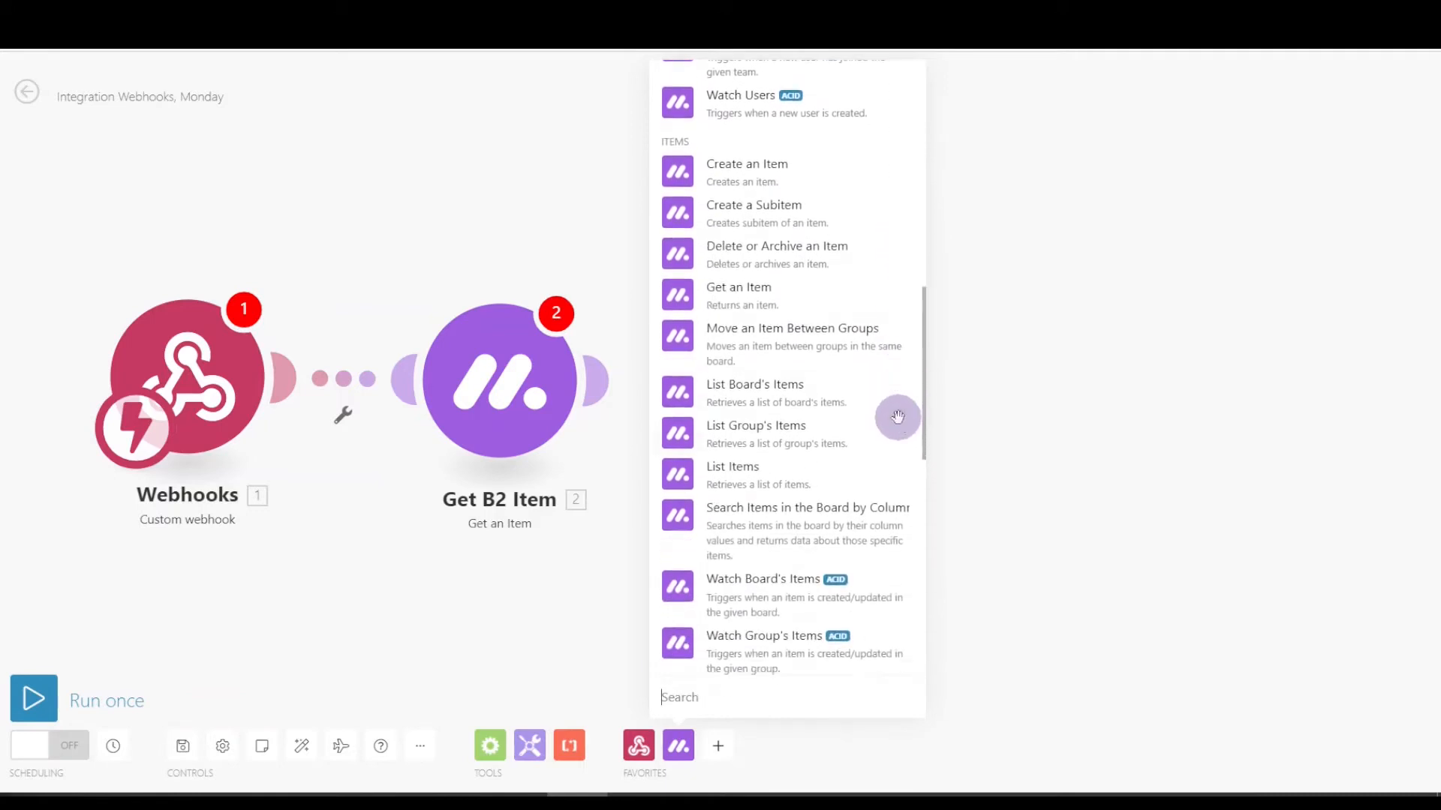
Add a third module, Monday Get an Item, and rename it 'Get B1 Item'.
click(737, 294)
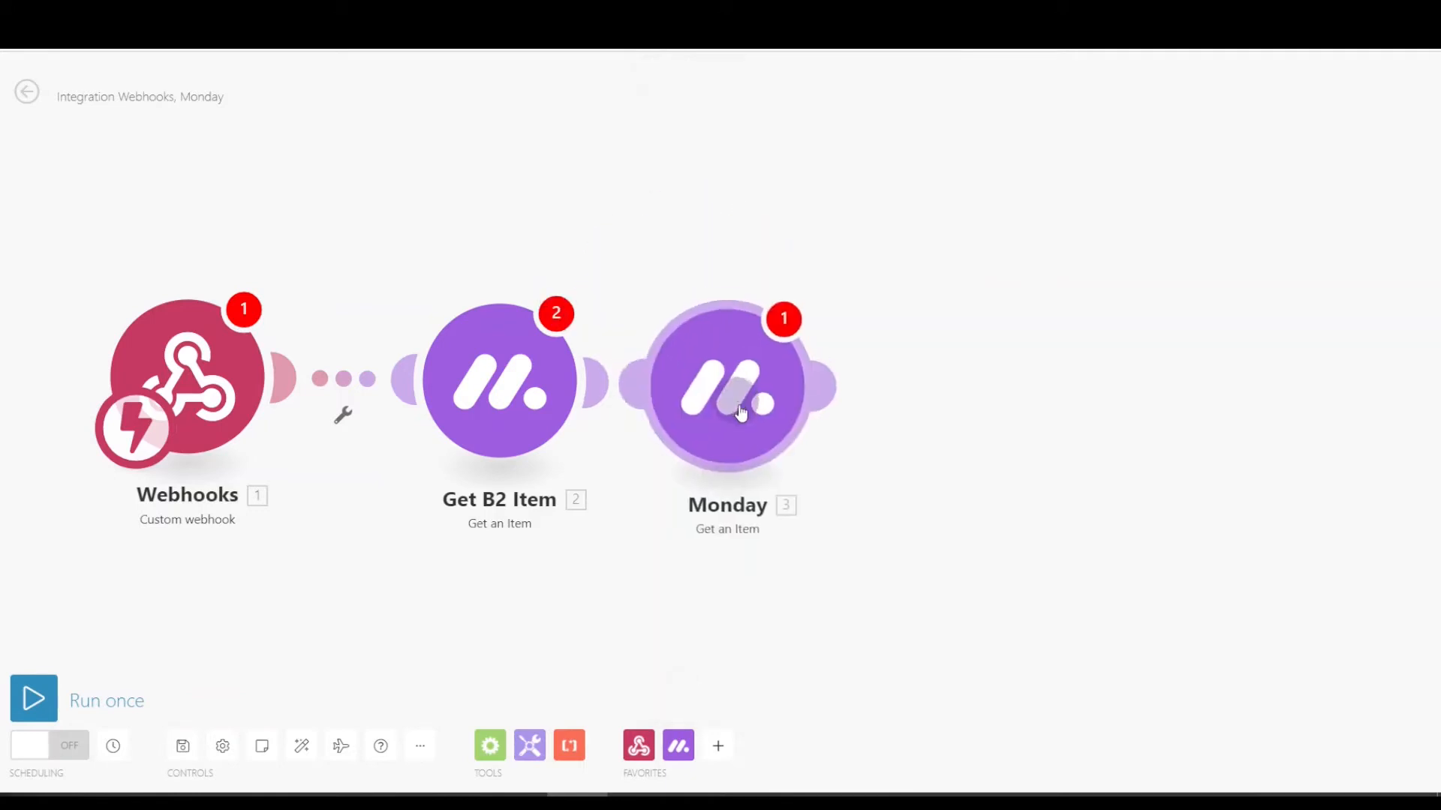
click(727, 384)
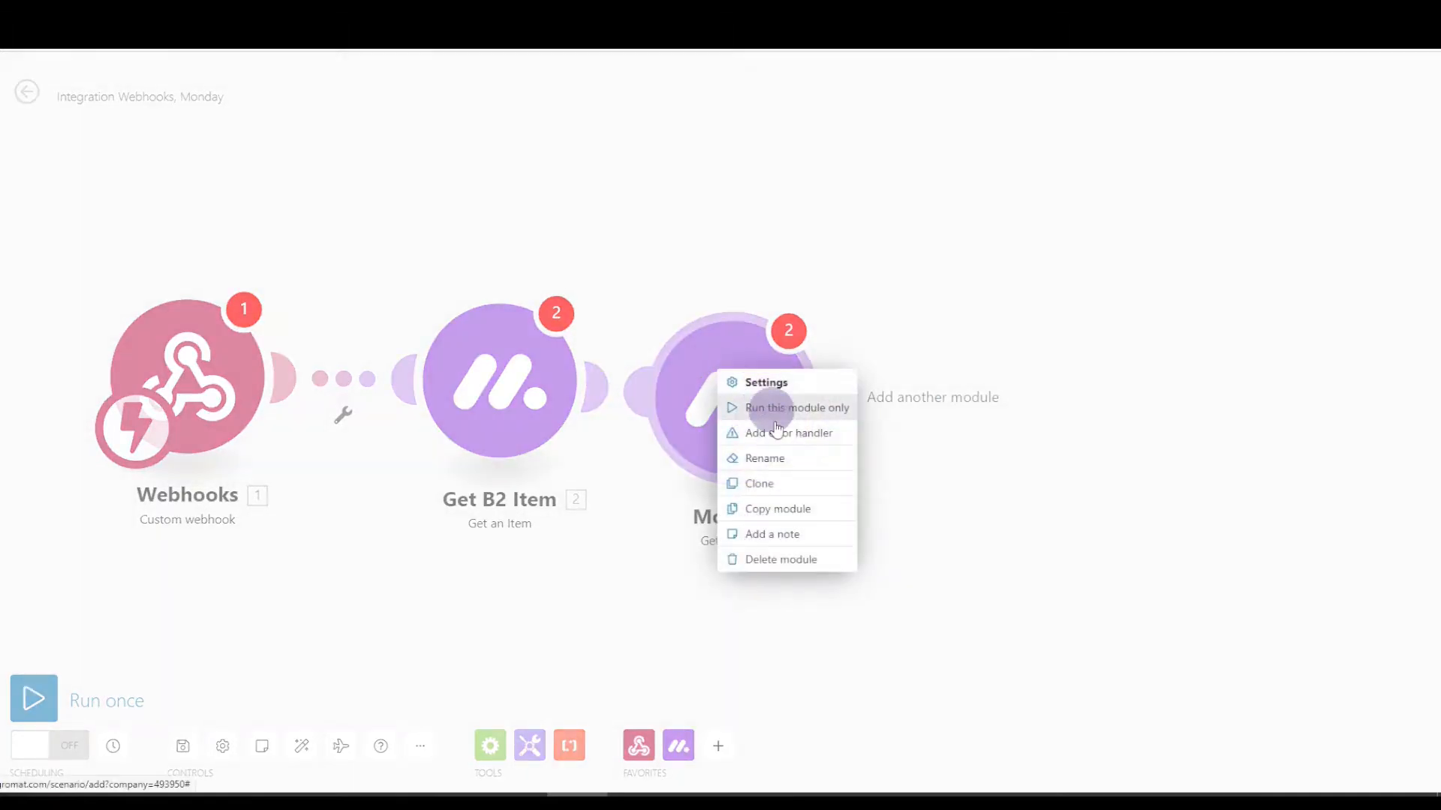
click(765, 457)
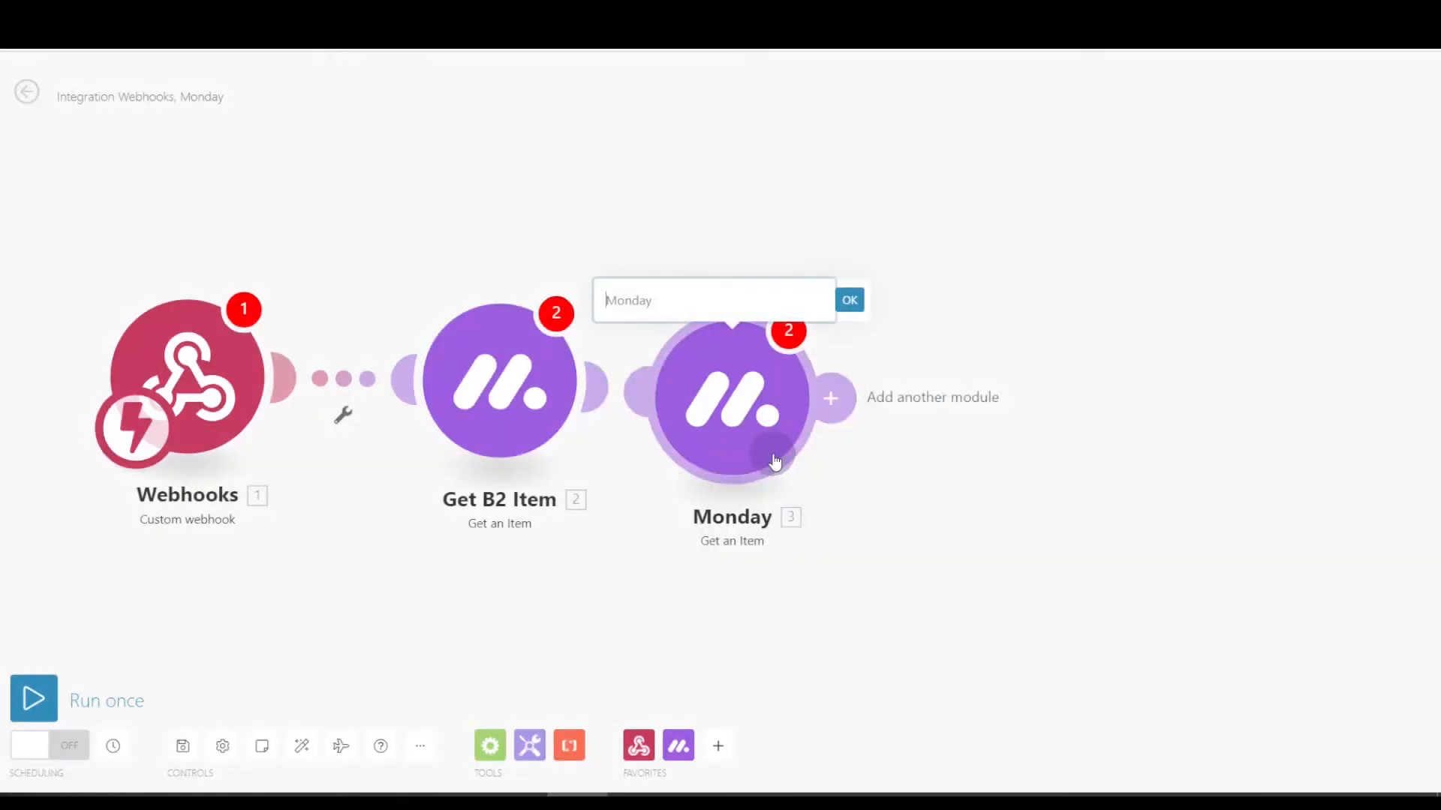
text(G)
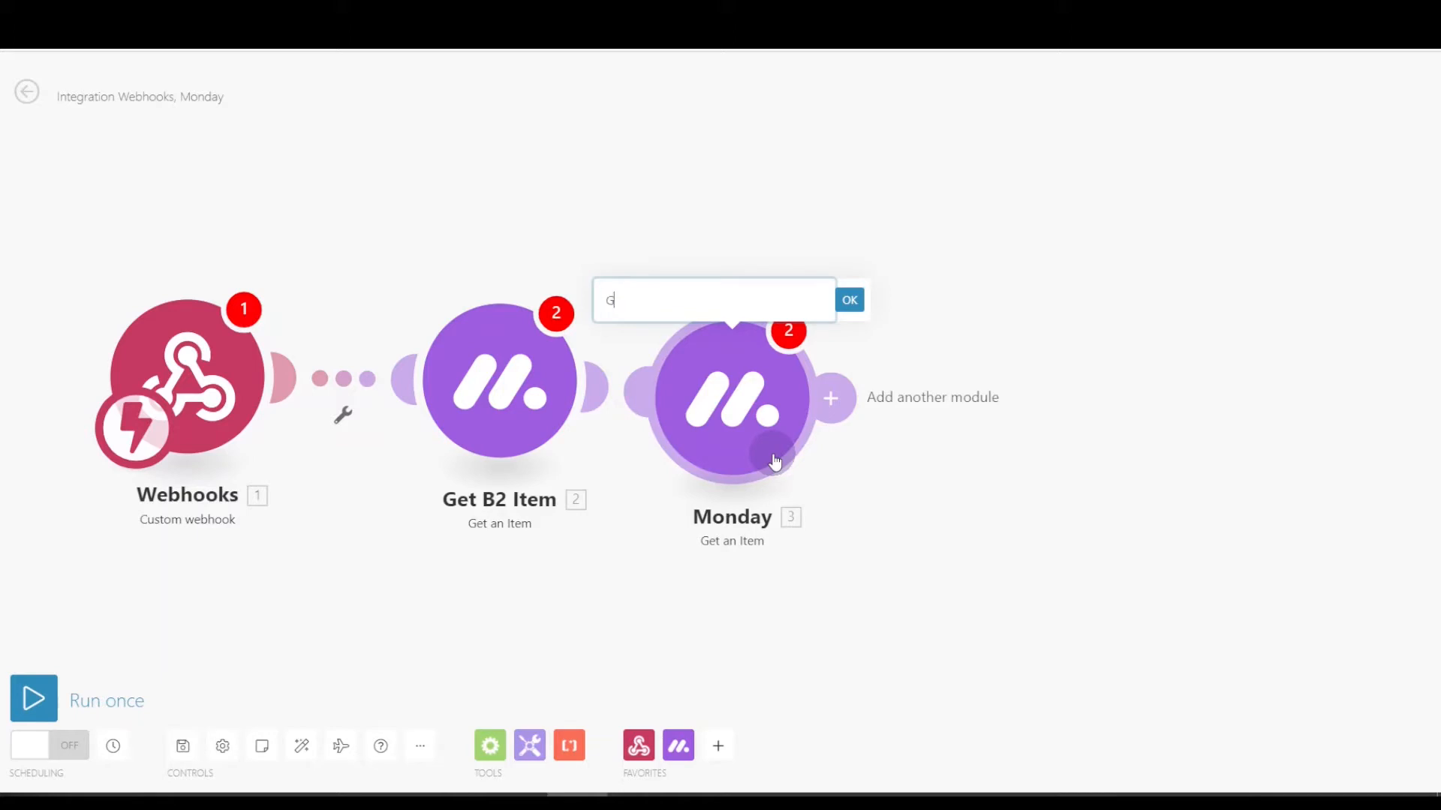
text(et)
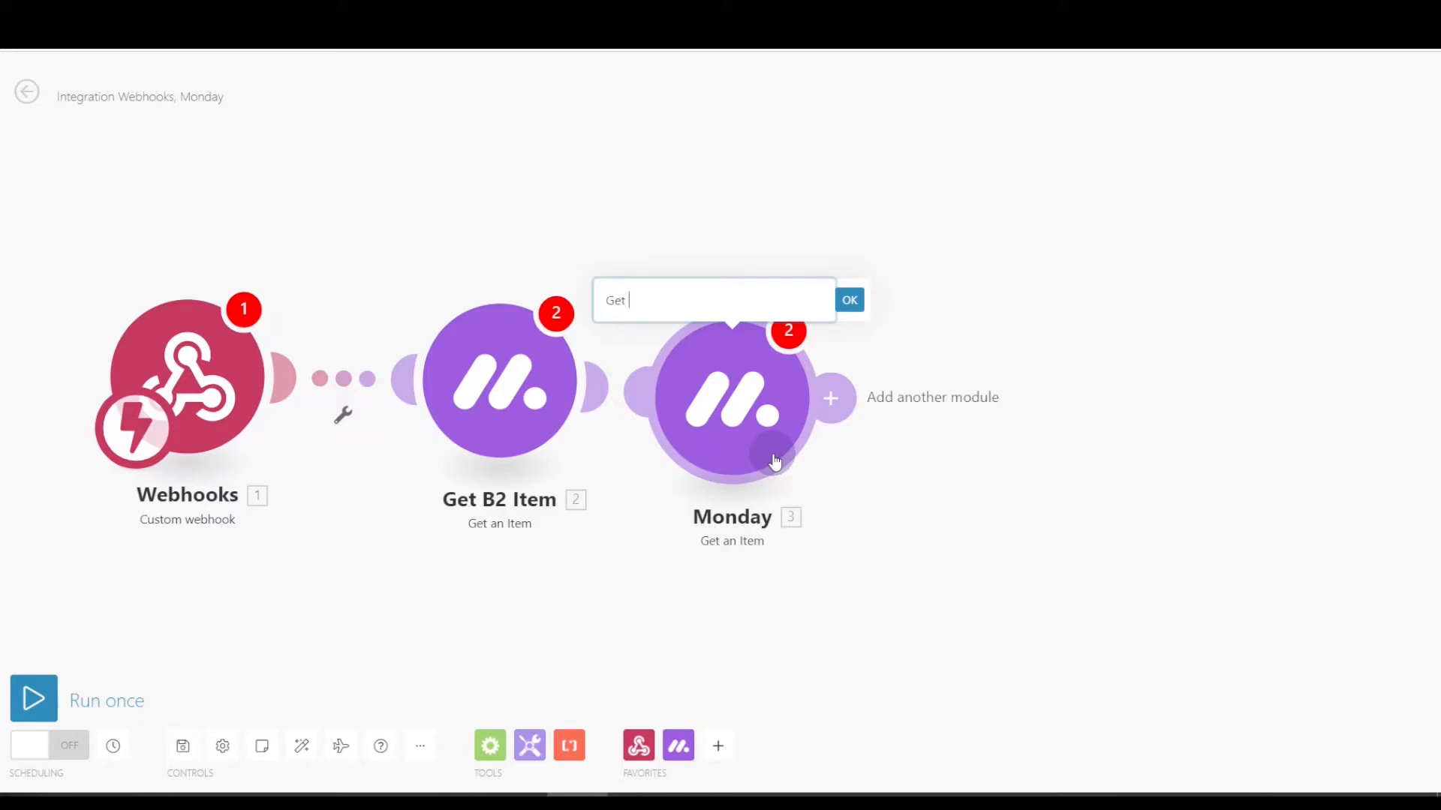
text(B1)
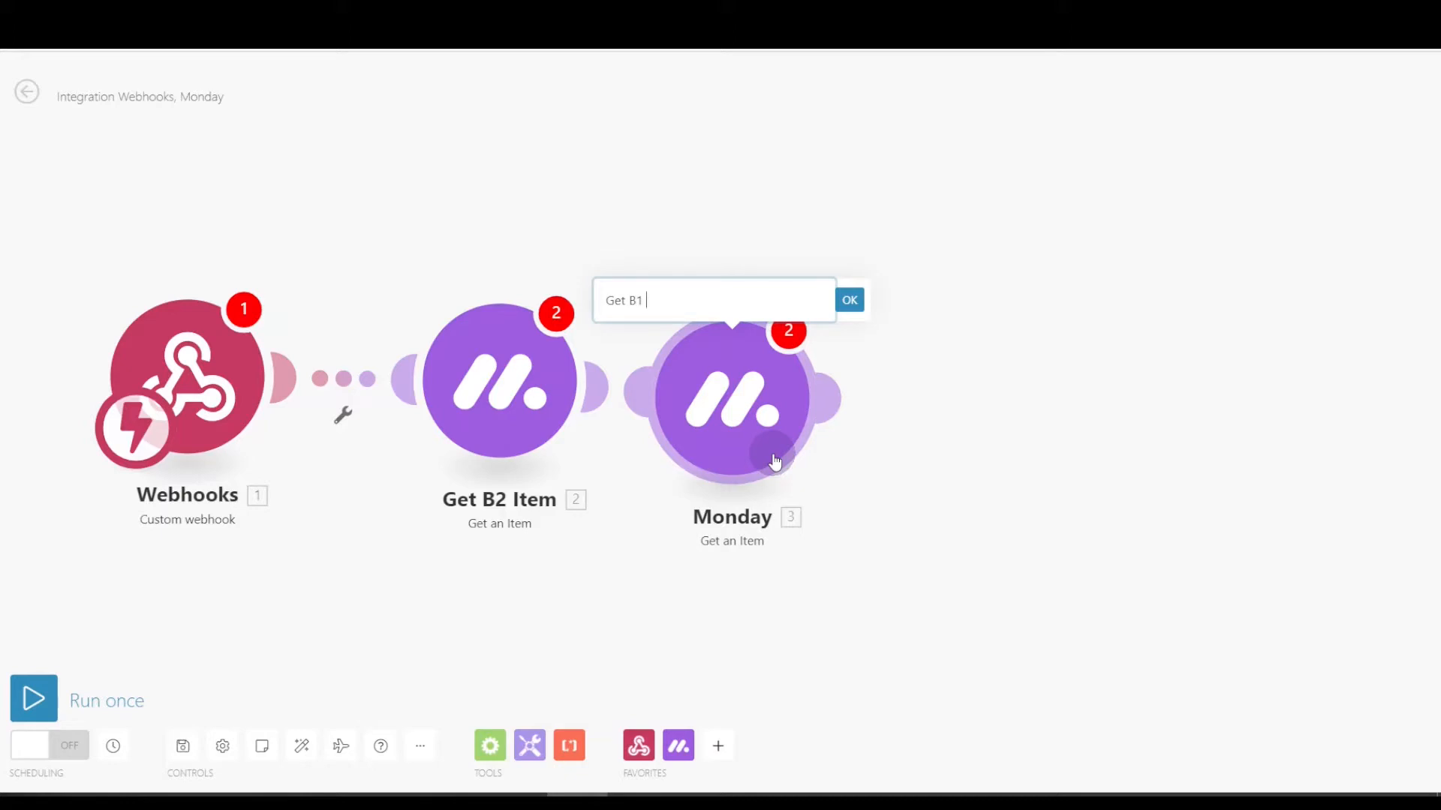
text(Item)
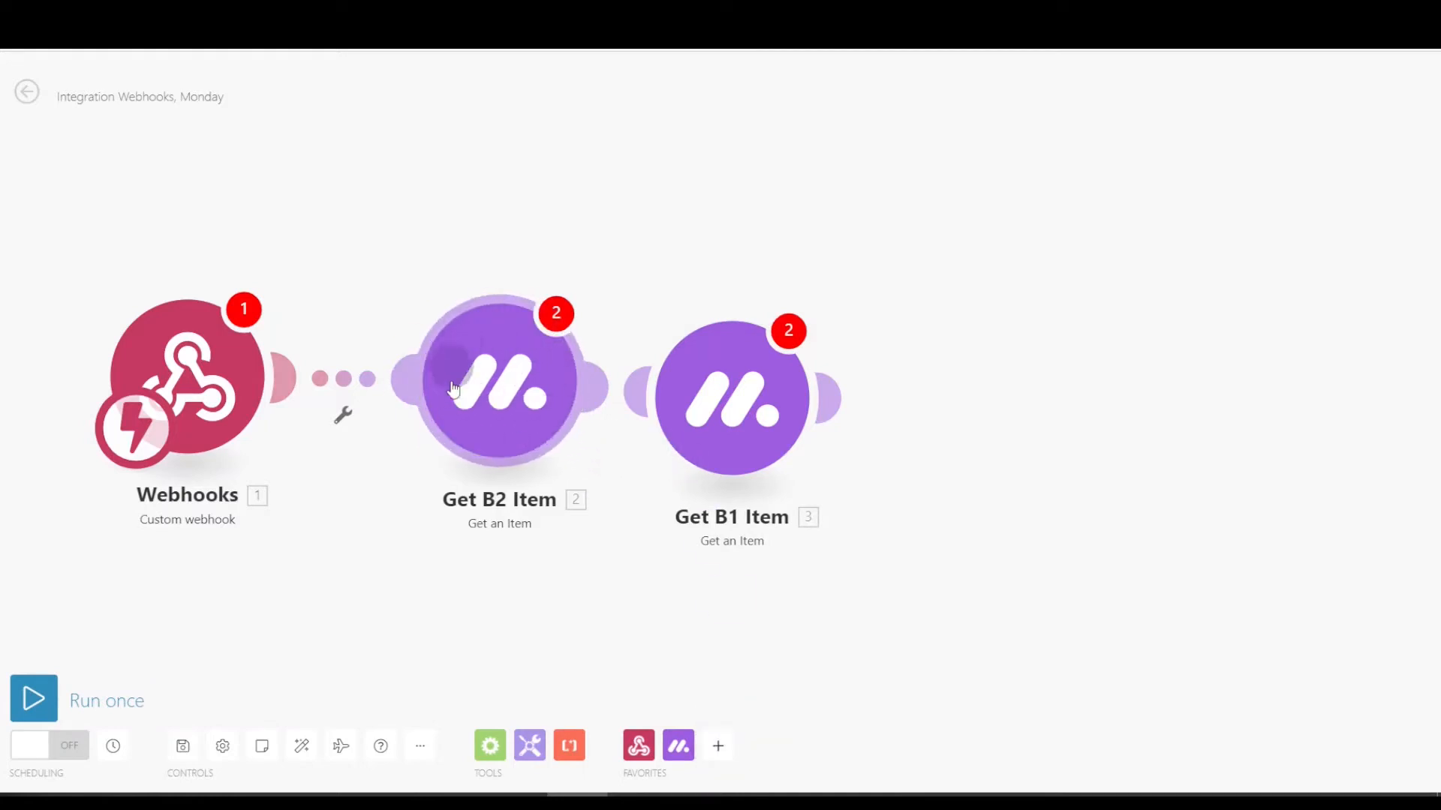
mouse_move(717, 746)
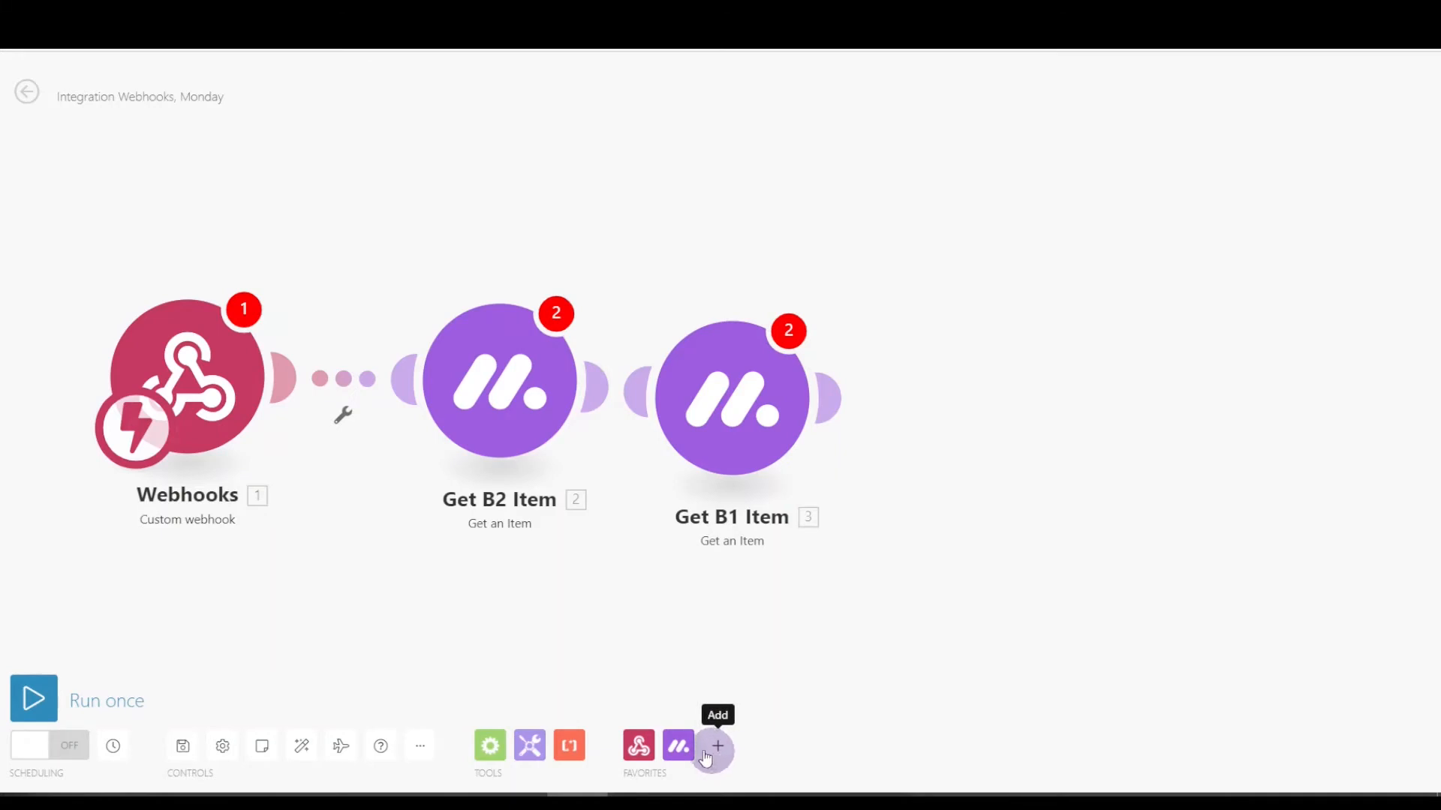
Add a Monday List Board's Groups module and rename it 'get B2 Groups'.
click(678, 745)
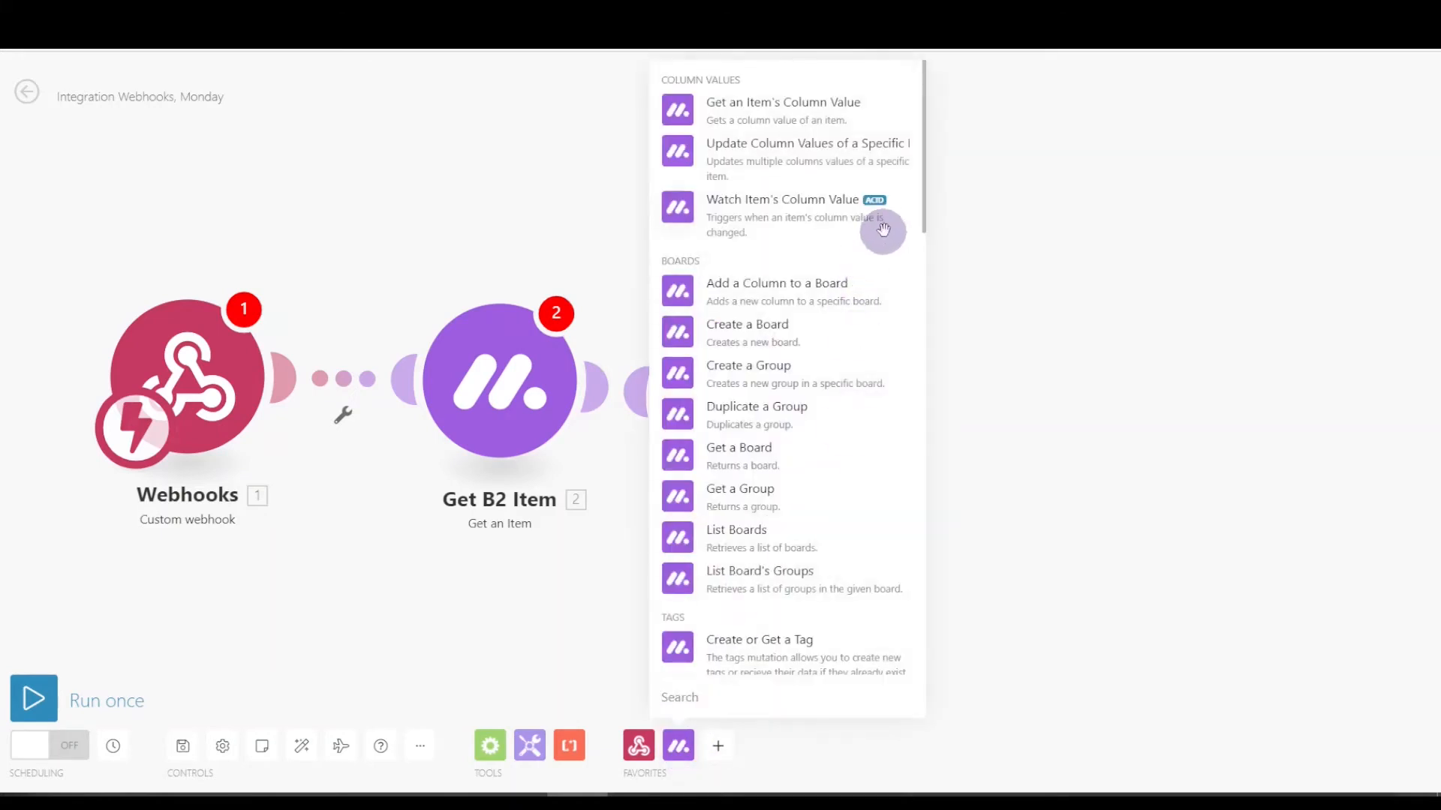
mouse_move(680, 579)
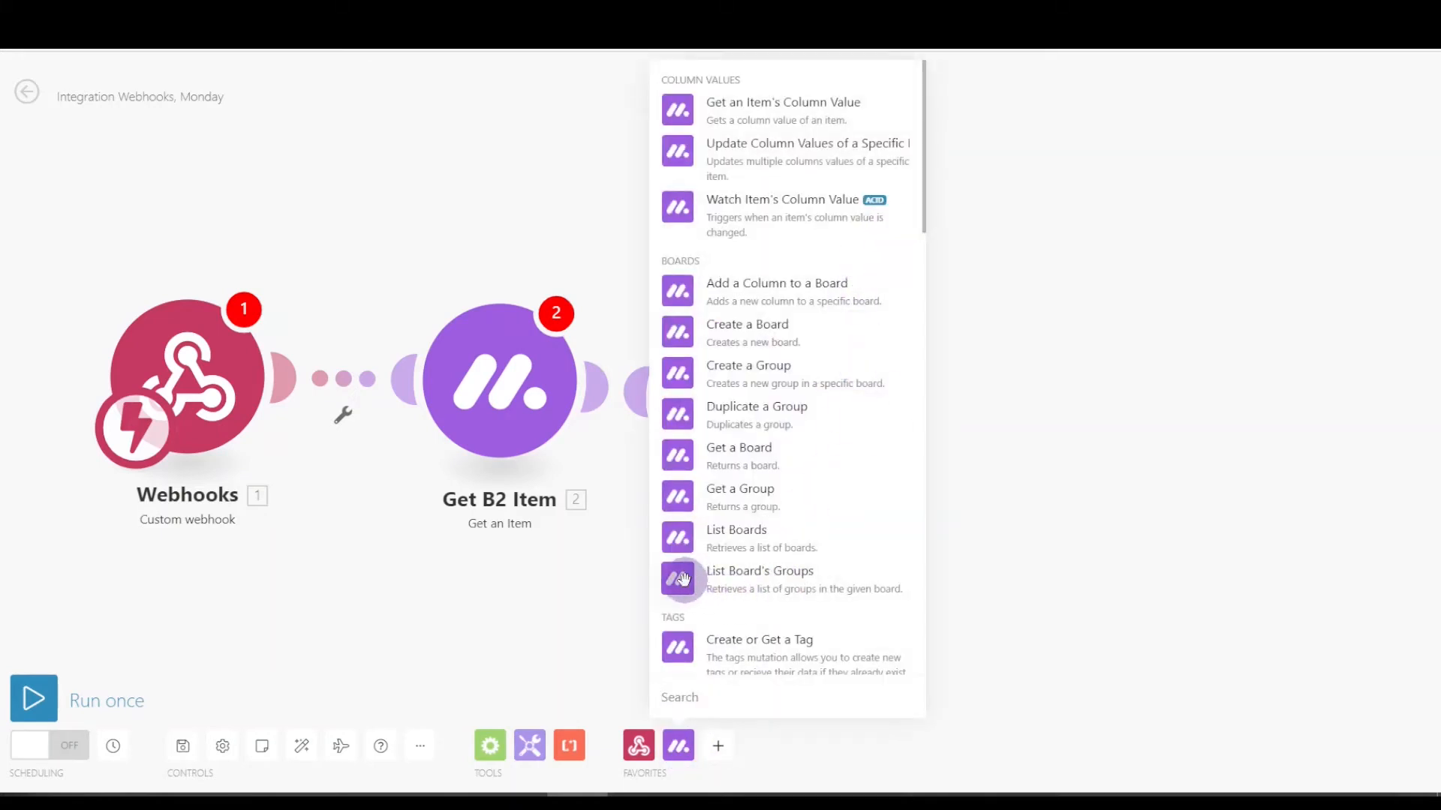
click(761, 570)
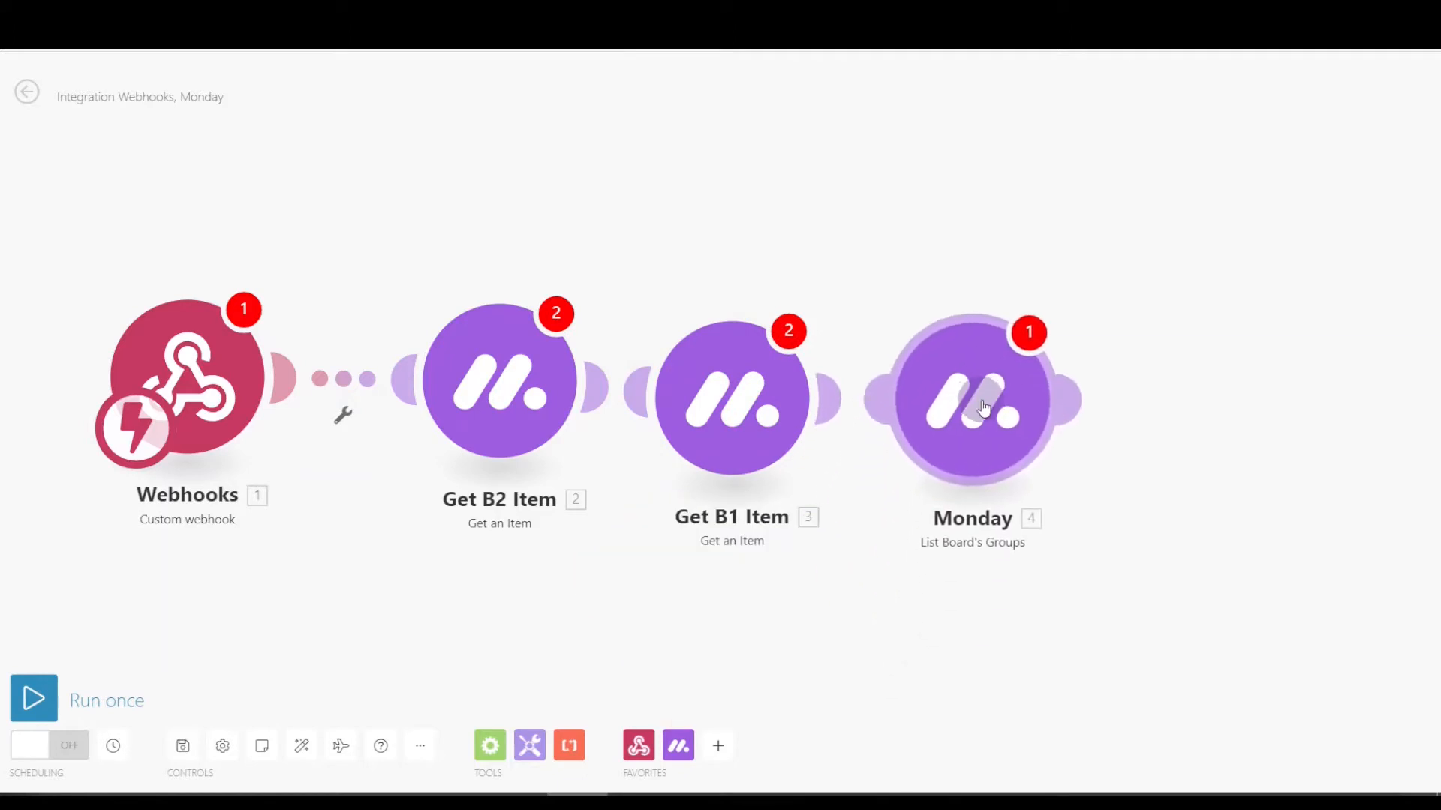
click(972, 400)
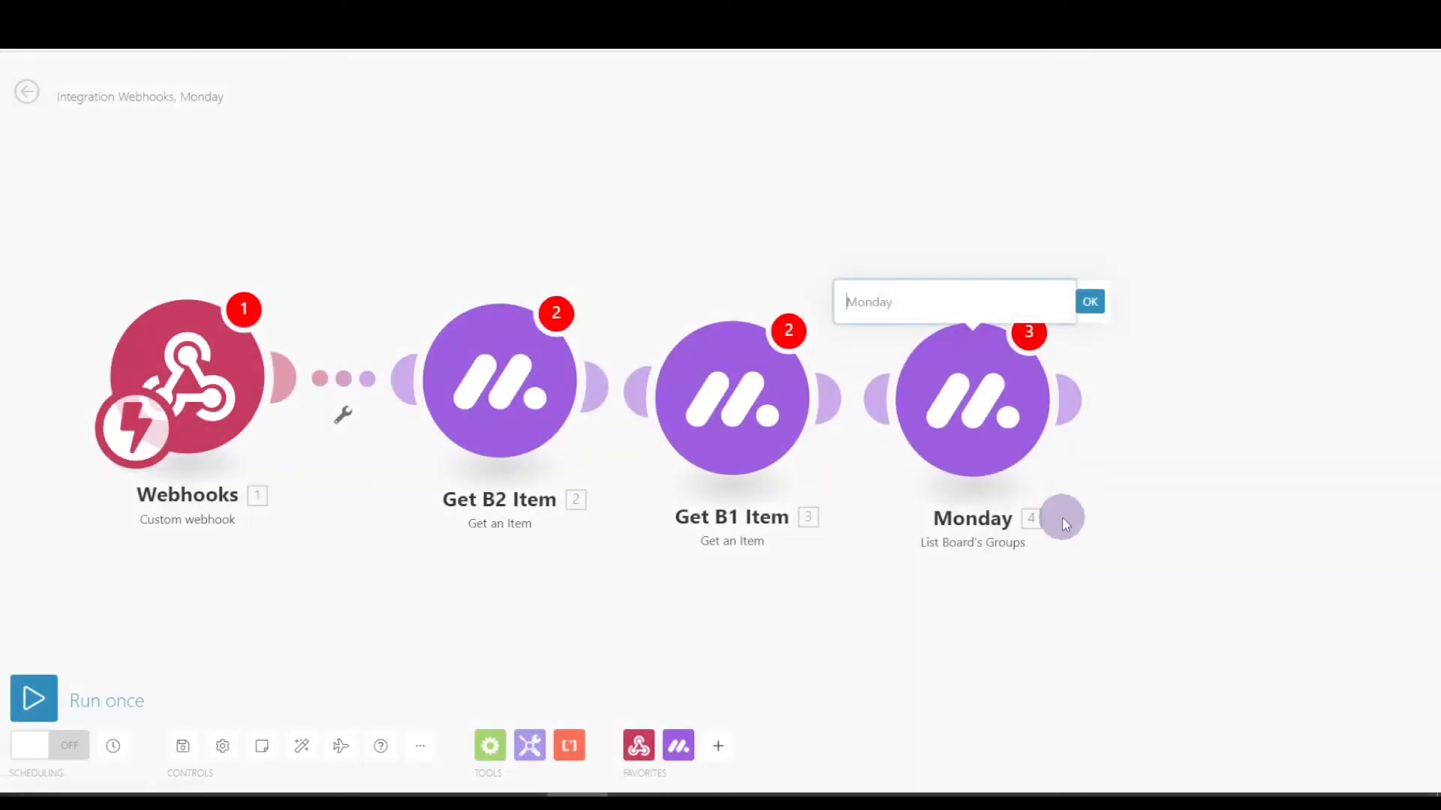
text(g)
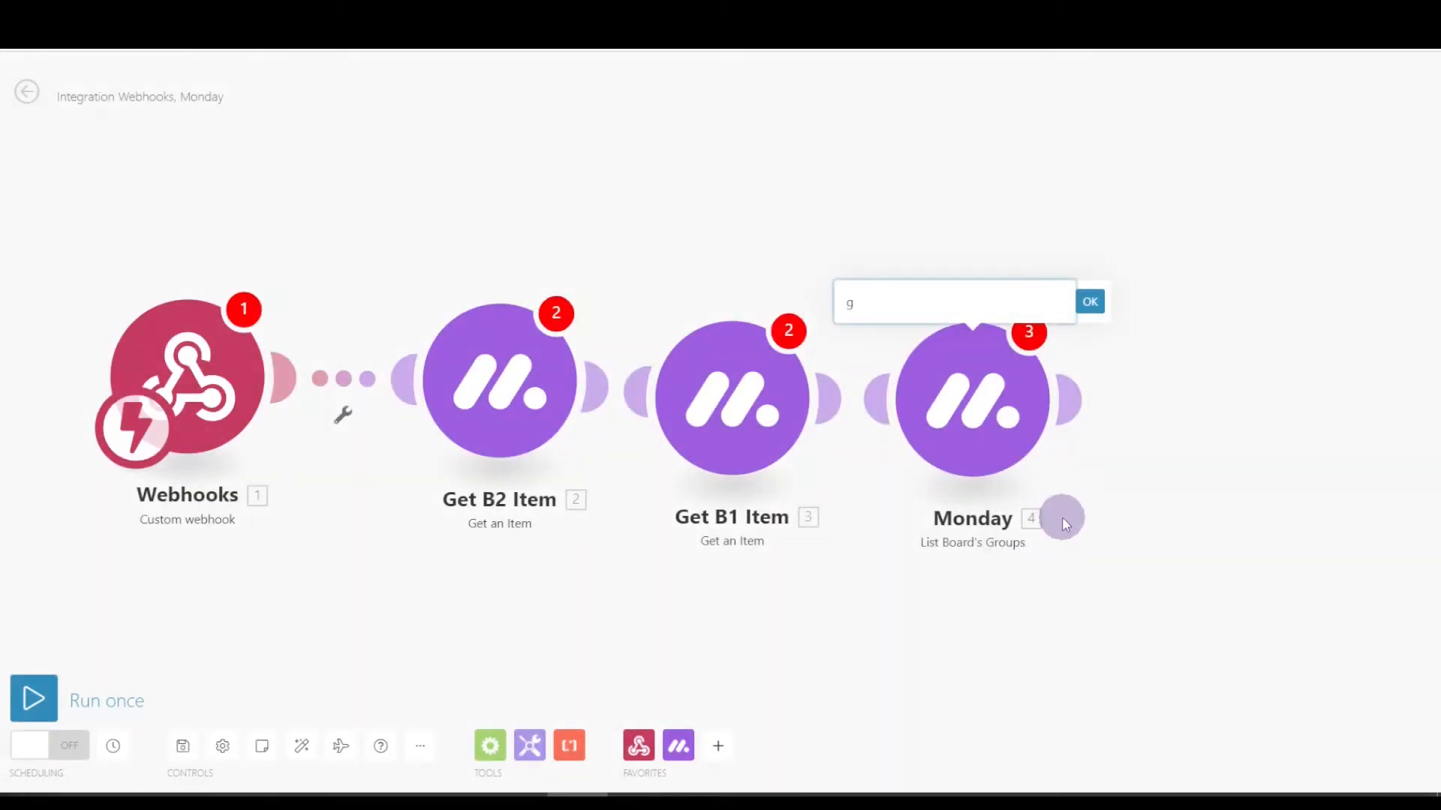
text(et B2 G)
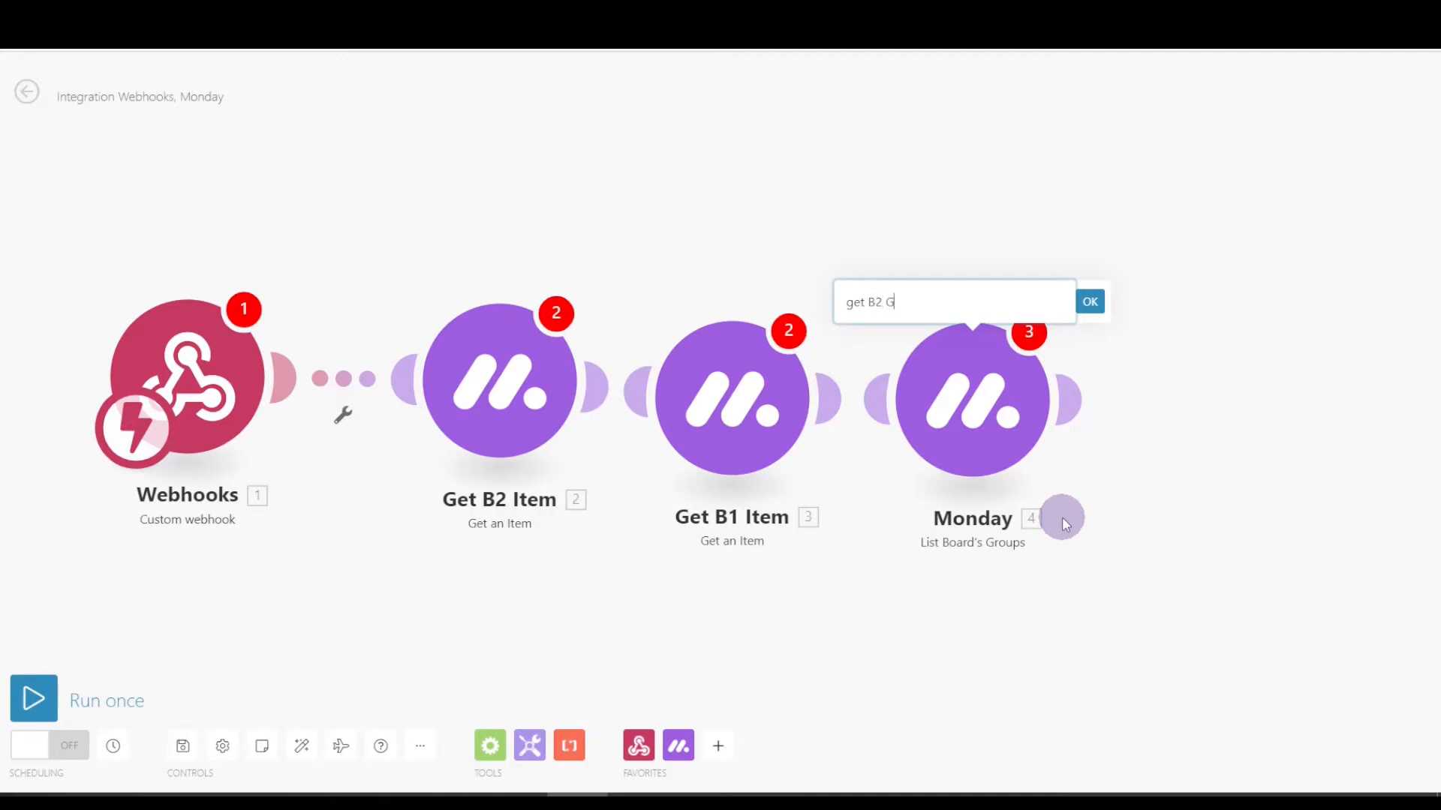
text(roups)
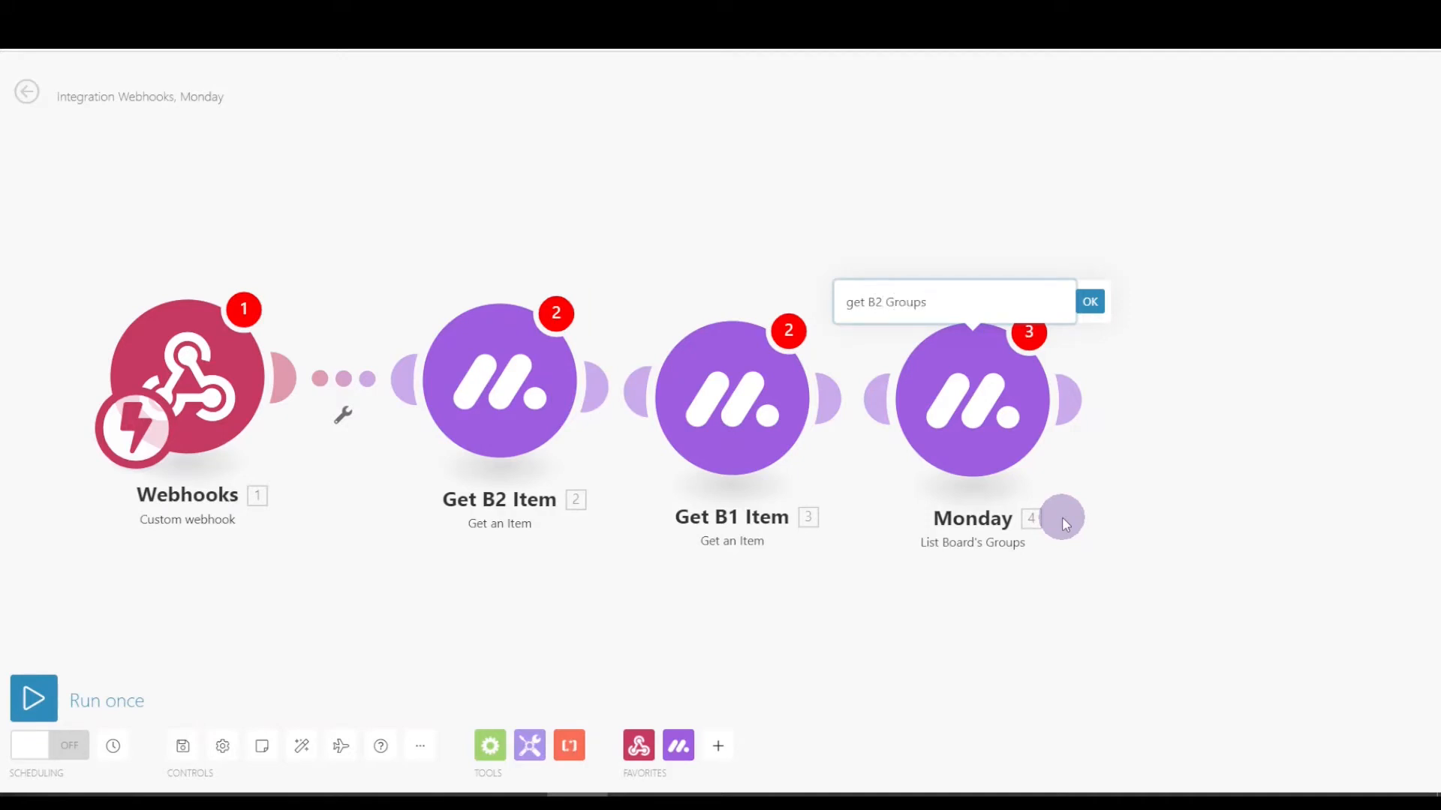
click(1090, 302)
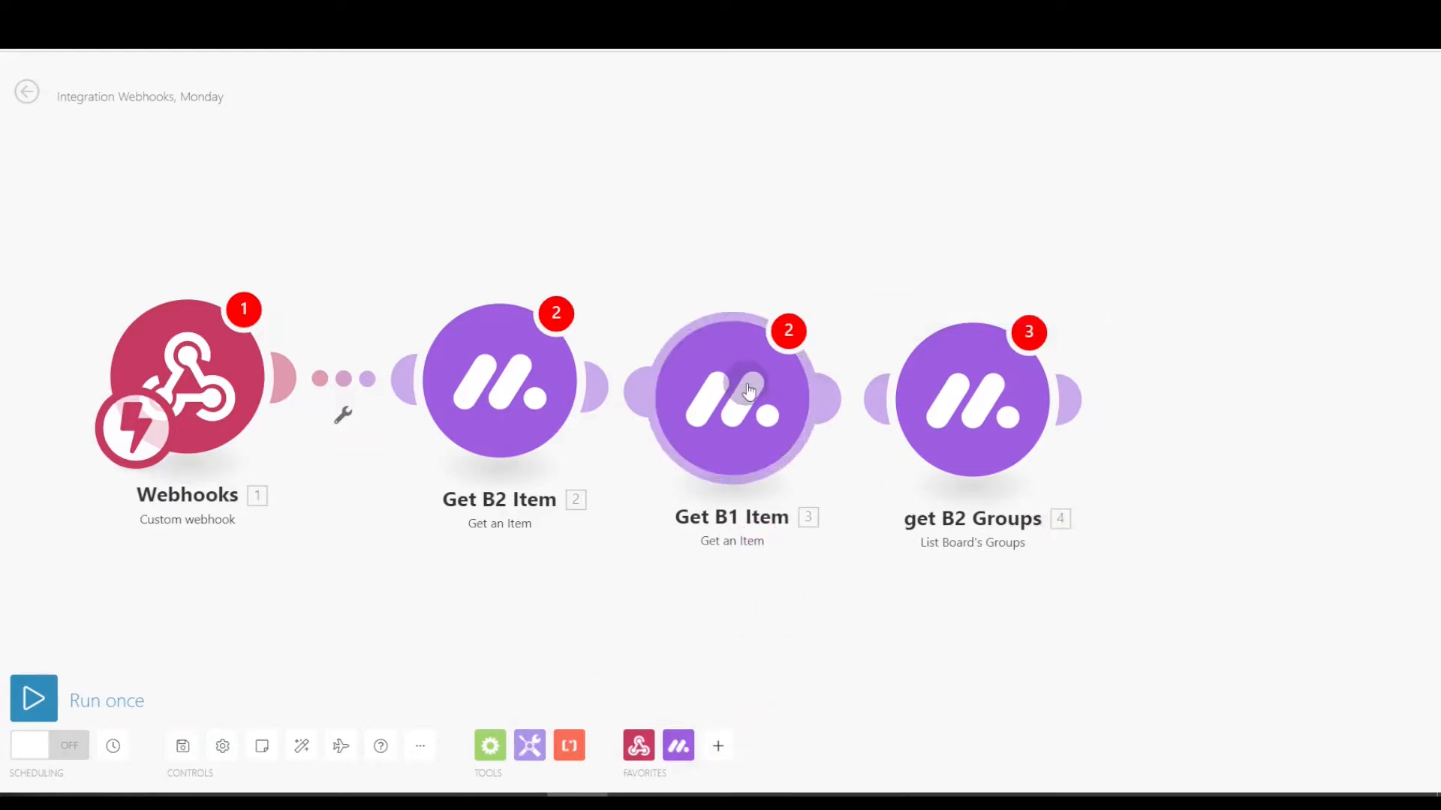
Add Monday Get a Group and Move an Item Between Groups modules after get B2 Groups.
click(677, 745)
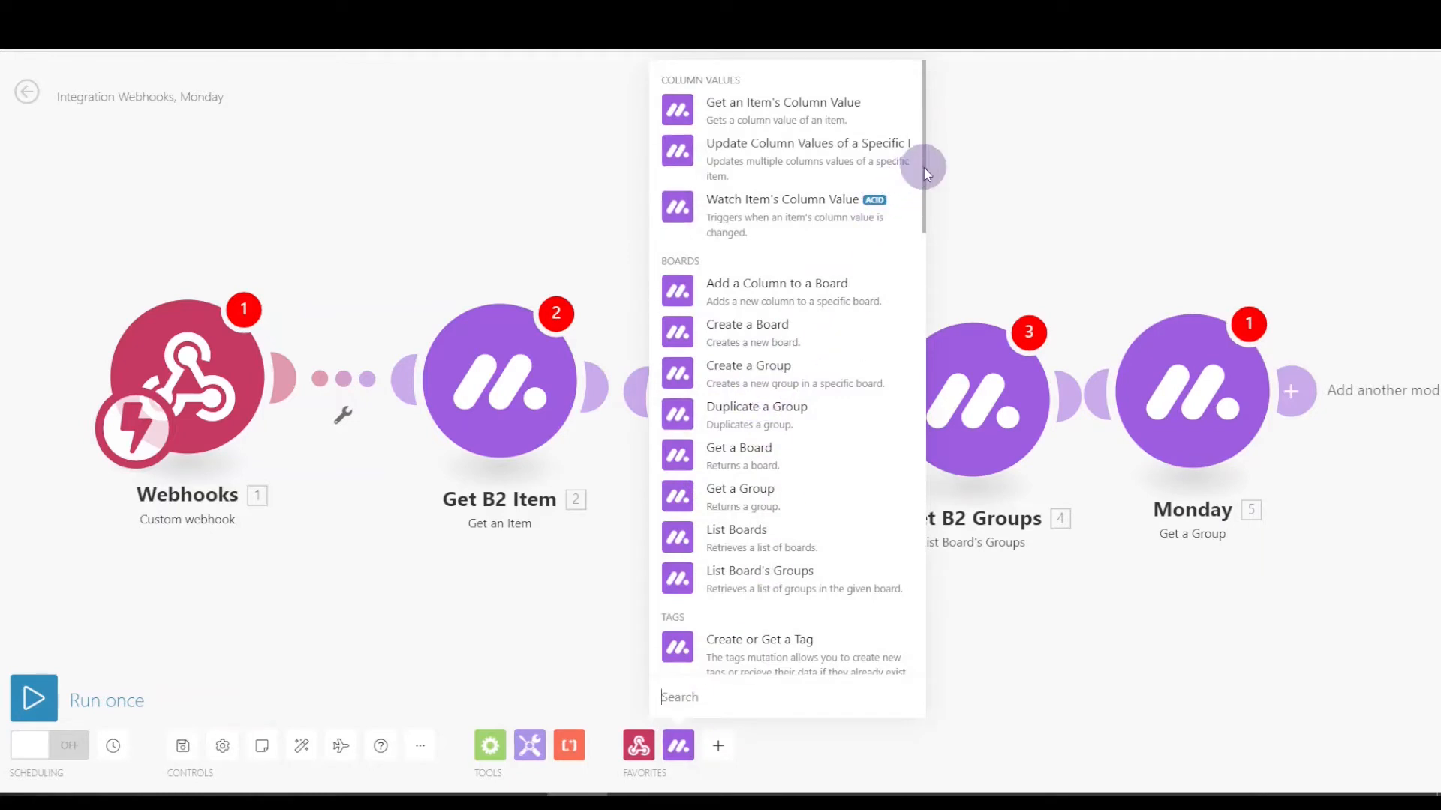
scroll(down, 3)
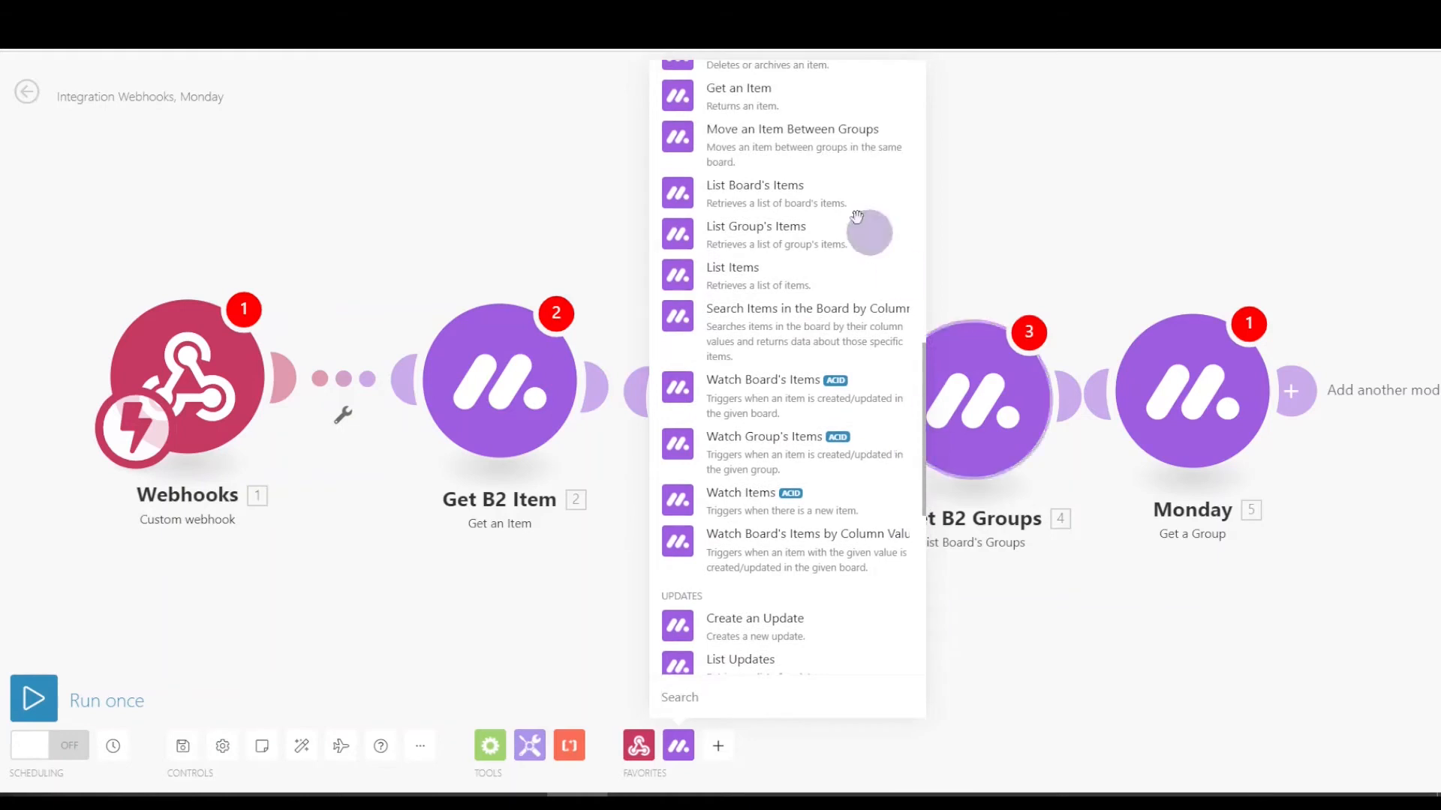
click(738, 87)
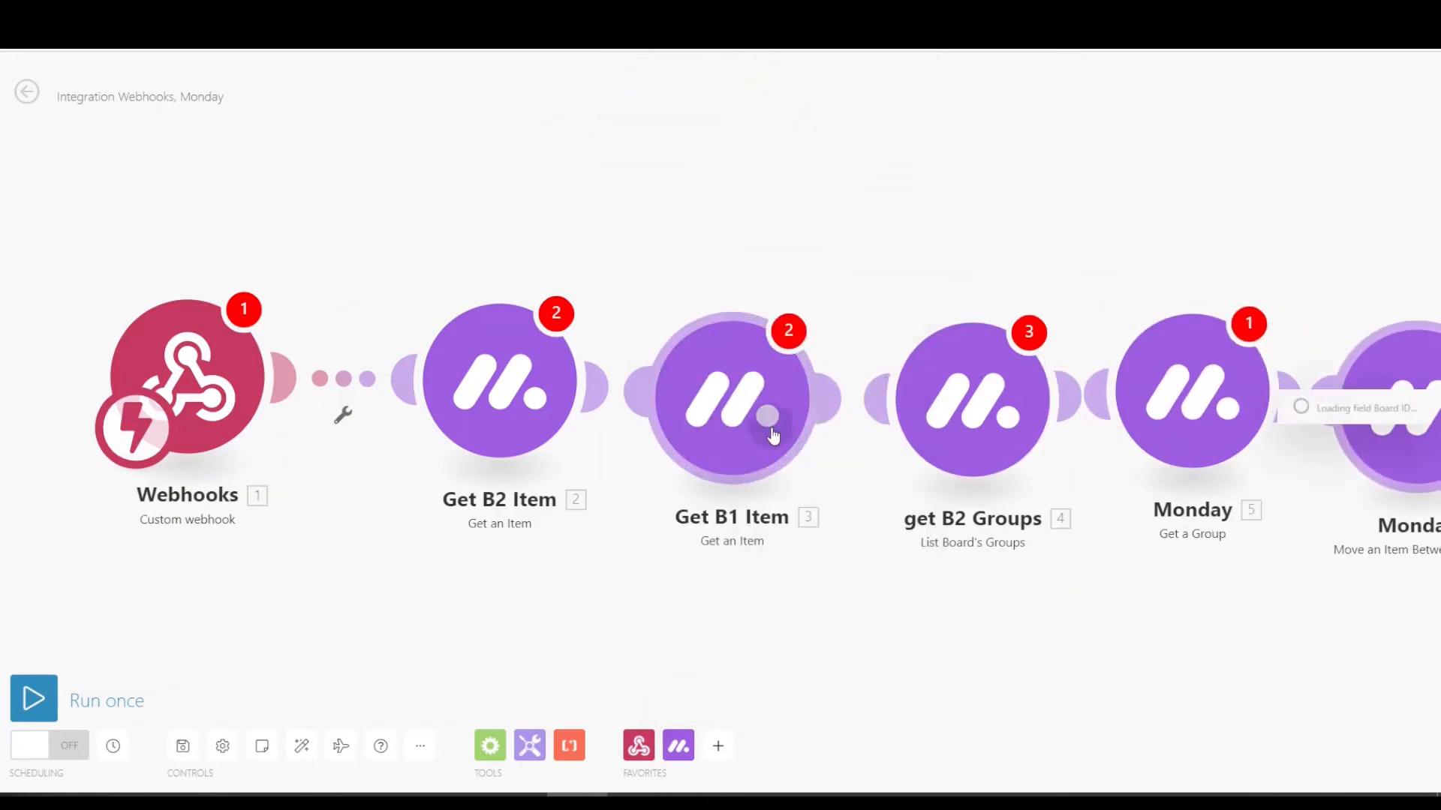
click(1191, 395)
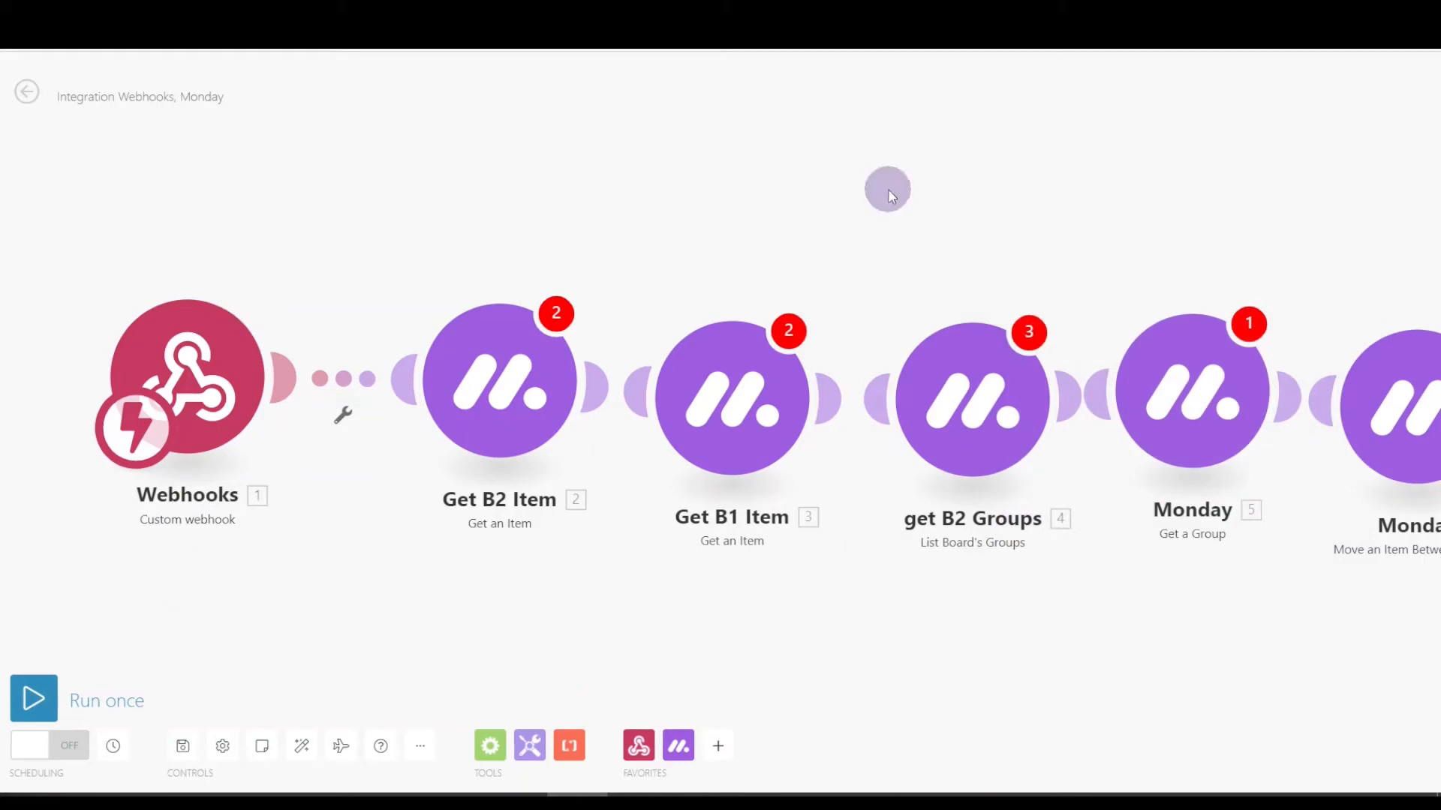
mouse_move(733, 267)
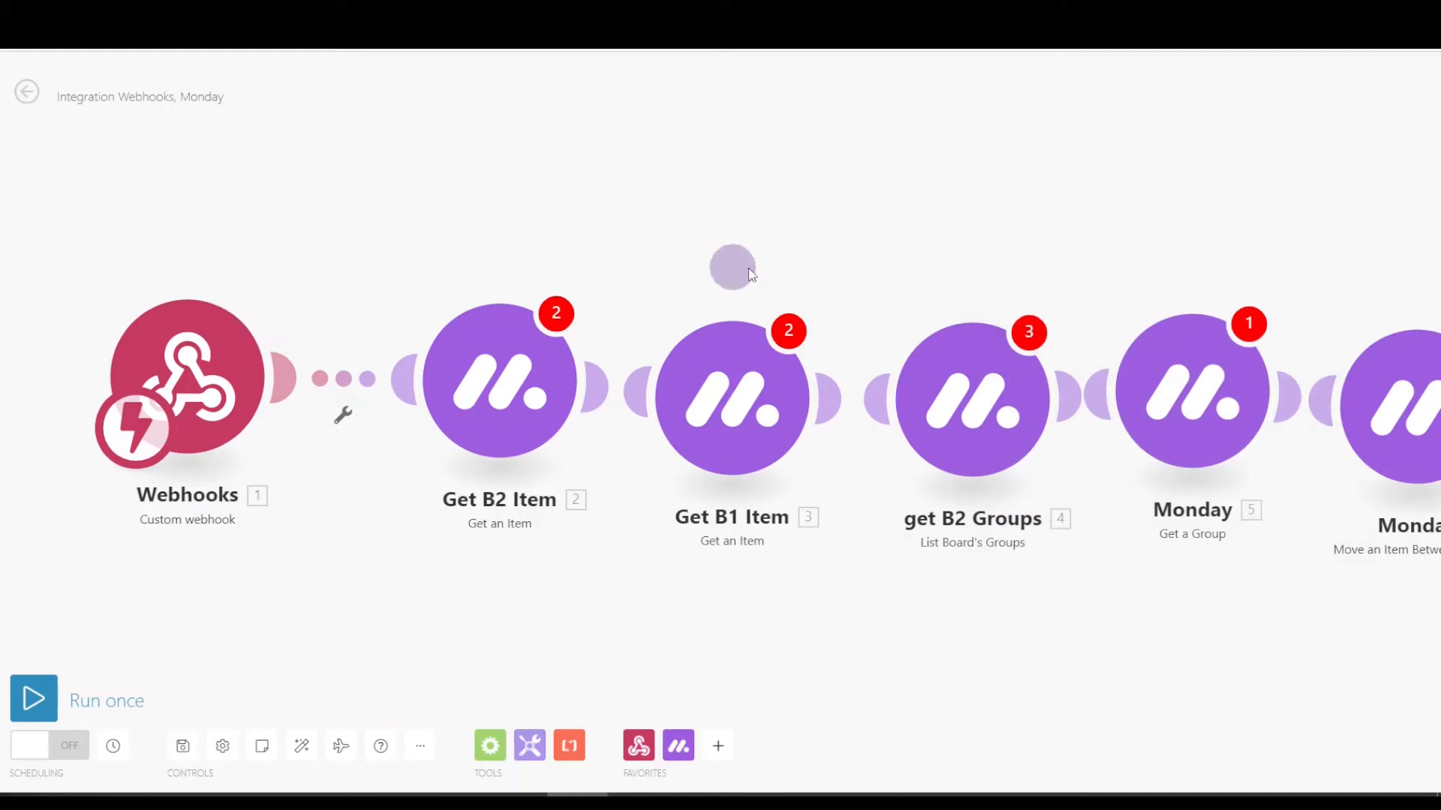
mouse_move(1192, 395)
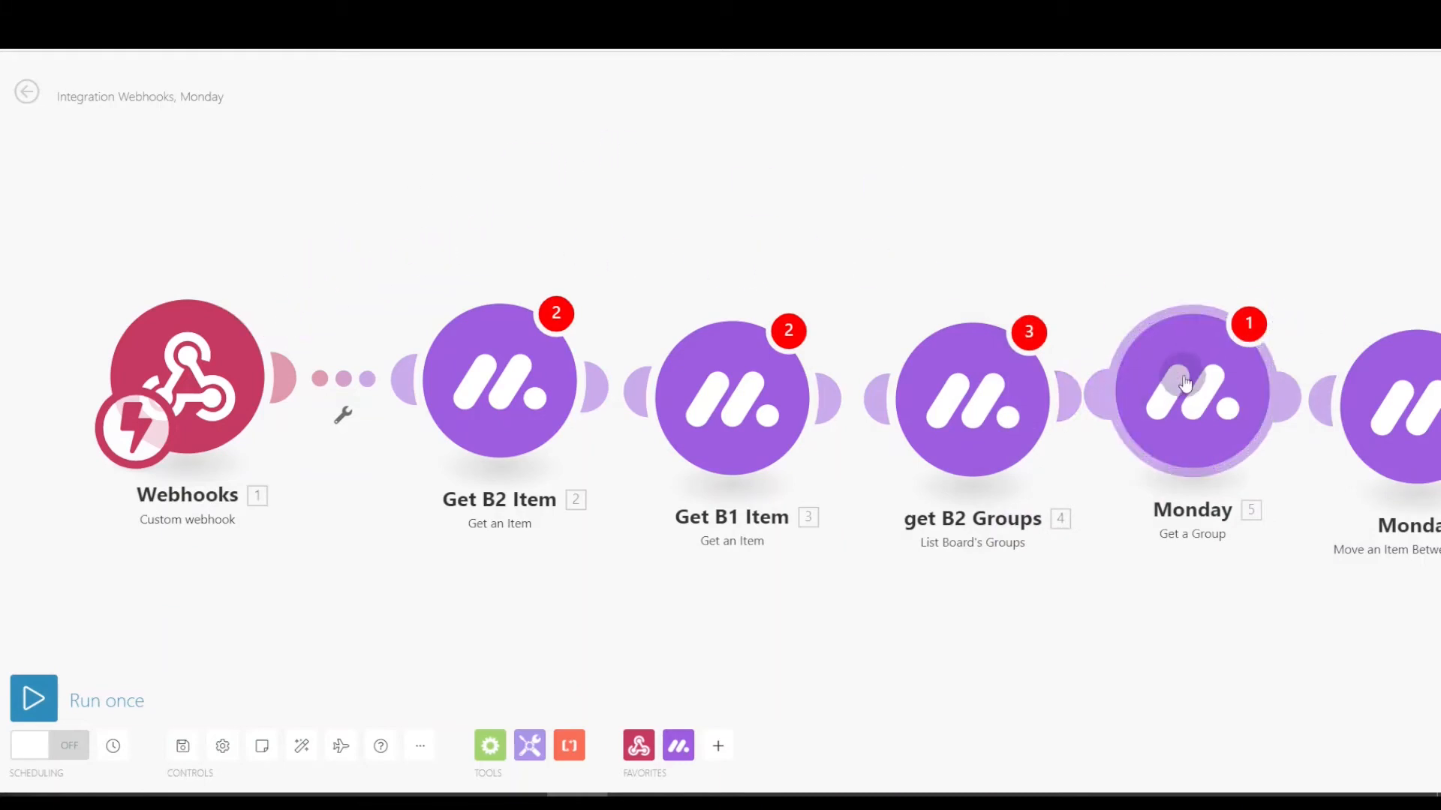
Rename the fifth module, Get a Group, to 'Get b1 group'.
right_click(1192, 395)
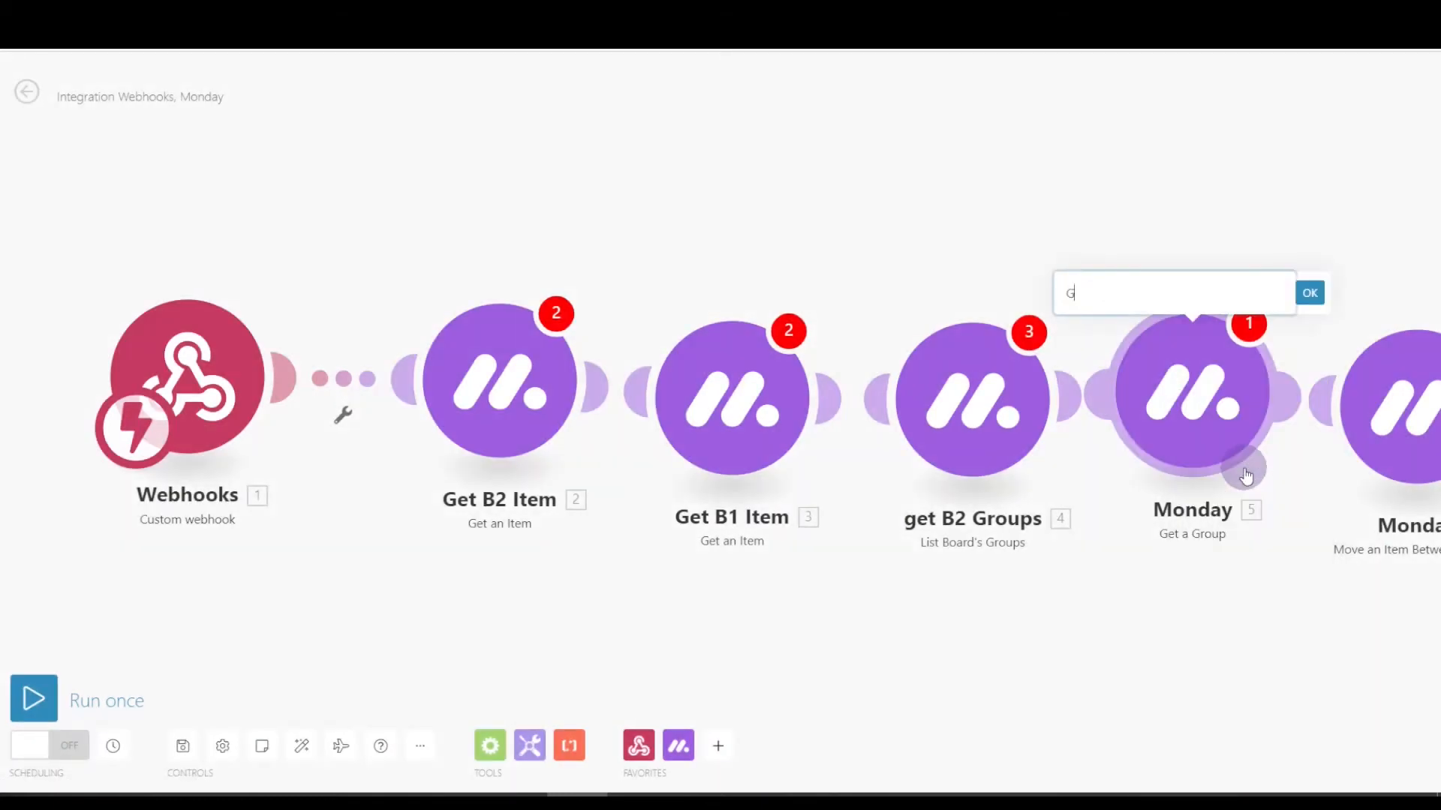
text(Get)
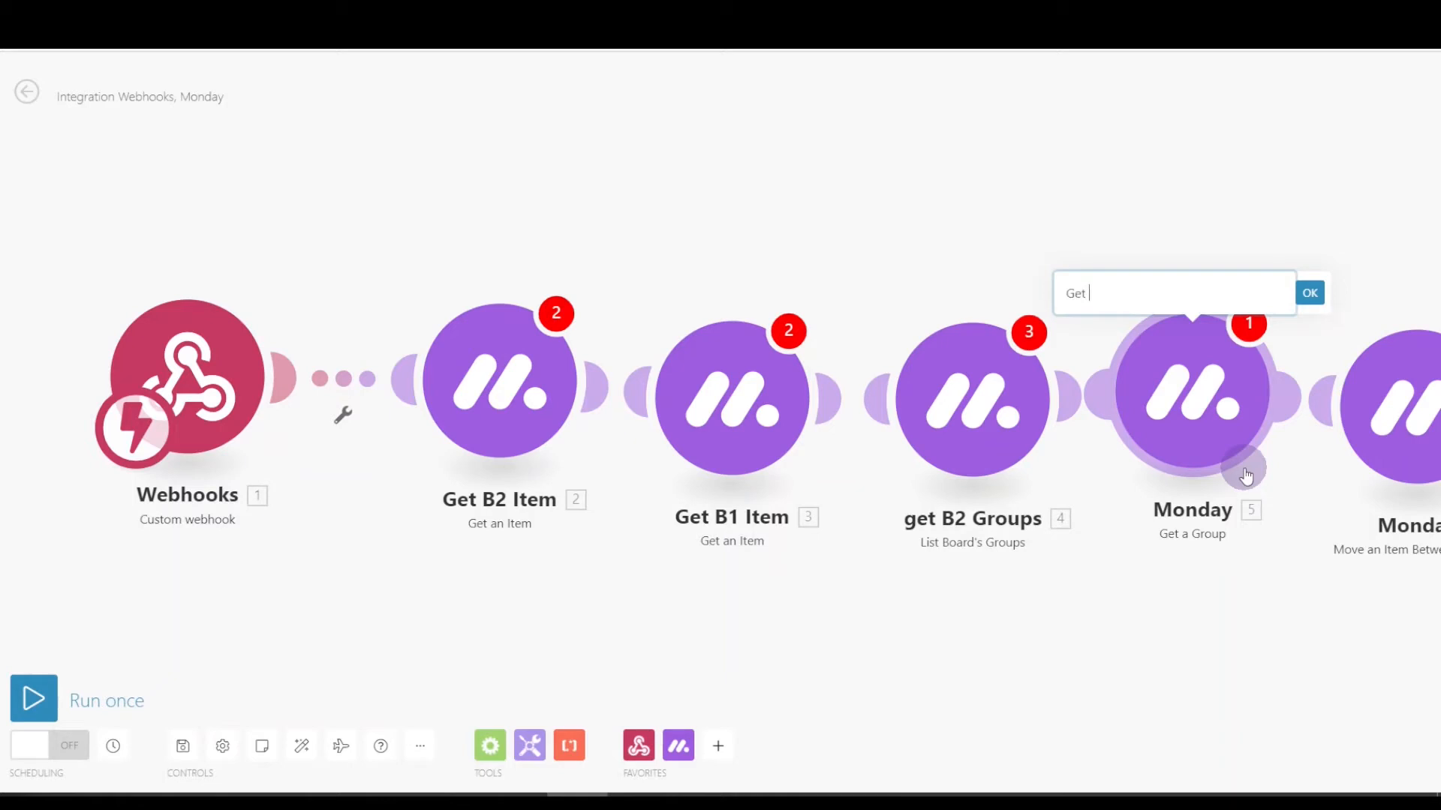
text(b1 g)
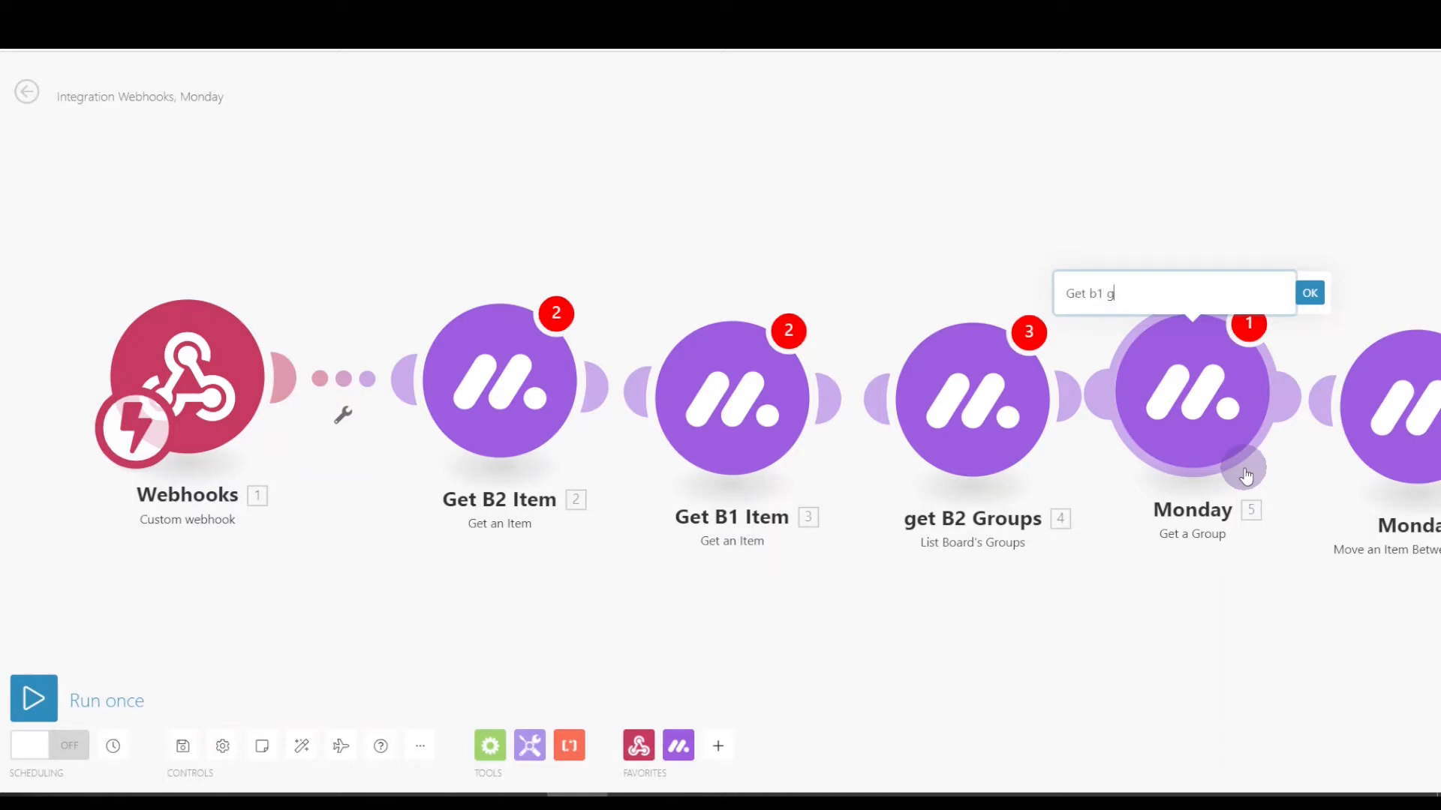
text(roup)
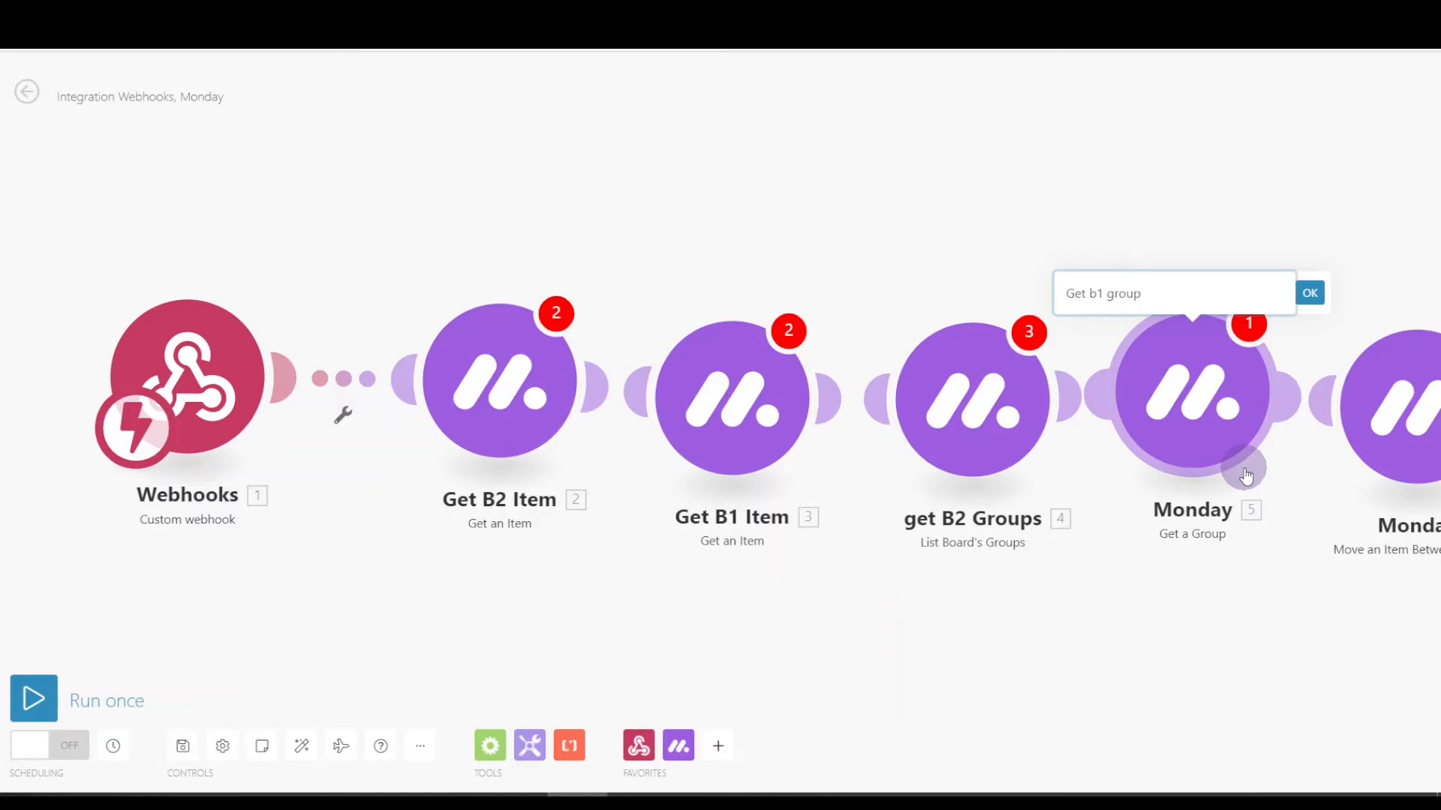
click(1310, 292)
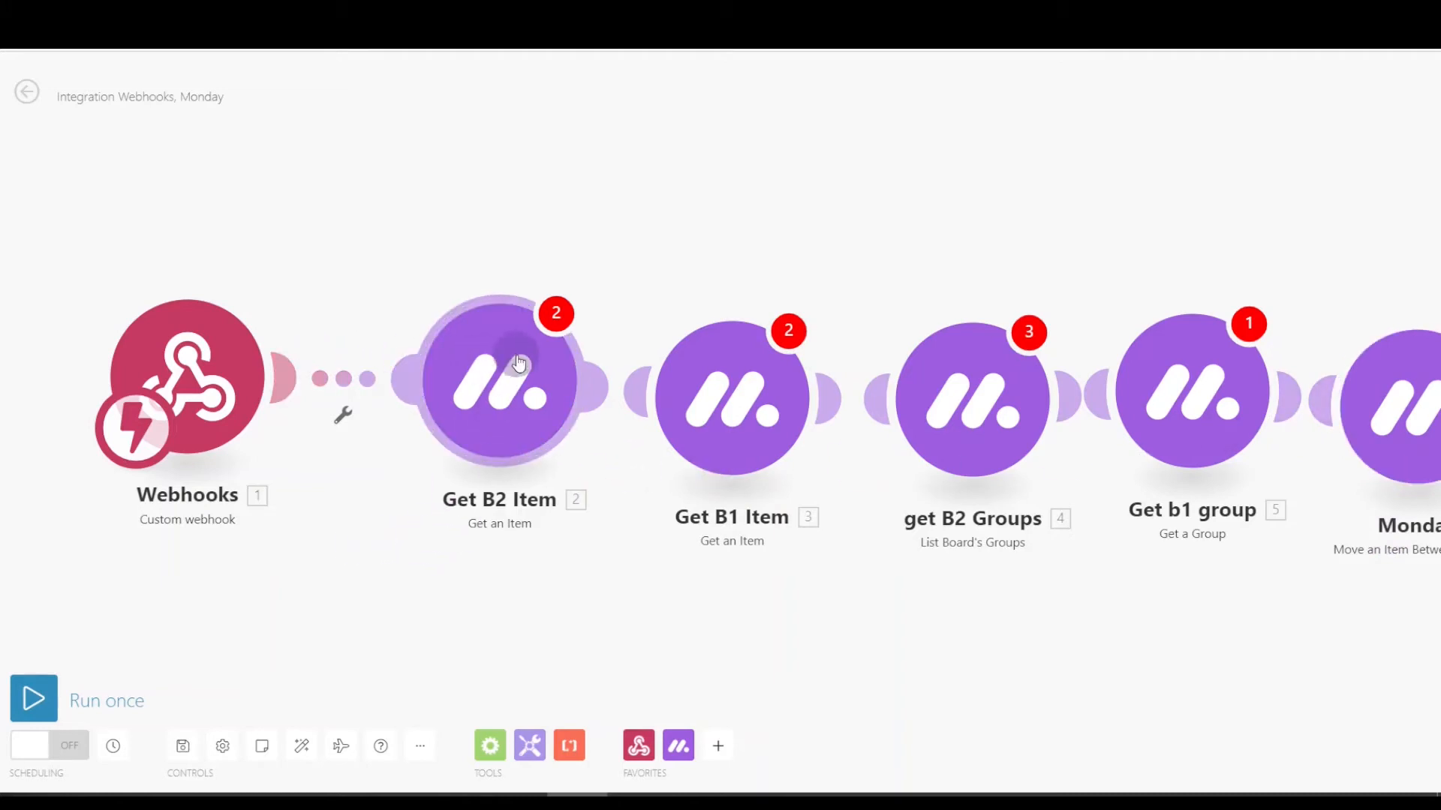
Map the webhook's event pulseId into Get B2 Item's ID field.
click(499, 381)
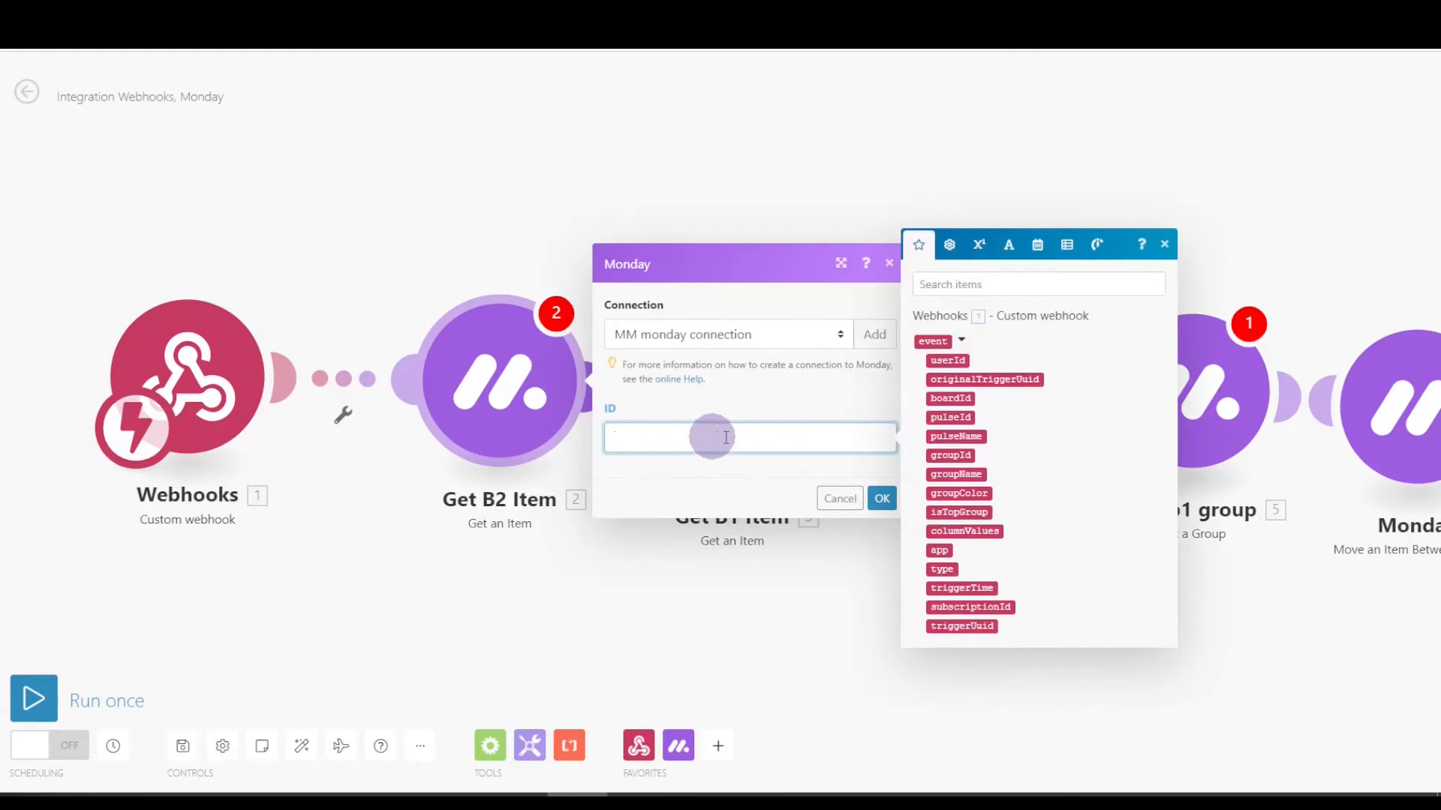
click(950, 417)
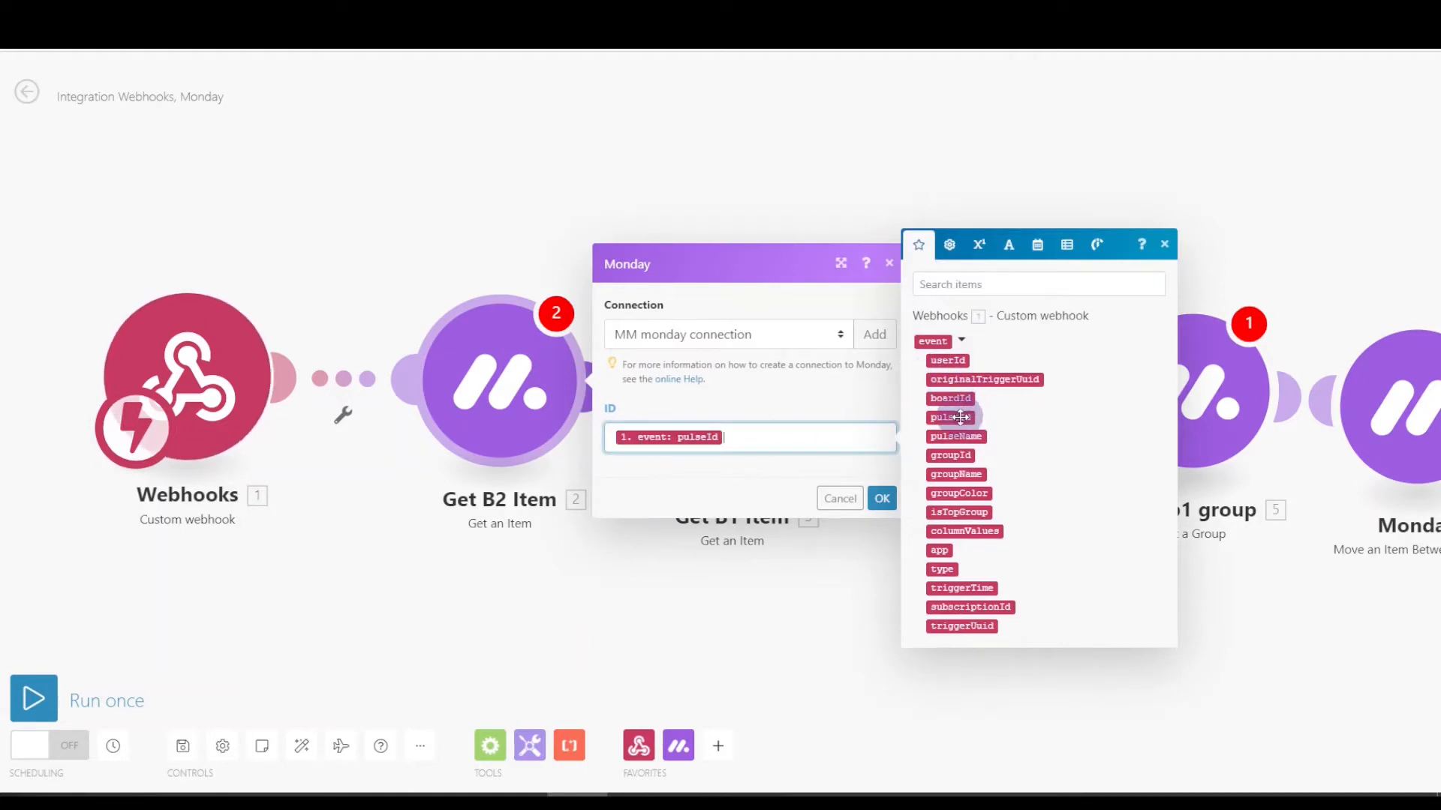
click(881, 497)
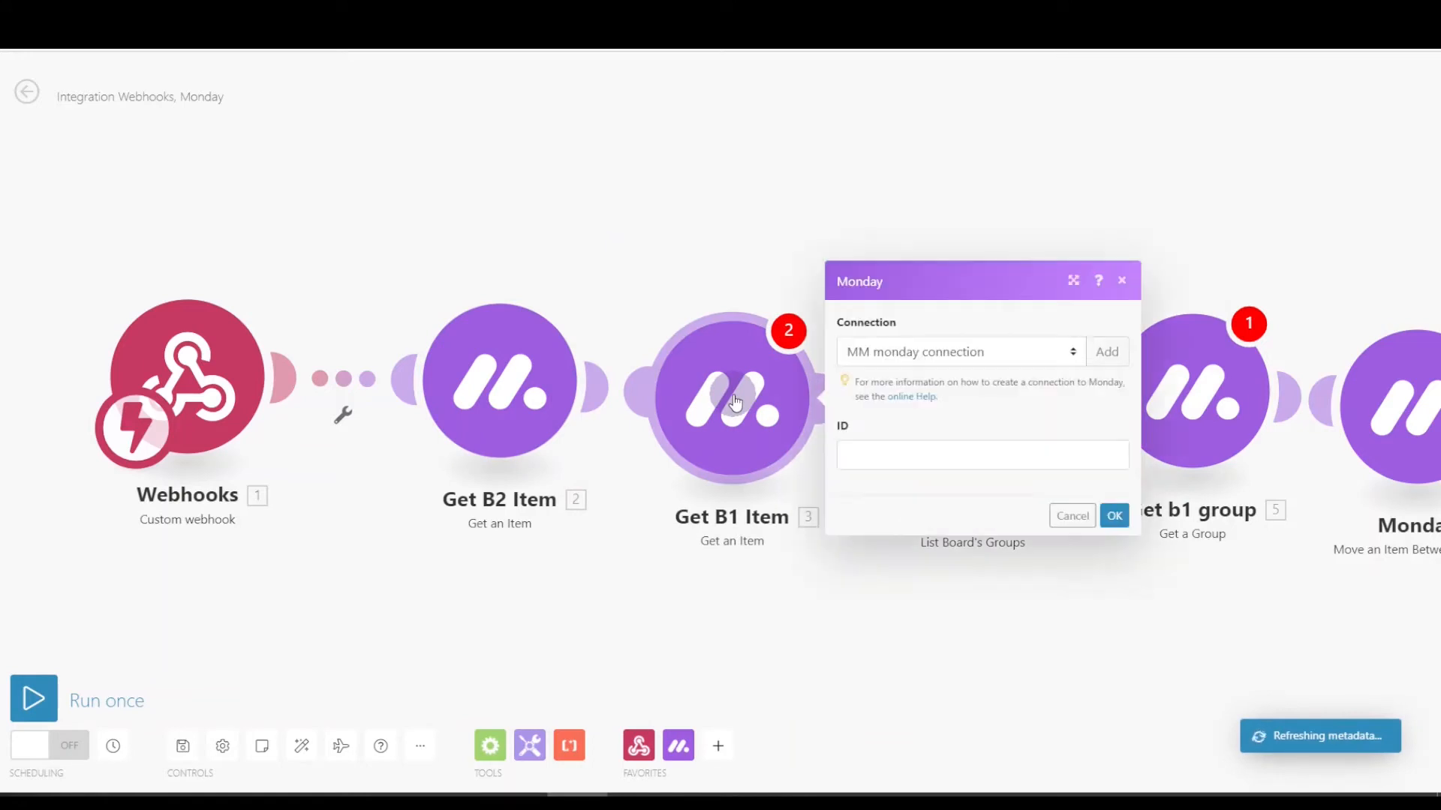
click(982, 454)
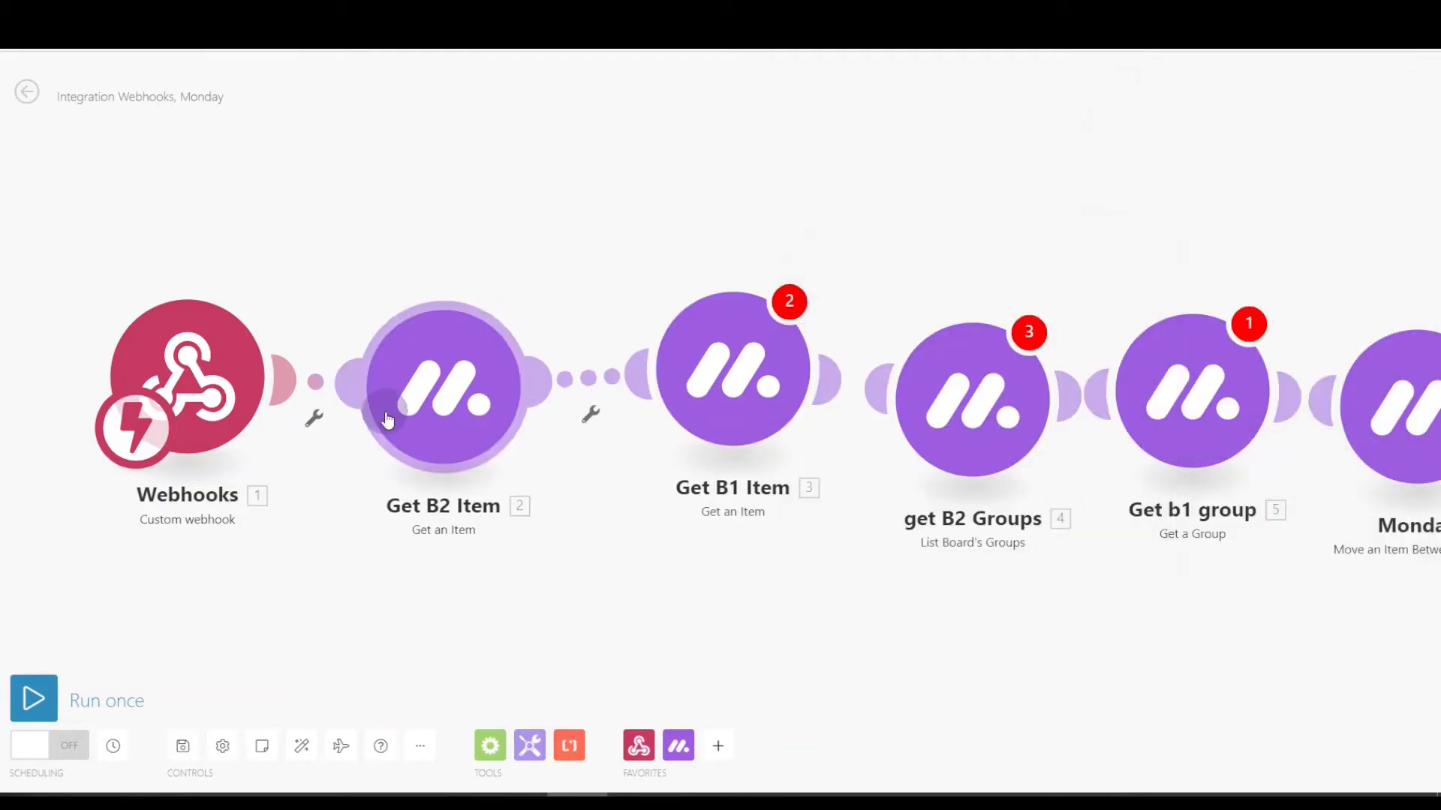
mouse_move(732, 377)
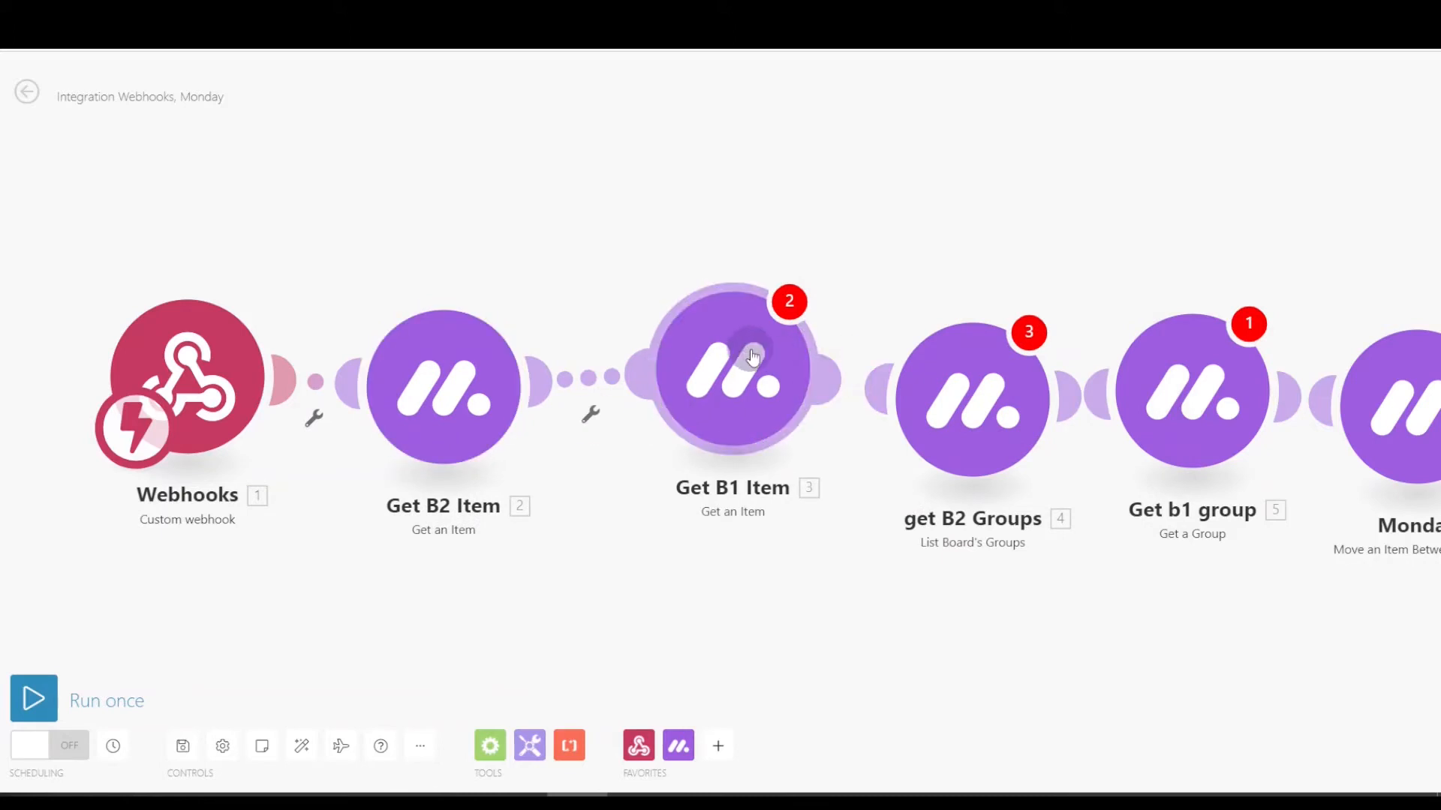
Open Get B1 Item's ID mapping, then discard the changes.
click(732, 381)
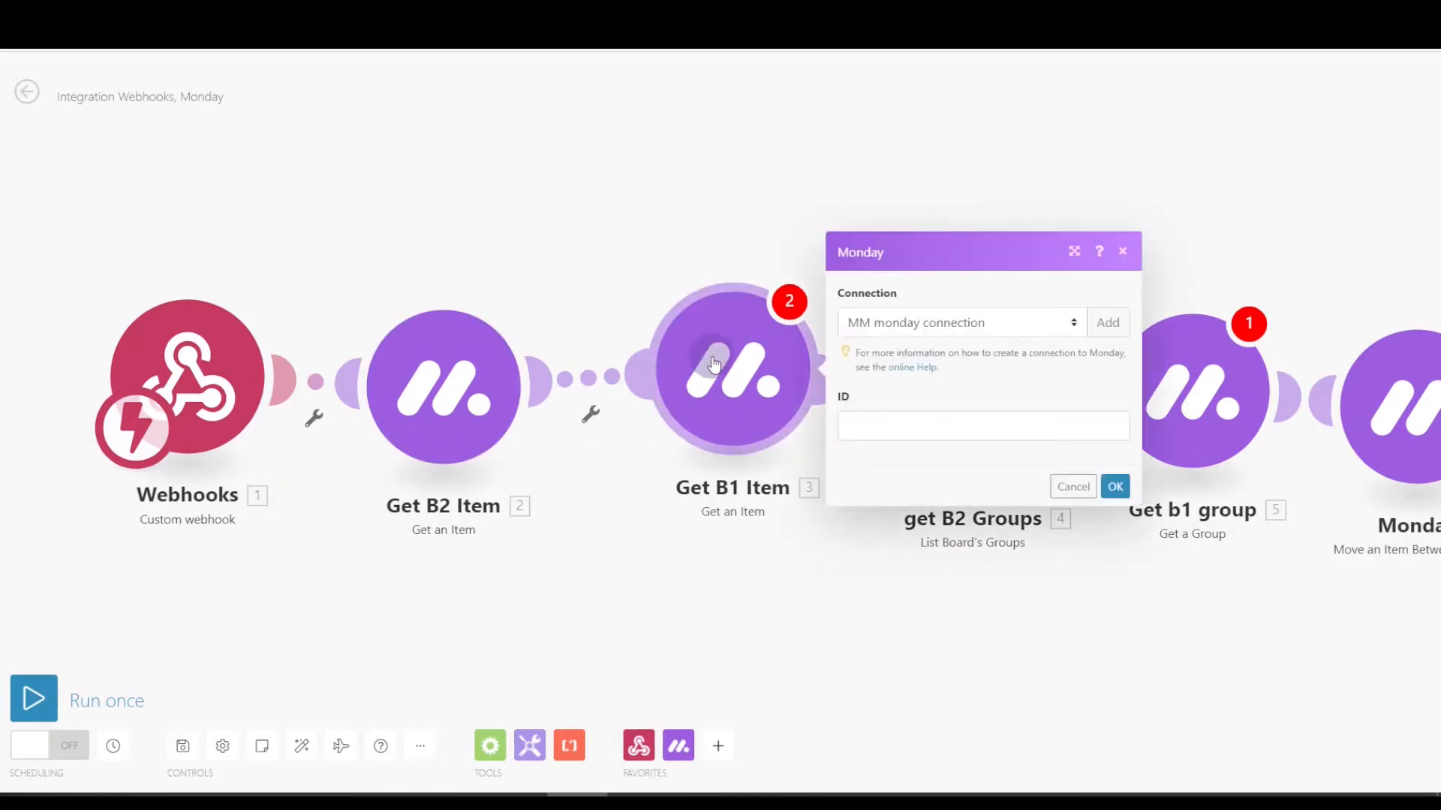
click(983, 425)
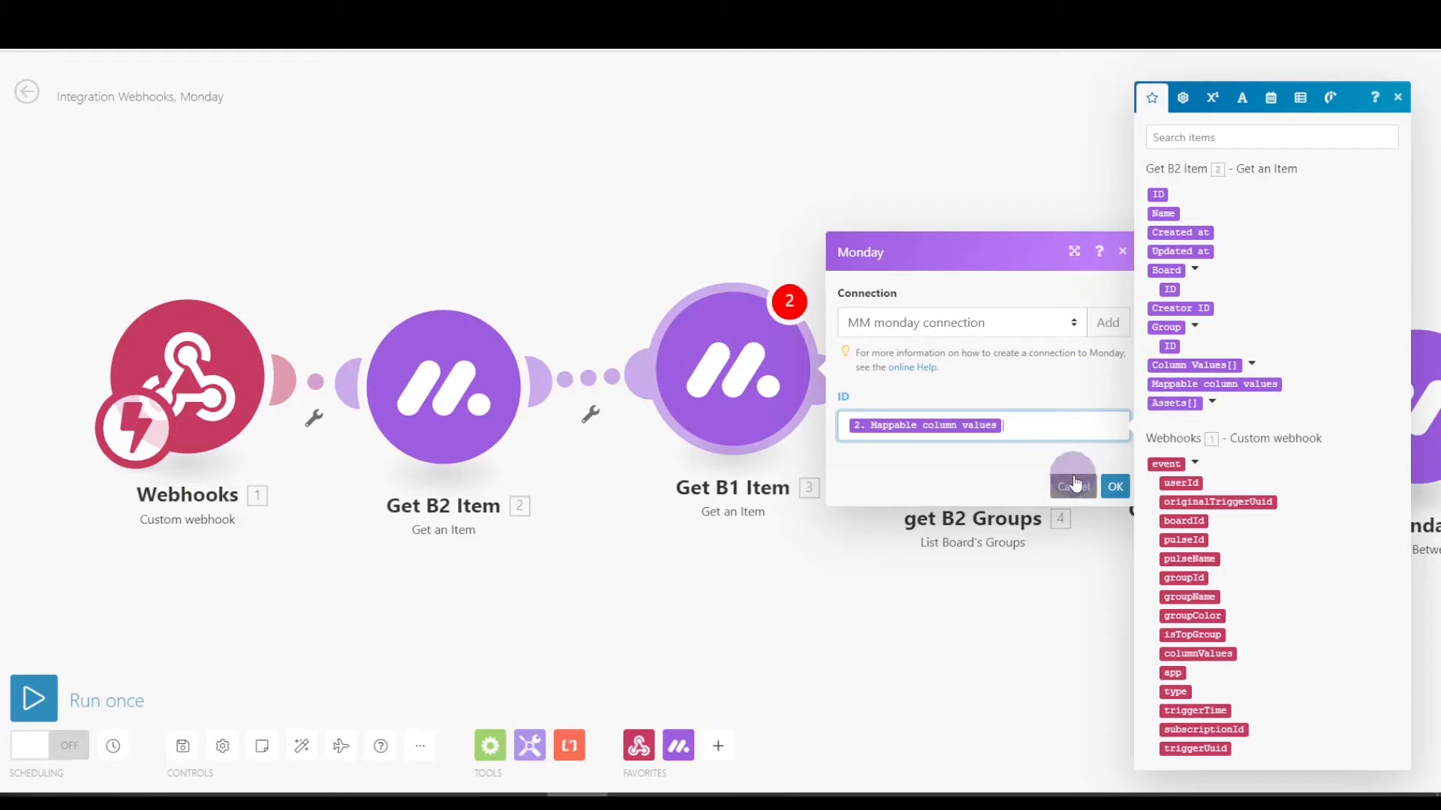
click(1114, 486)
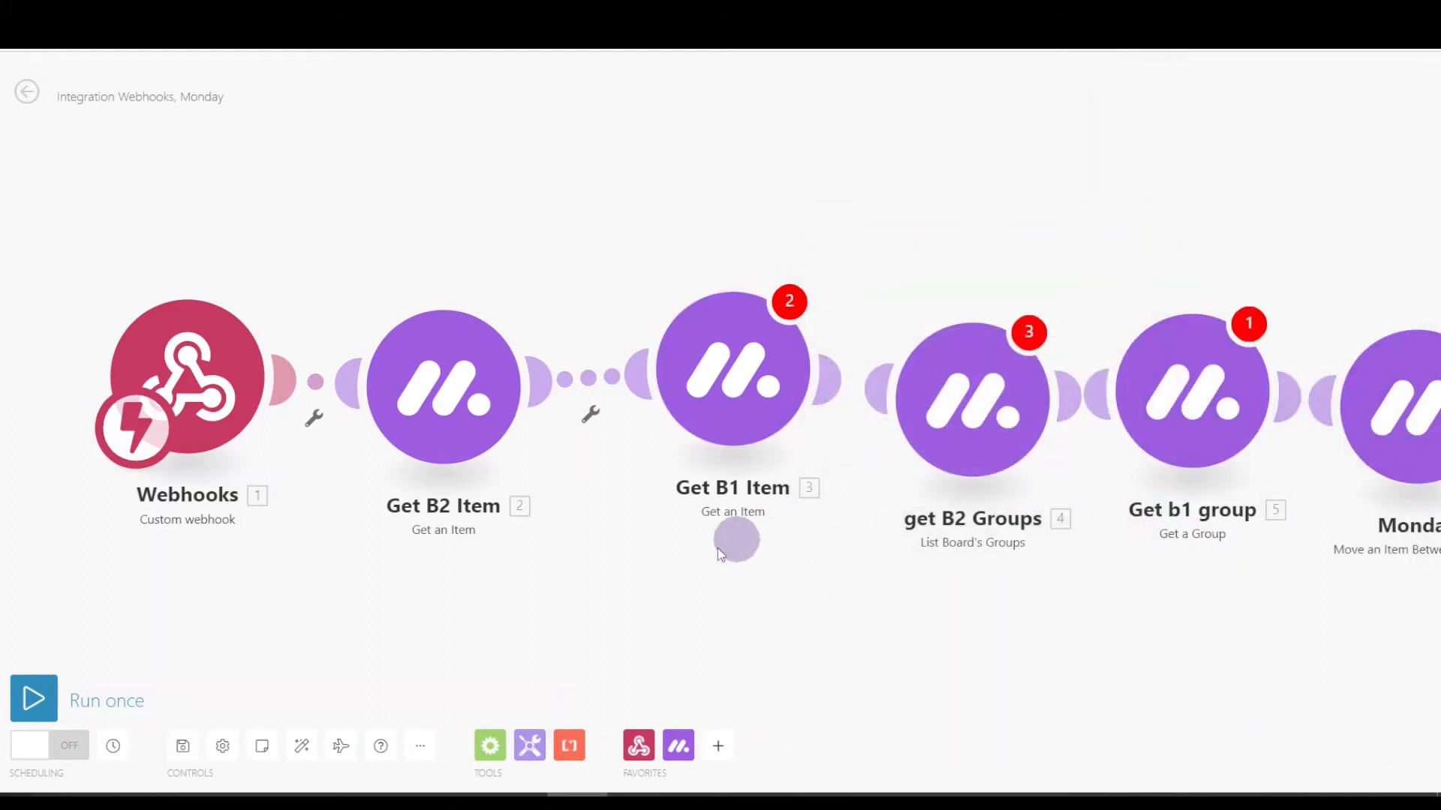
Run the scenario once and inspect the failing Get B2 Item settings.
click(33, 699)
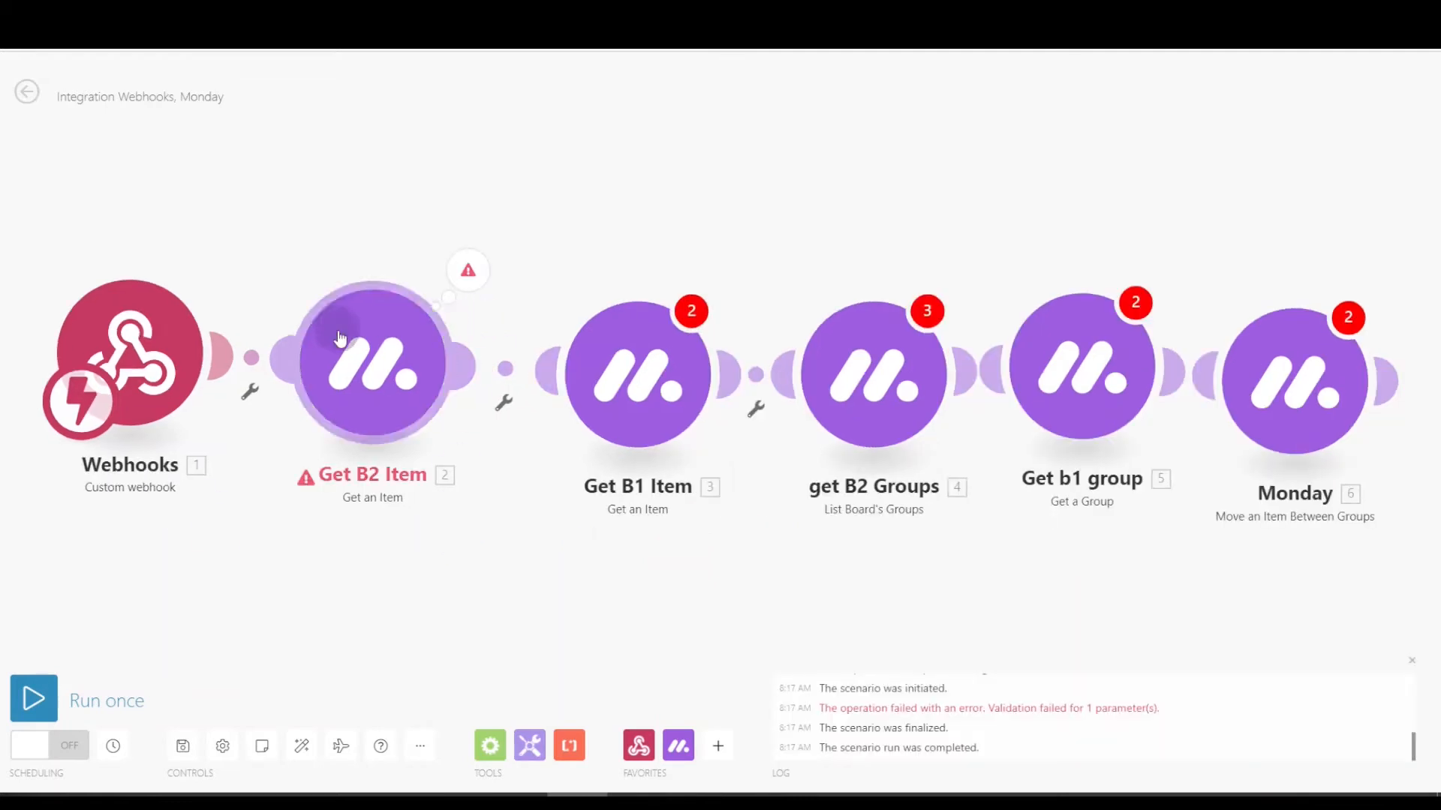
mouse_move(348, 335)
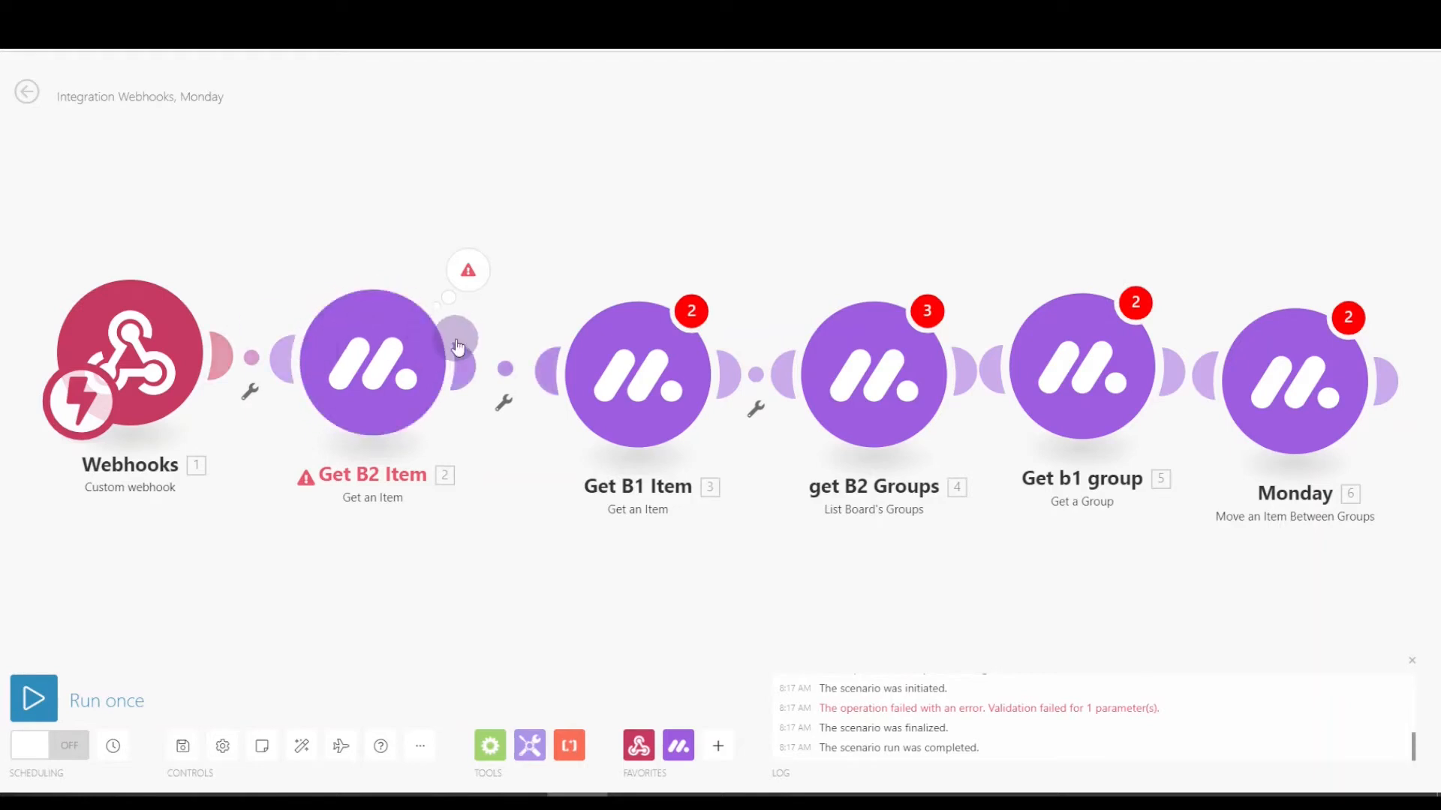
click(372, 367)
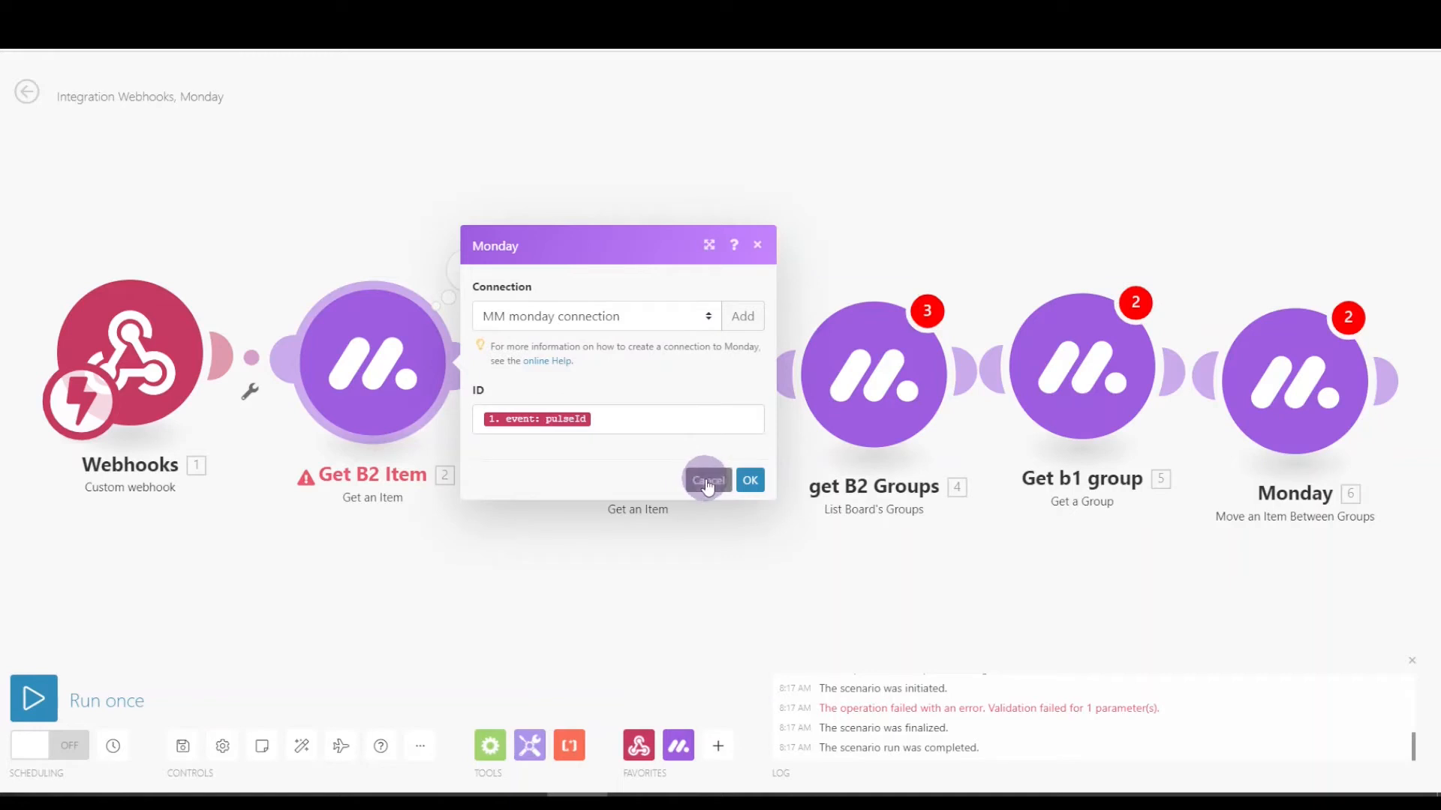
click(707, 479)
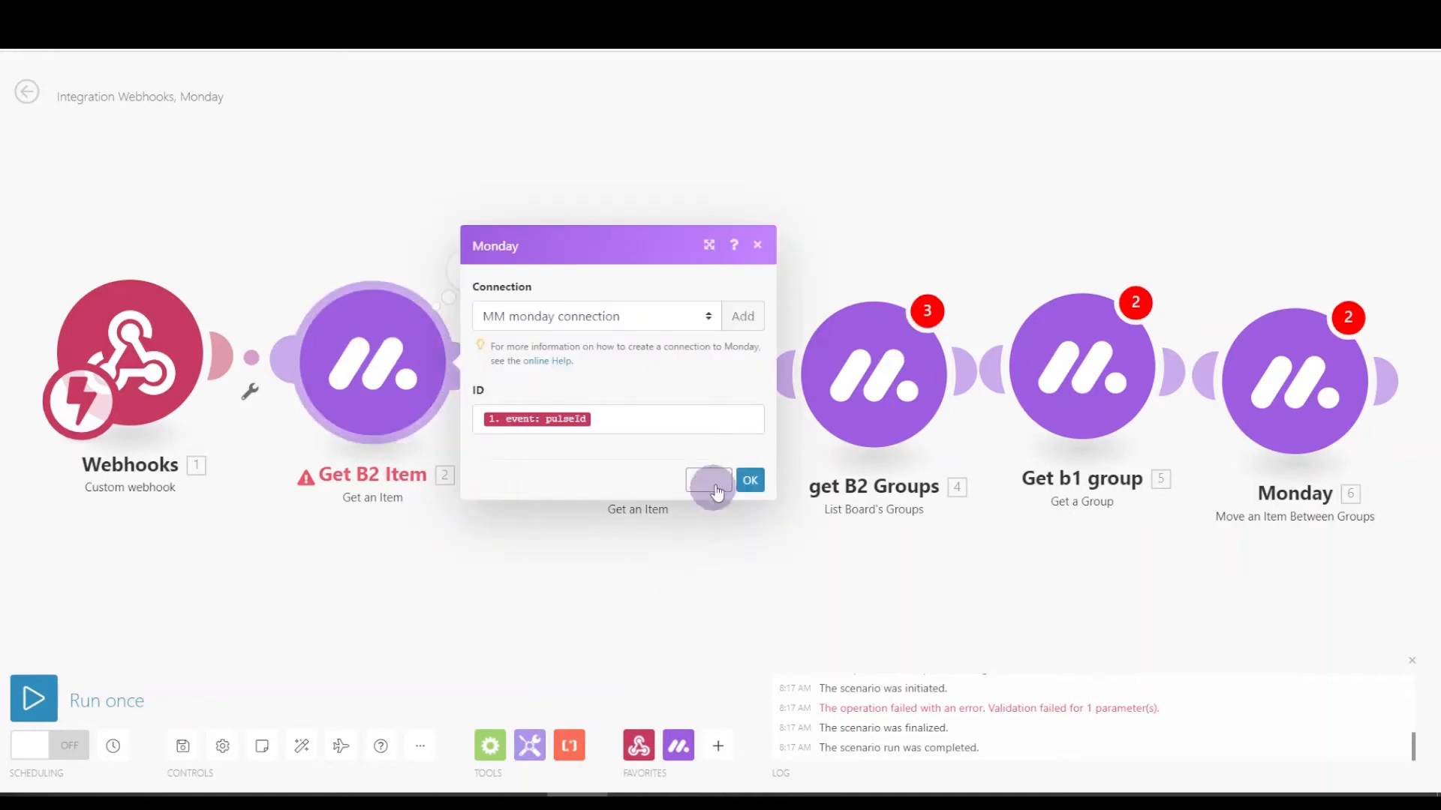
click(749, 480)
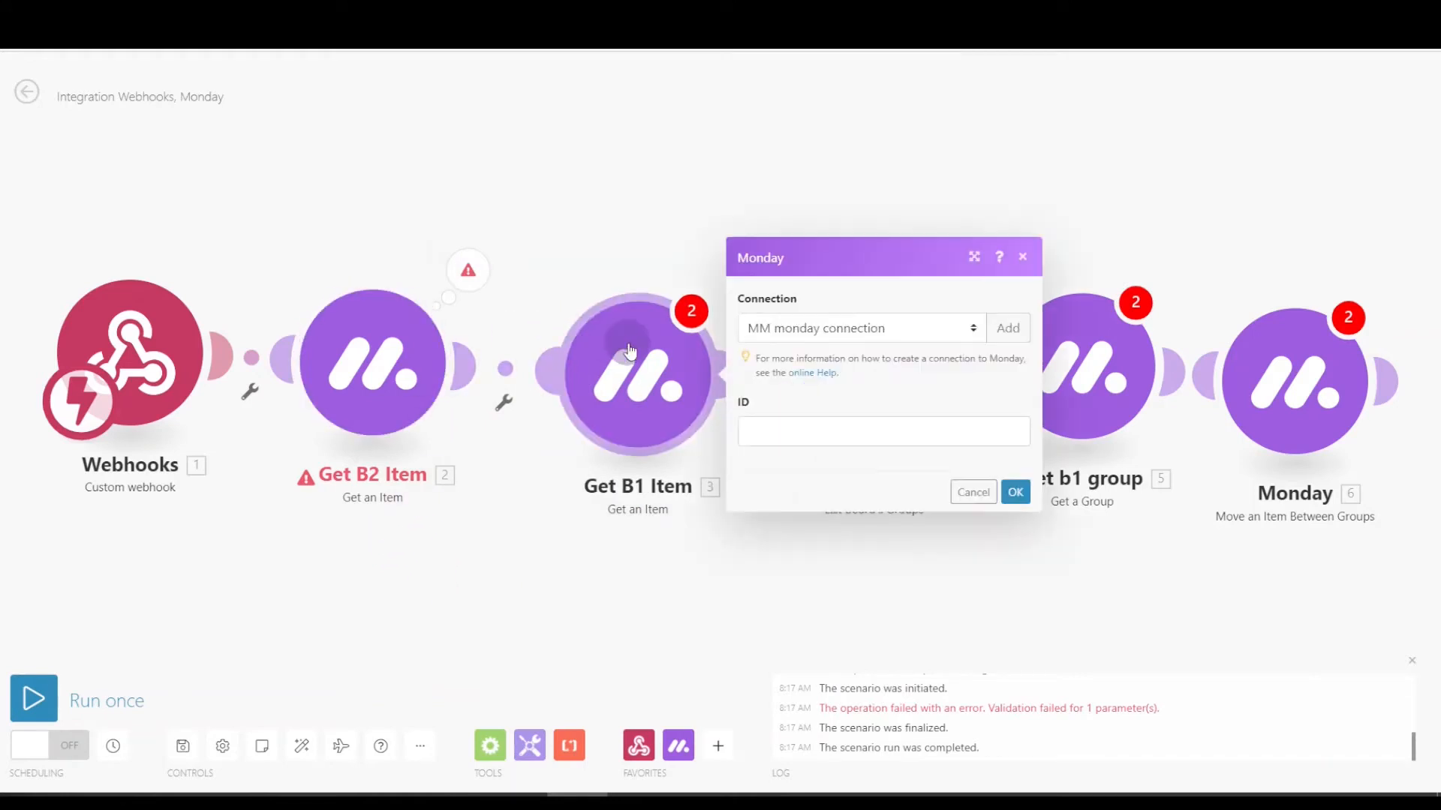
Map link to Single Project 1's Linked Pulse ID into Get B1 Item's ID.
click(883, 432)
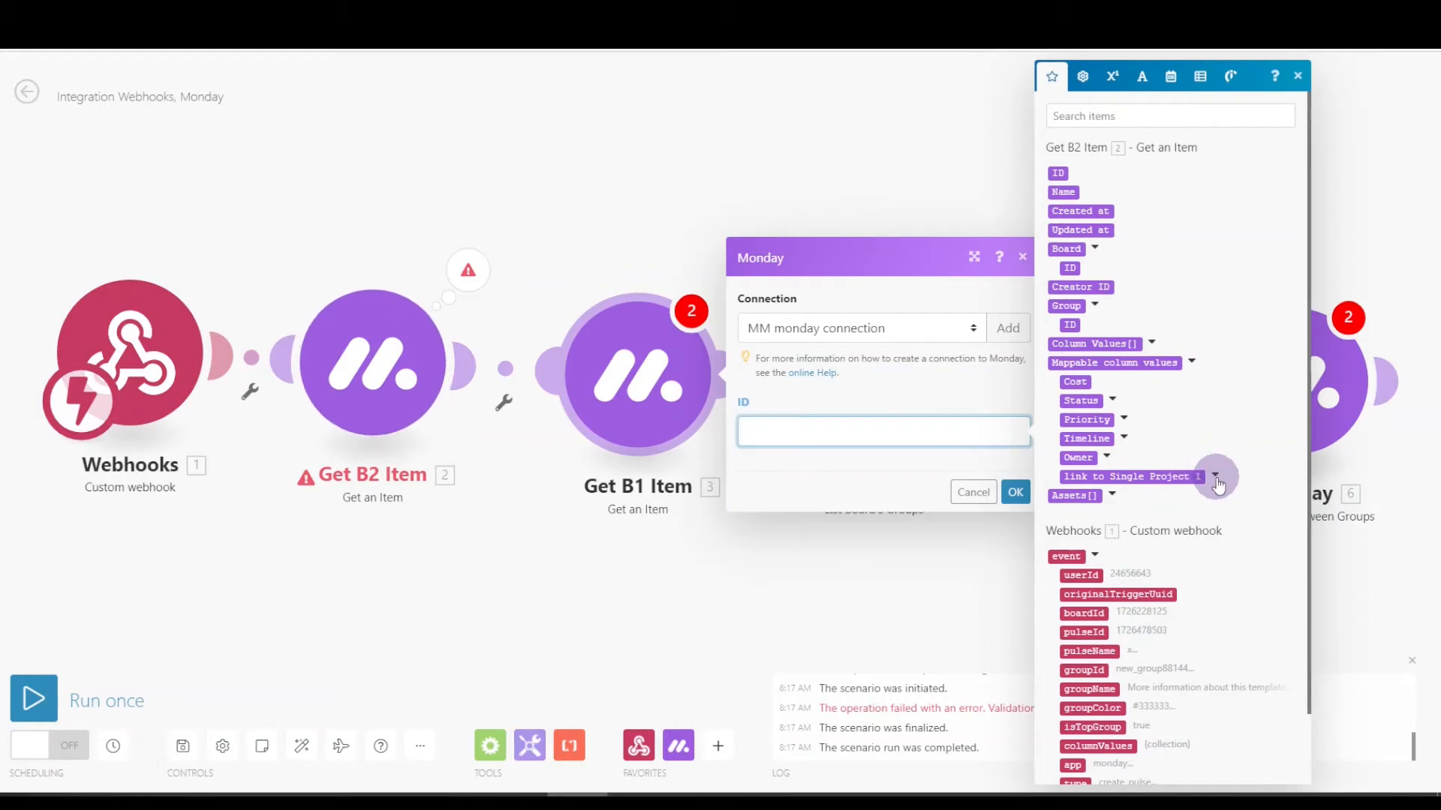
click(1217, 476)
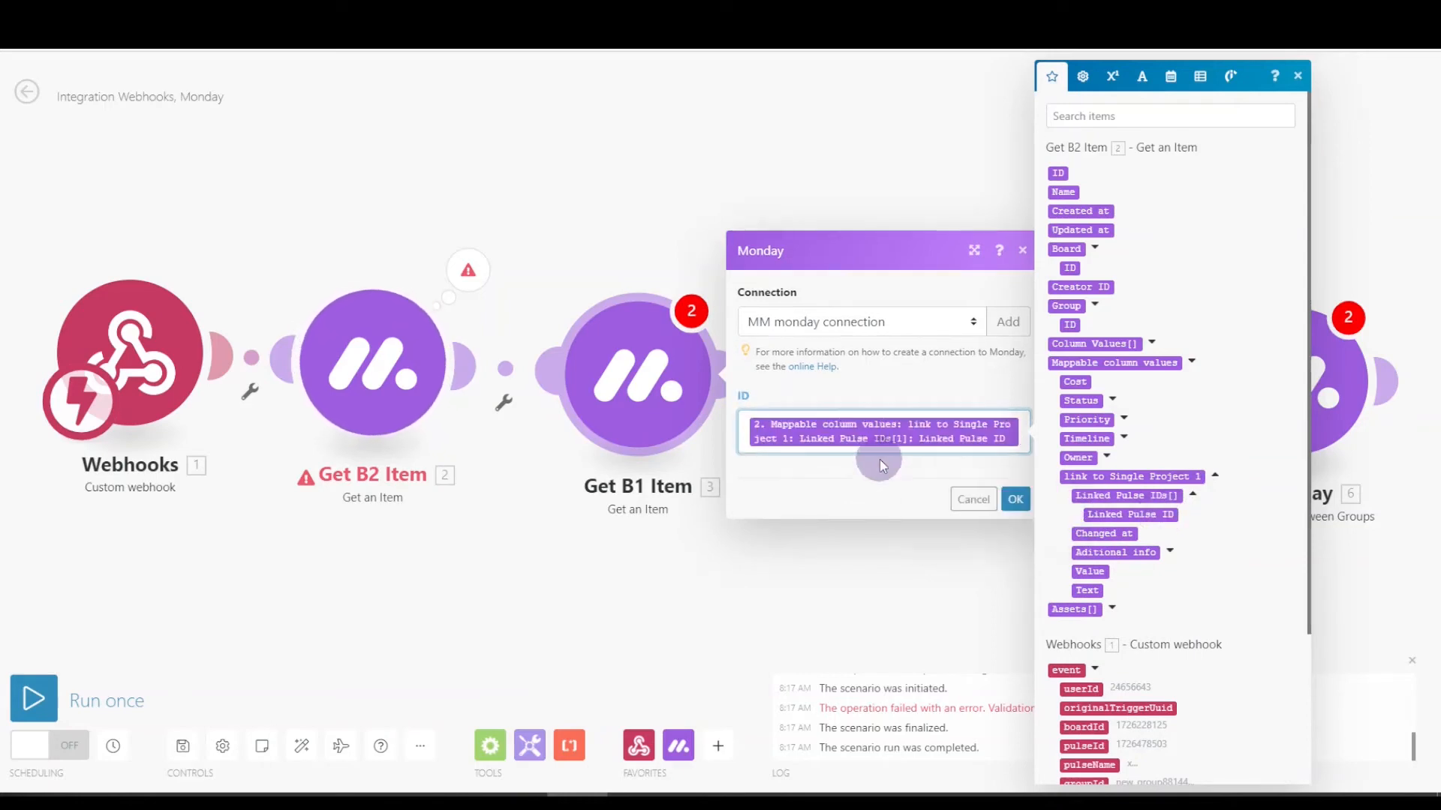
click(972, 499)
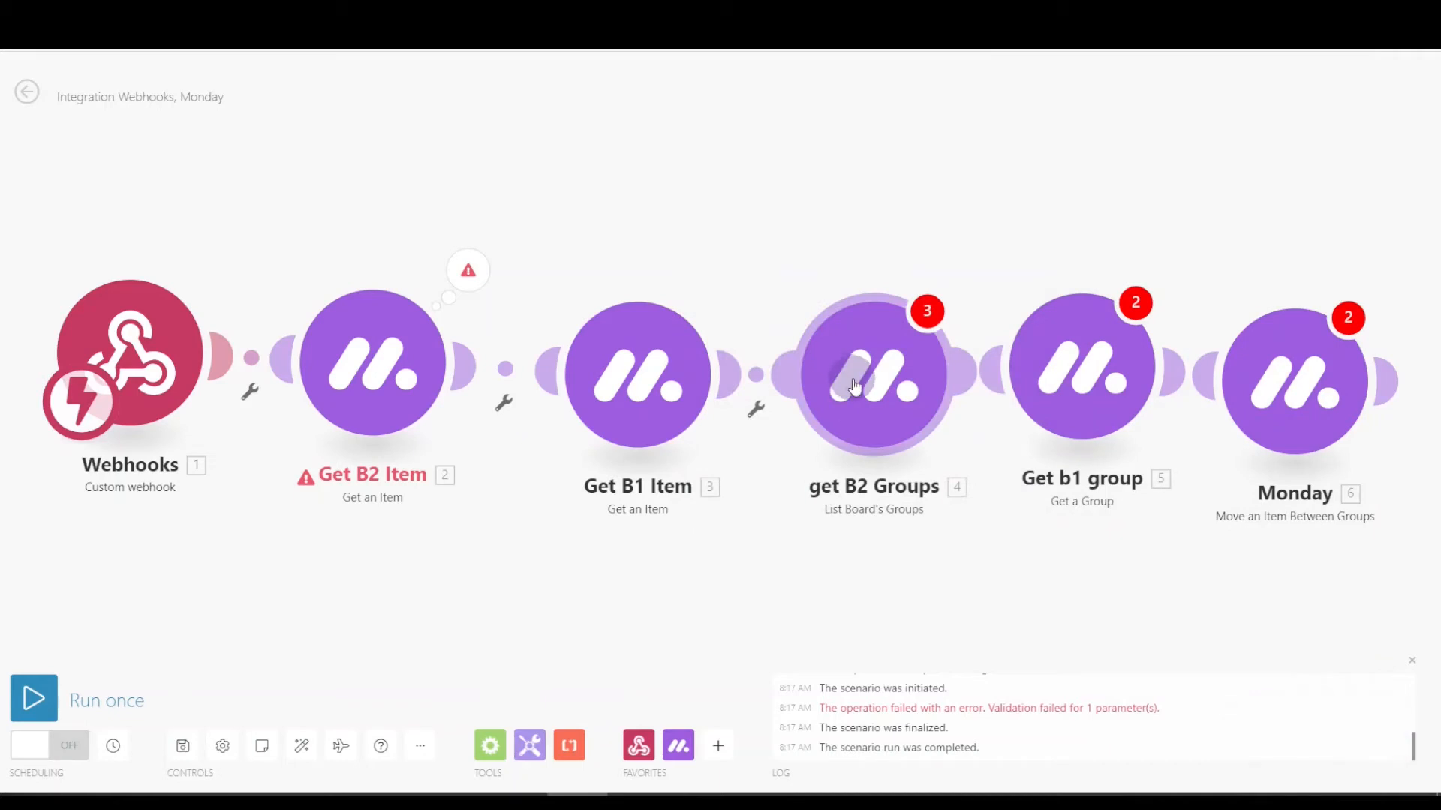
mouse_move(372, 368)
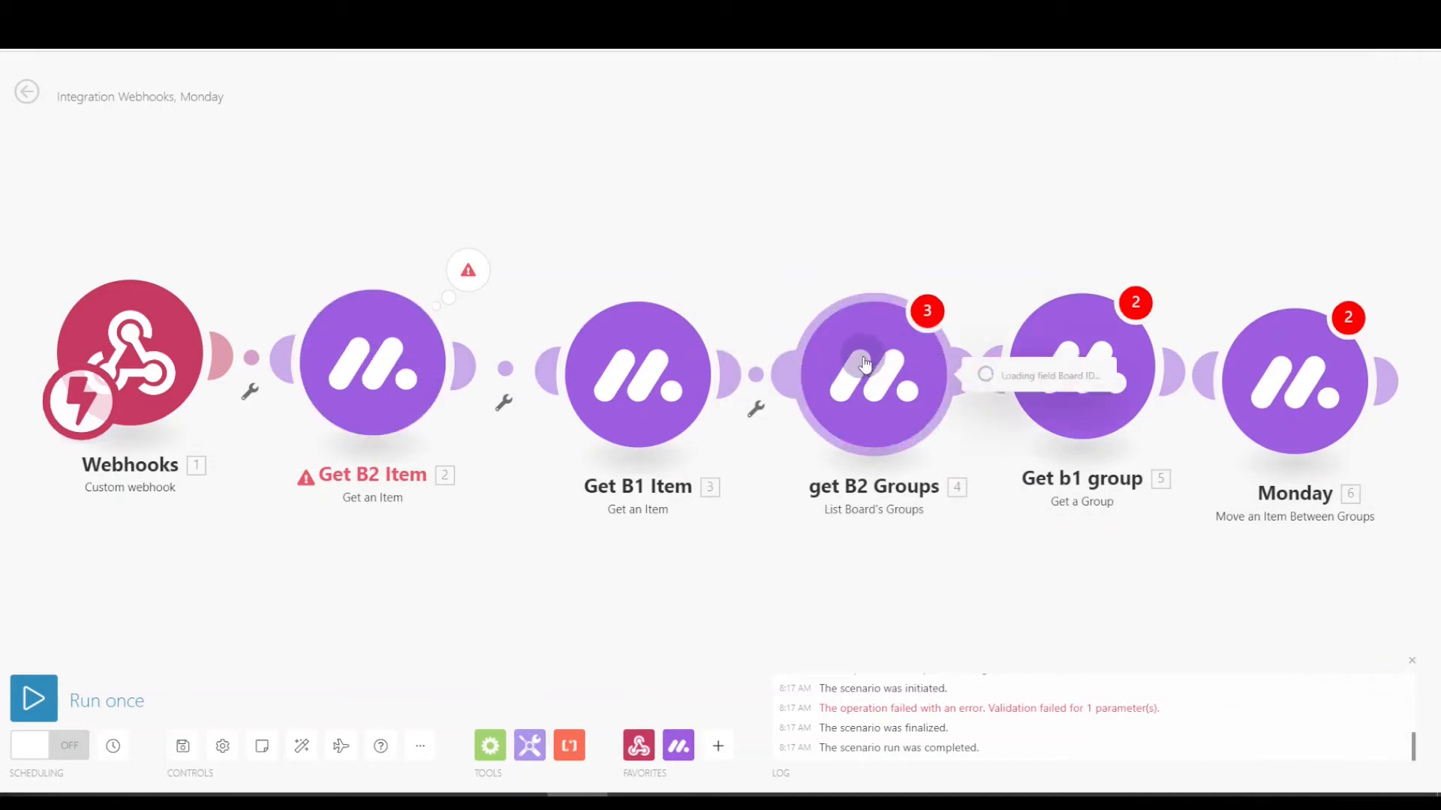
Map get B2 Groups' Board ID to Get B2 Item > Board > ID.
click(873, 372)
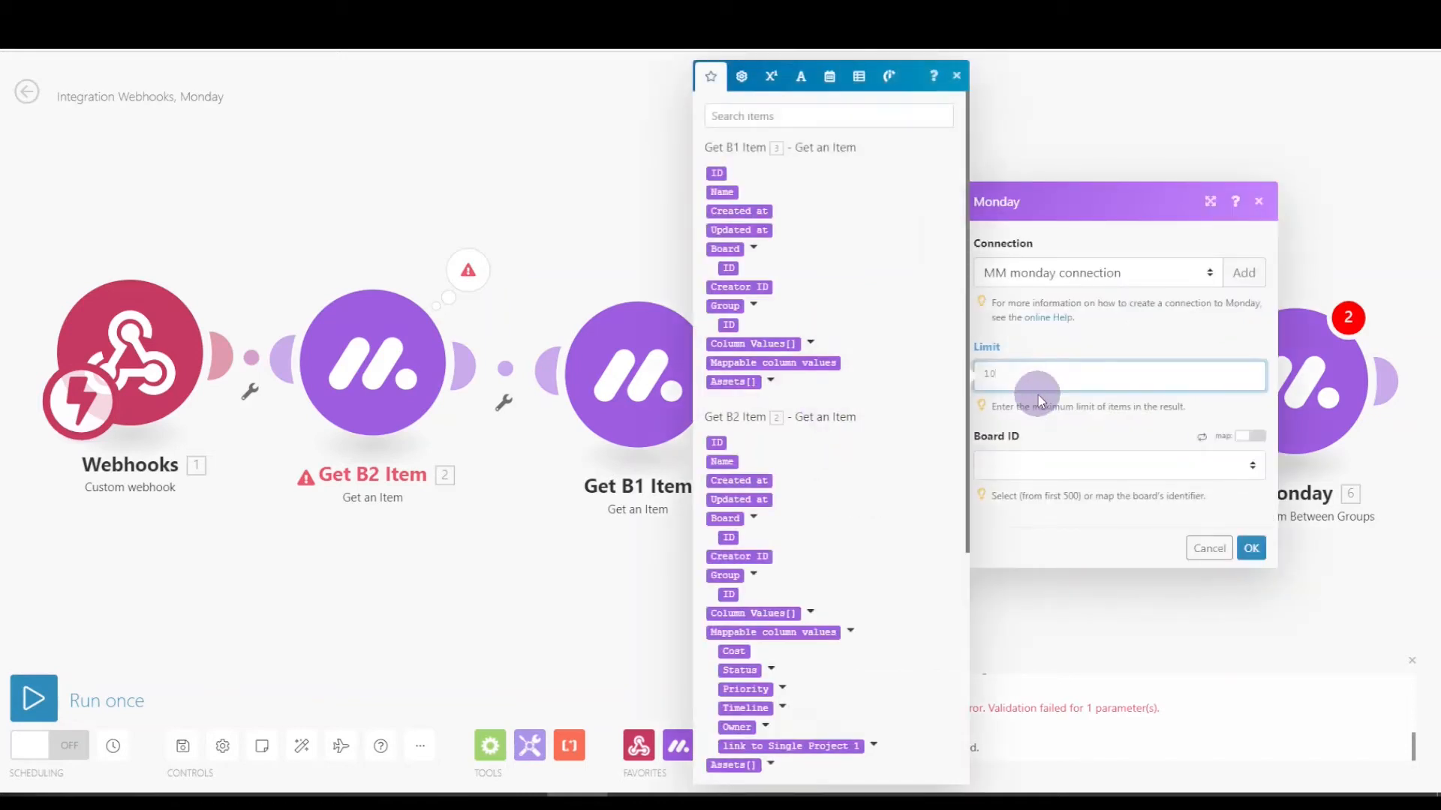
click(1112, 465)
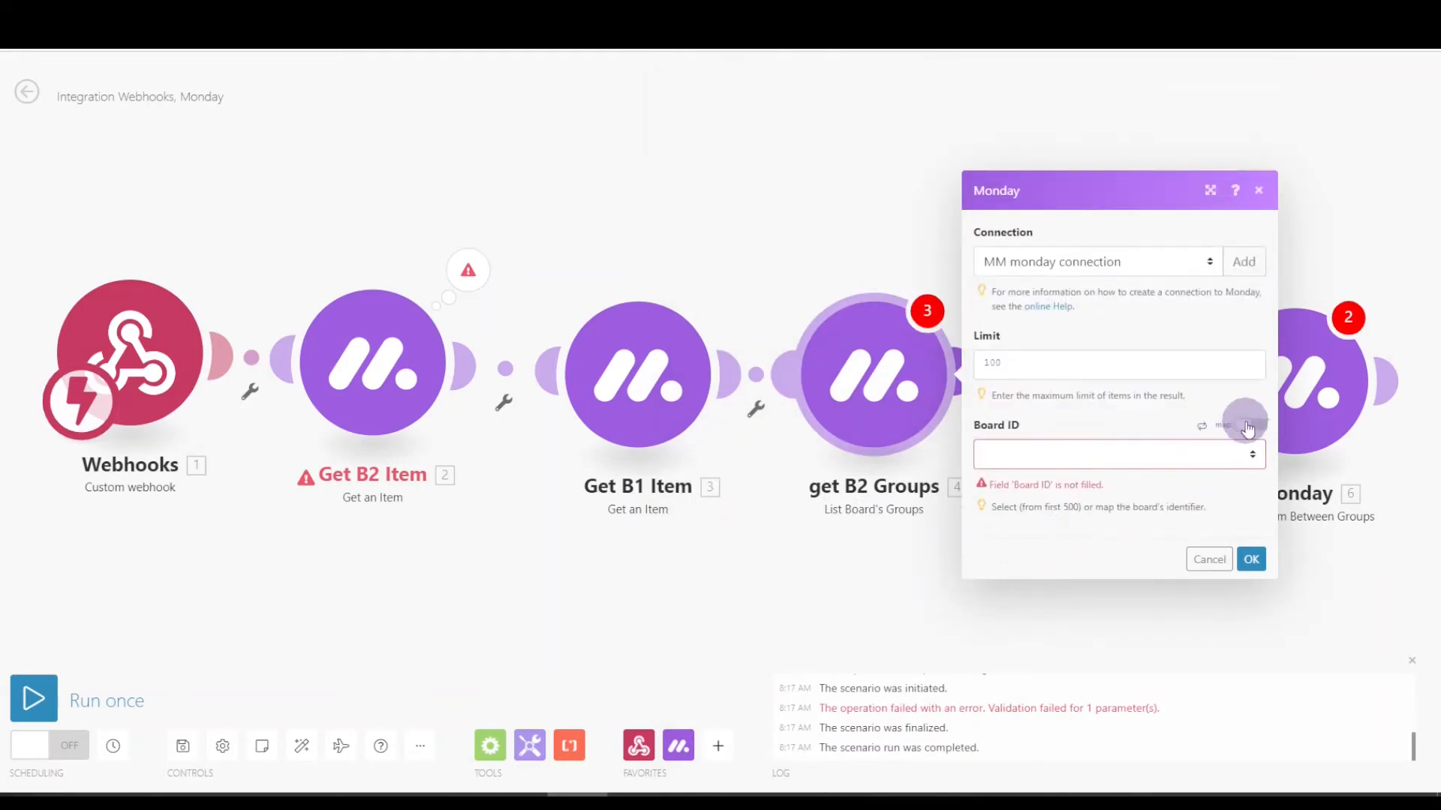
click(1249, 425)
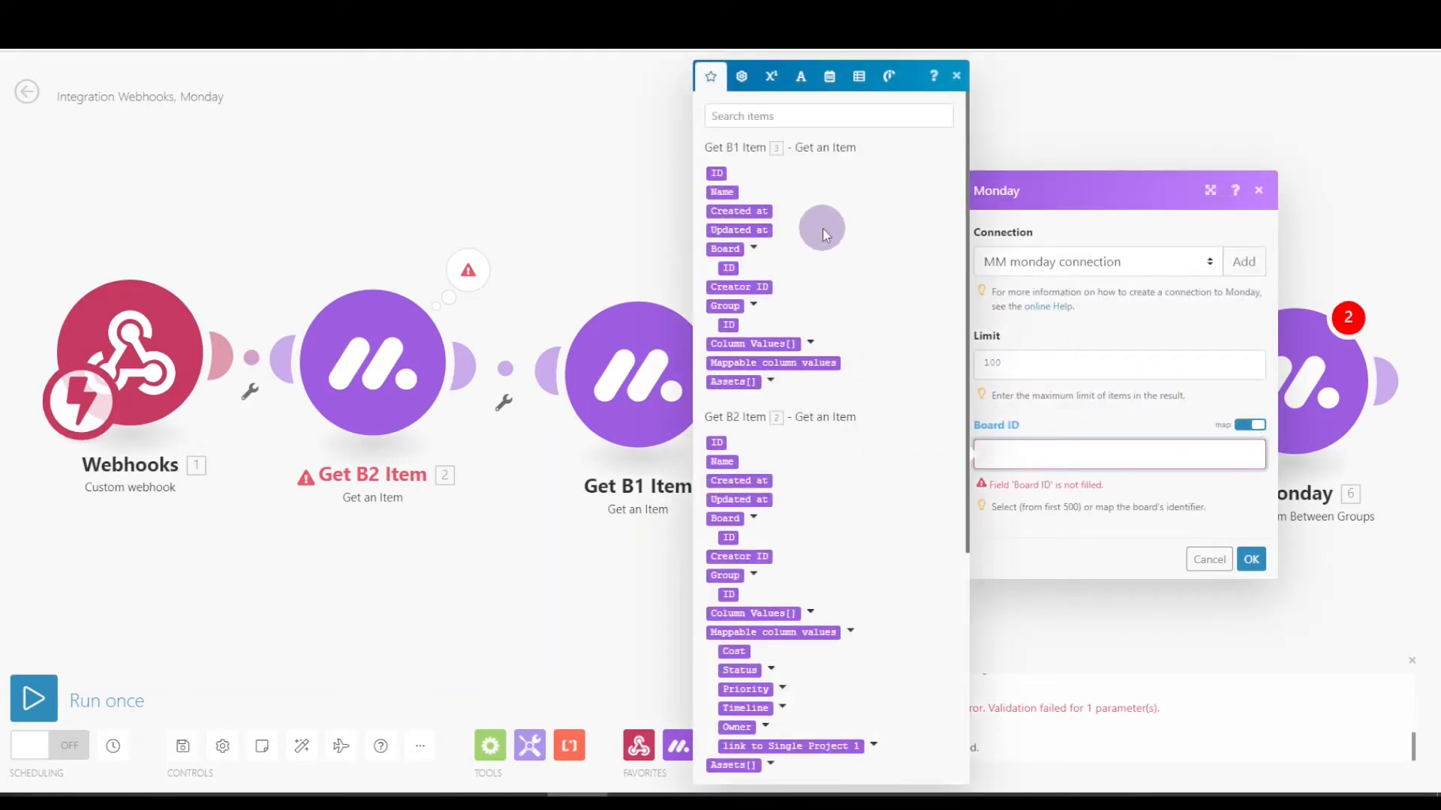
mouse_move(958, 353)
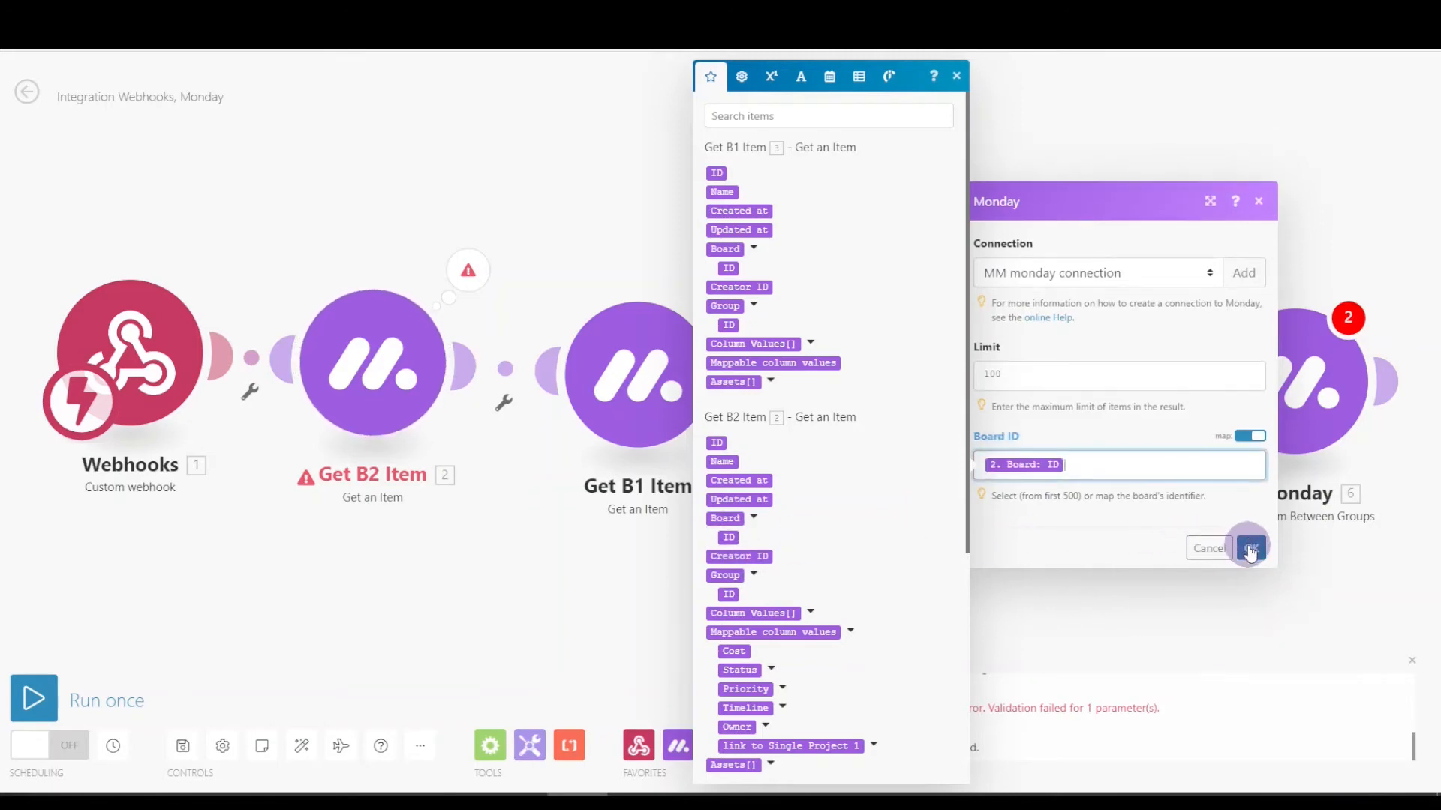
click(1248, 548)
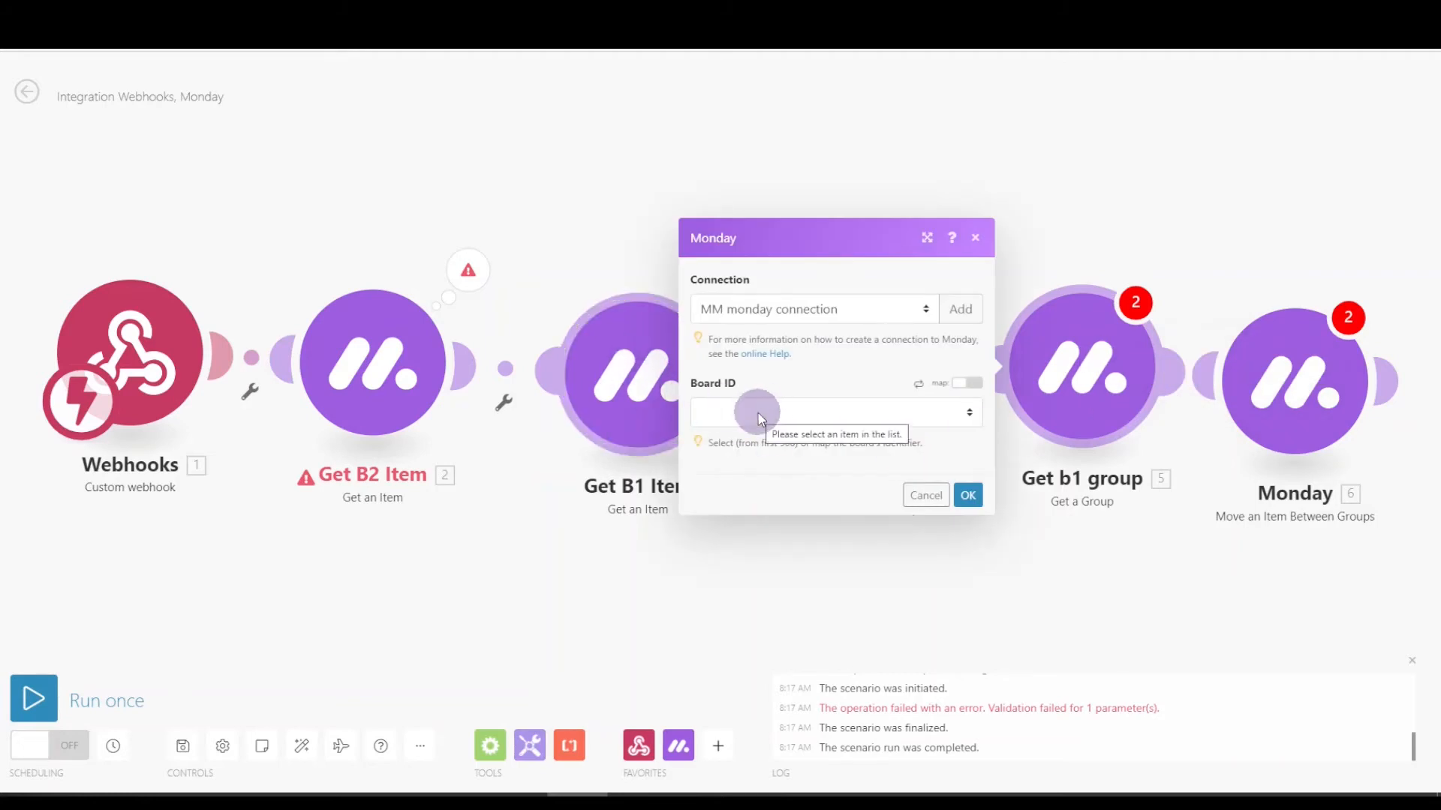
Map Get b1 group's Board ID to 3. Board: ID and Group ID to 3. Group: ID.
click(836, 412)
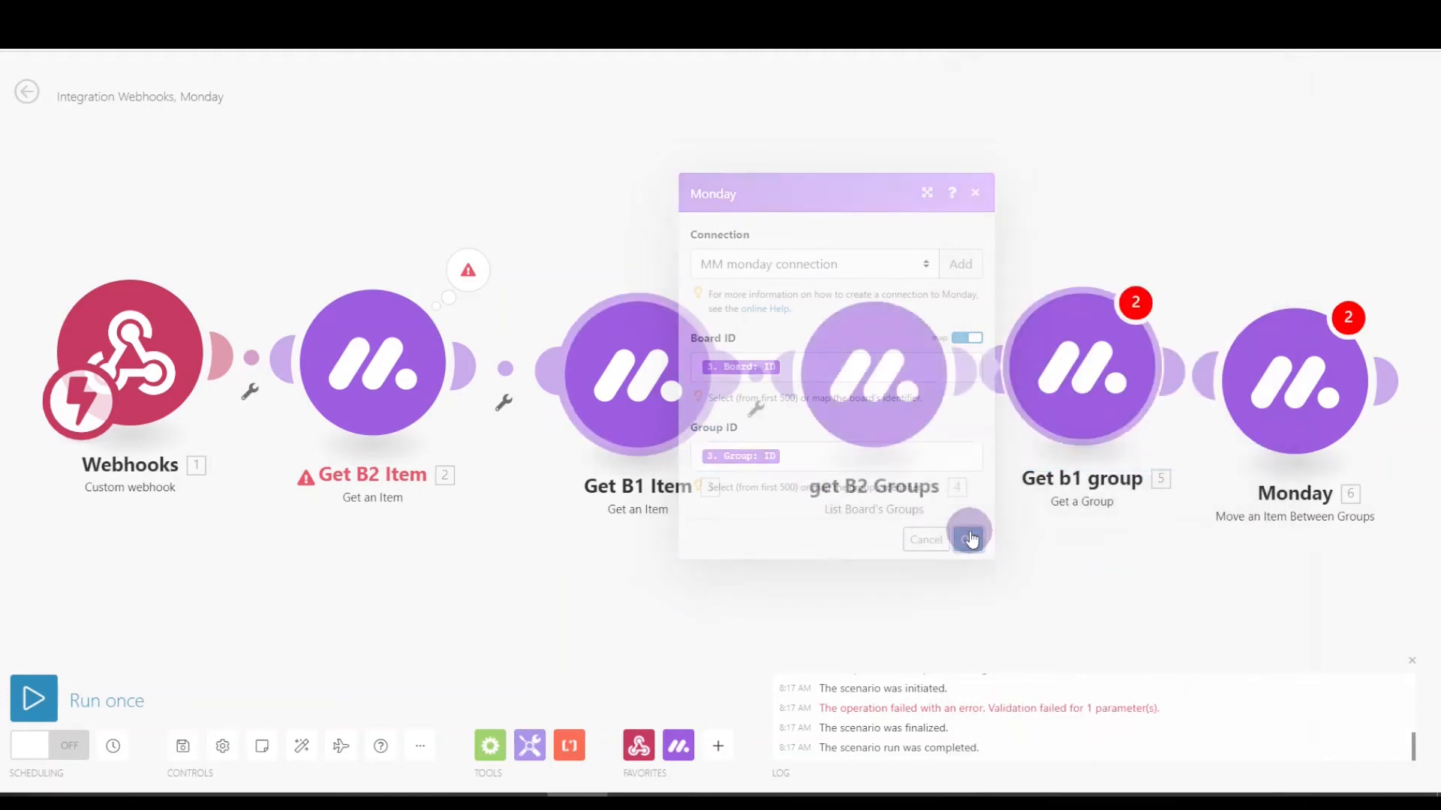
click(970, 539)
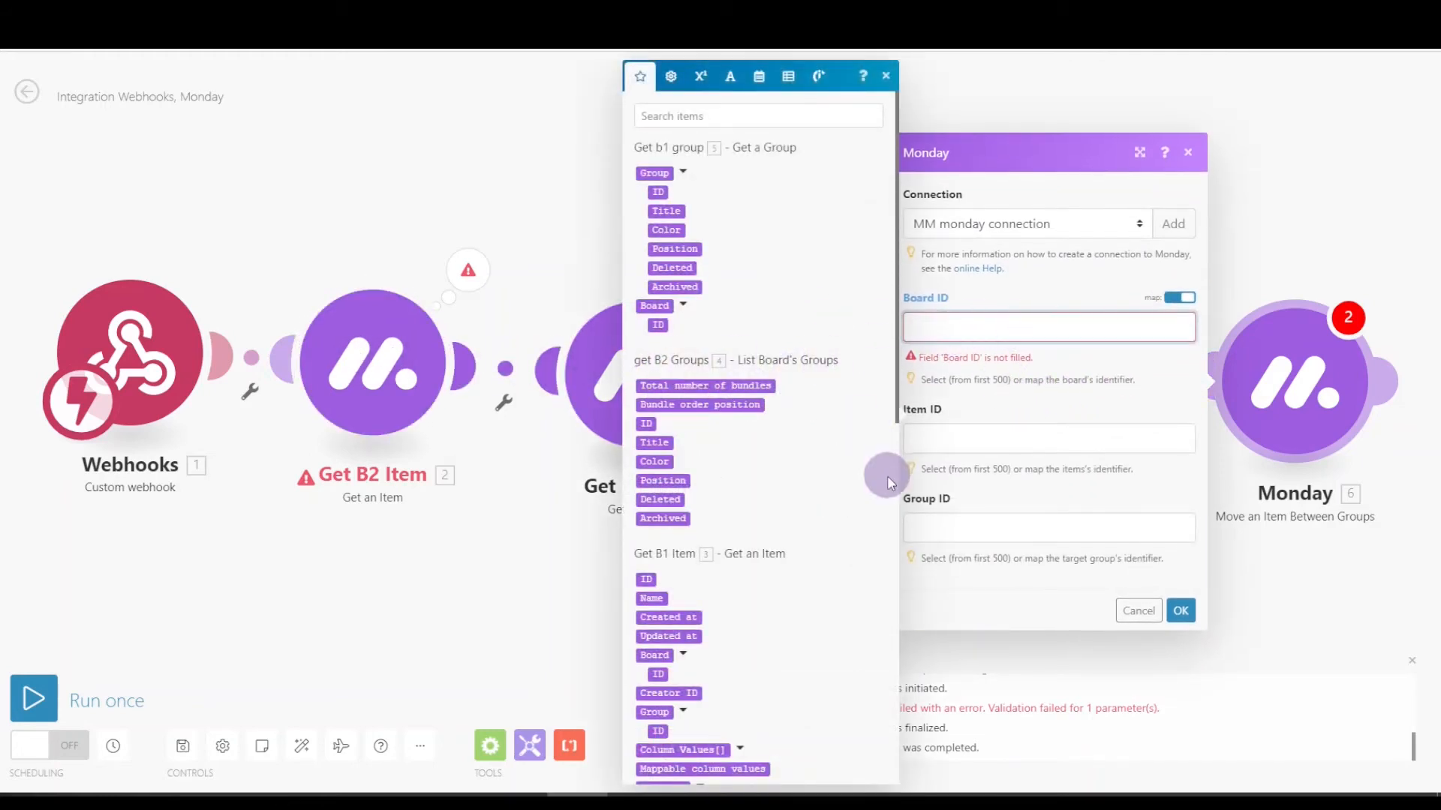
mouse_move(899, 412)
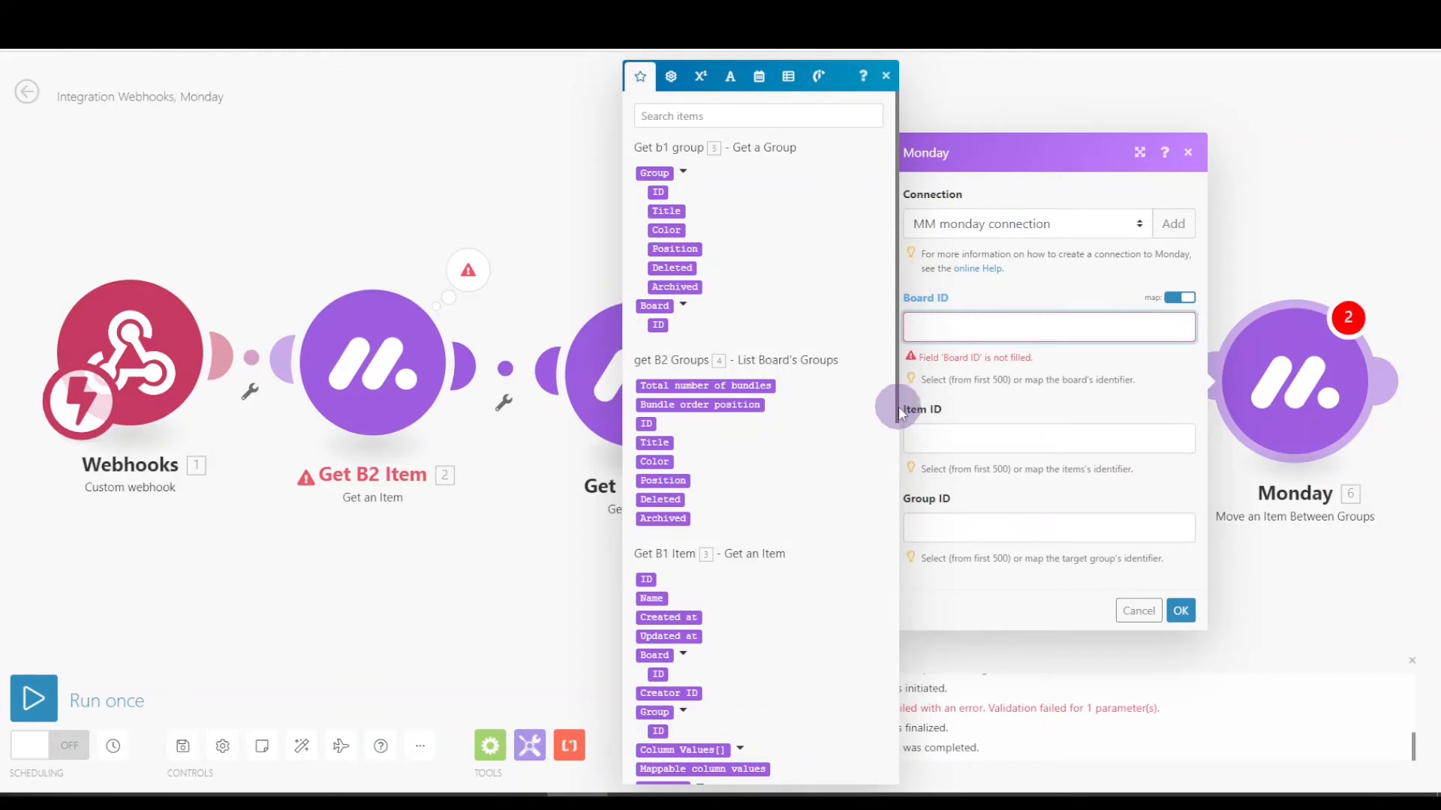
Map Move-item's Board ID to 2. Board: ID, Item ID to event pulseId, Group ID to 5. Group: ID.
scroll(down, 3)
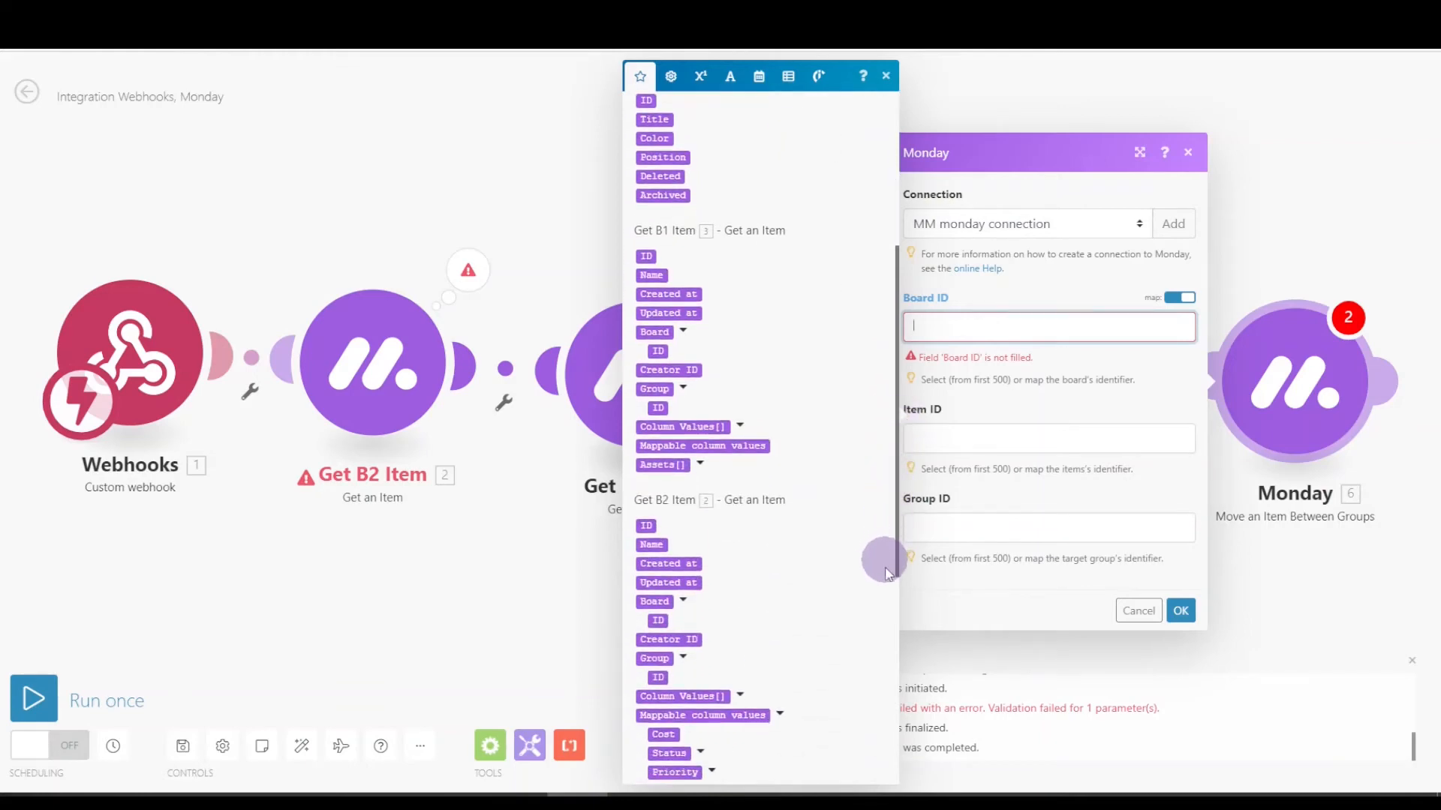
scroll(down, 3)
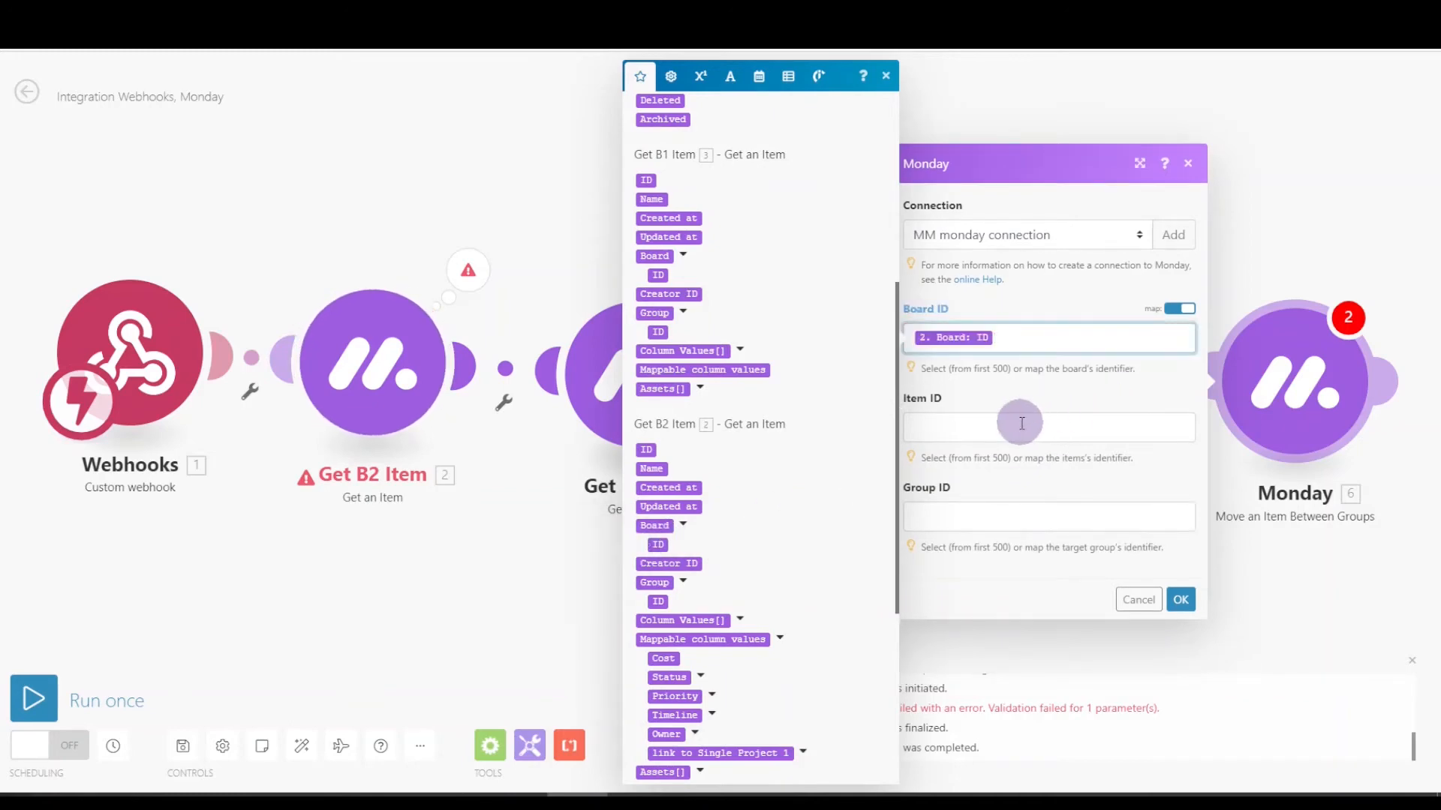
click(1020, 425)
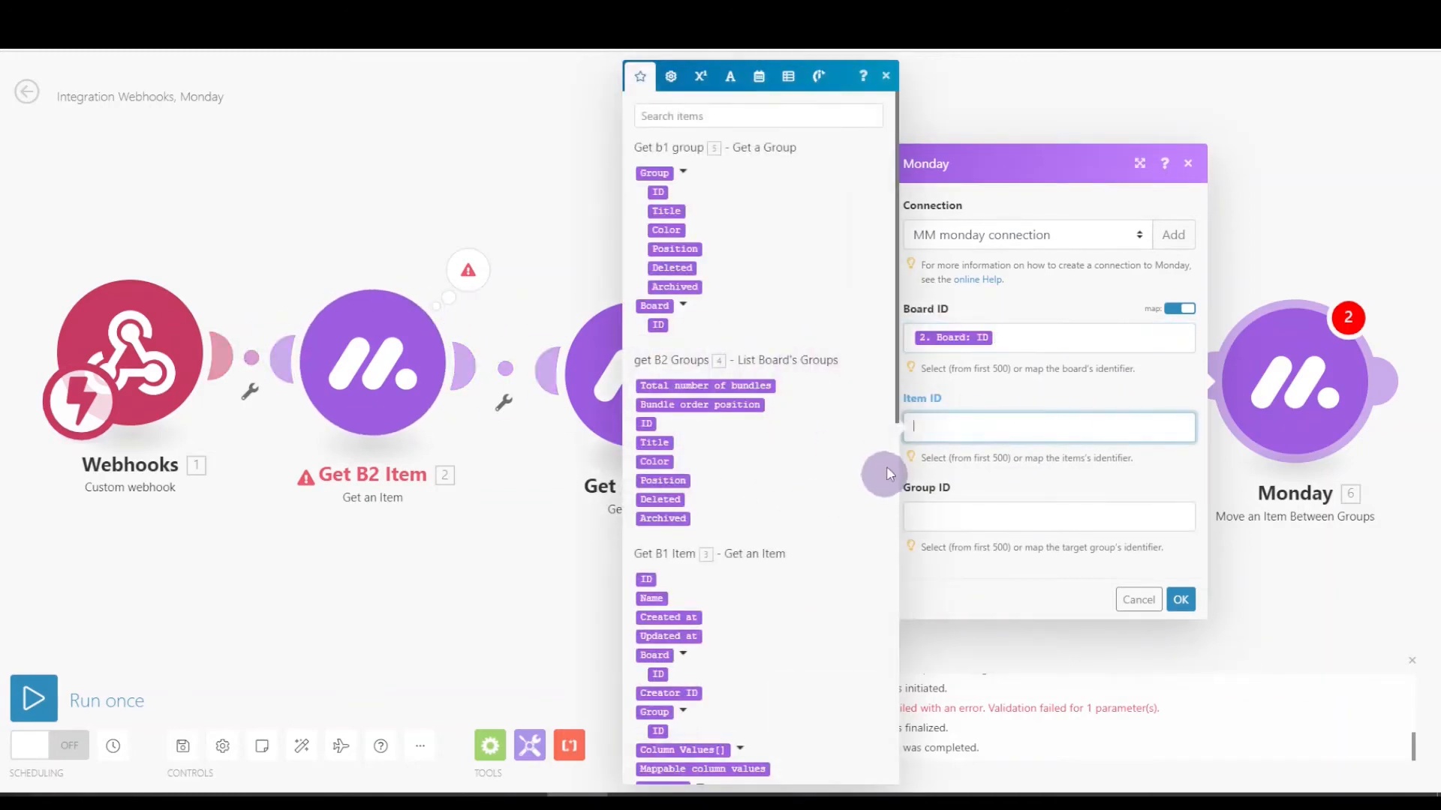
scroll(down, 3)
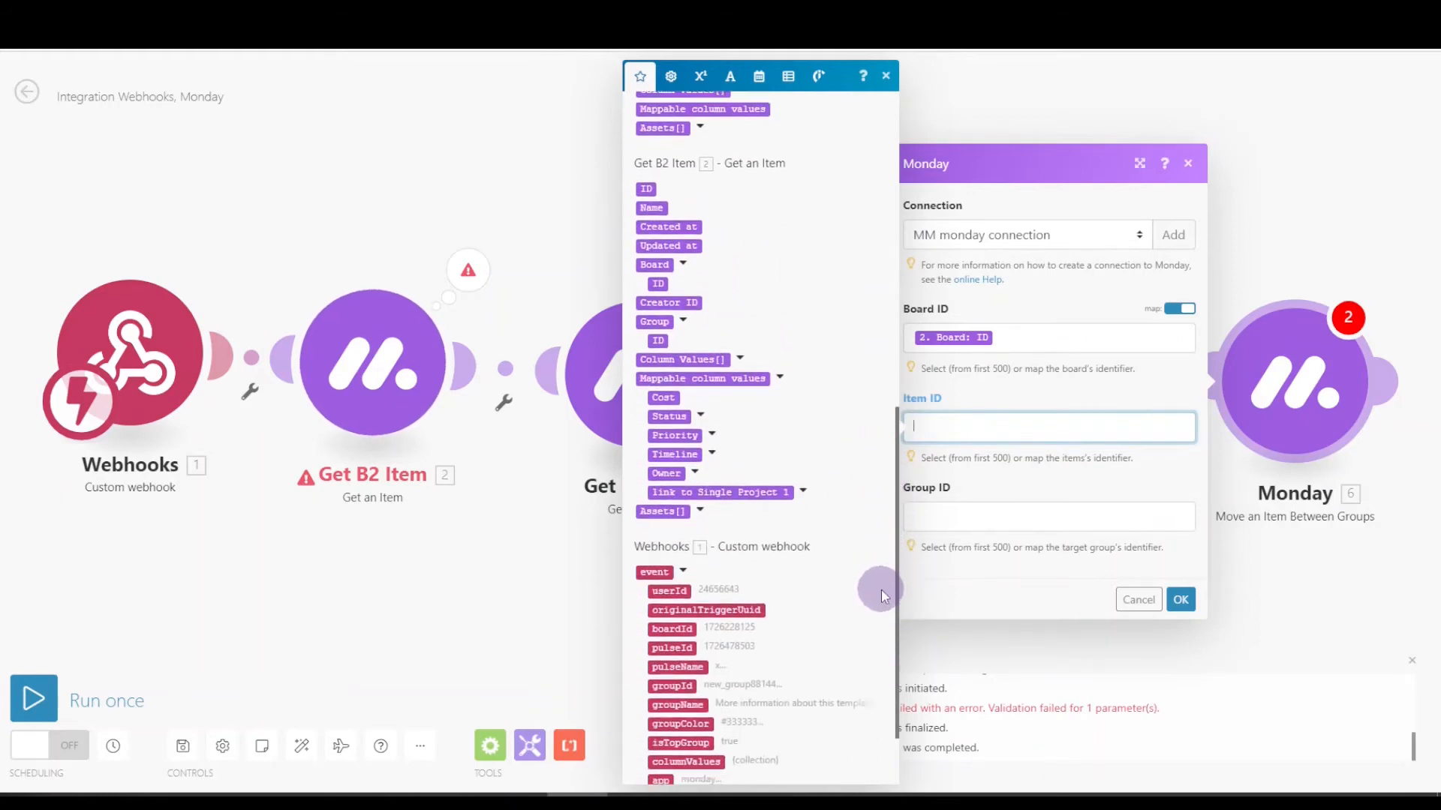
scroll(down, 3)
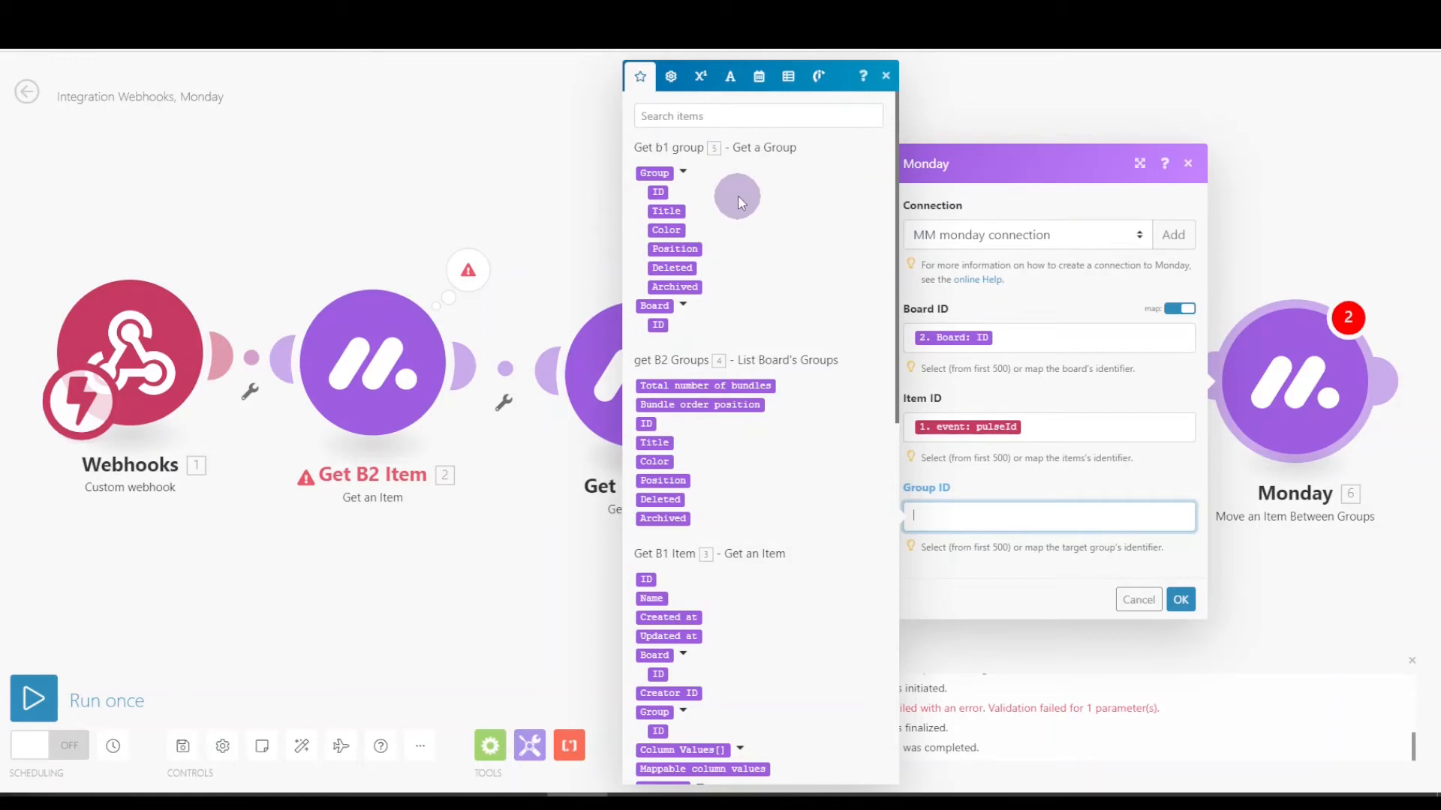
mouse_move(794, 283)
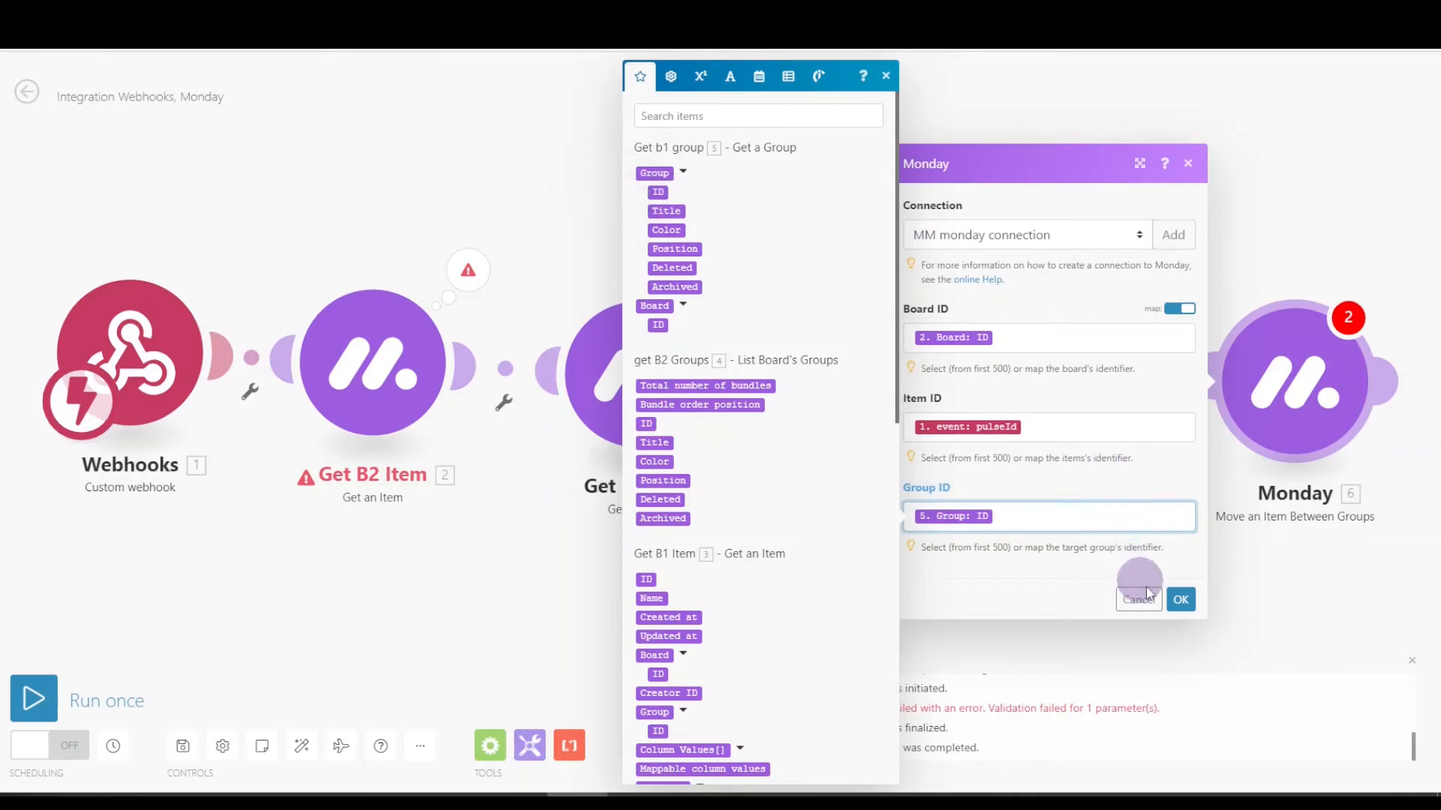
click(1181, 599)
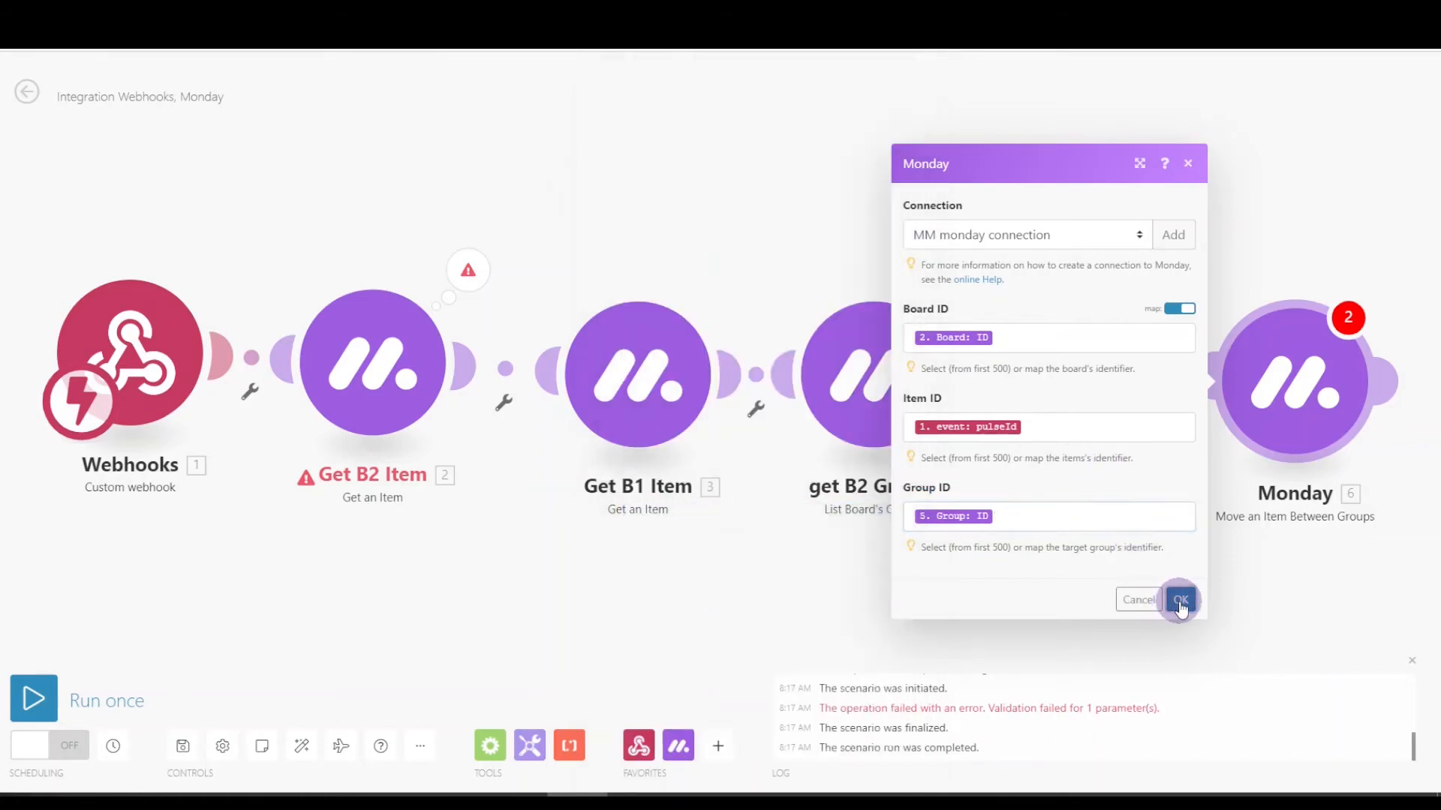
click(1179, 599)
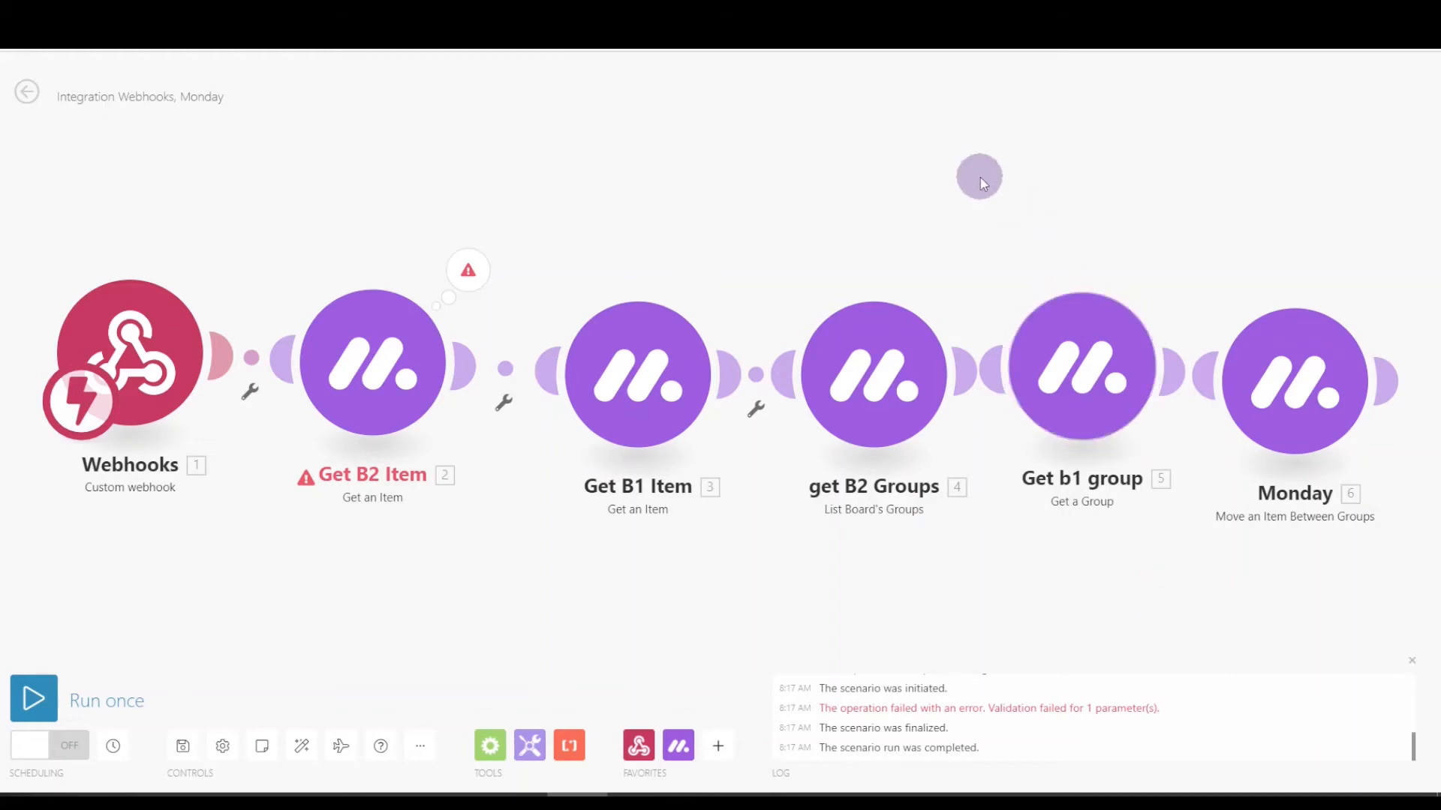
Auto-align the modules and add an 'only automations' filter on event userId after Webhooks.
click(300, 745)
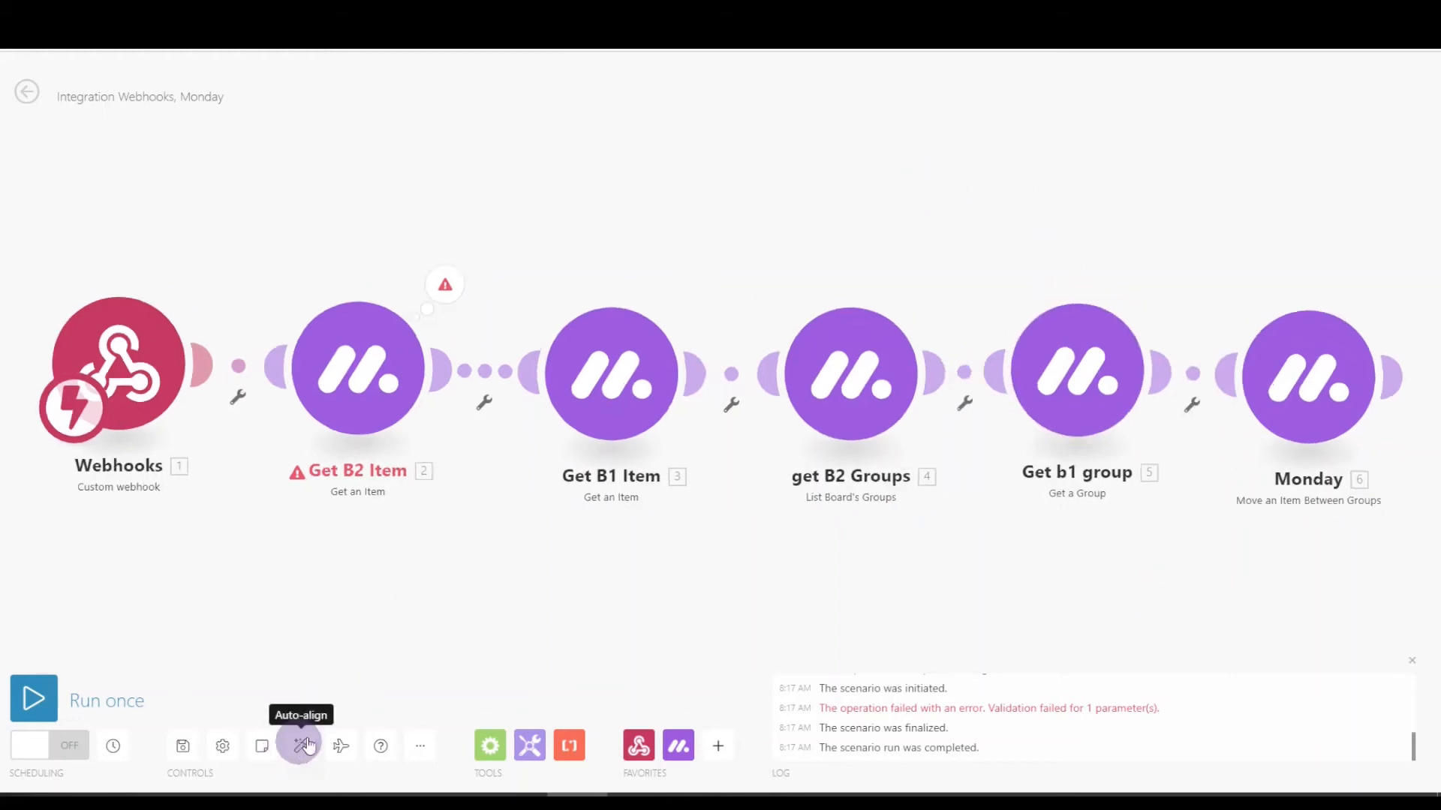
click(300, 745)
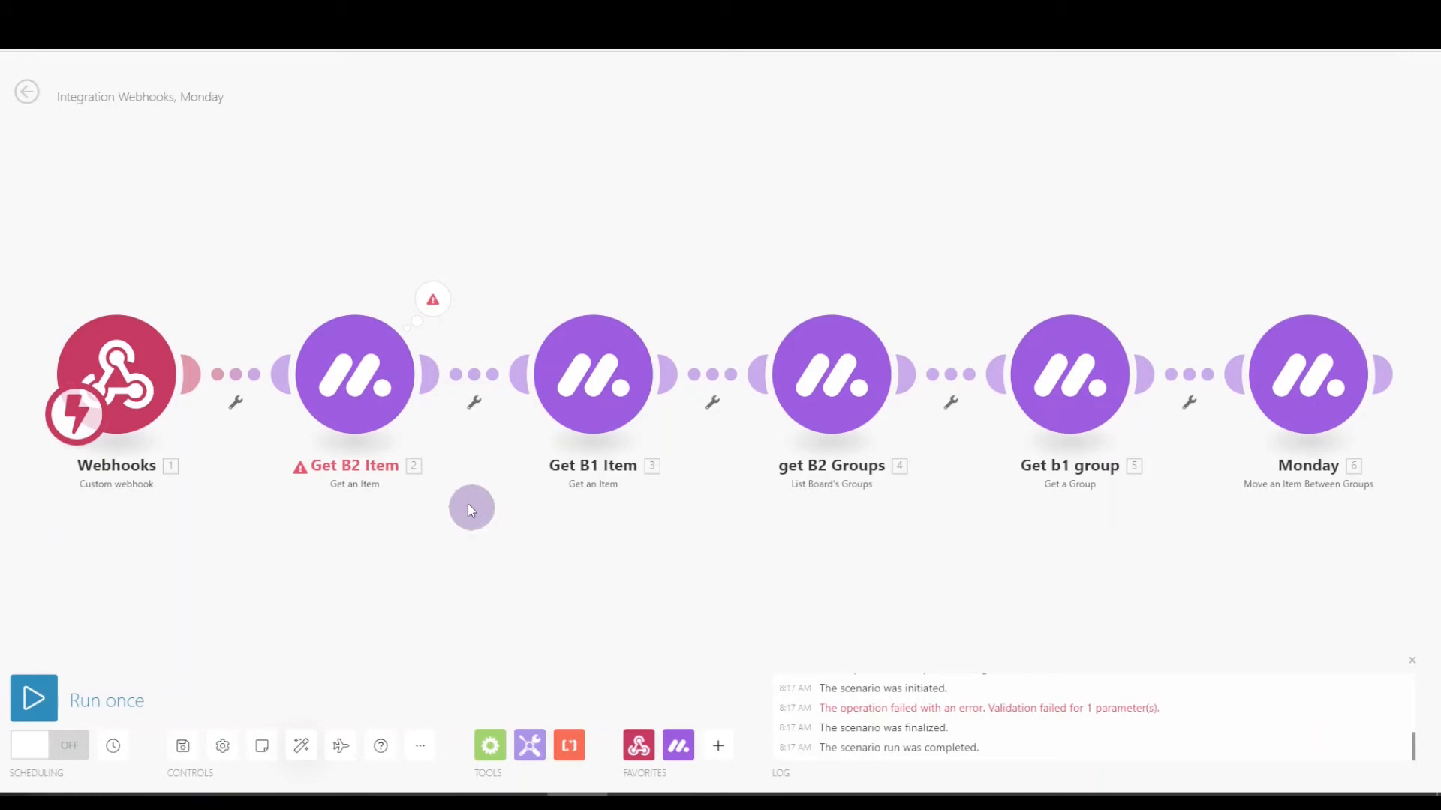
mouse_move(512, 255)
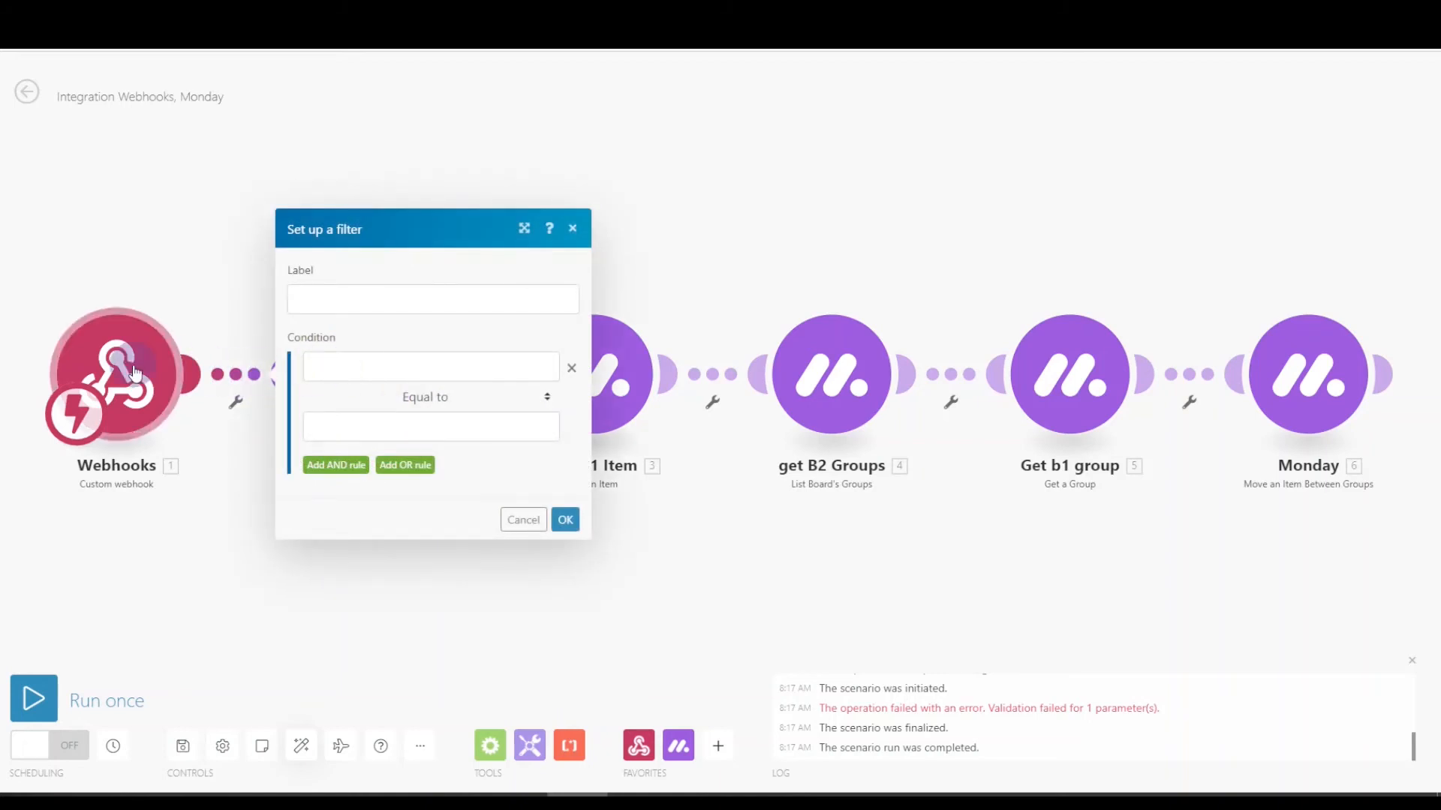
click(429, 367)
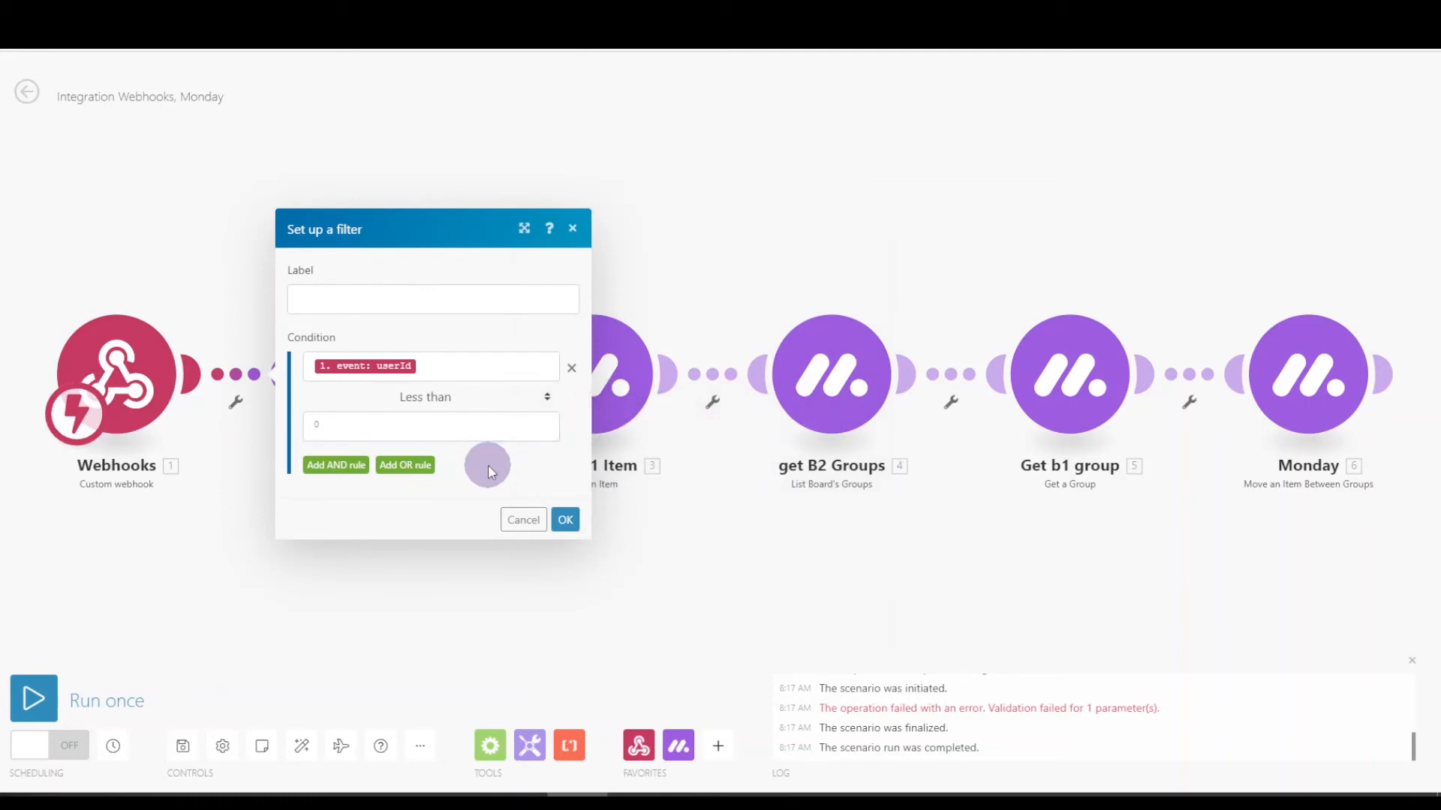
click(432, 299)
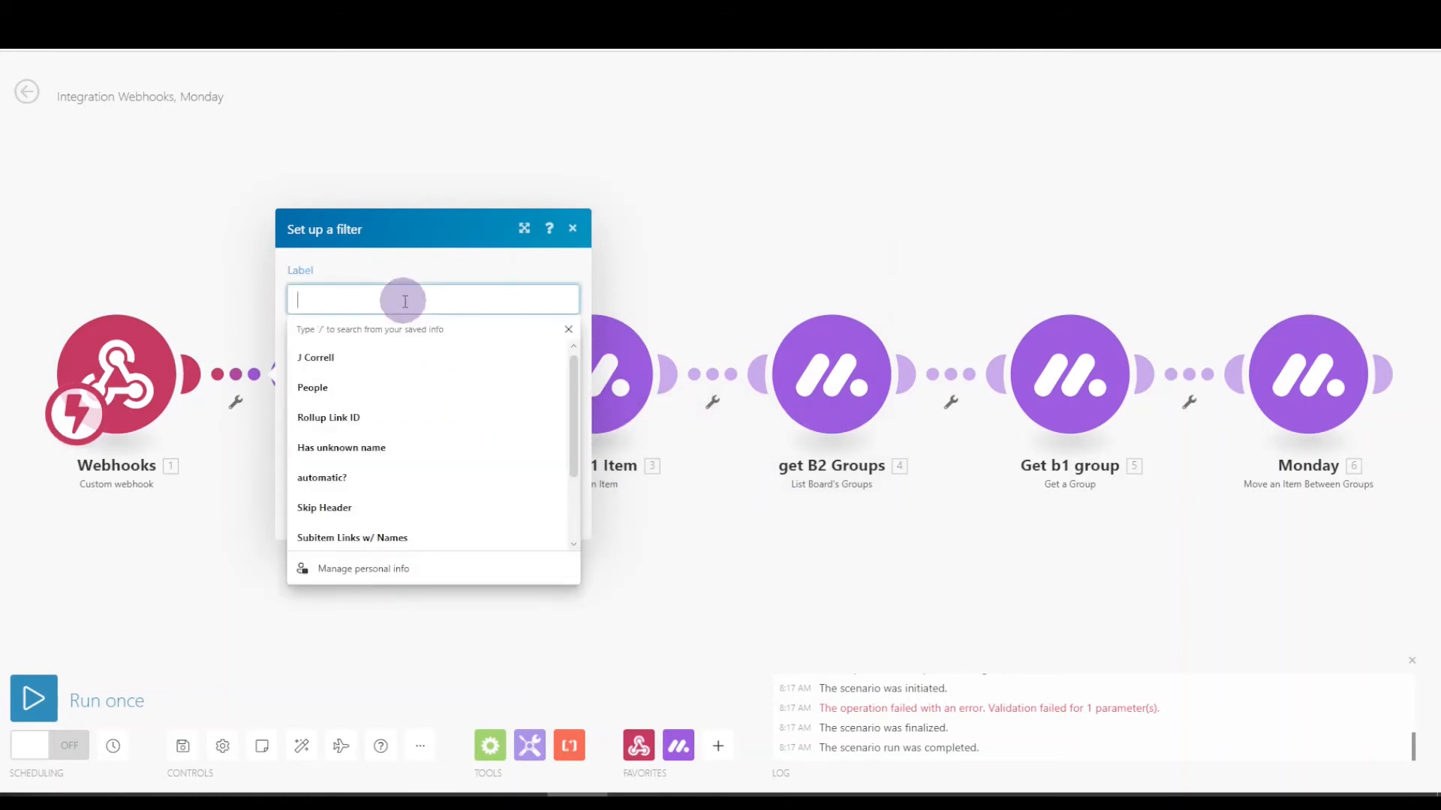
text(o)
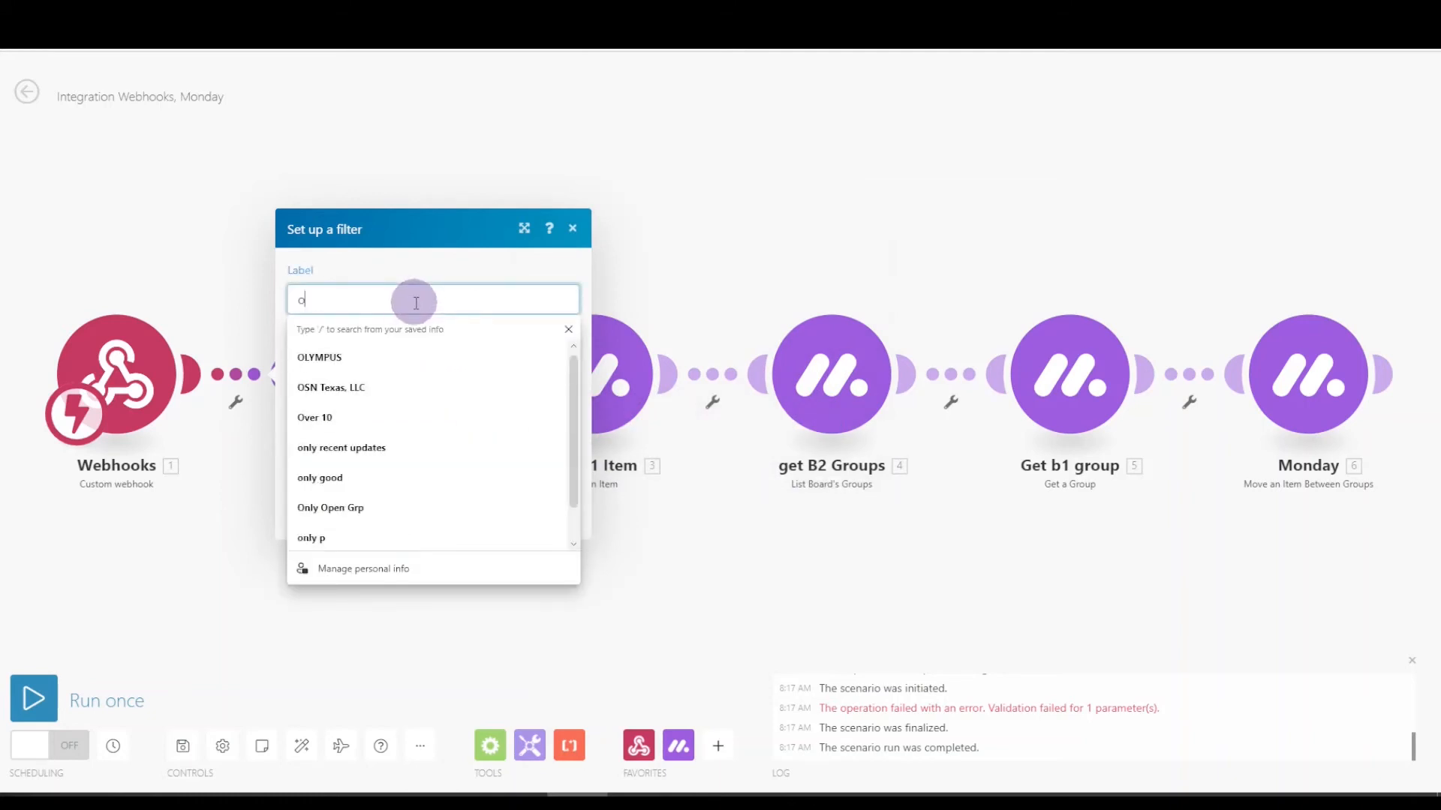
text(only automations)
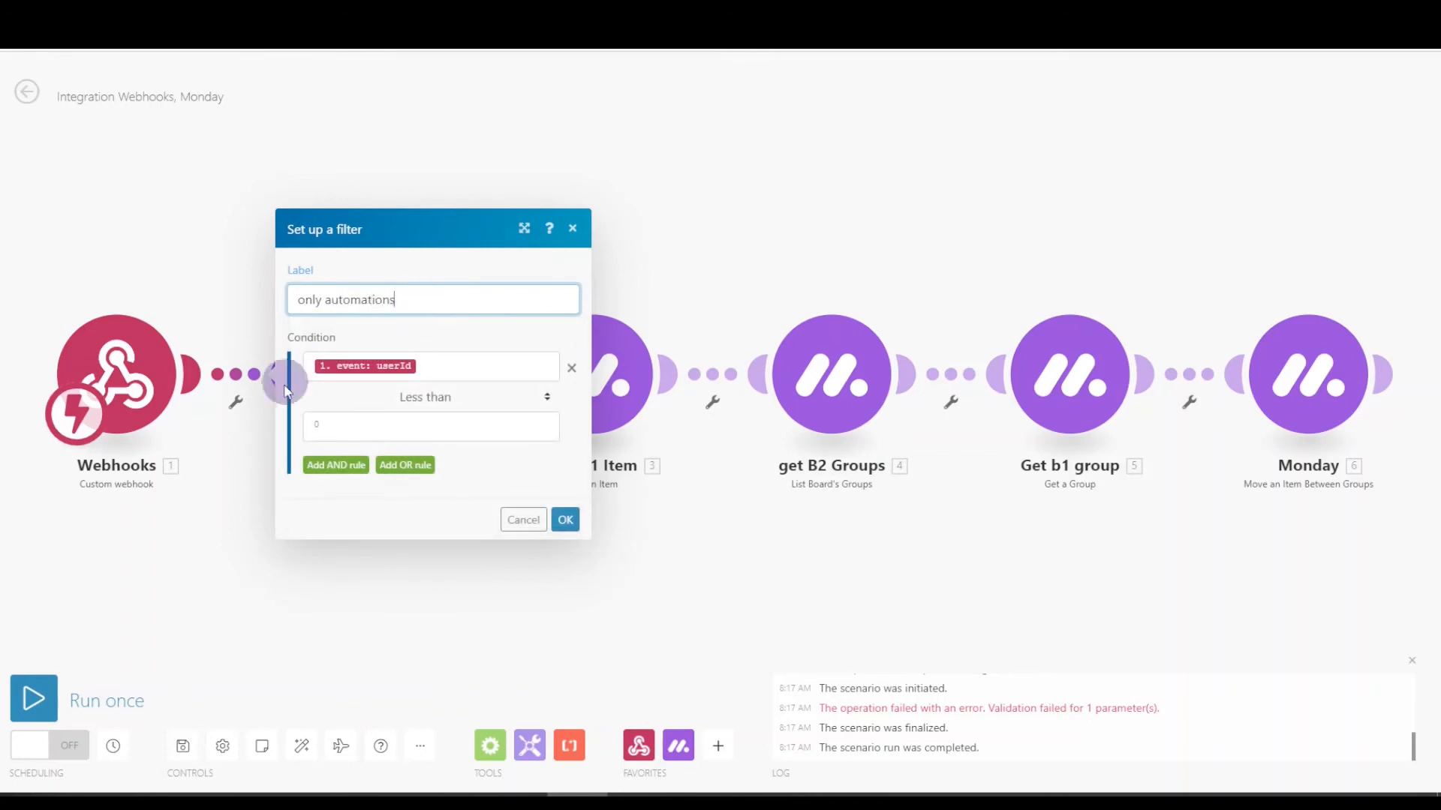
click(564, 519)
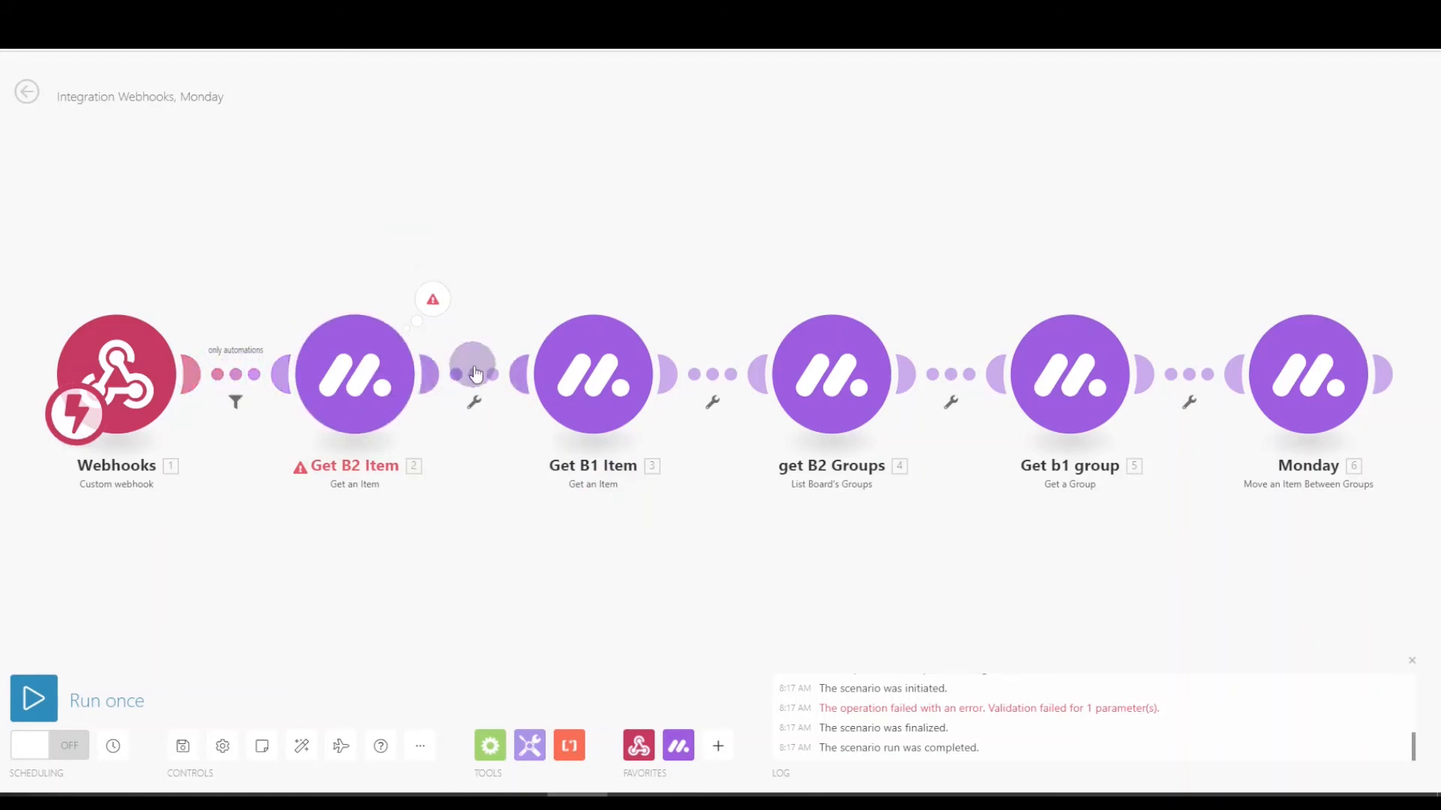
Filter after Get B2 Item: linked Single Project 1 pulse ID must exist.
click(473, 373)
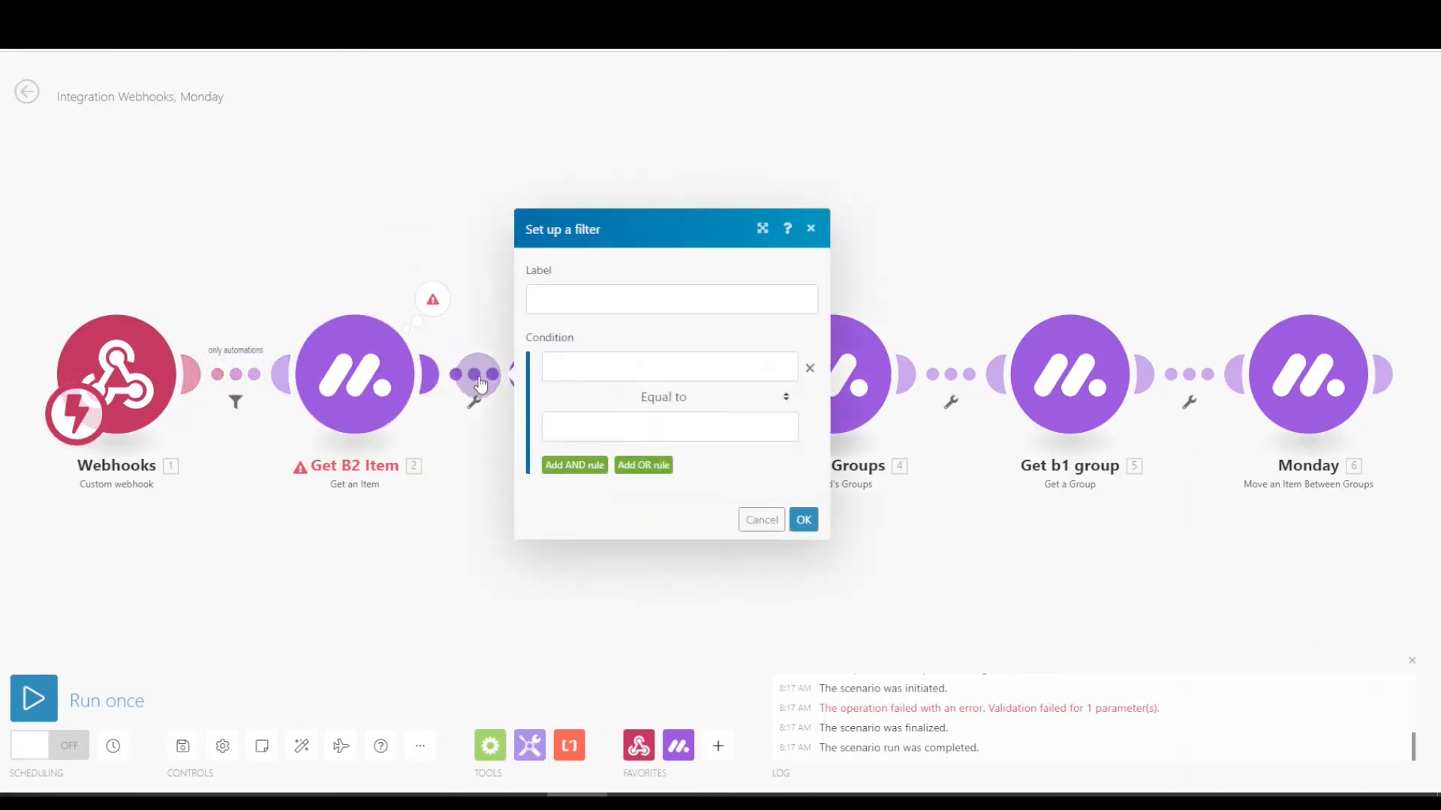
click(669, 366)
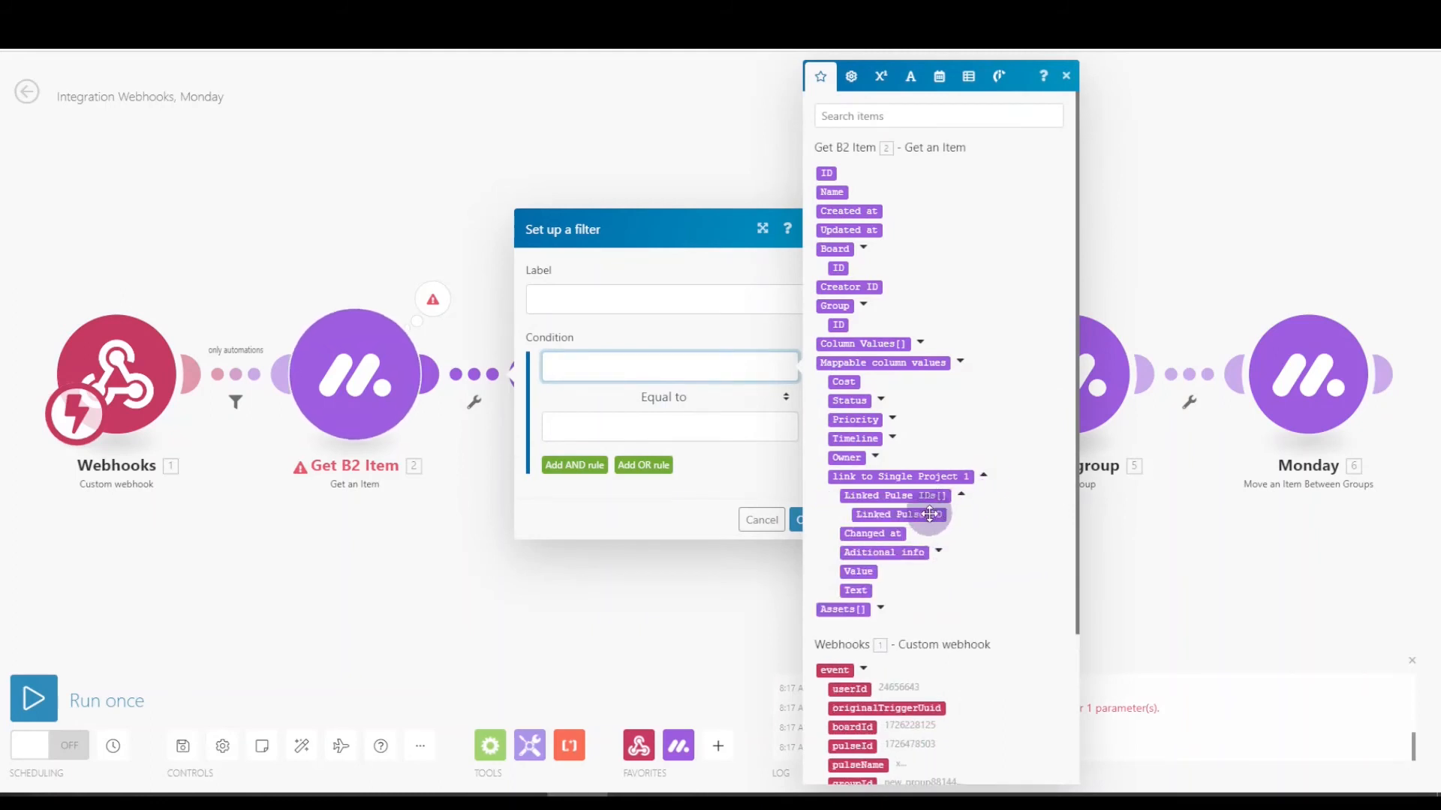
click(664, 397)
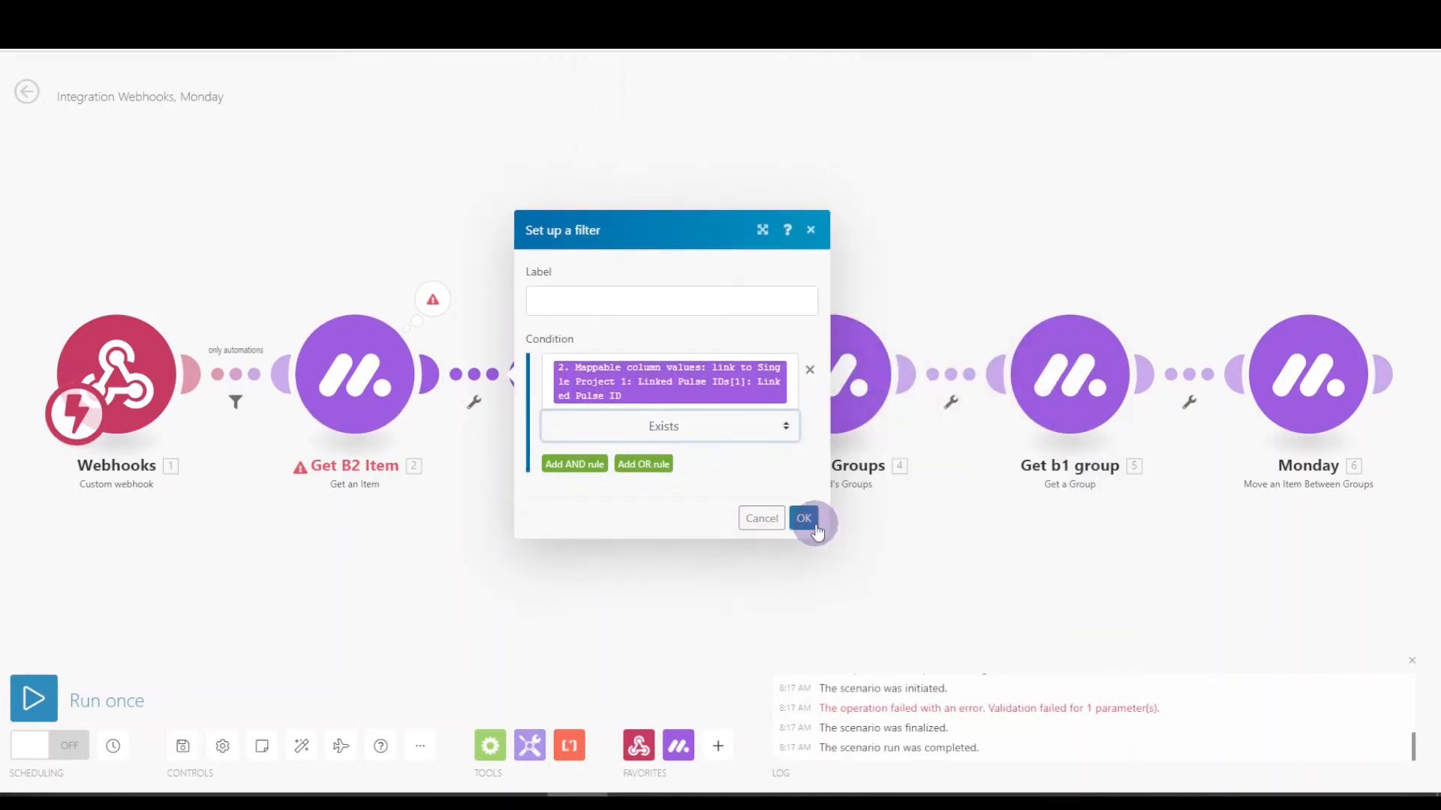
click(802, 518)
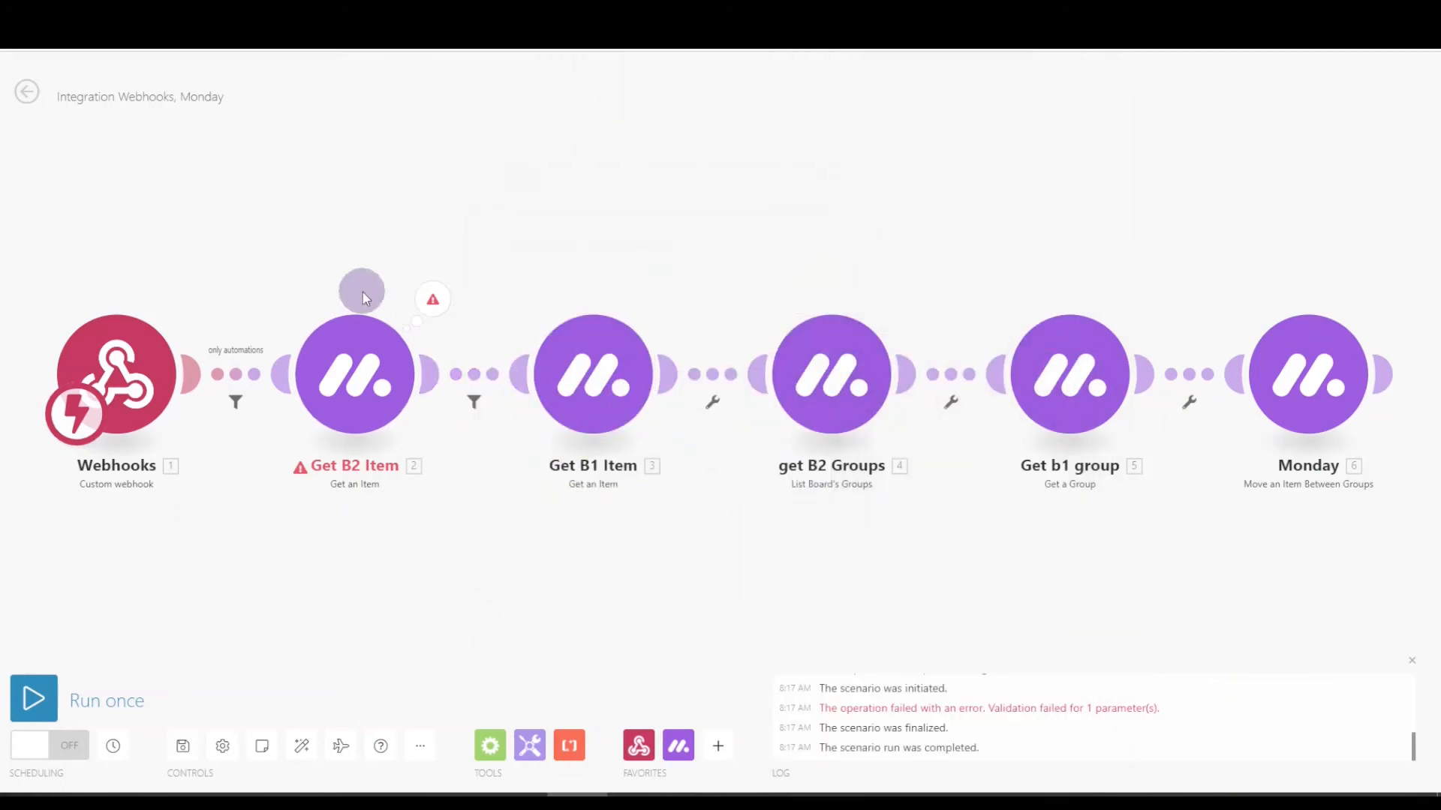
mouse_move(677, 324)
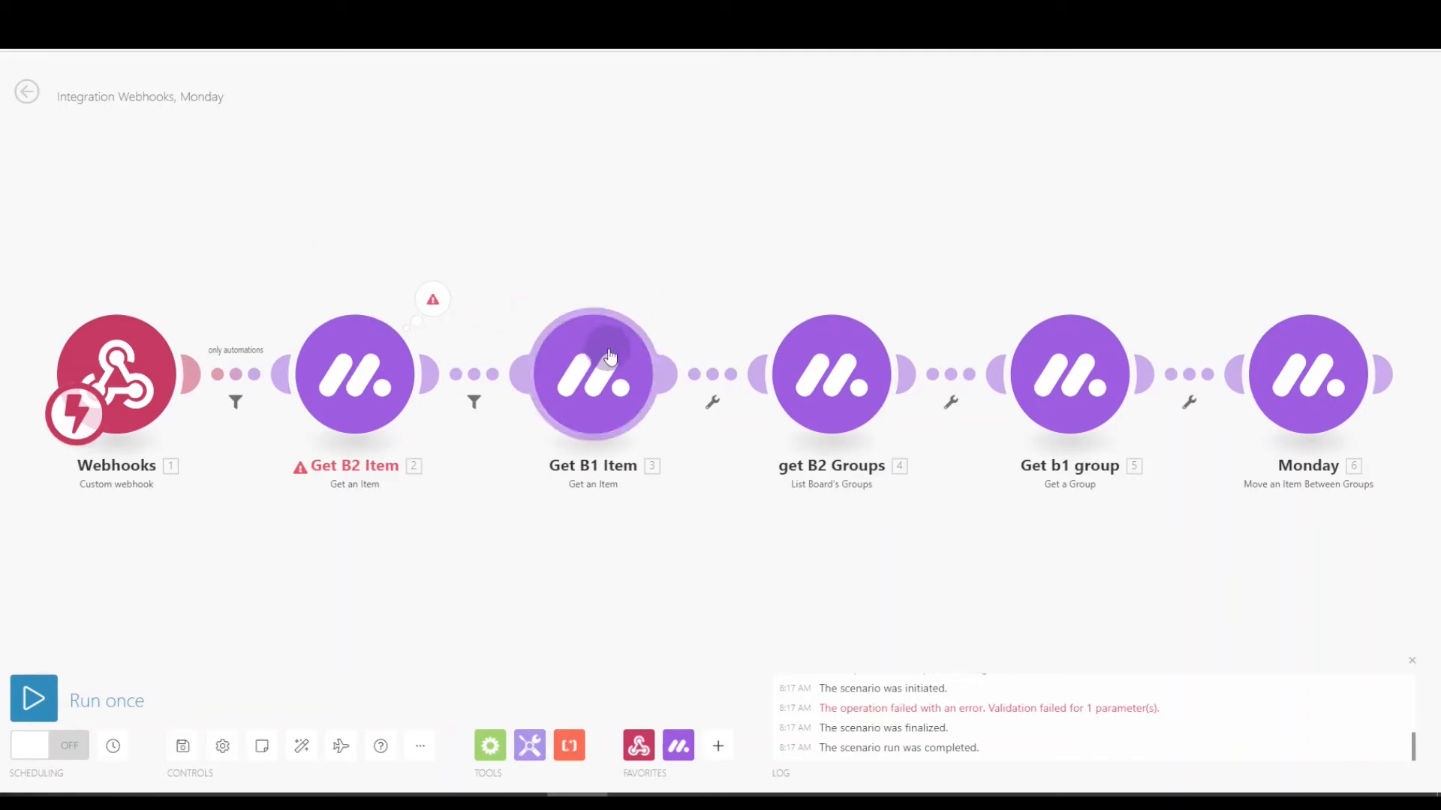
mouse_move(687, 375)
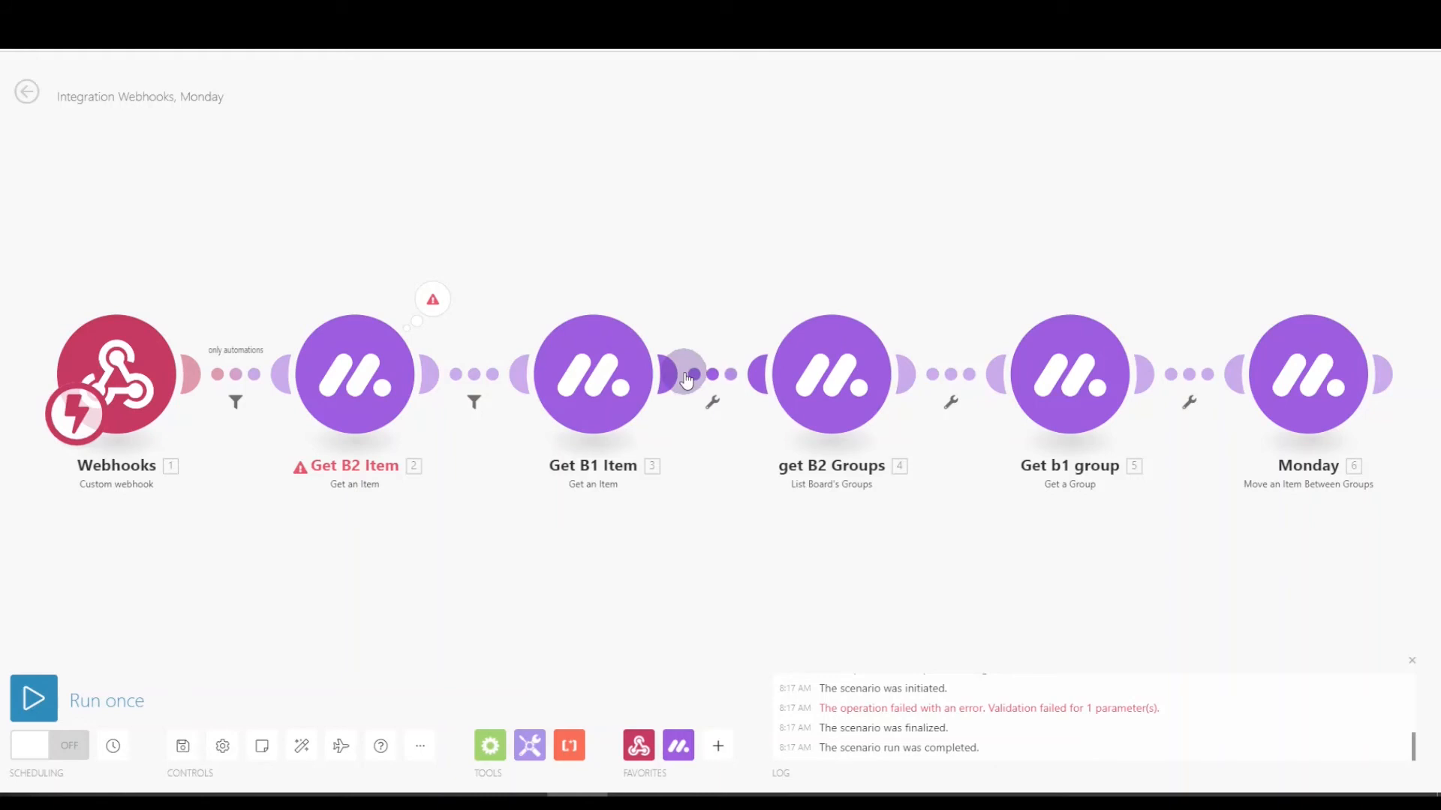
mouse_move(767, 364)
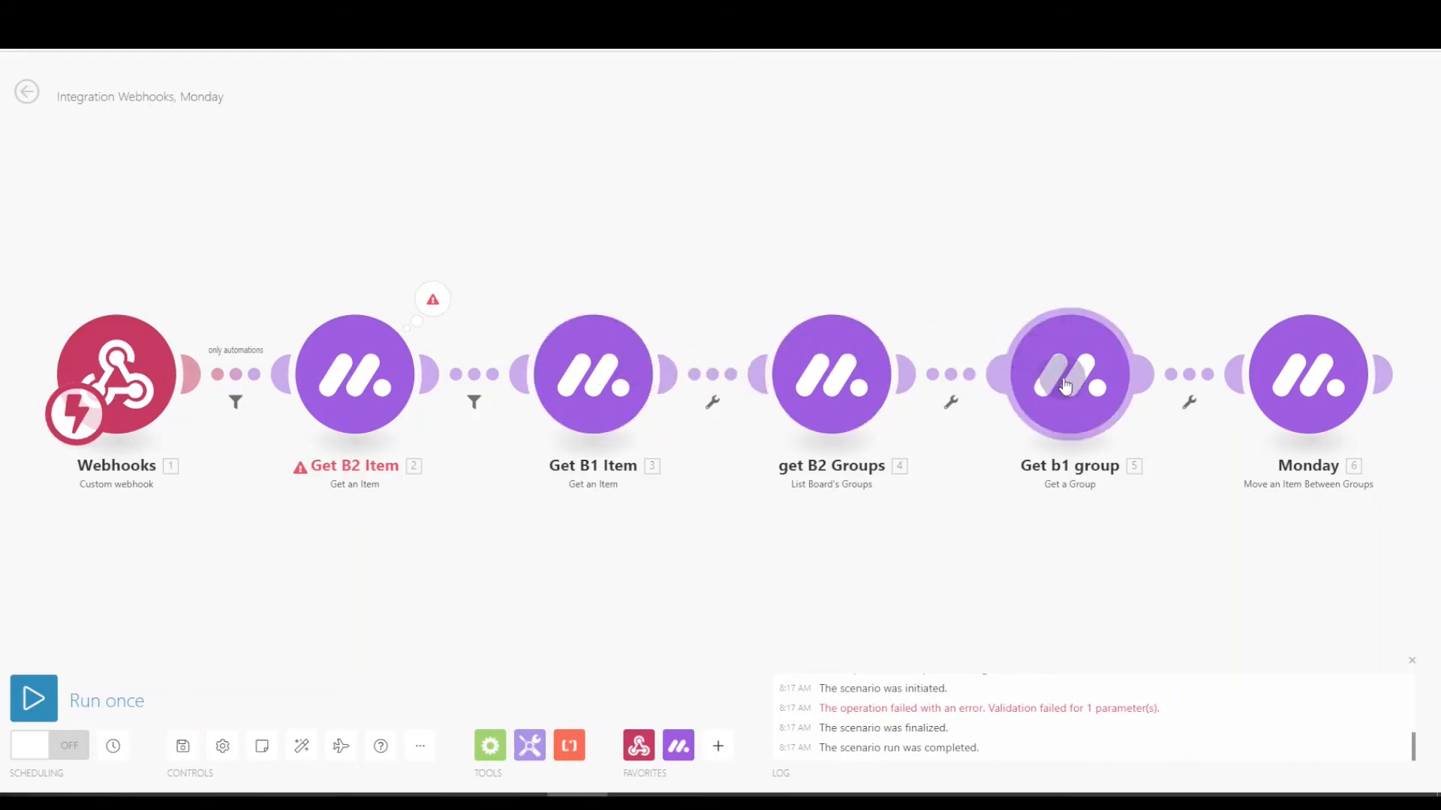
Move Get b1 group between Get B1 Item and get B2 Groups and relink the routes.
click(1188, 373)
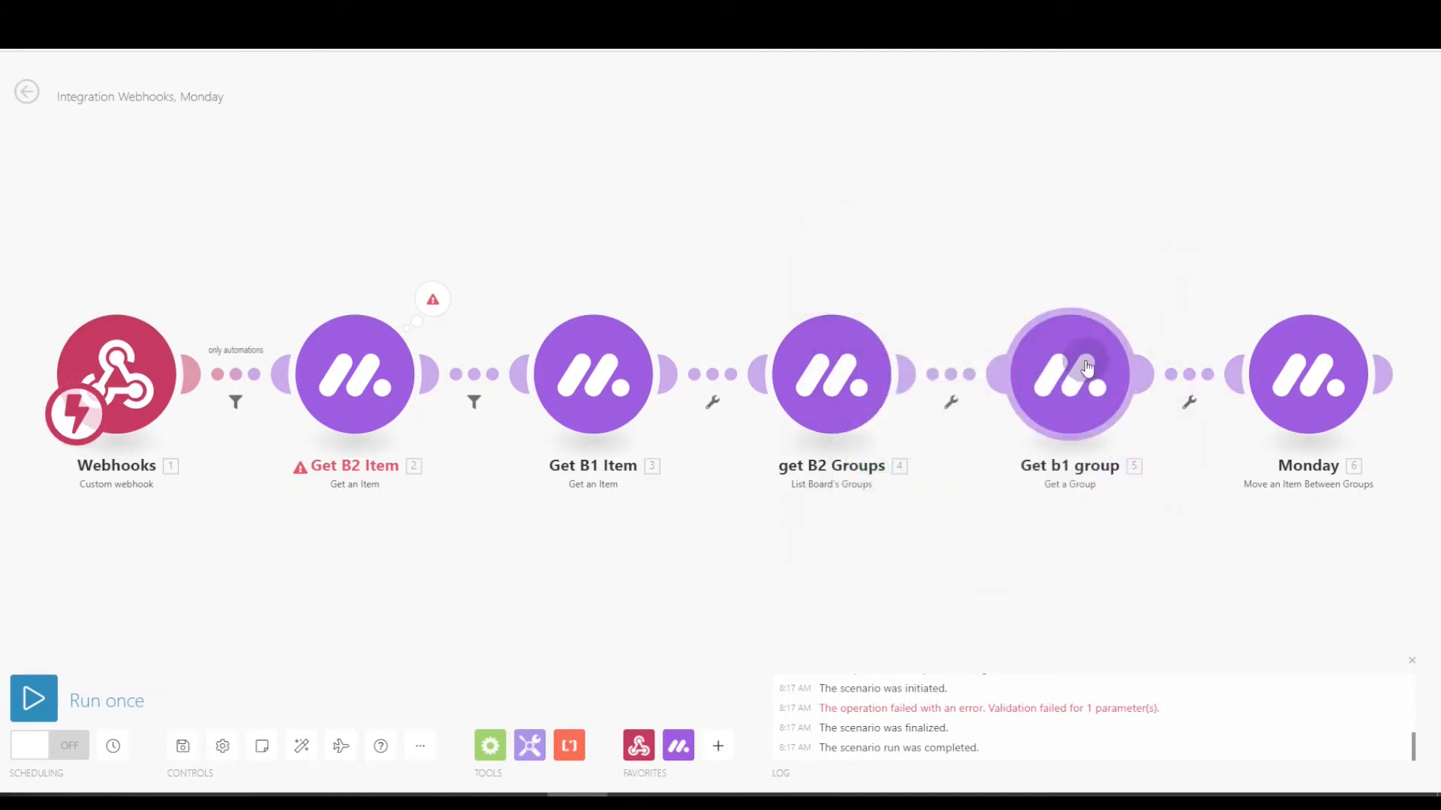
mouse_move(1101, 370)
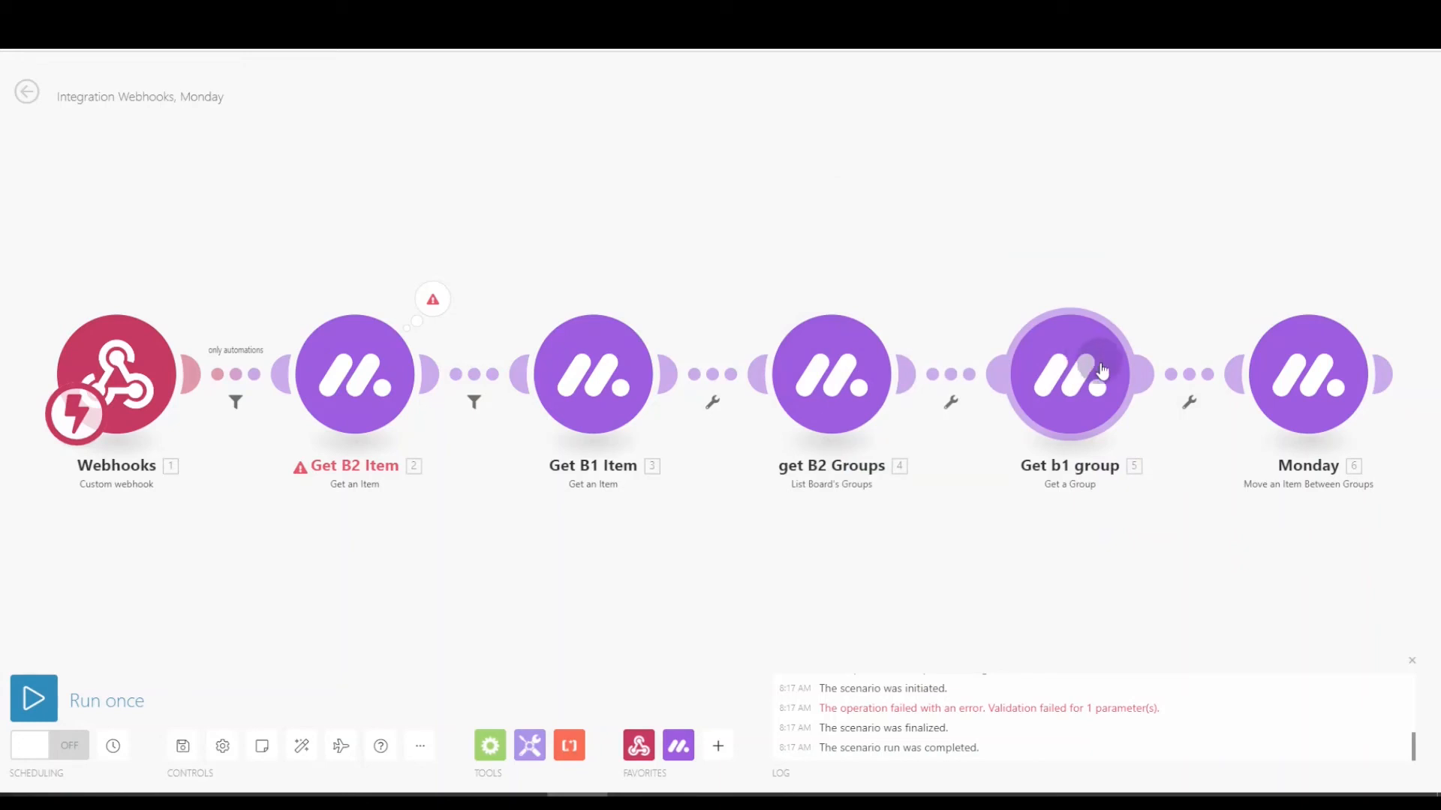
mouse_move(995, 381)
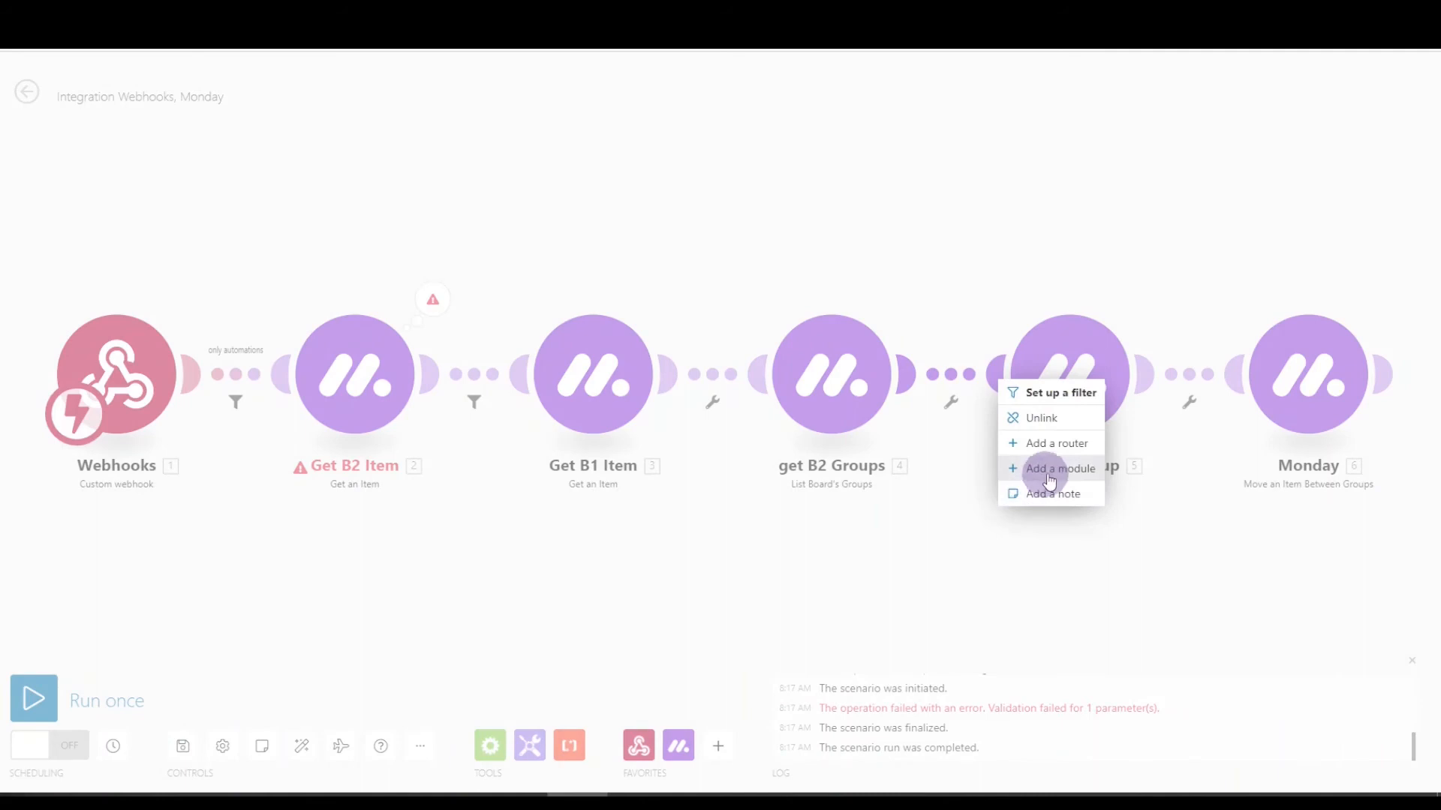
click(1060, 468)
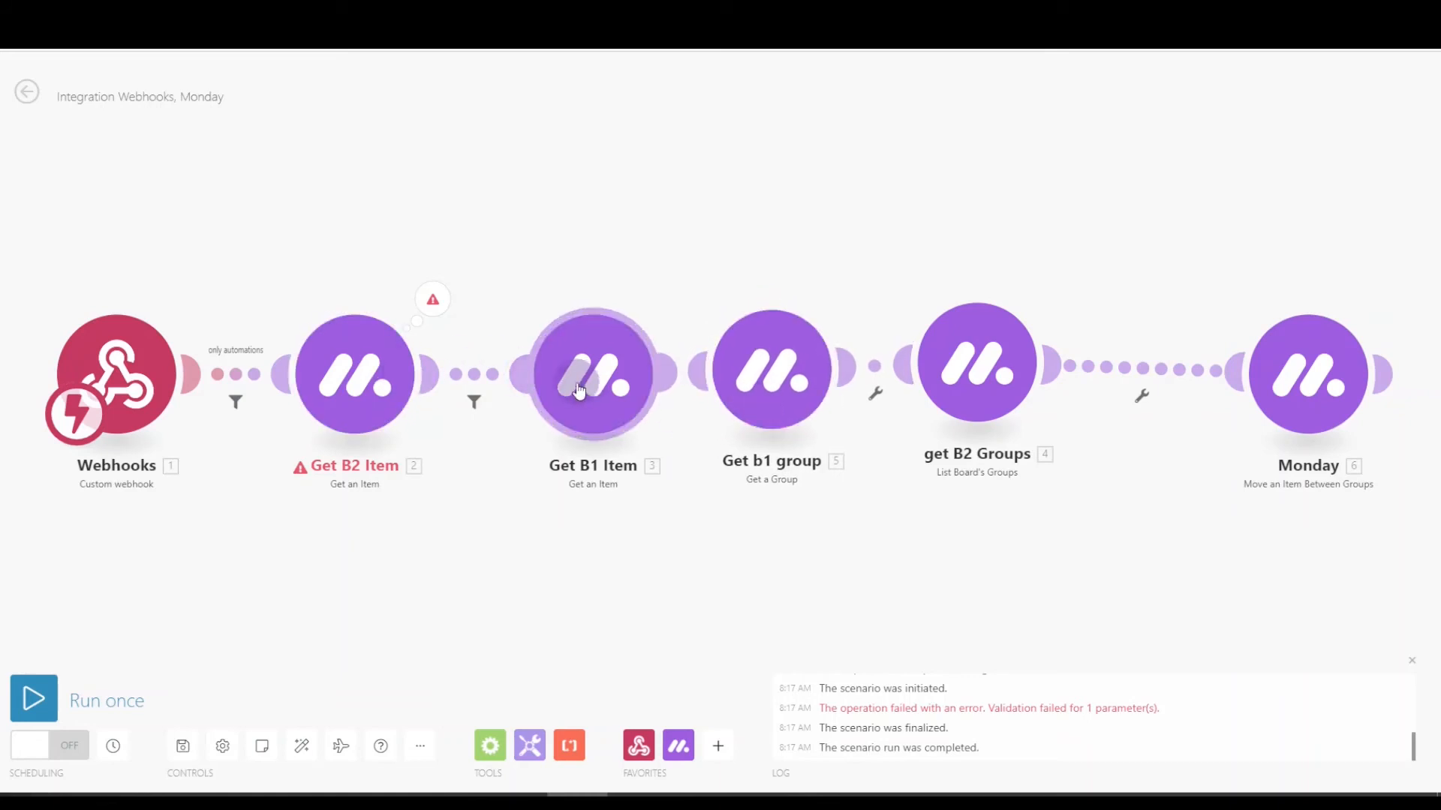
mouse_move(796, 388)
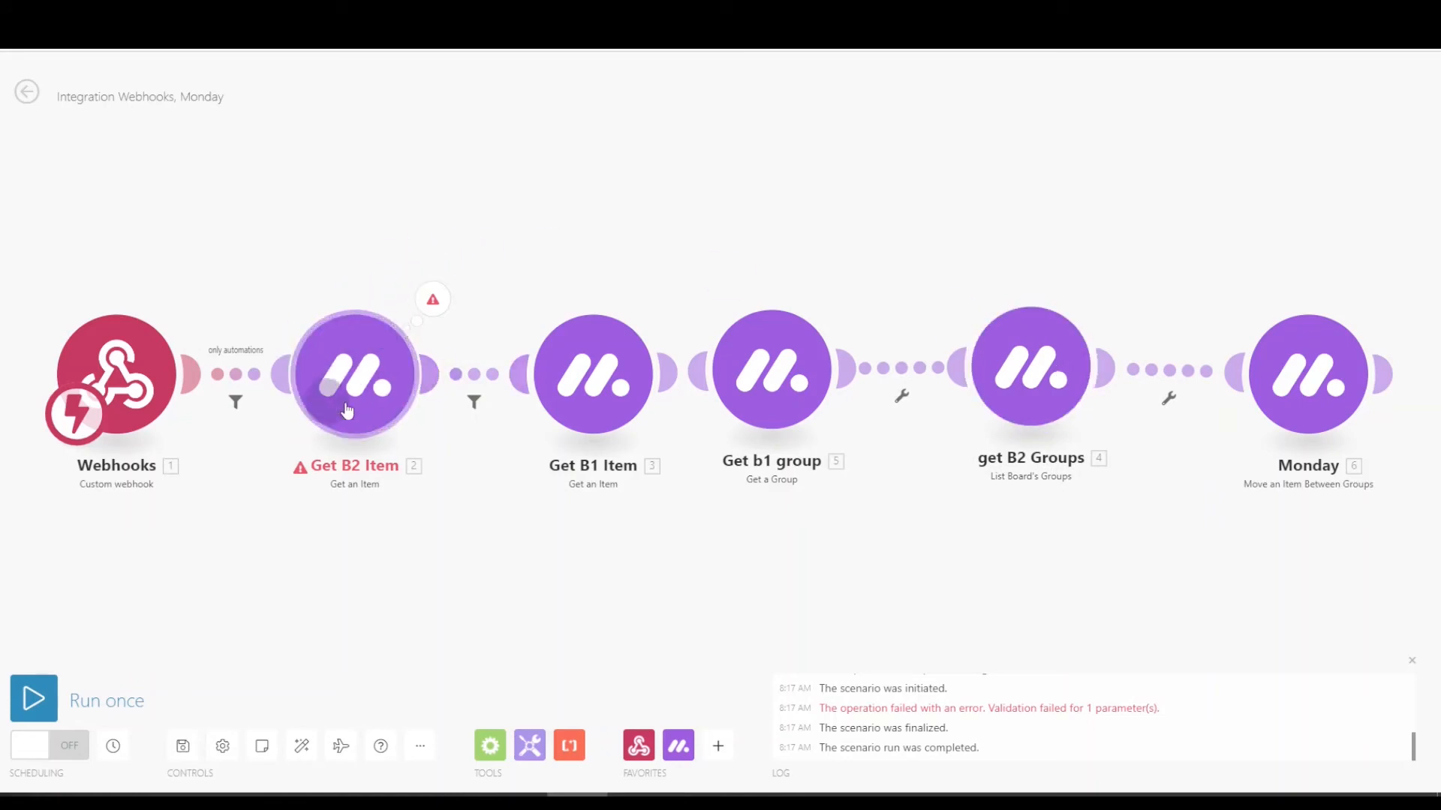
mouse_move(1030, 404)
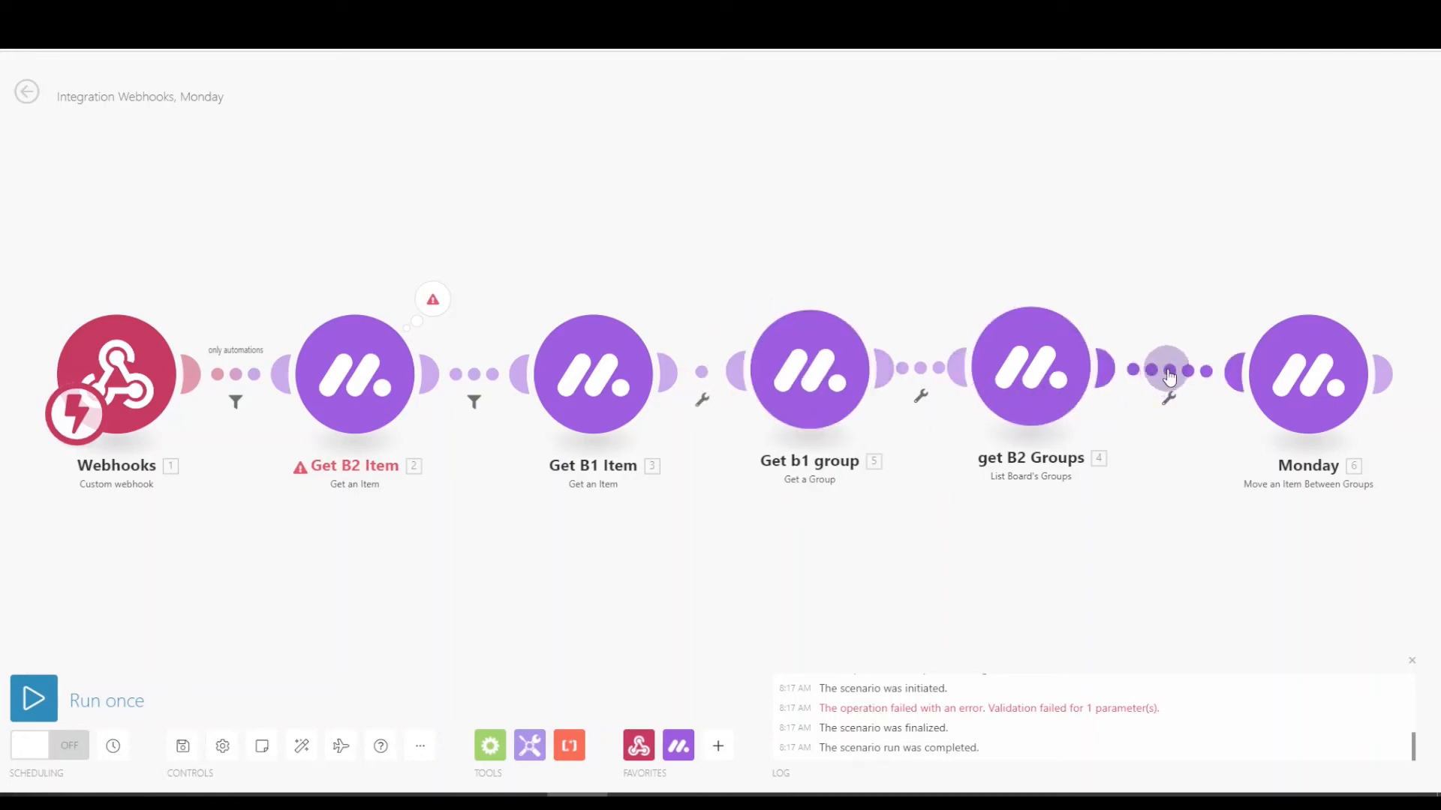
mouse_move(1178, 423)
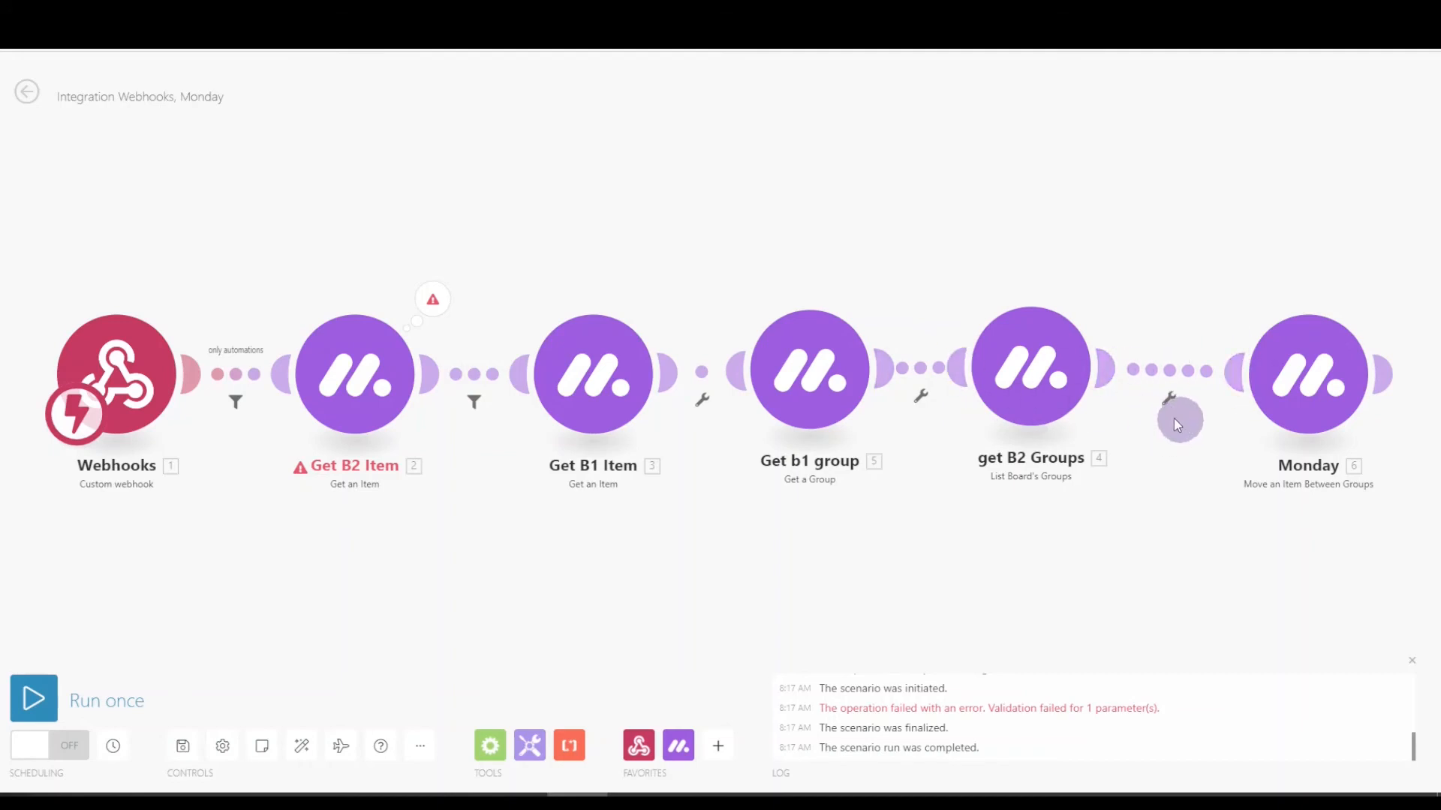
Add a filter before Monday requiring 4. Title to equal 5. Group: Title.
click(1167, 398)
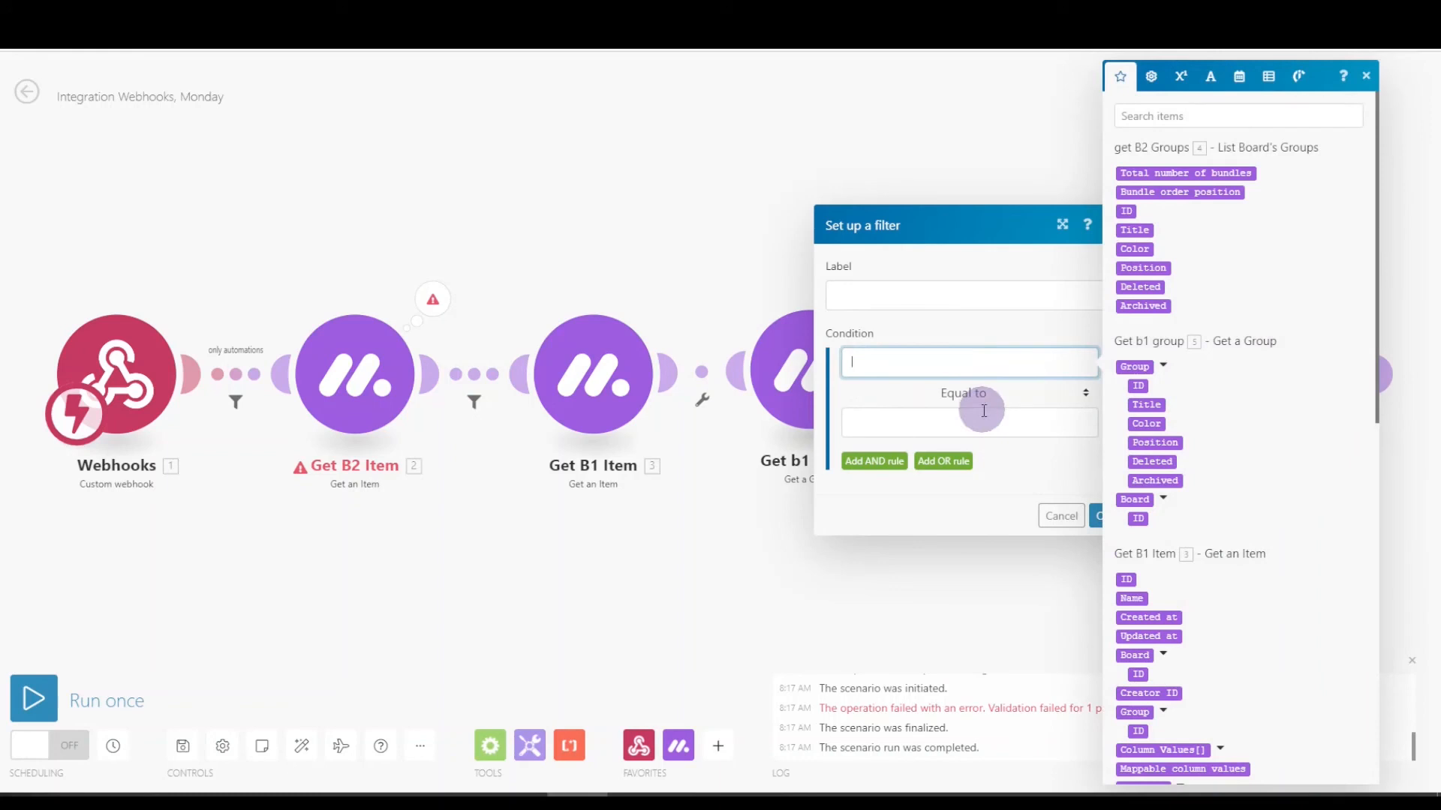
mouse_move(1184, 241)
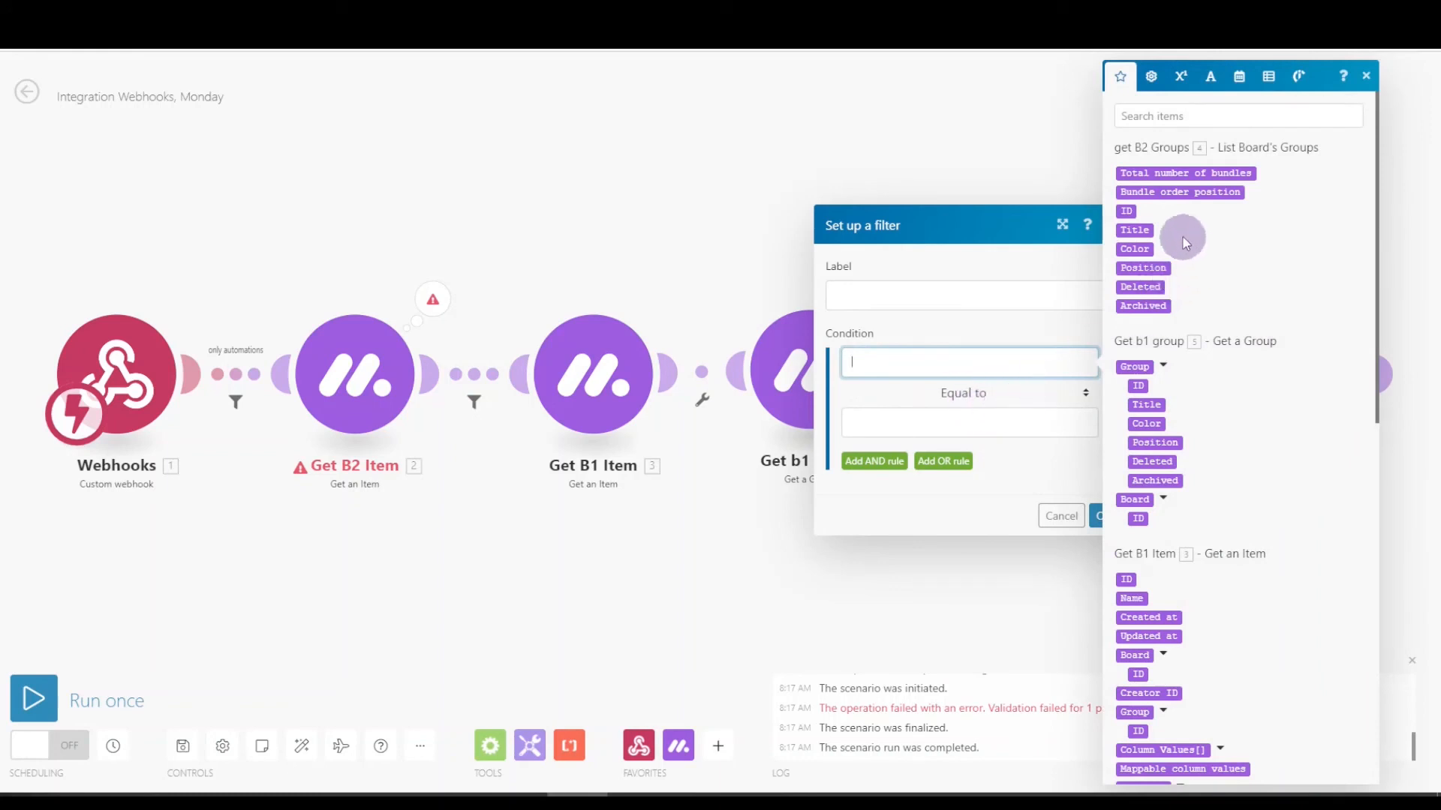
click(1134, 230)
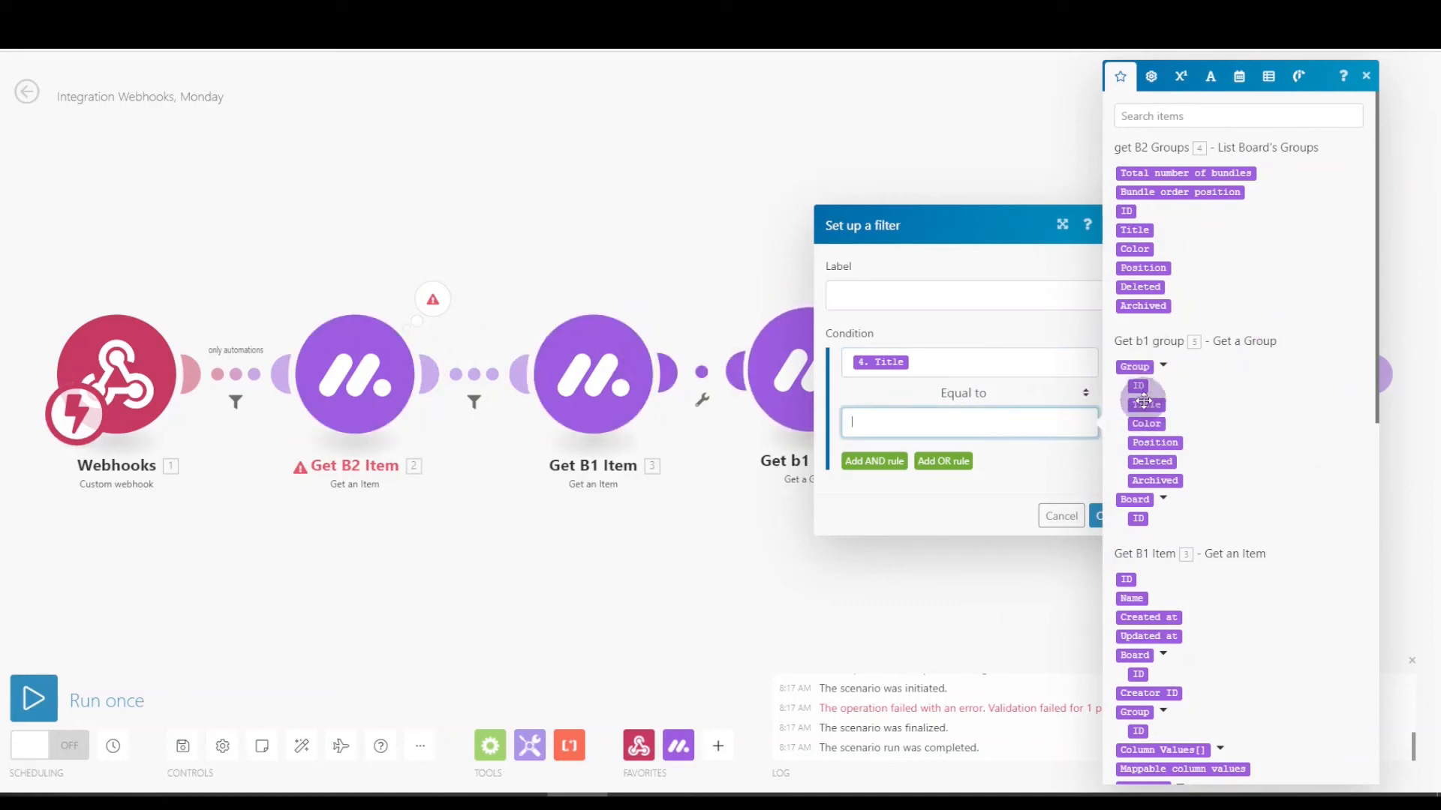
click(1146, 404)
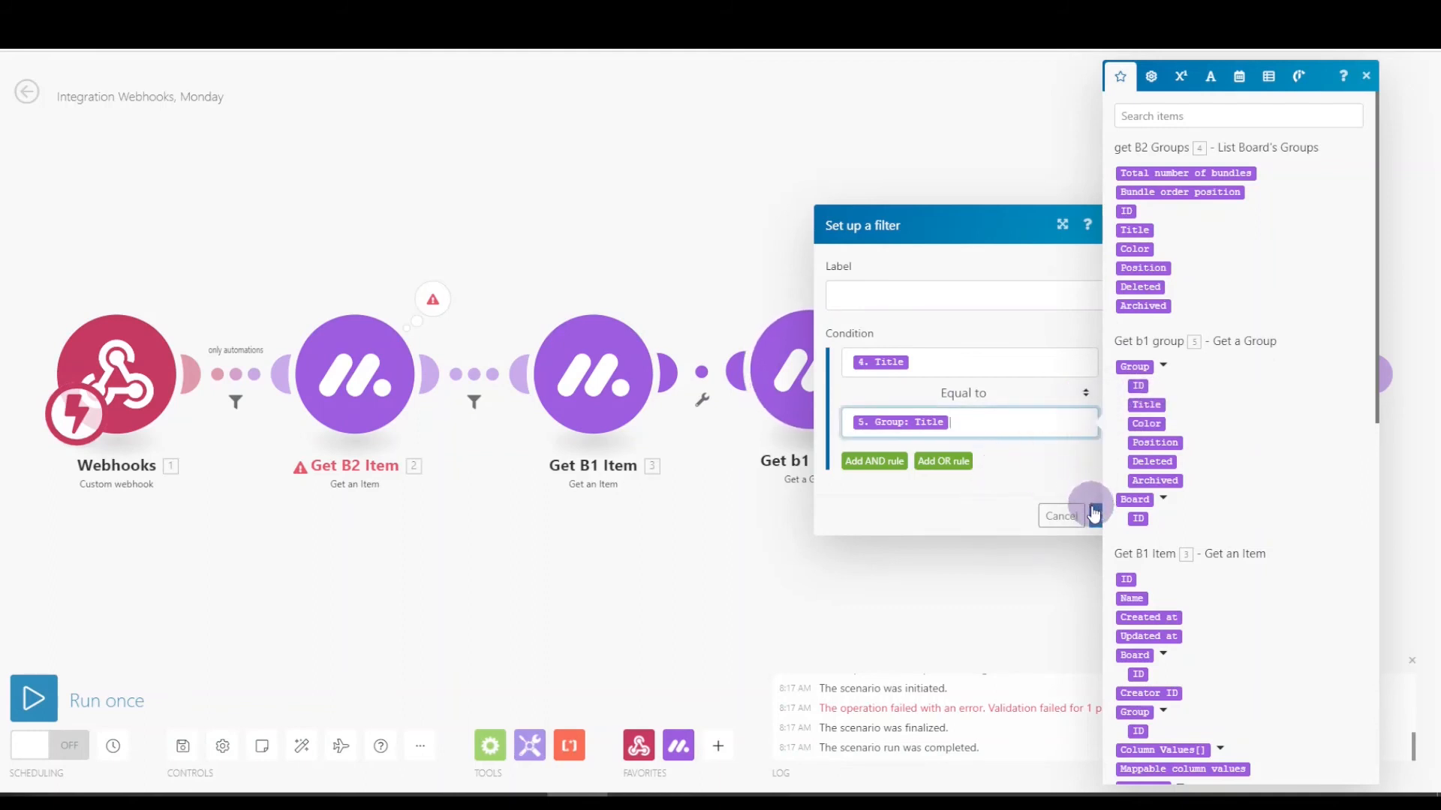
click(1061, 516)
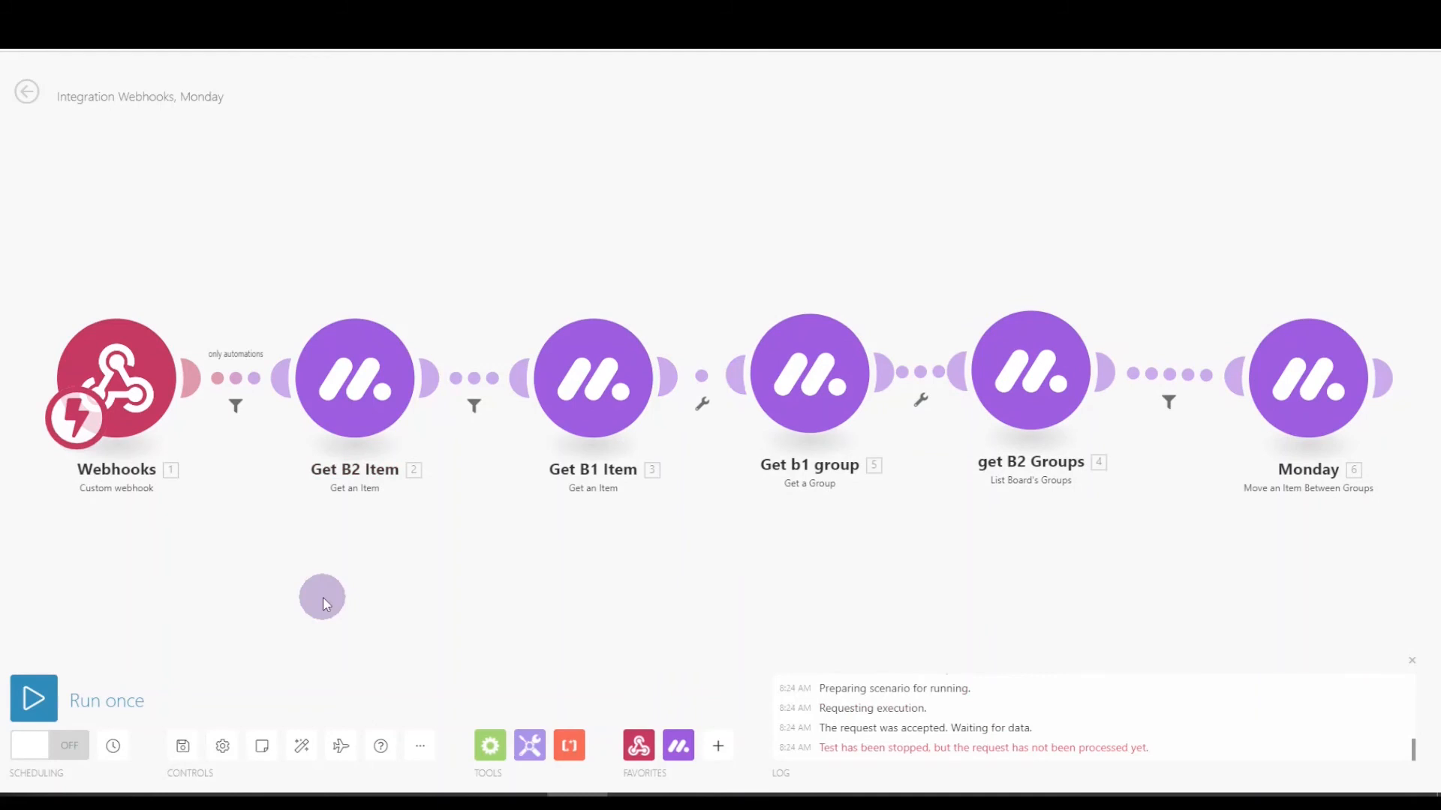
Switch scheduling on, set to run immediately, and activate the scenario.
click(181, 745)
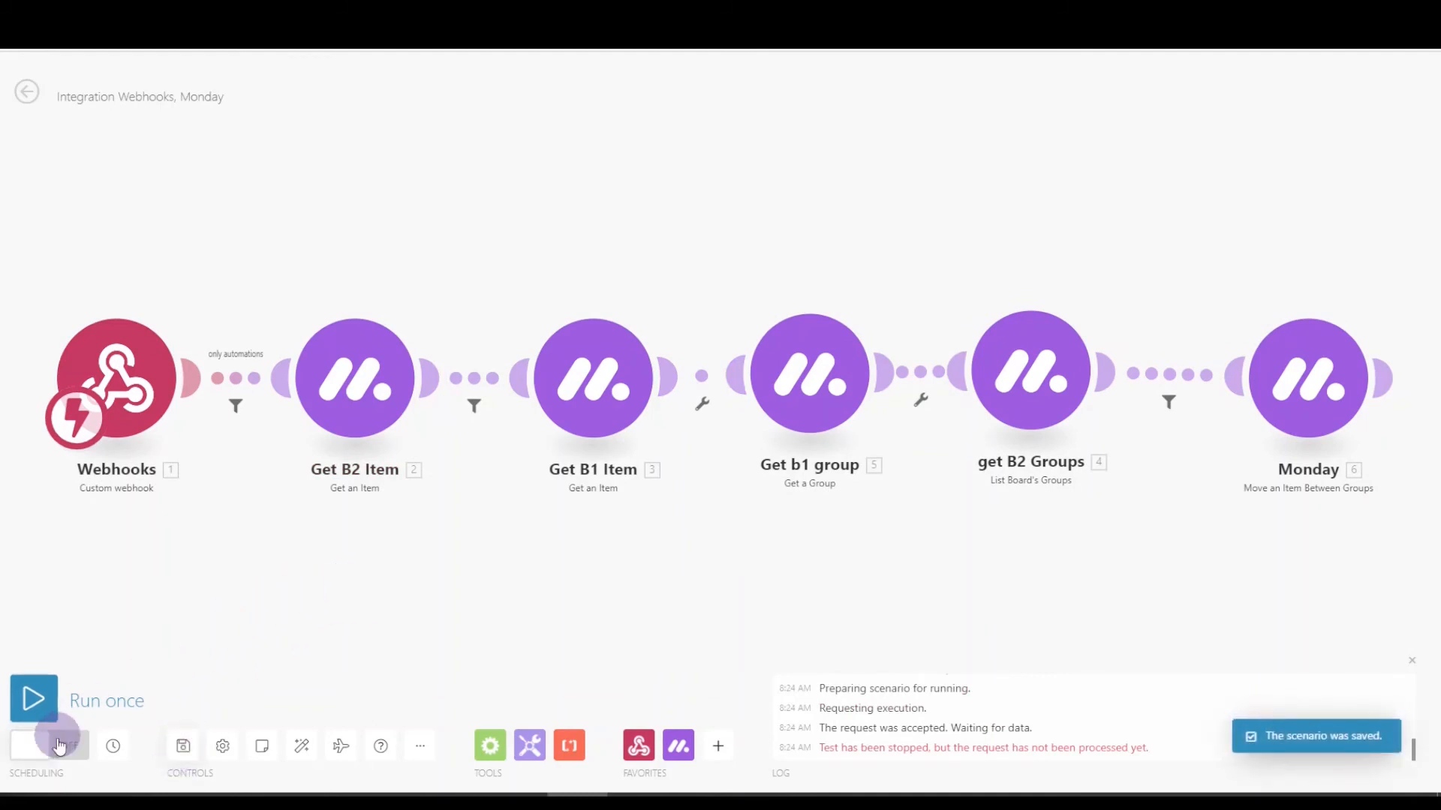
click(50, 745)
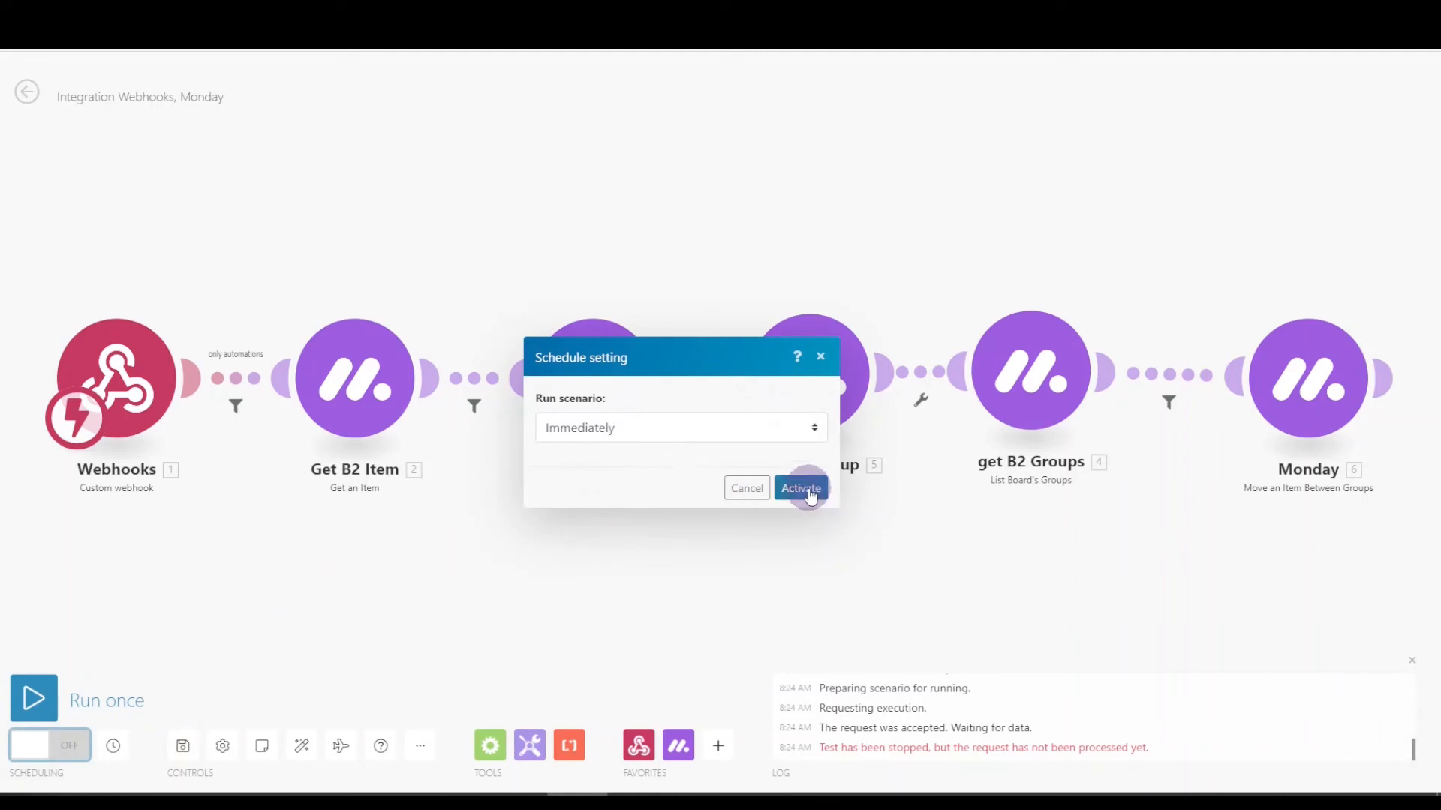
click(799, 488)
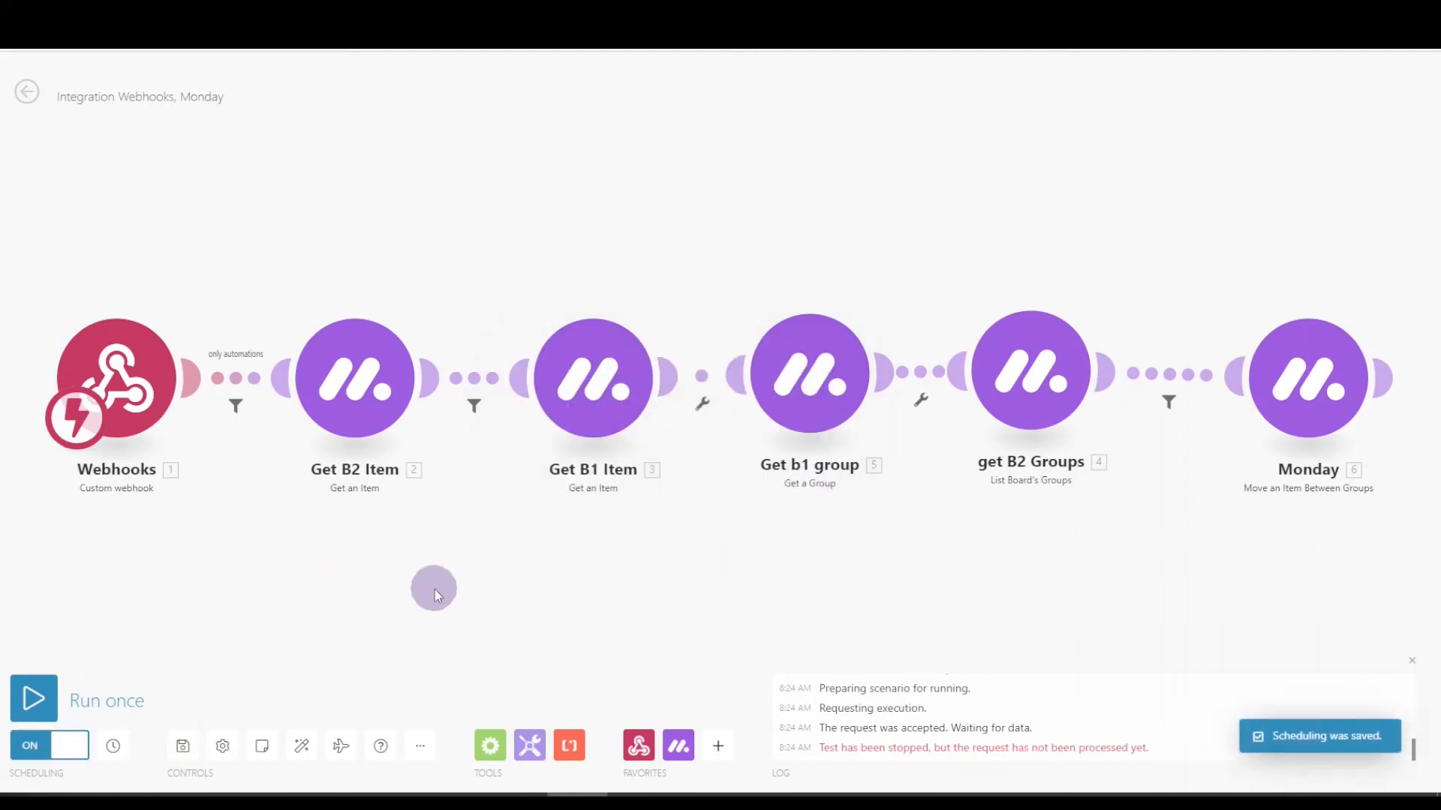
mouse_move(651, 527)
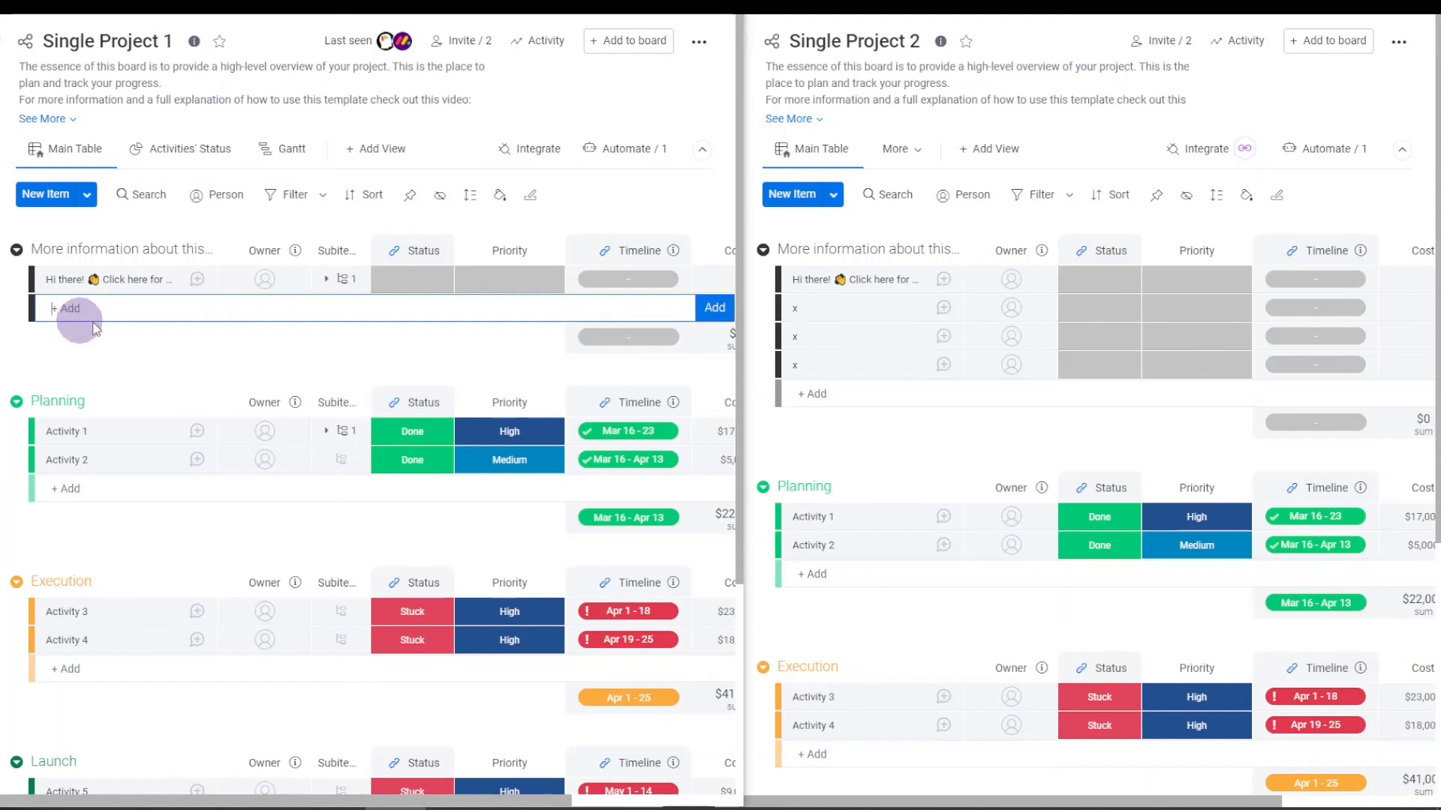
Add test items x and z (z in Planning) to Single Project 1.
text(x)
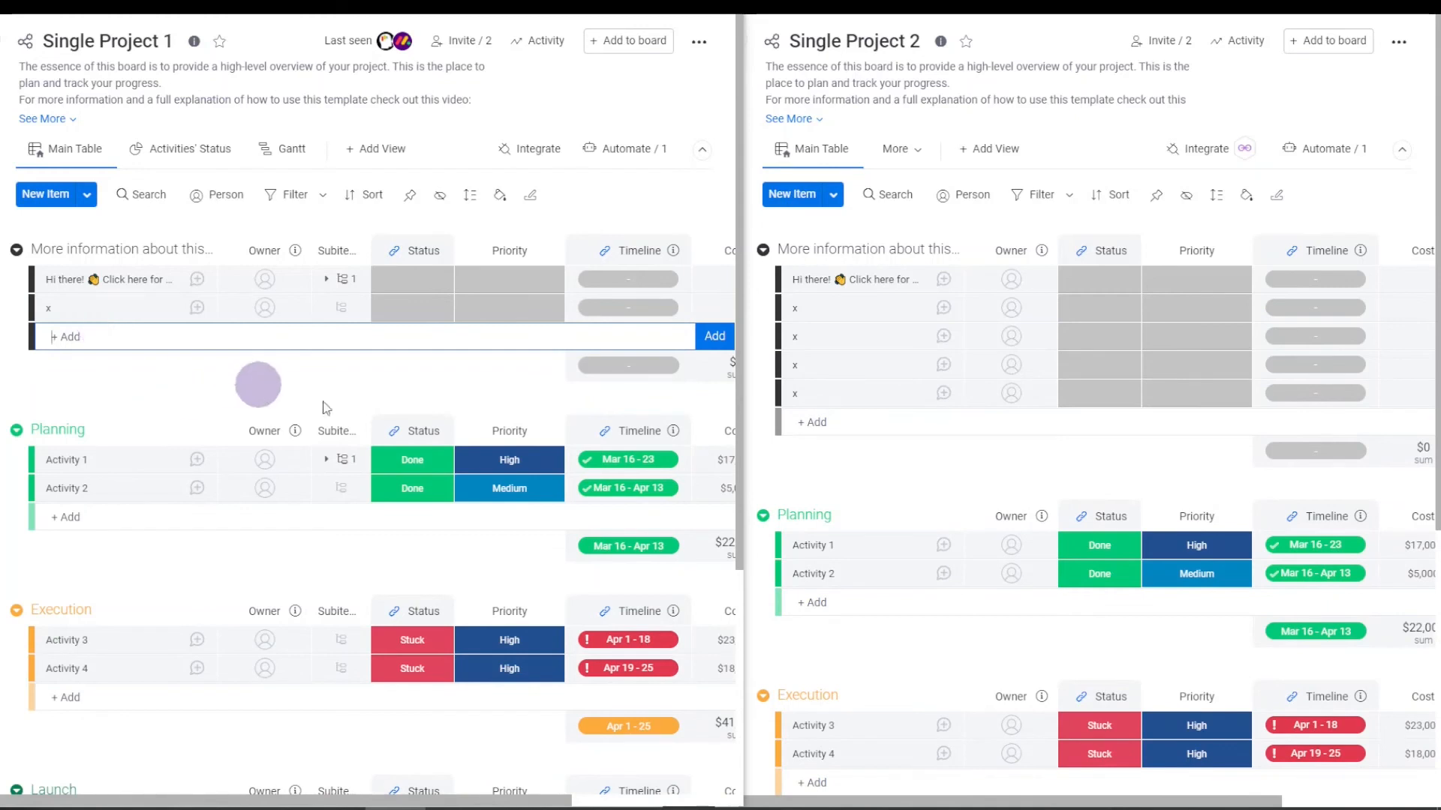
mouse_move(816, 306)
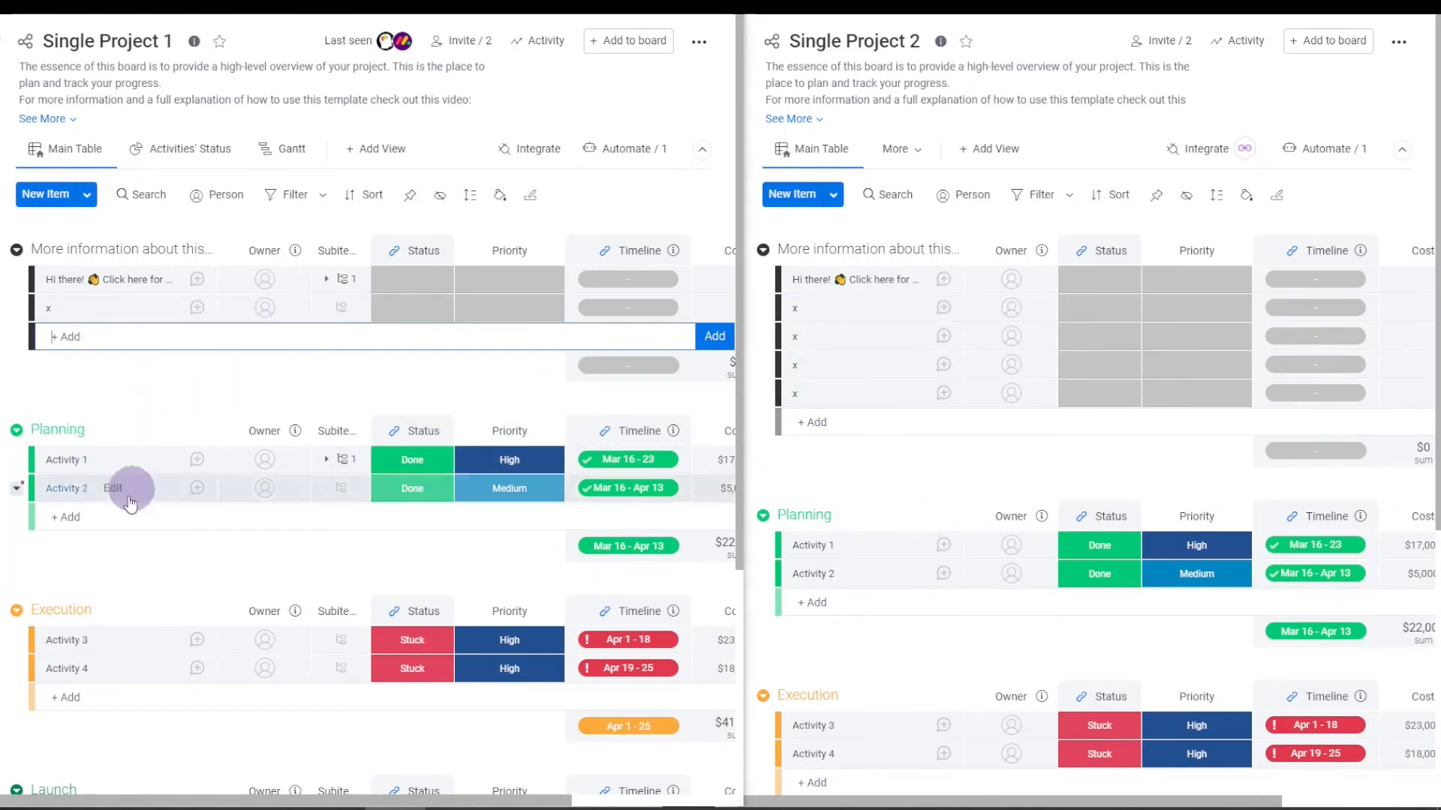
click(65, 516)
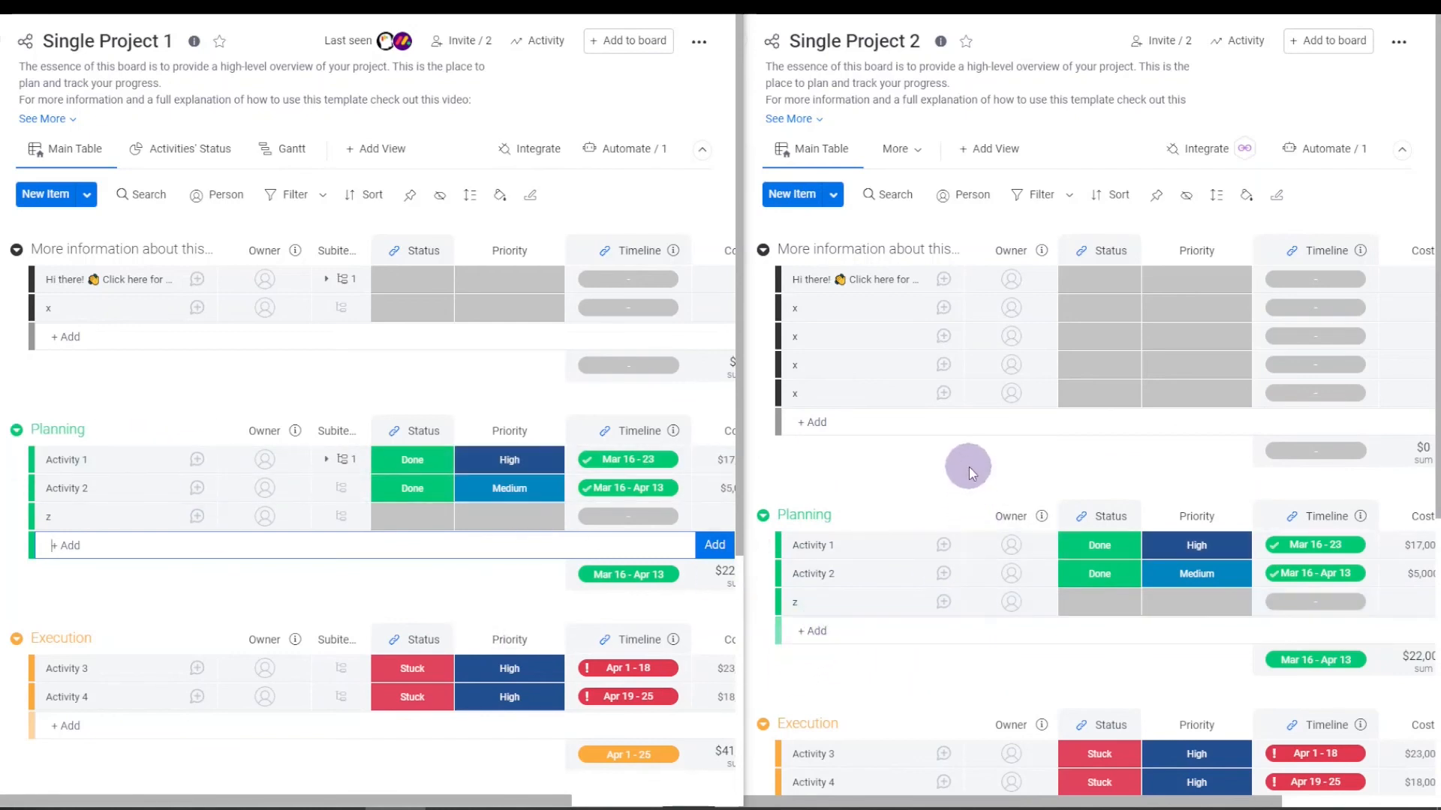
mouse_move(230, 383)
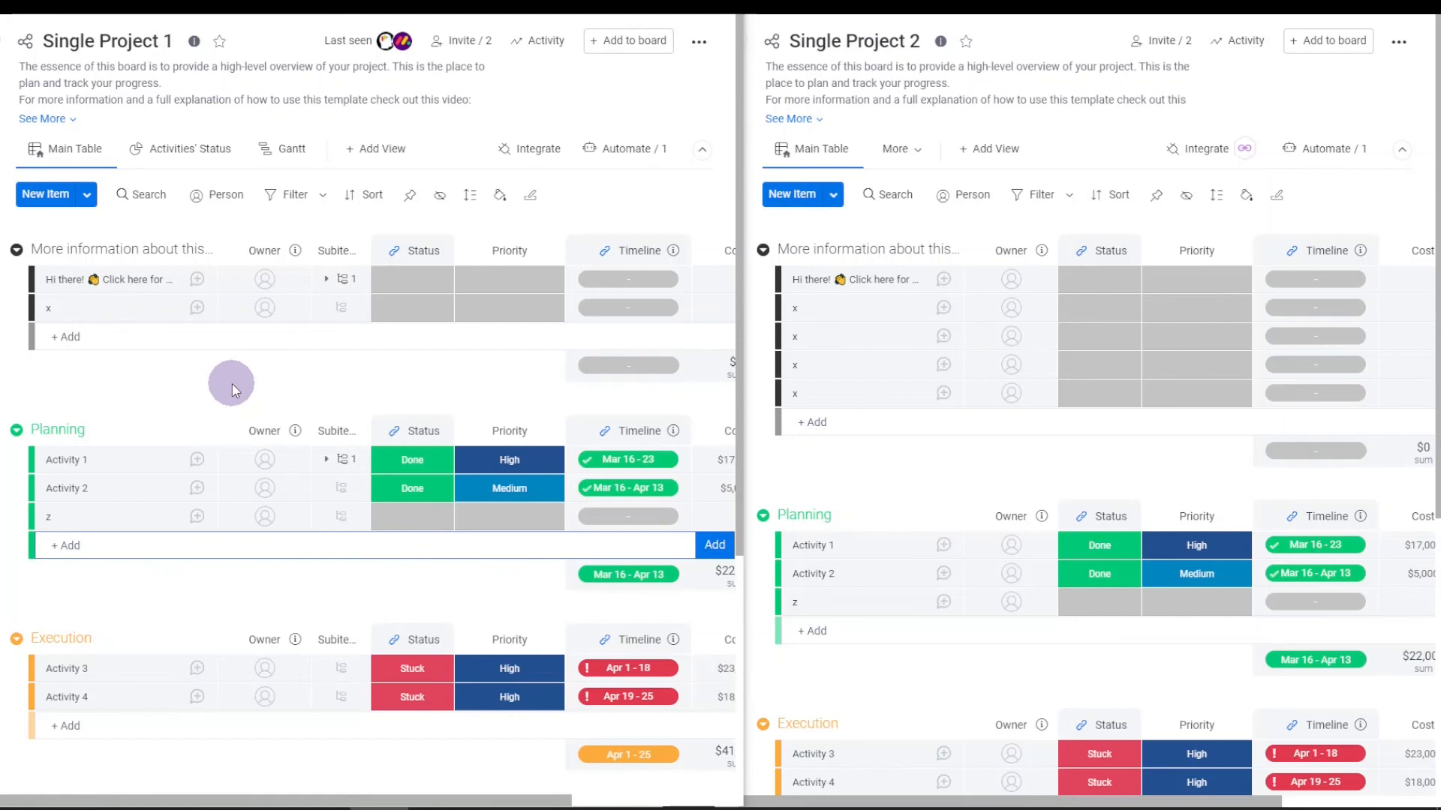
click(69, 544)
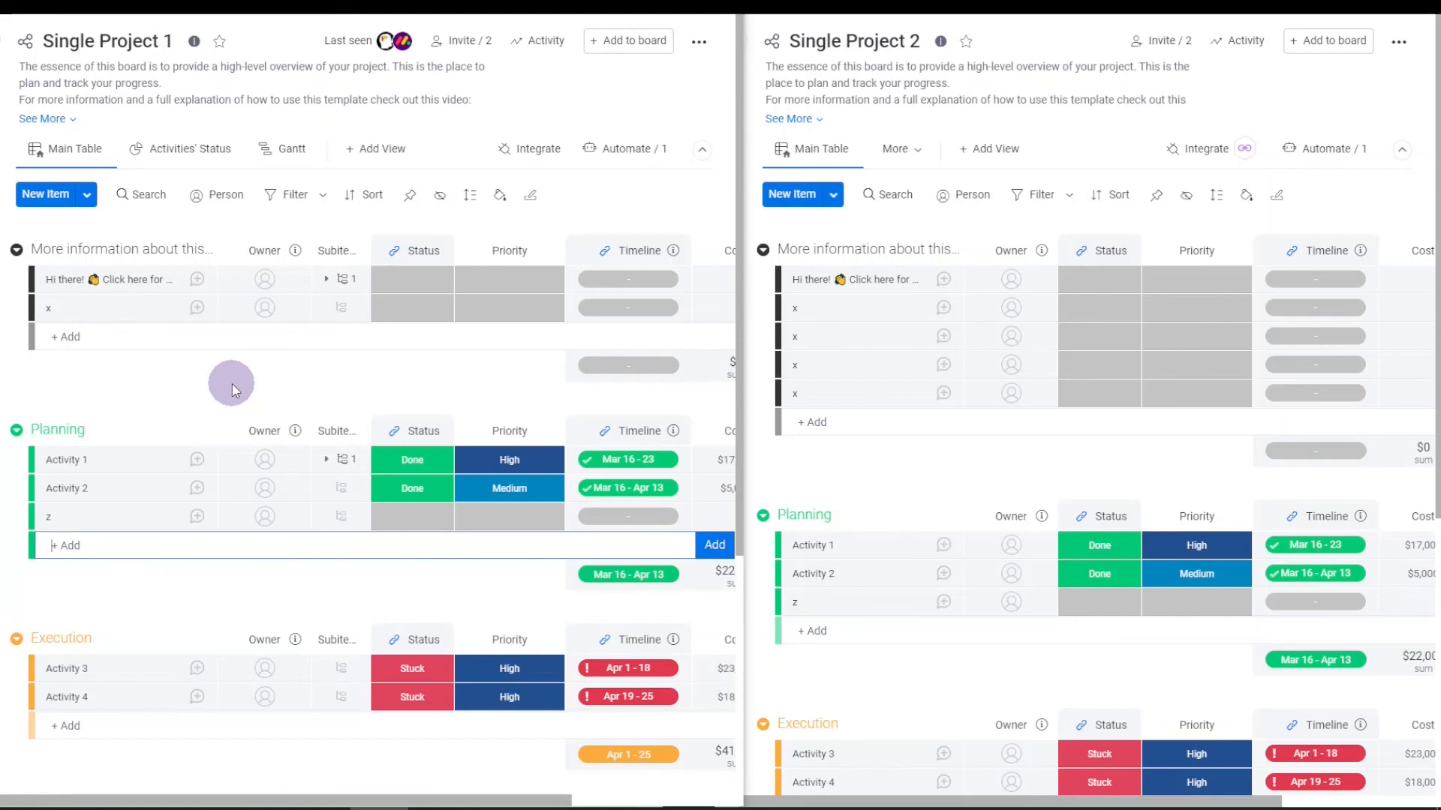
mouse_move(892, 484)
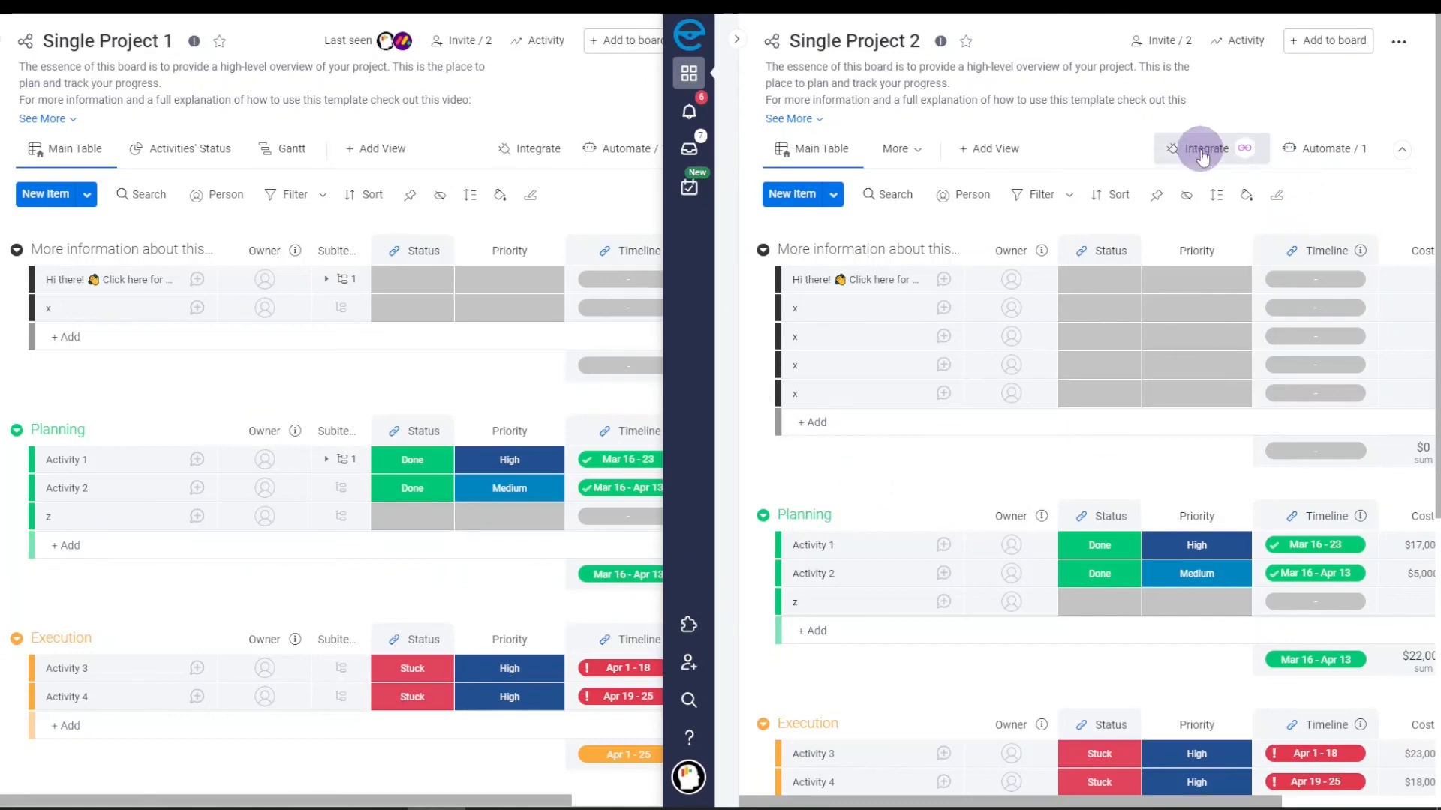
click(1203, 149)
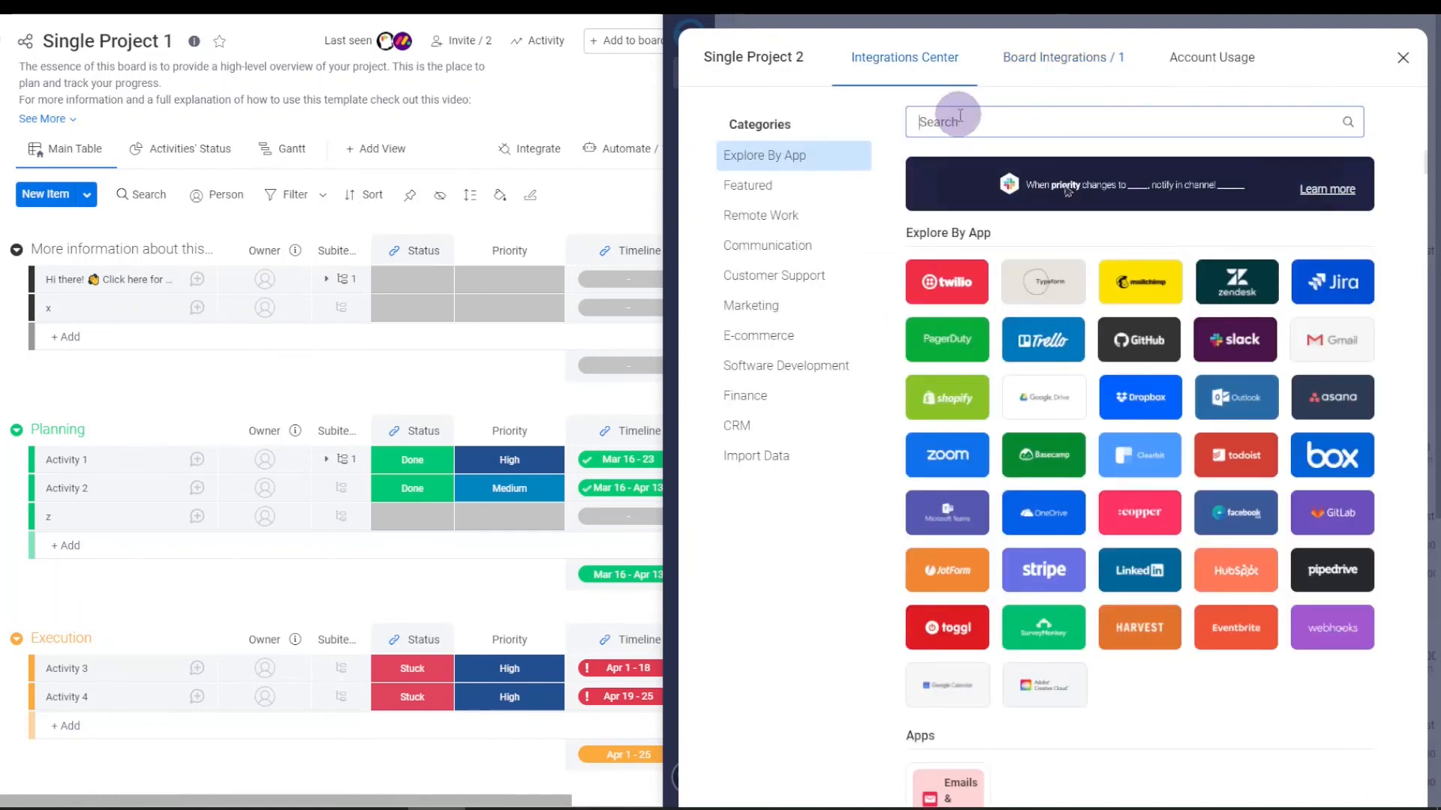
text(web)
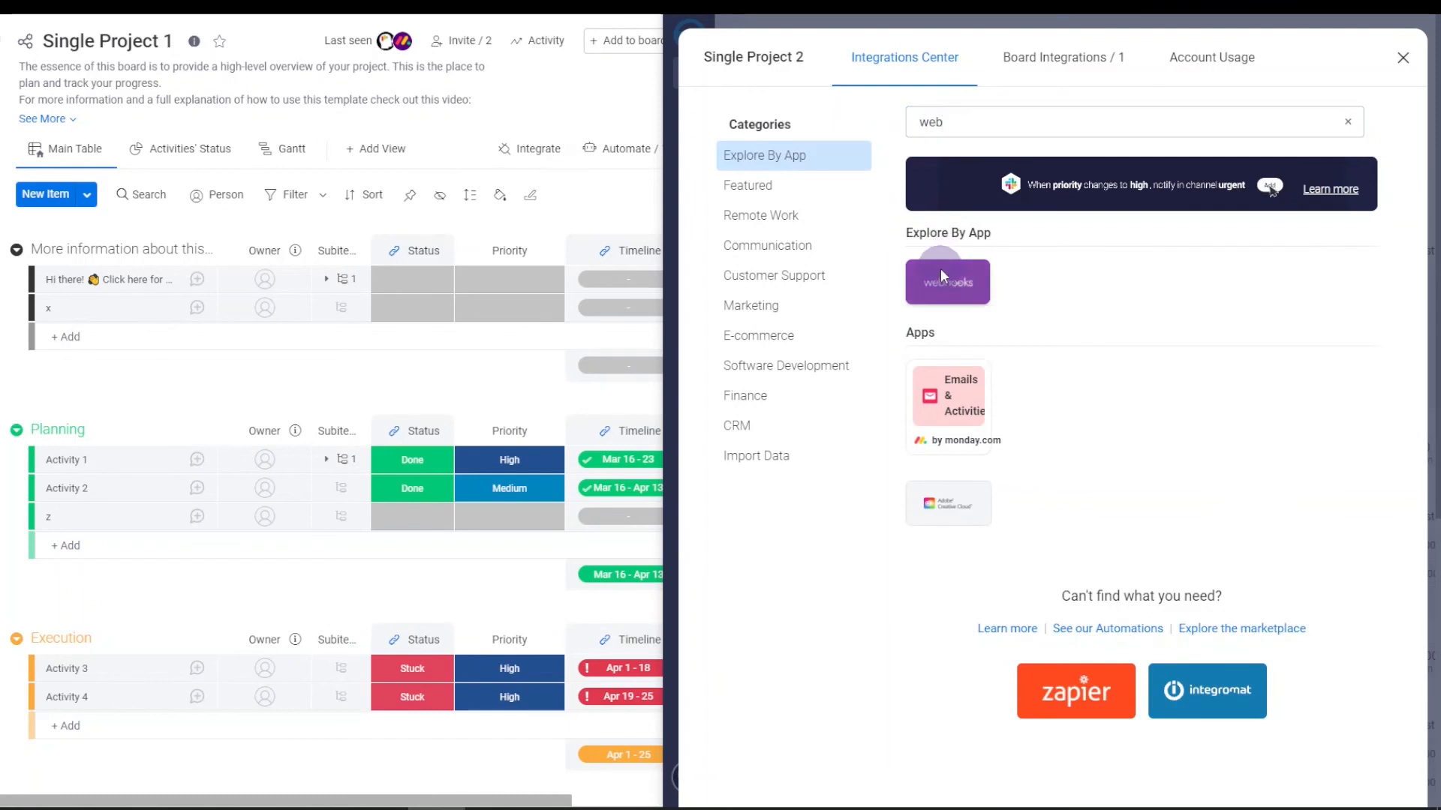
click(947, 282)
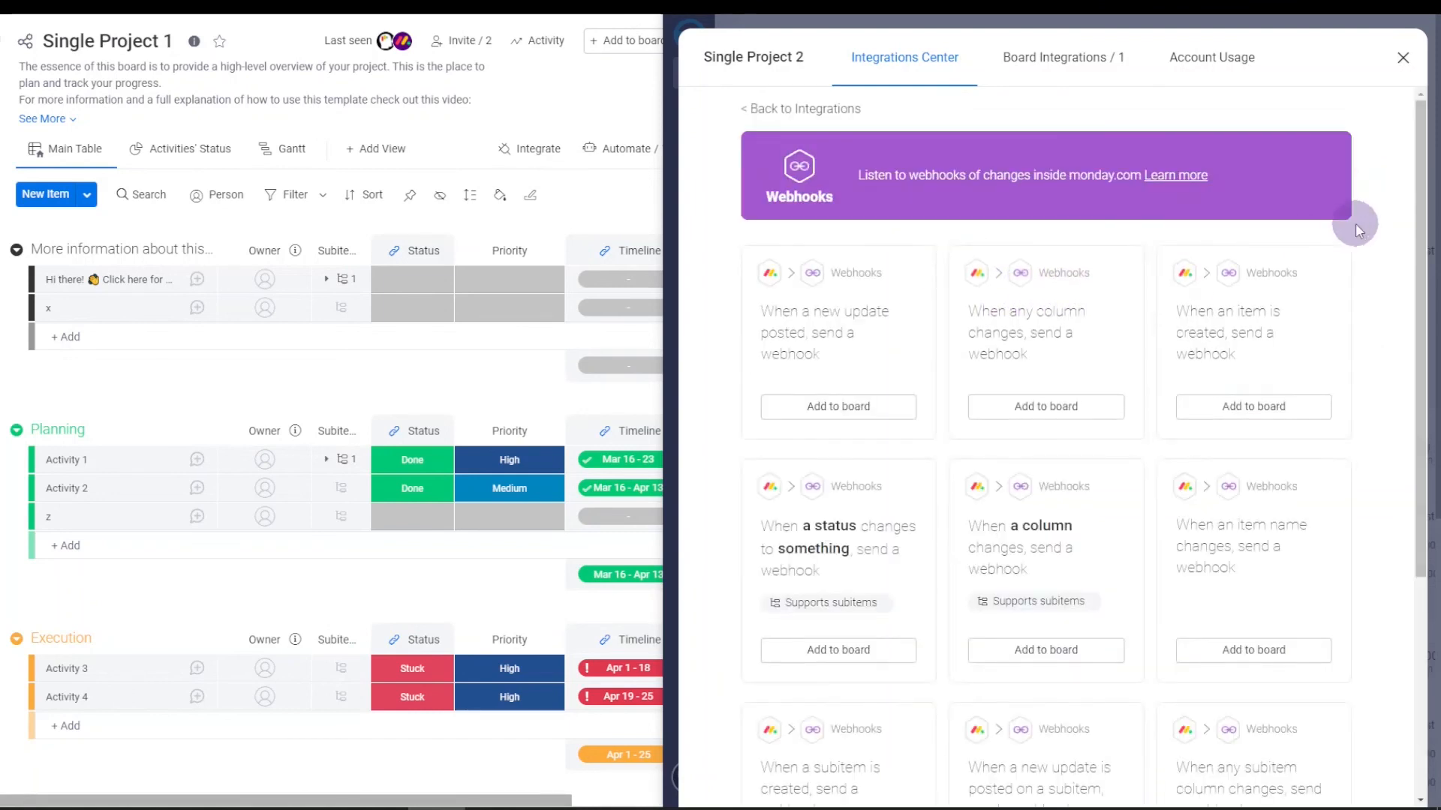
mouse_move(1292, 328)
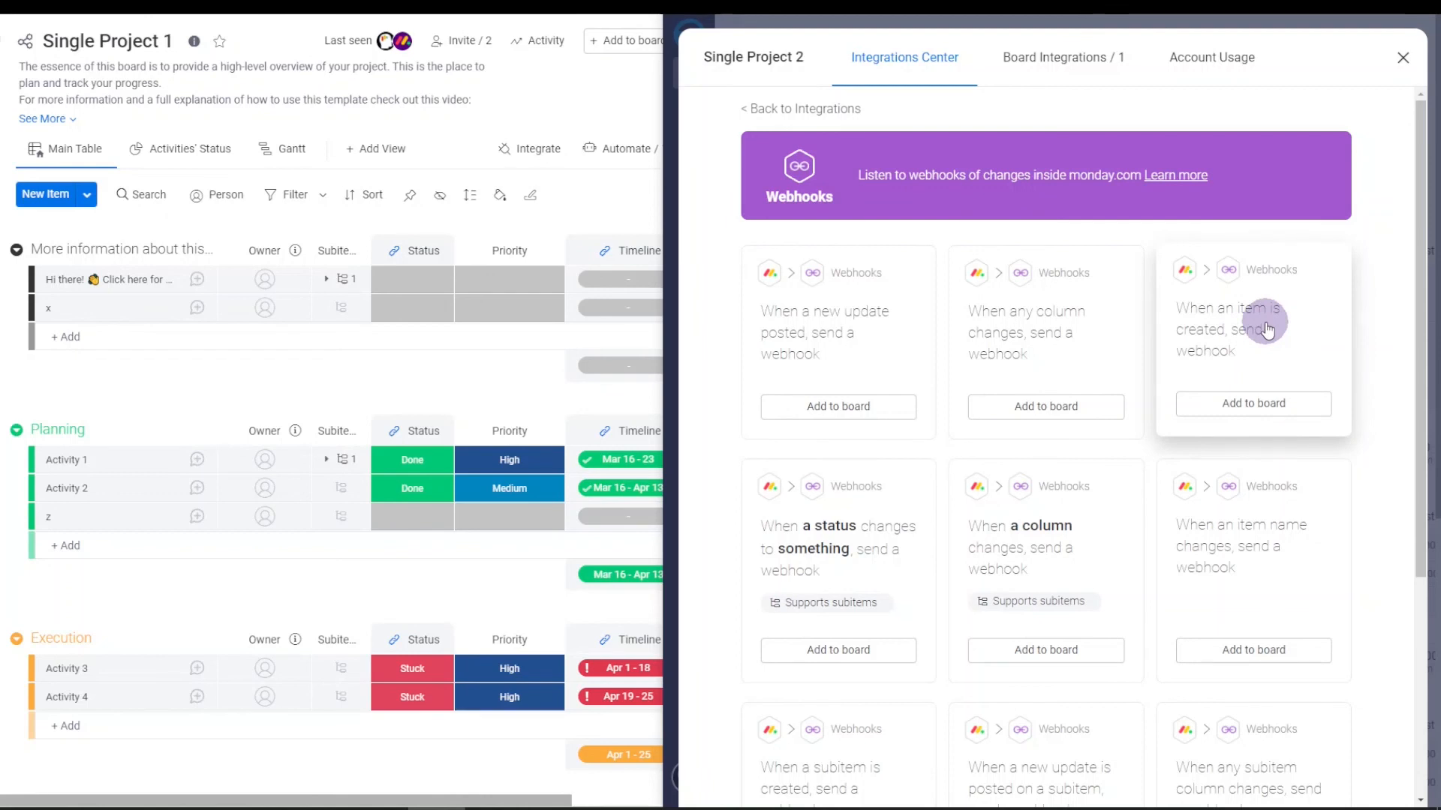
click(1252, 404)
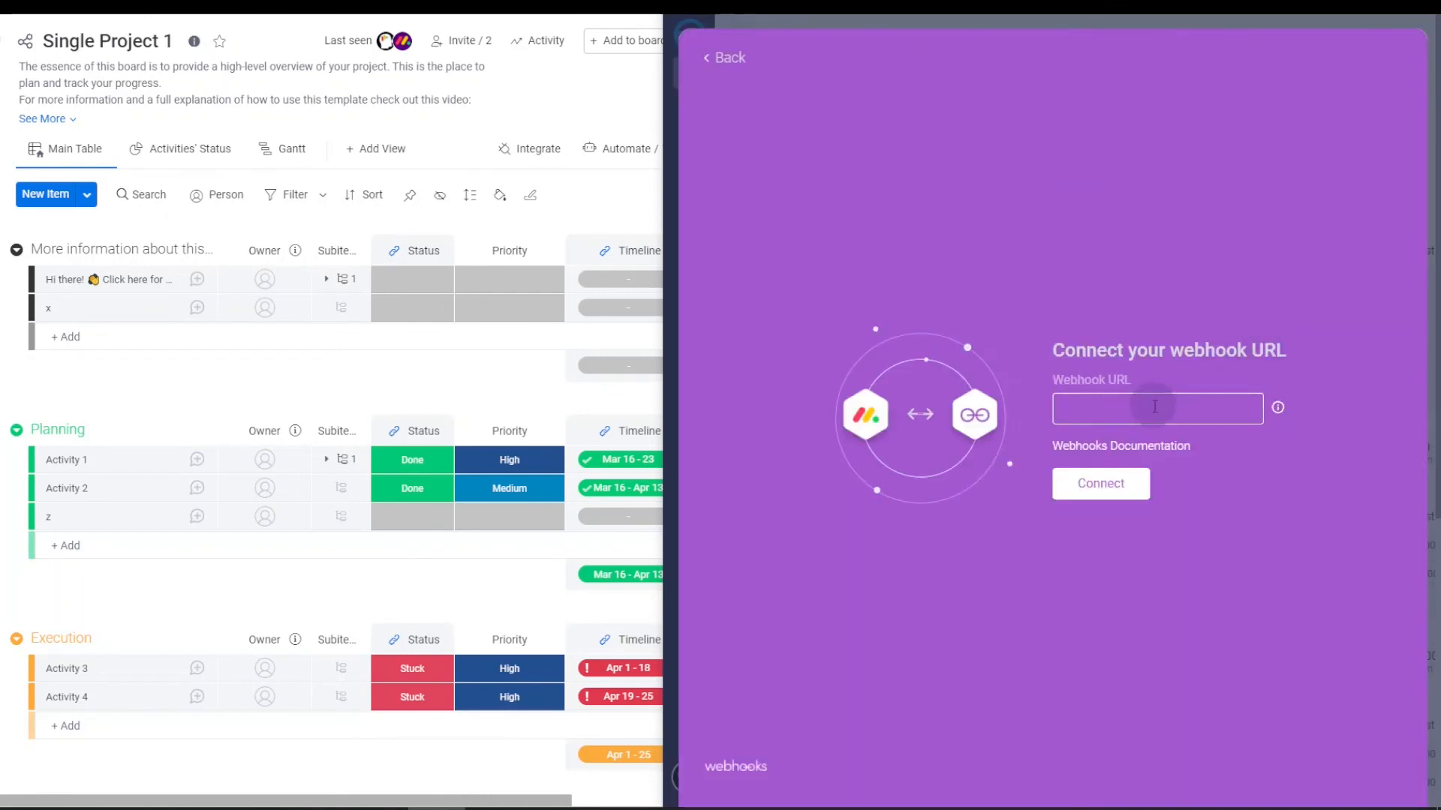
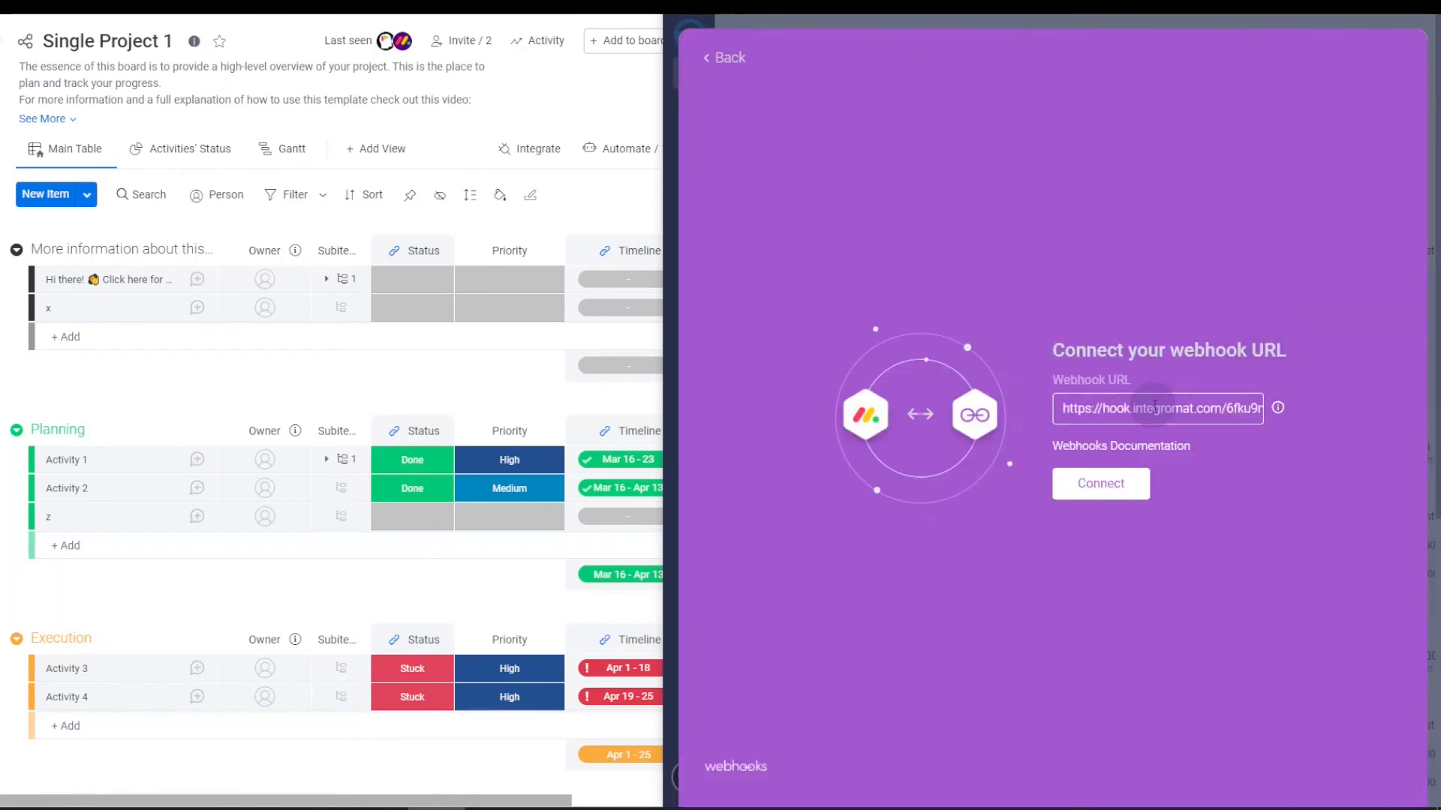
click(1100, 483)
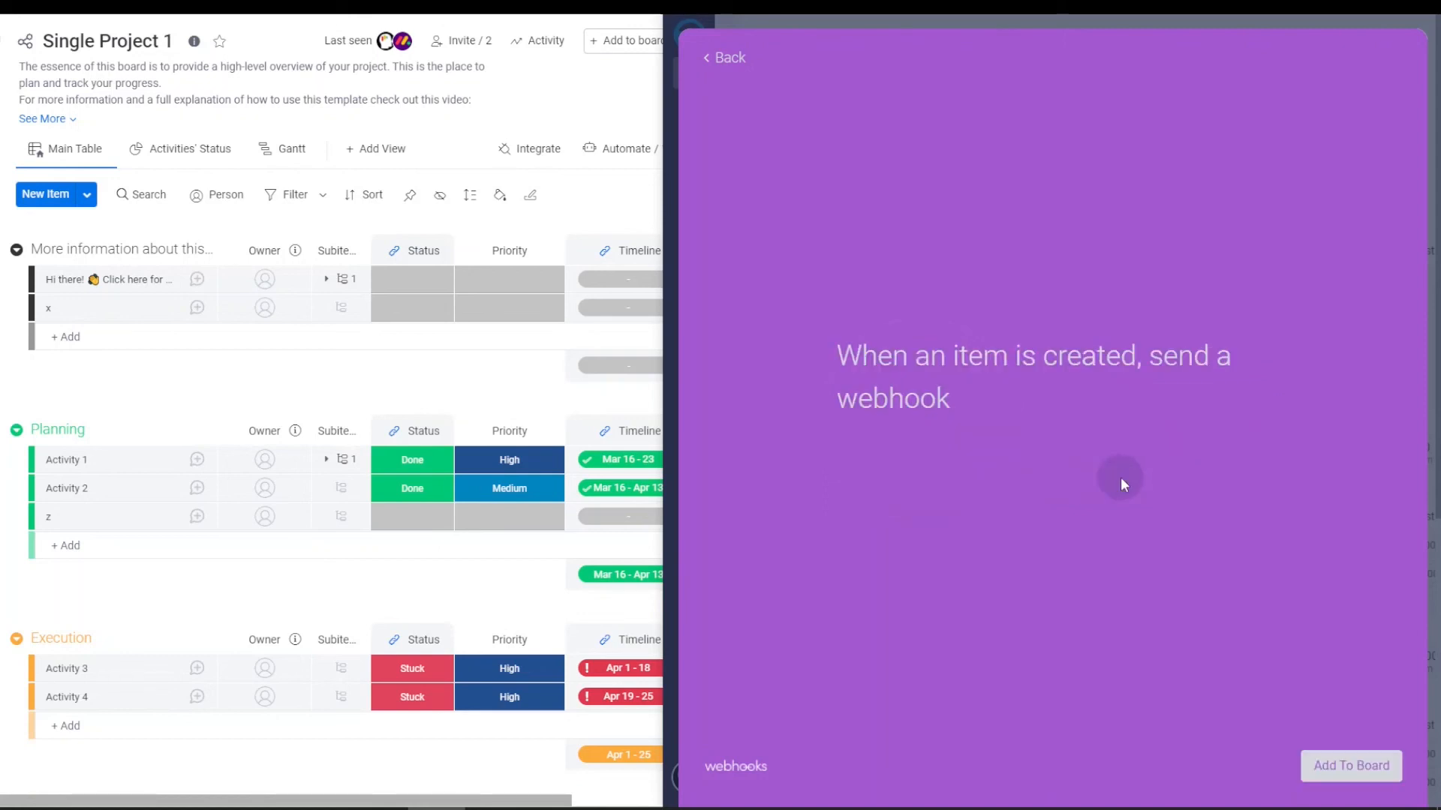